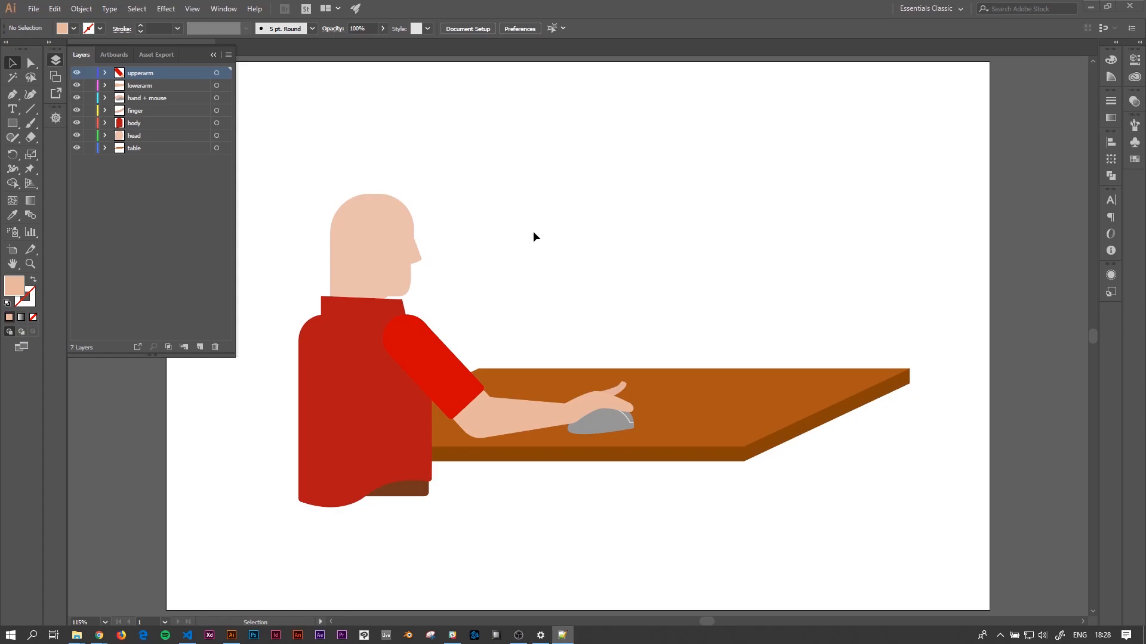
pyautogui.moveTo(637, 250)
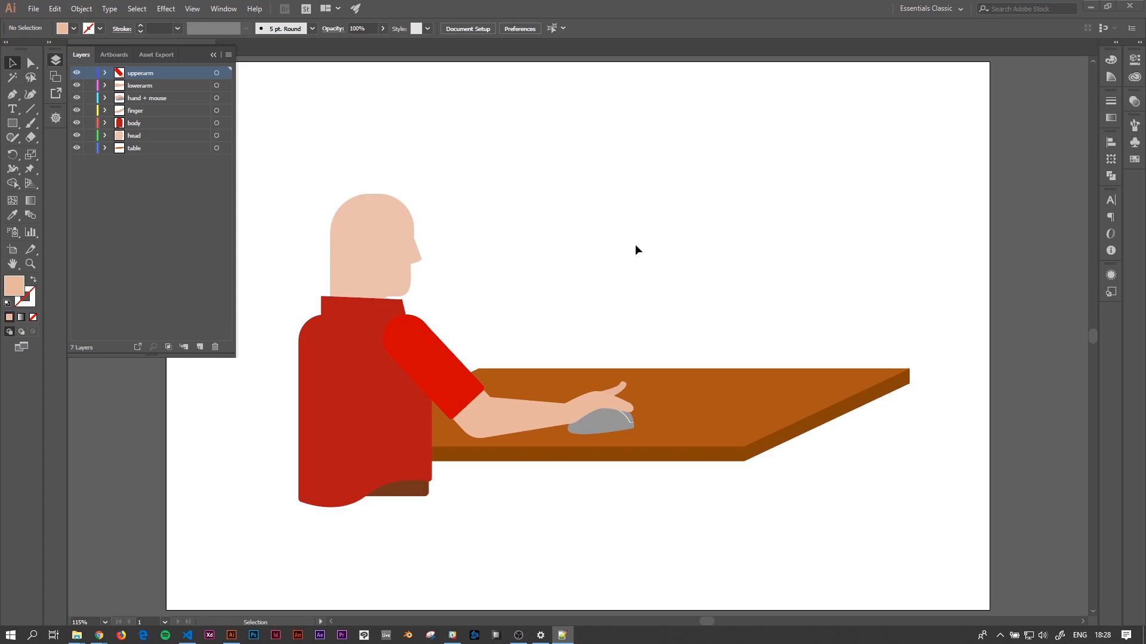
pyautogui.moveTo(572, 246)
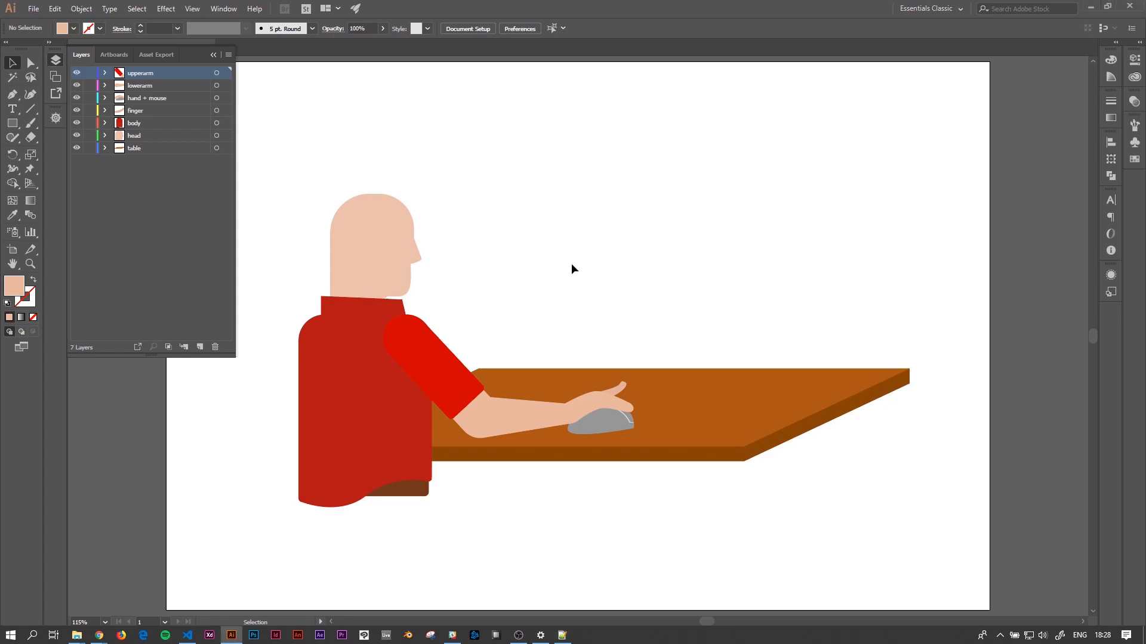
pyautogui.moveTo(426, 296)
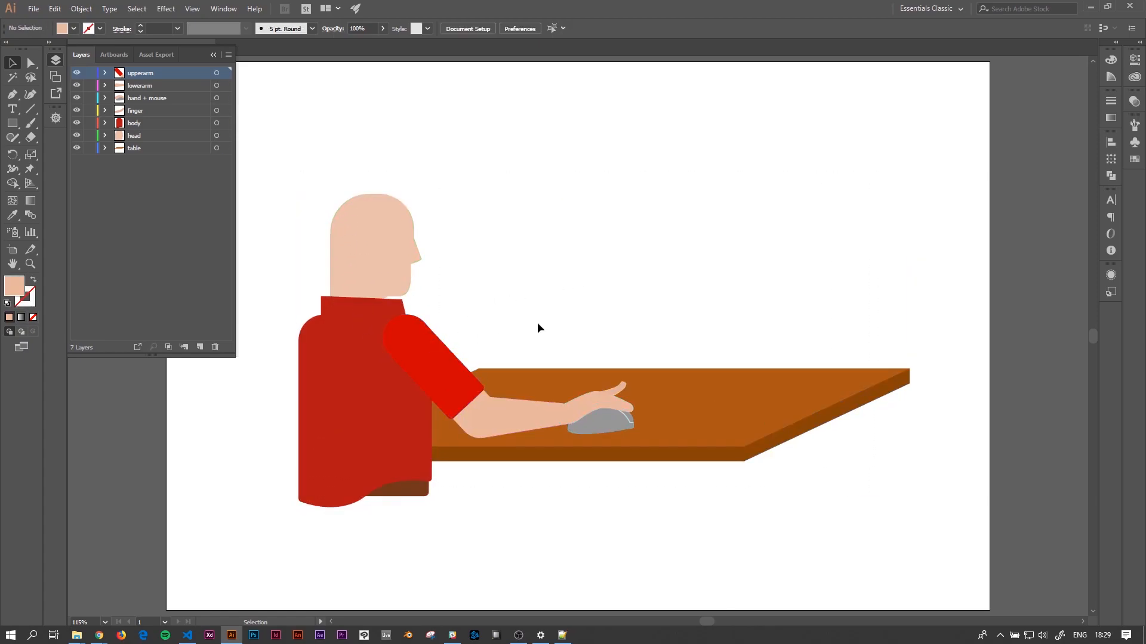
pyautogui.moveTo(495, 294)
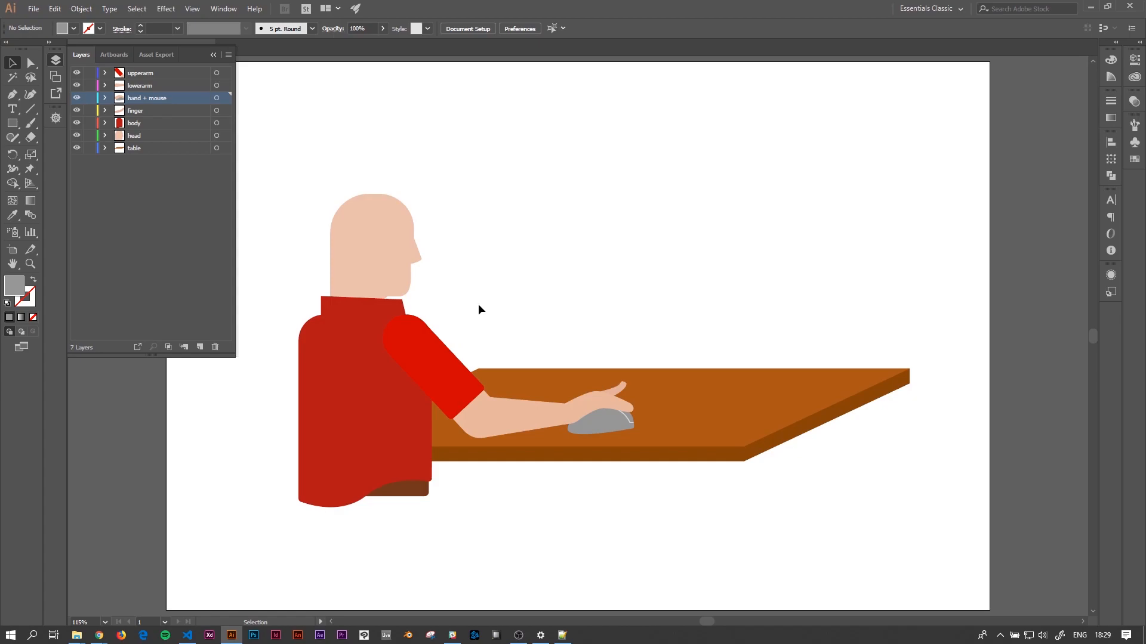
# - Select the artwork on the hand + mouse layer, then the finger, body and head layers
pyautogui.click(458, 403)
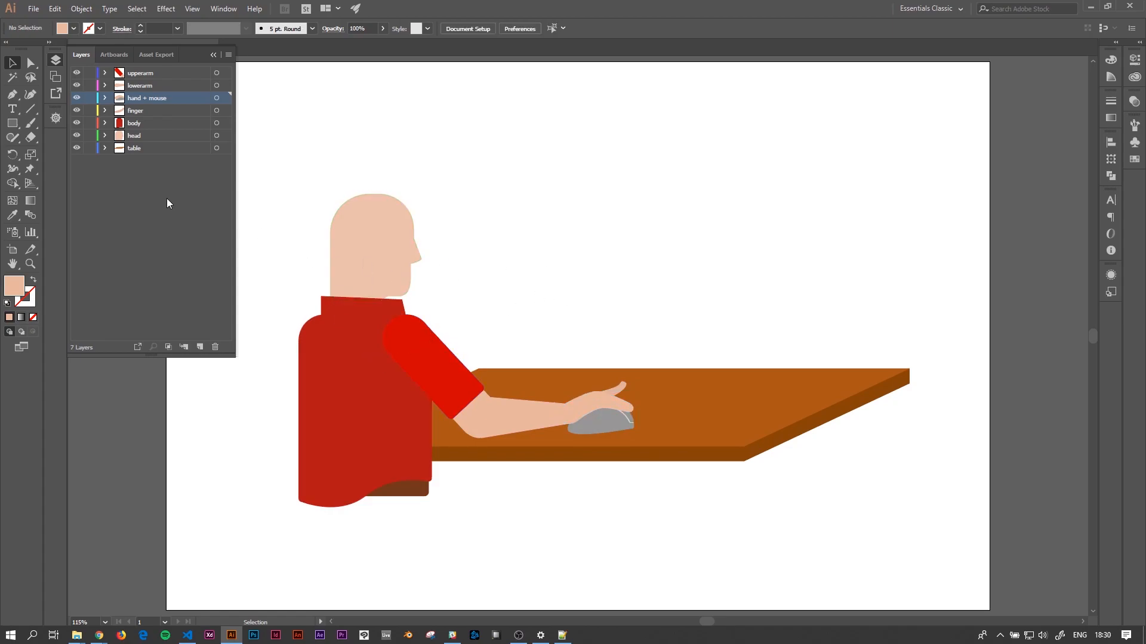
pyautogui.click(139, 72)
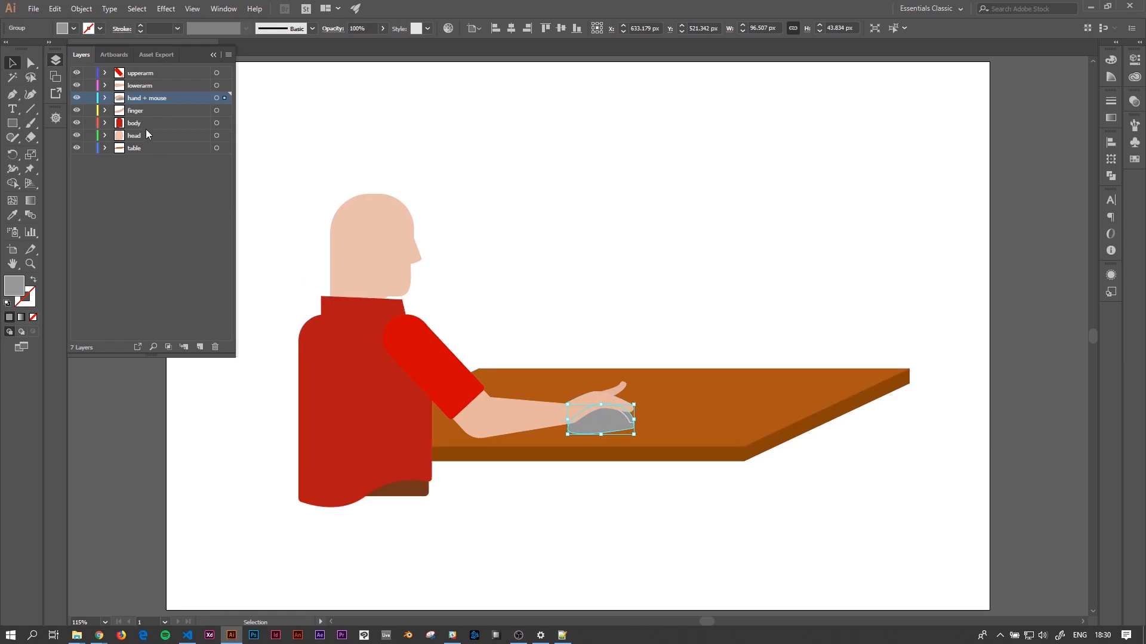
pyautogui.click(135, 111)
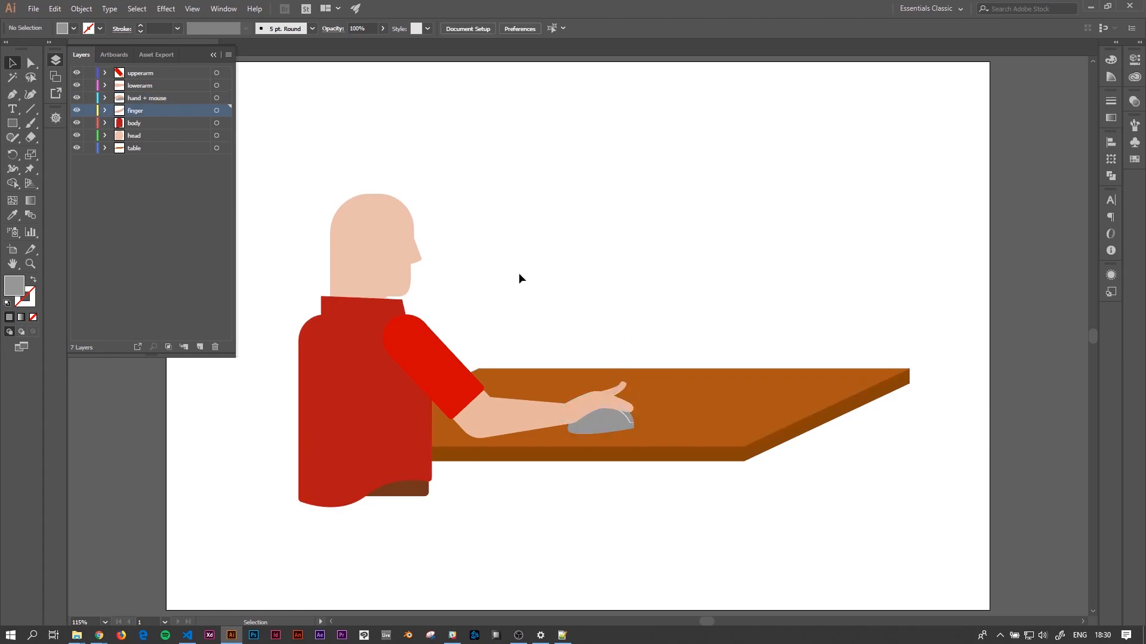
pyautogui.click(147, 123)
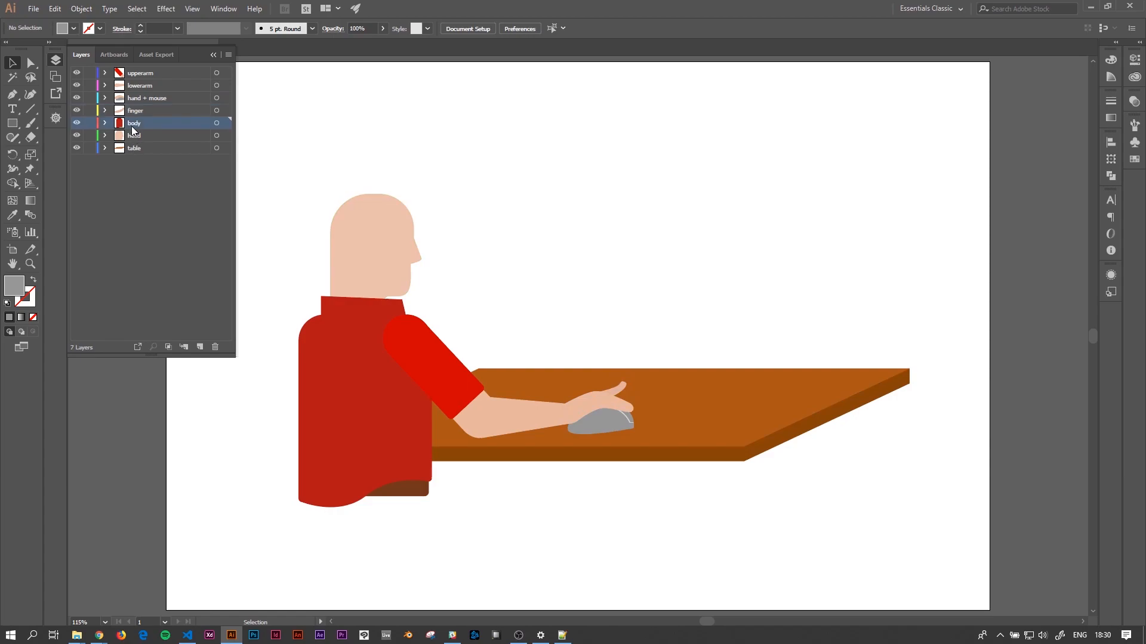
pyautogui.click(134, 135)
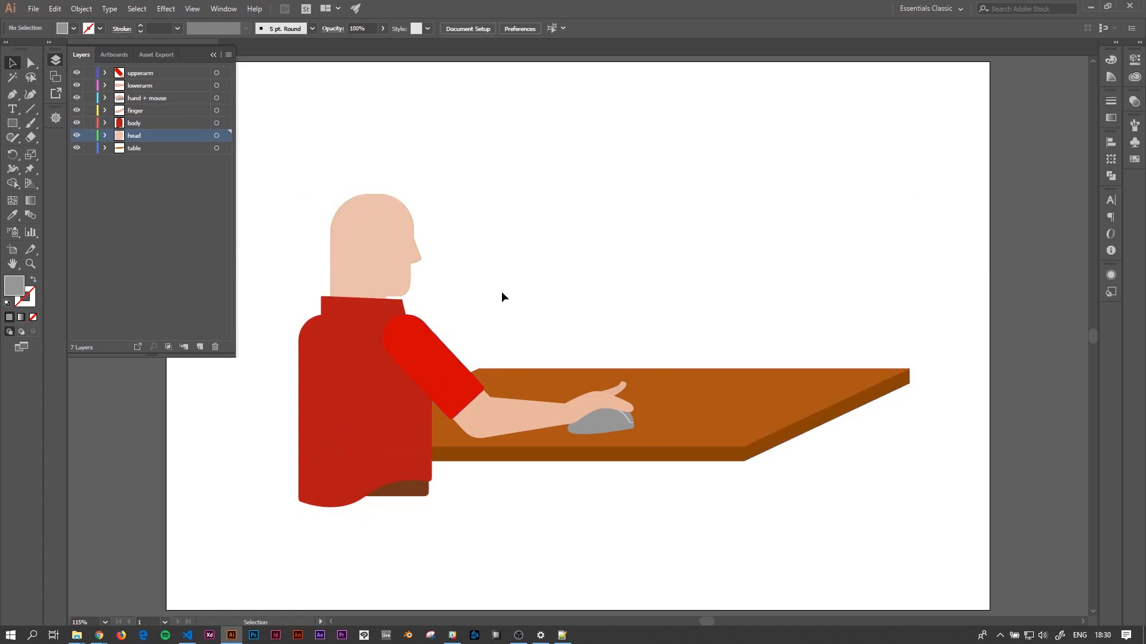
pyautogui.moveTo(305, 182)
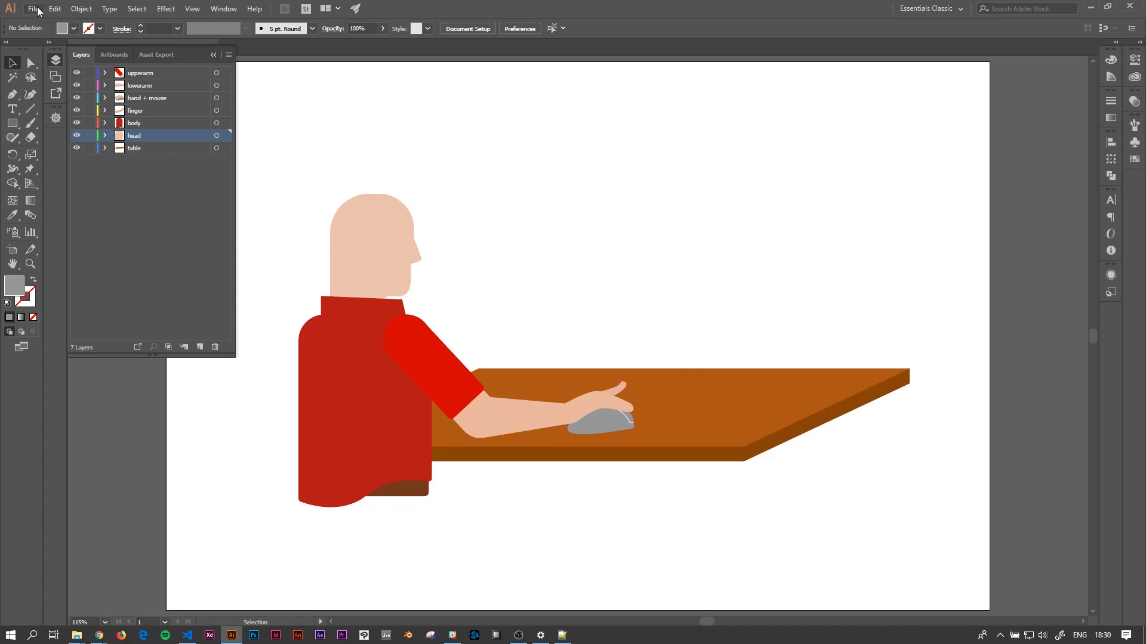
# - Save As character.ai, replacing the existing file and accepting the Illustrator Options
pyautogui.click(32, 8)
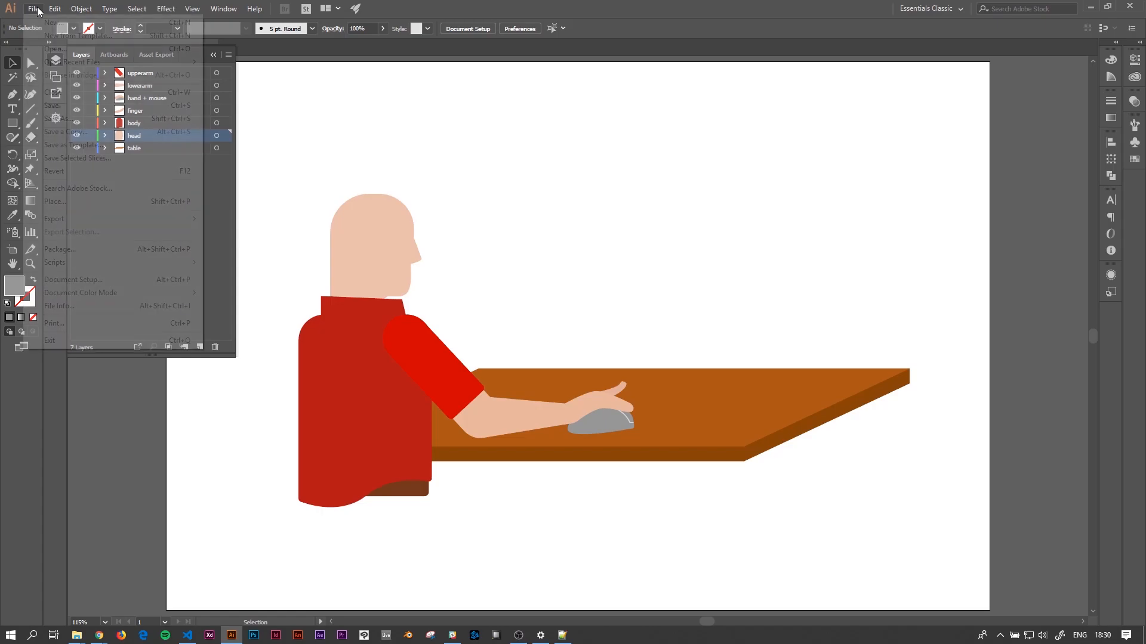
pyautogui.moveTo(54, 219)
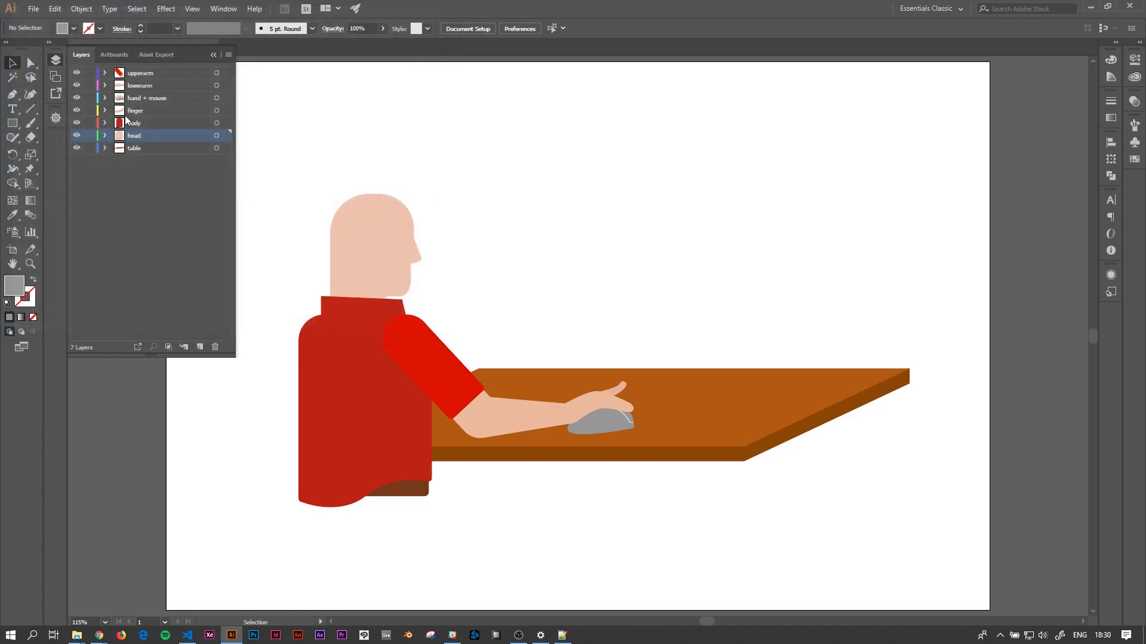
pyautogui.click(33, 7)
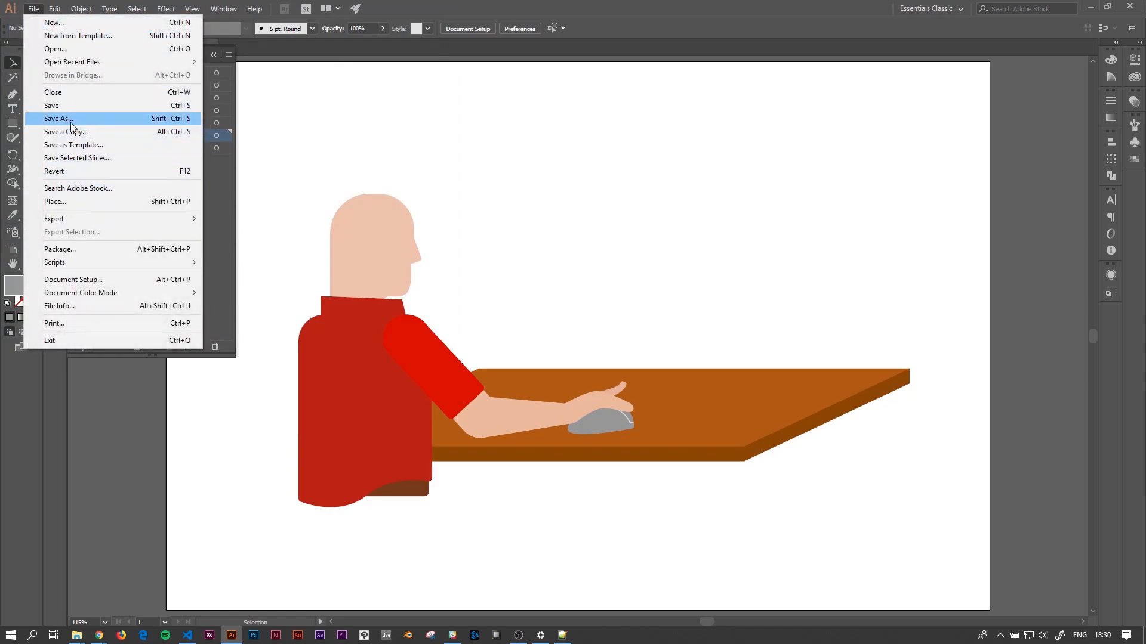
pyautogui.click(58, 119)
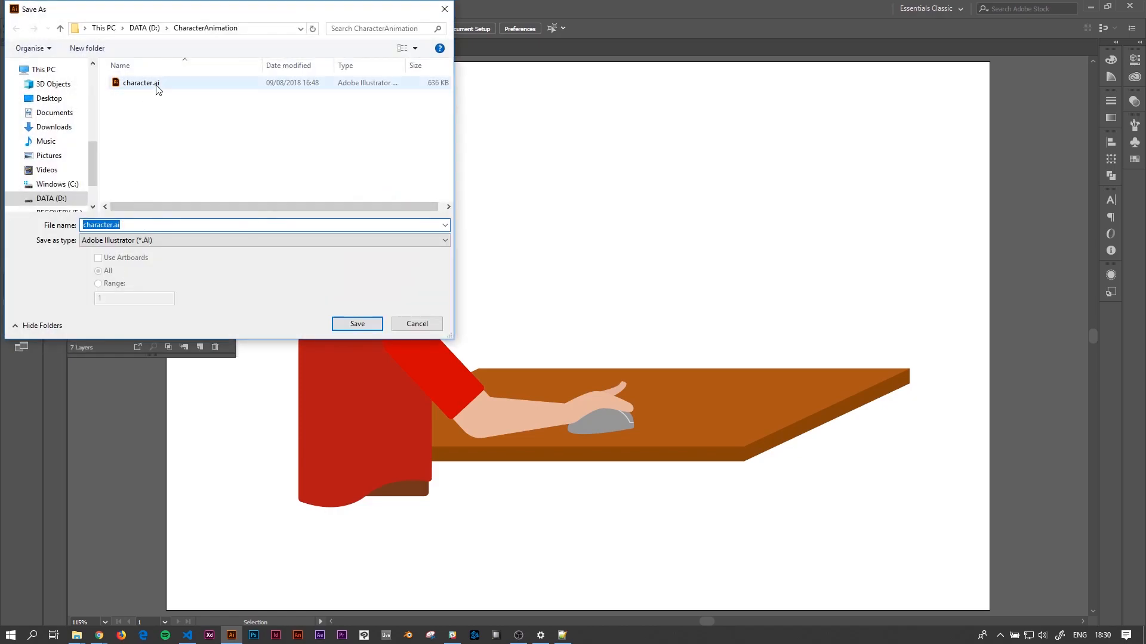
pyautogui.click(356, 324)
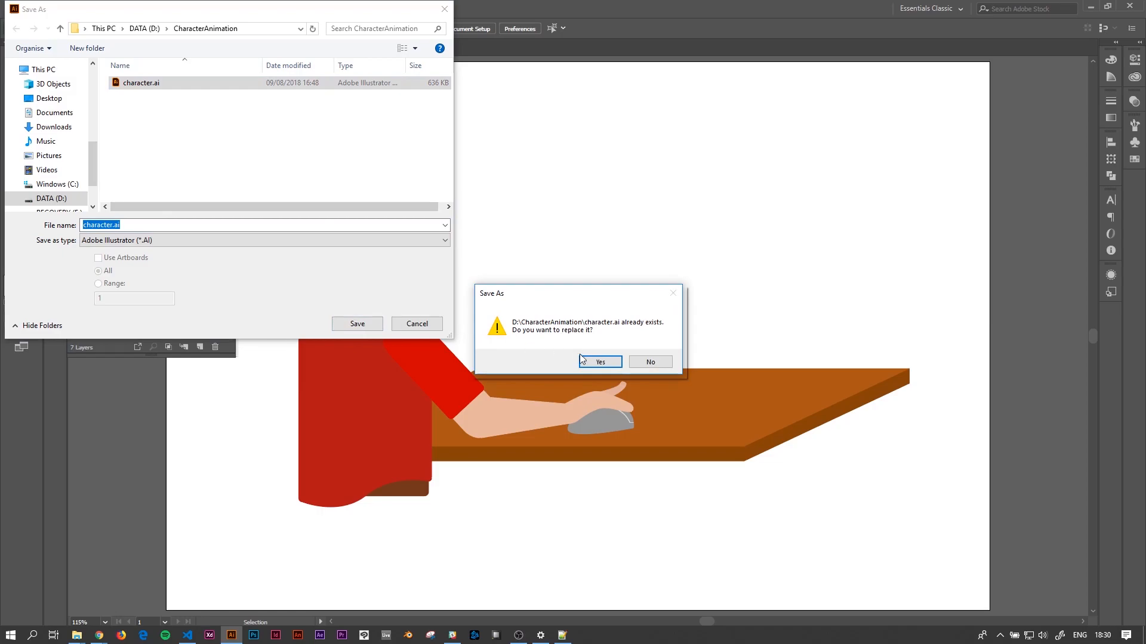
pyautogui.click(599, 362)
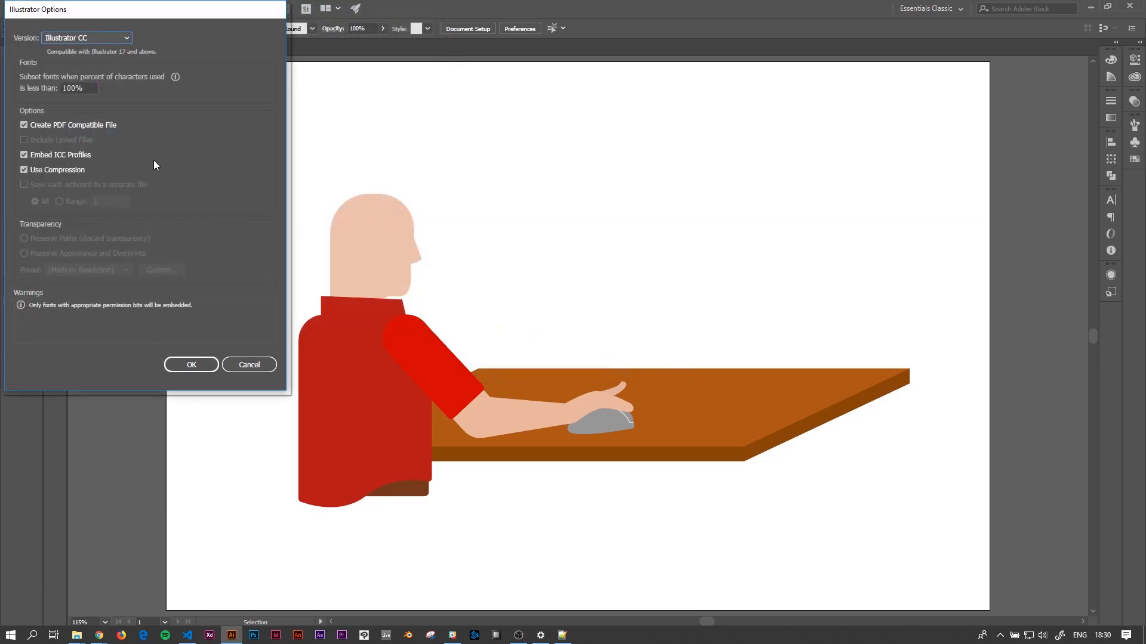
pyautogui.click(191, 365)
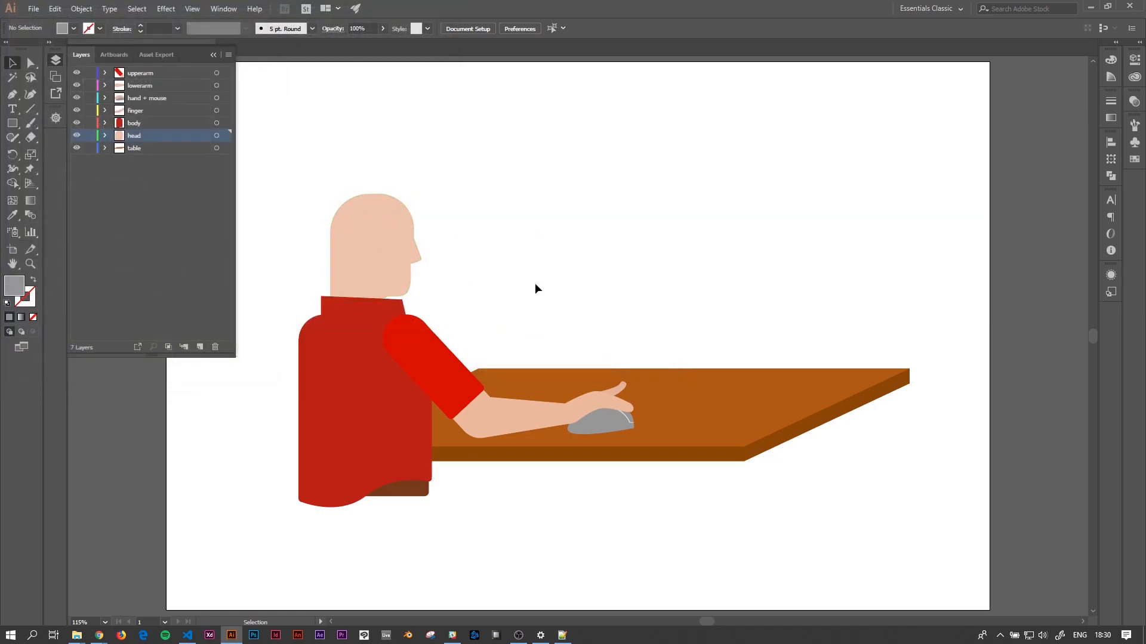
pyautogui.moveTo(385, 532)
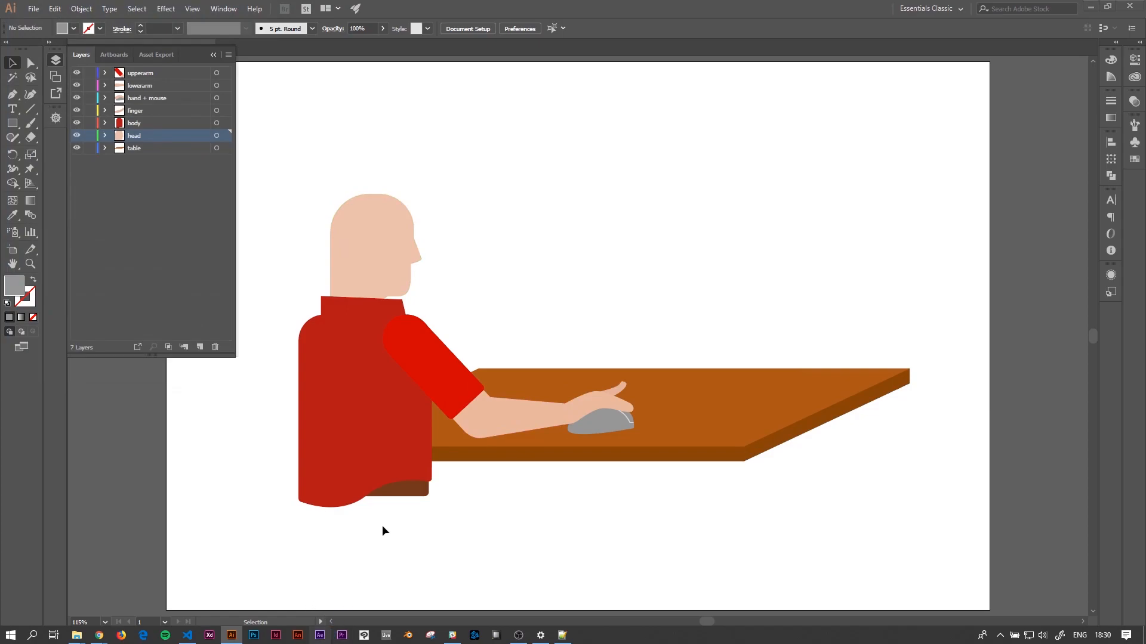
# - Switch to After Effects from the taskbar, showing the empty untitled project
pyautogui.click(318, 634)
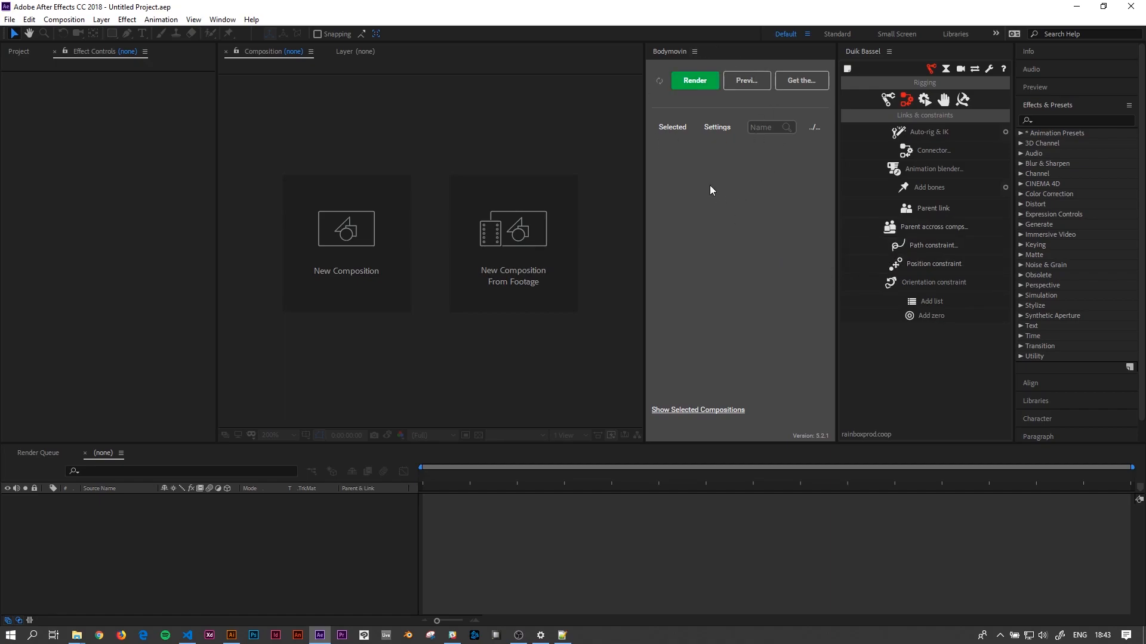
pyautogui.moveTo(848, 183)
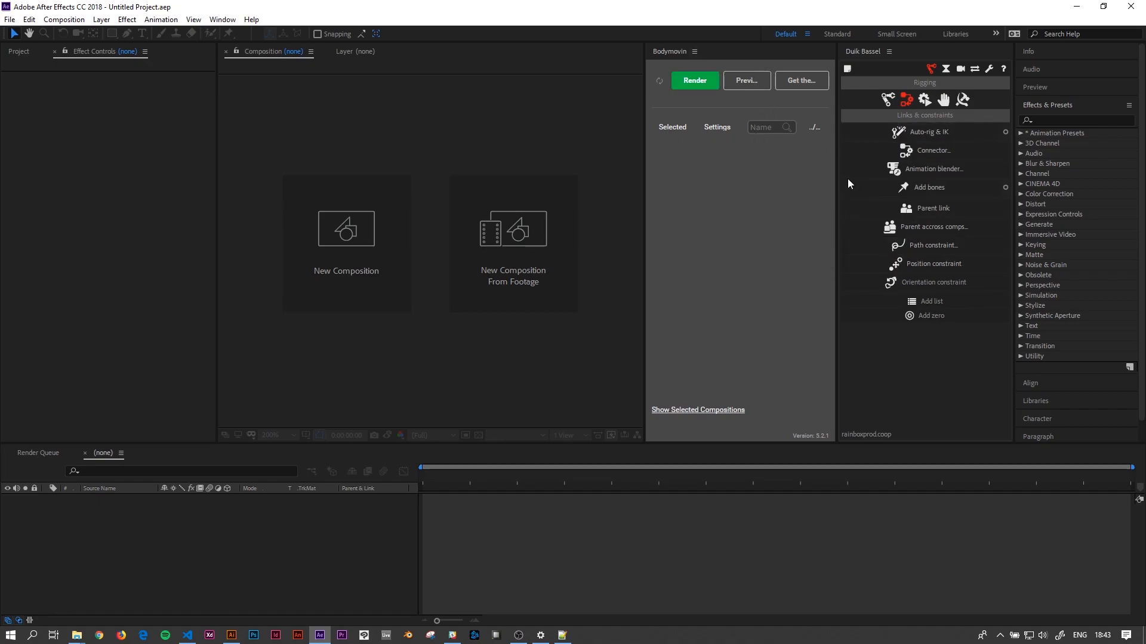
pyautogui.moveTo(772, 242)
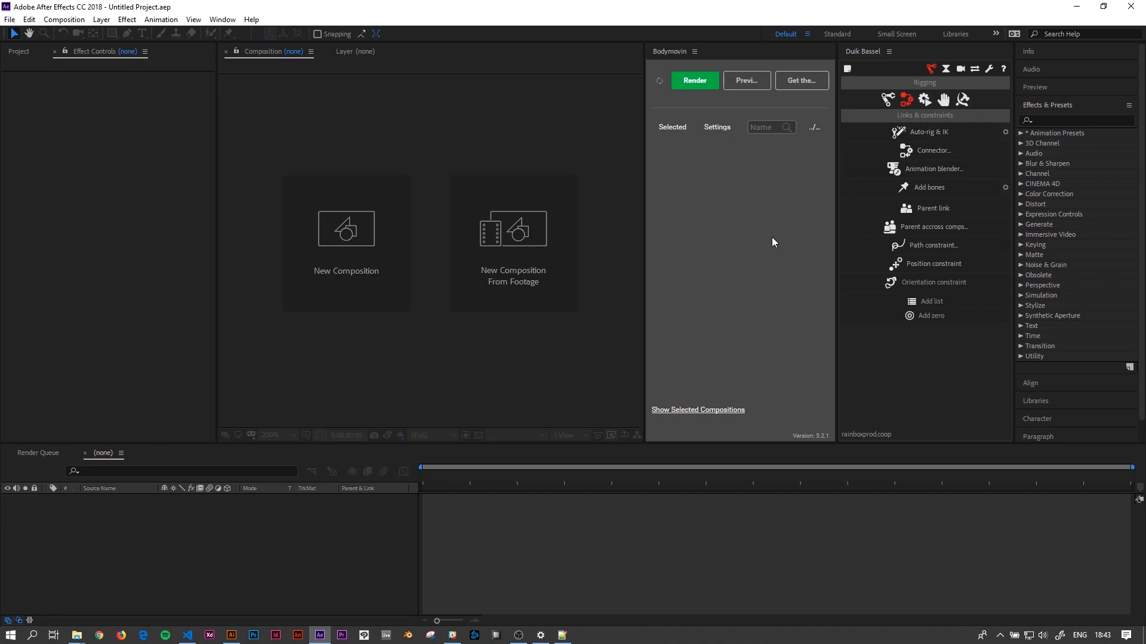
pyautogui.moveTo(805, 236)
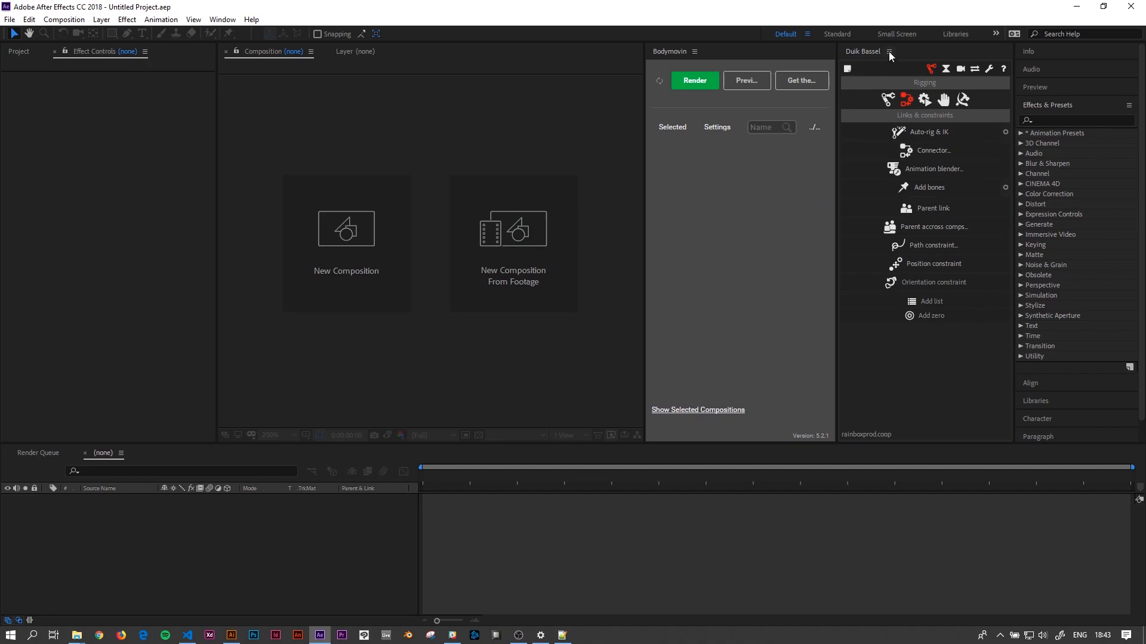
pyautogui.moveTo(645, 78)
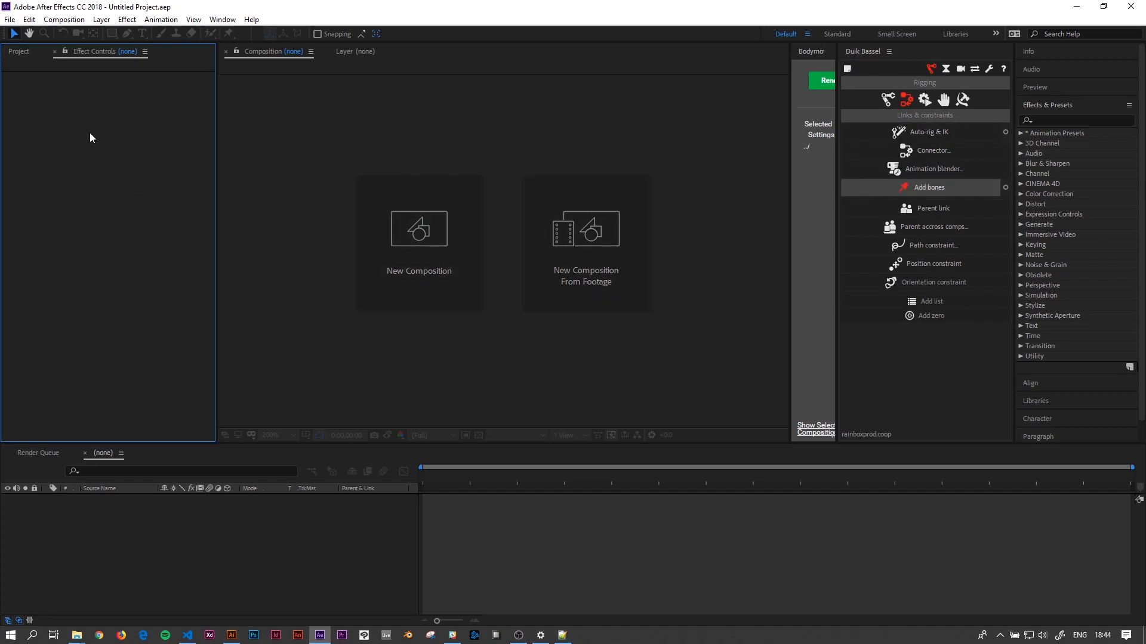
pyautogui.moveTo(46, 394)
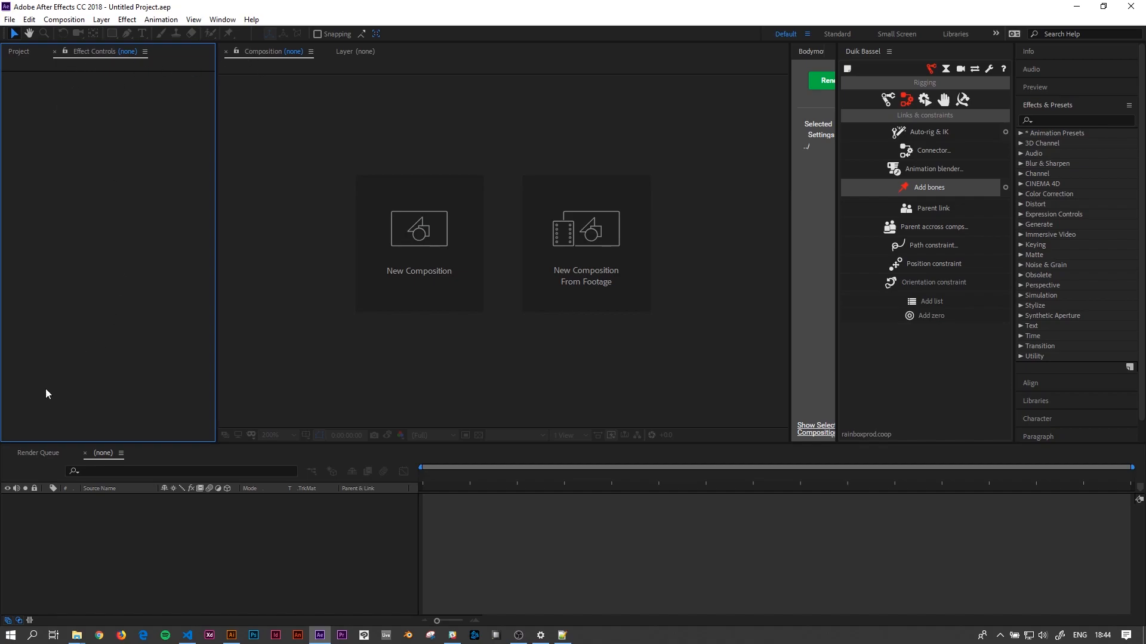
# - Import character.ai from CharacterAnimation as a Composition with Layer Size dimensions
pyautogui.click(19, 51)
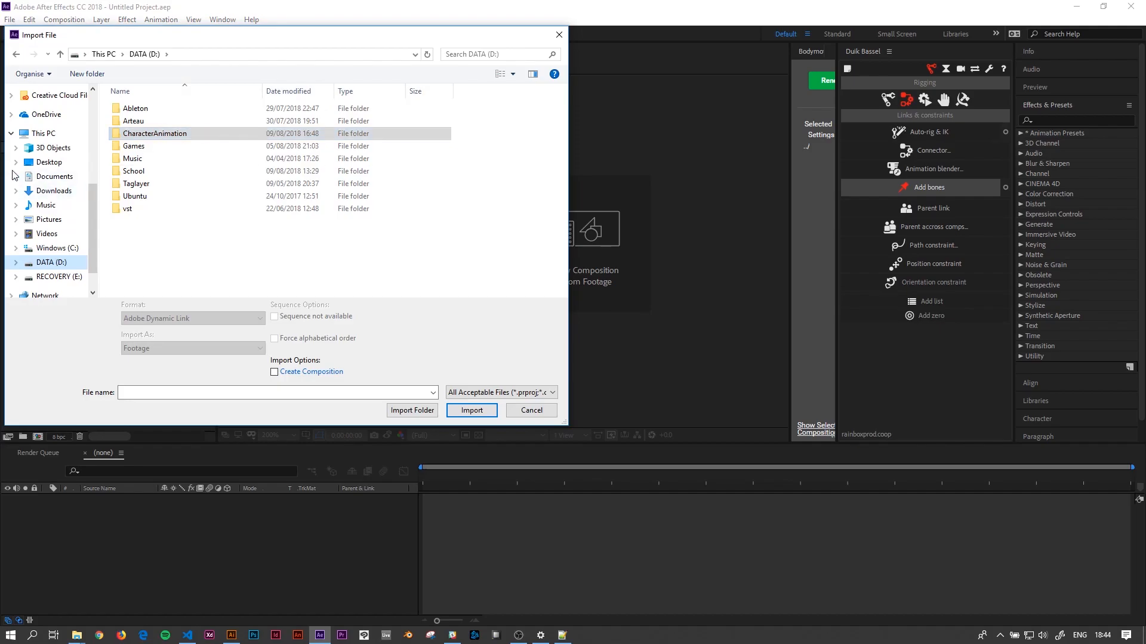
pyautogui.doubleClick(154, 133)
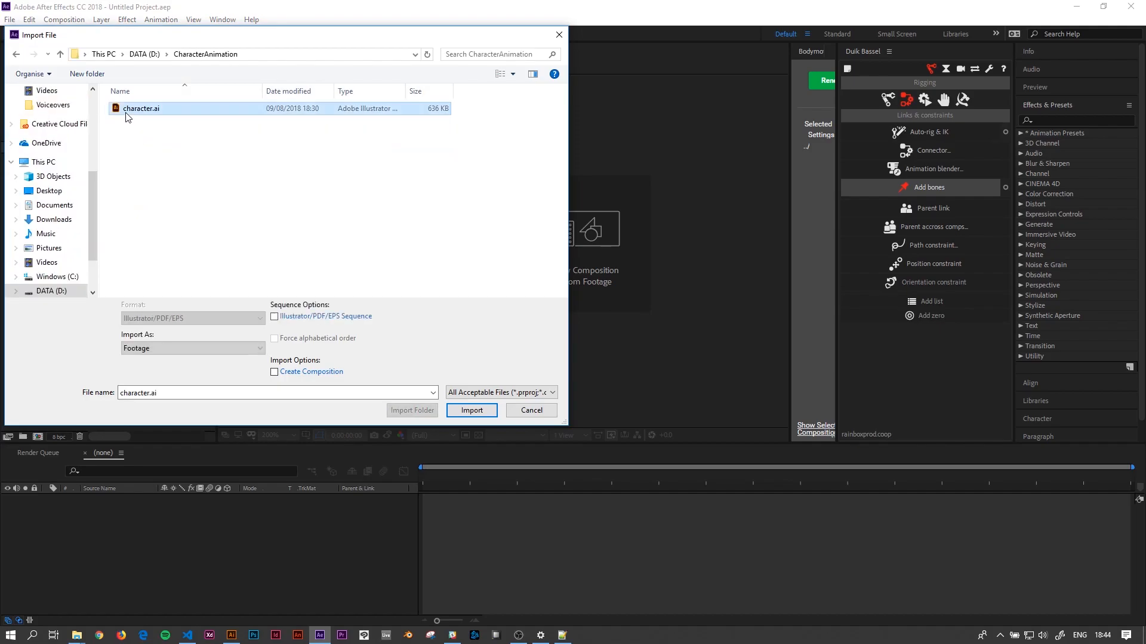
pyautogui.click(471, 410)
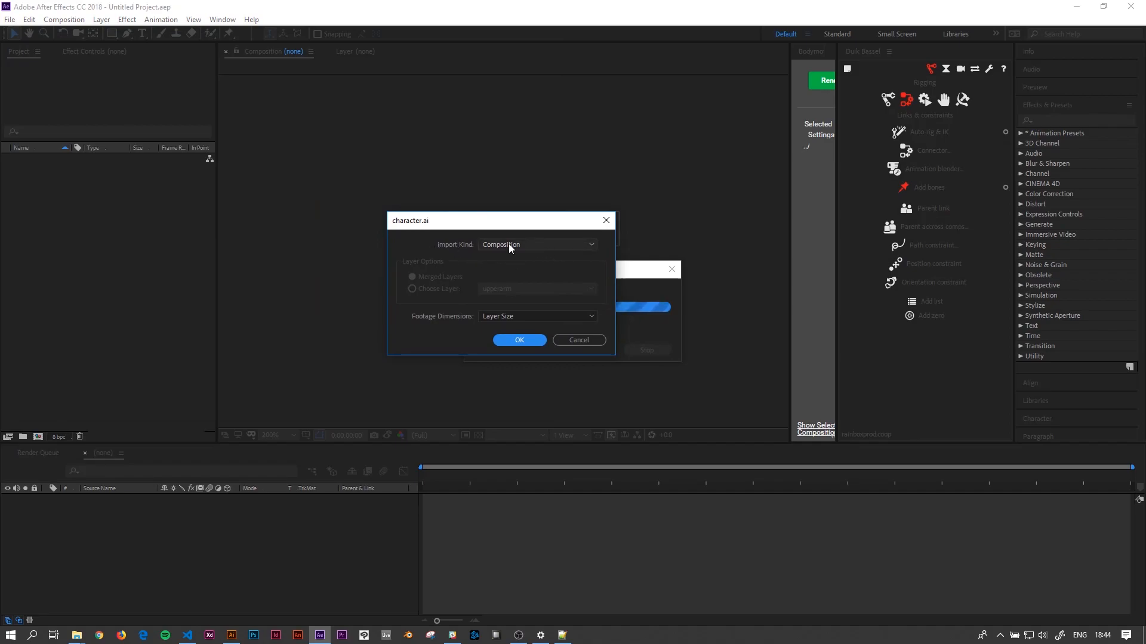
pyautogui.moveTo(435, 323)
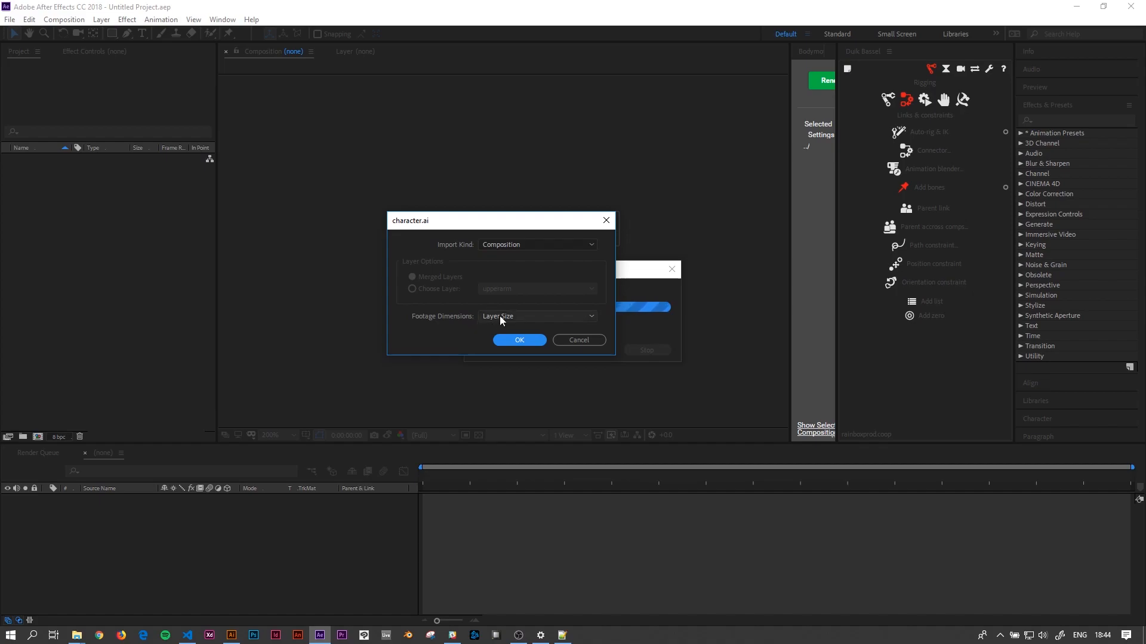
pyautogui.click(519, 340)
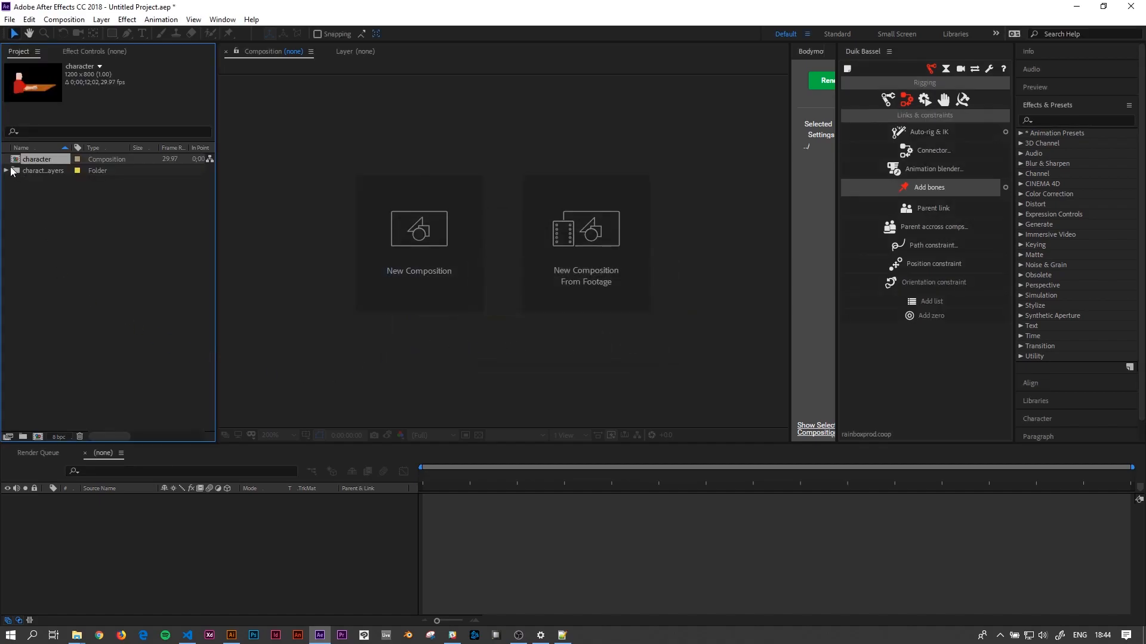
# - Expand and collapse the character Layers folder, then open the character composition
pyautogui.click(6, 170)
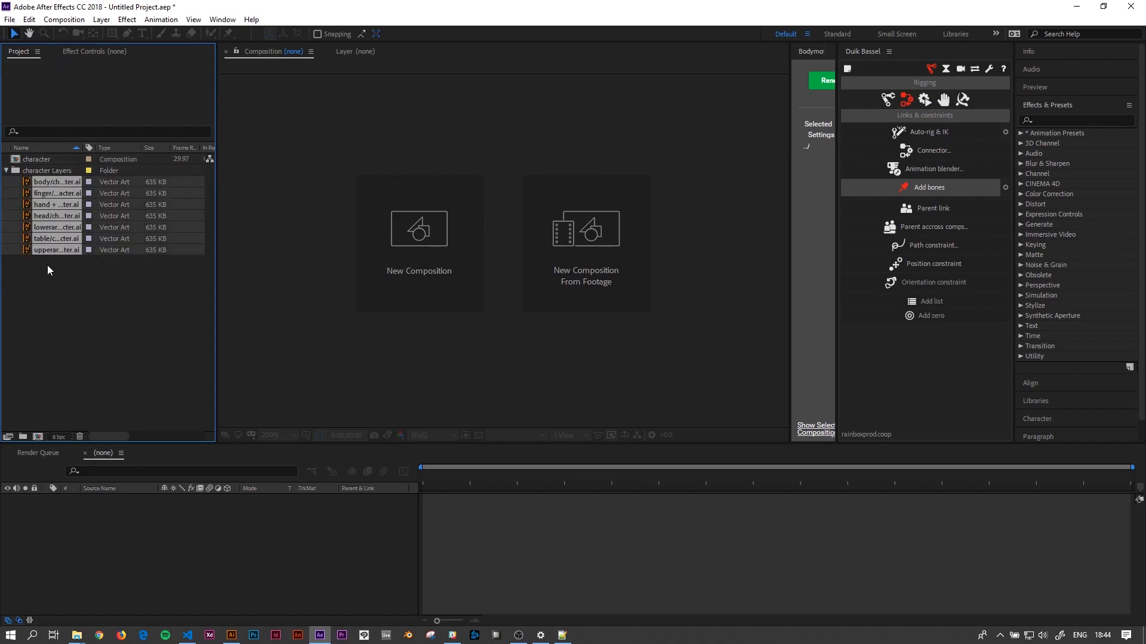
pyautogui.click(6, 170)
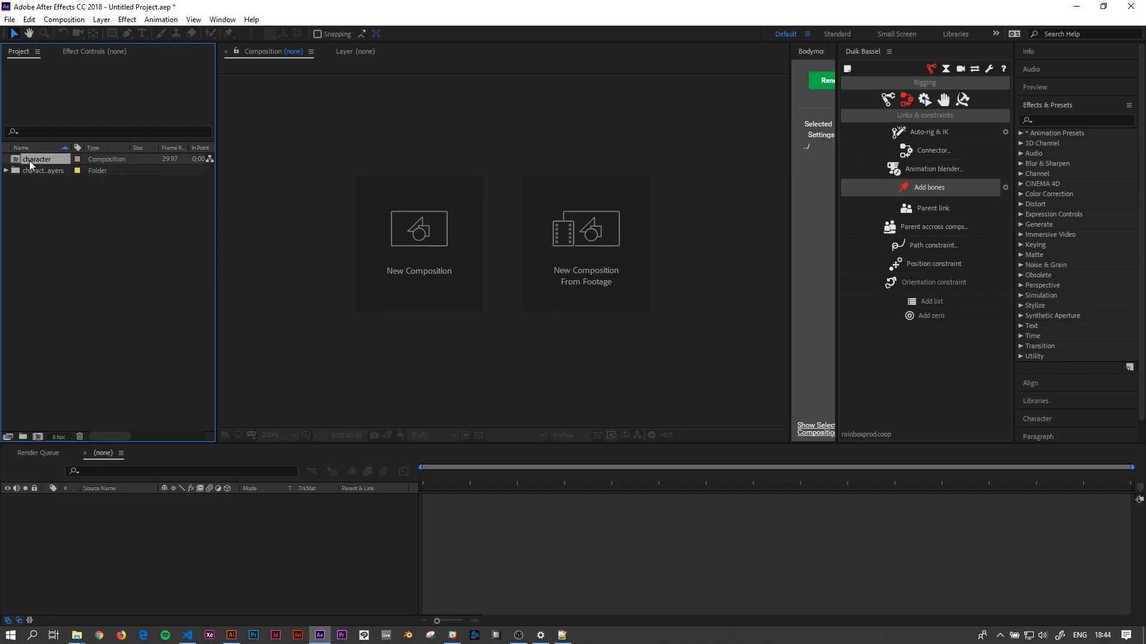
pyautogui.click(37, 158)
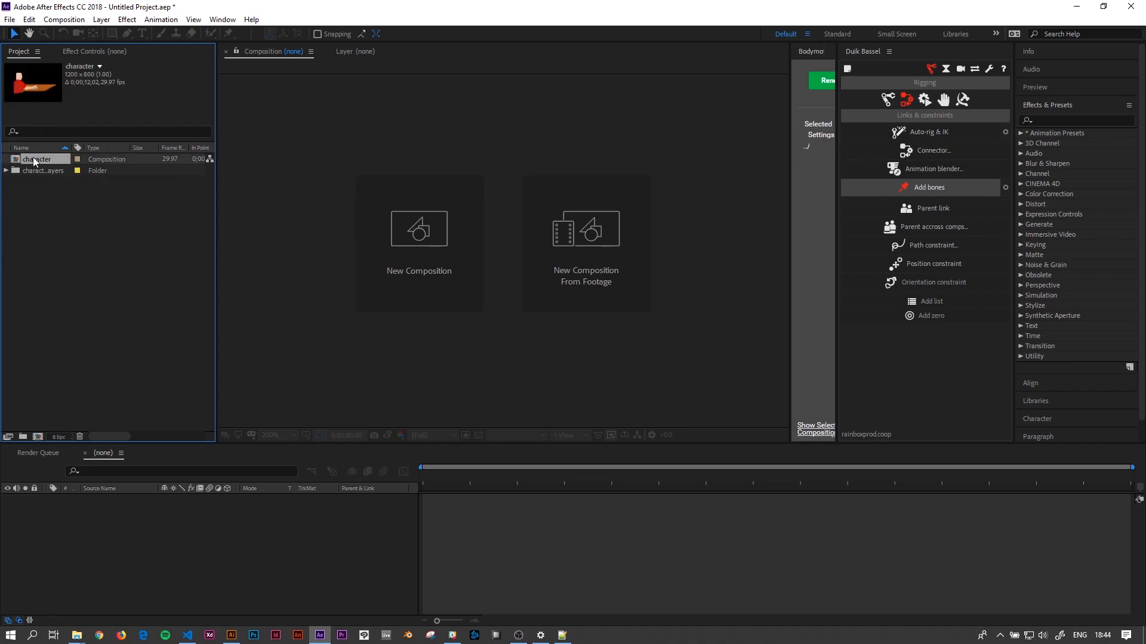
pyautogui.doubleClick(38, 159)
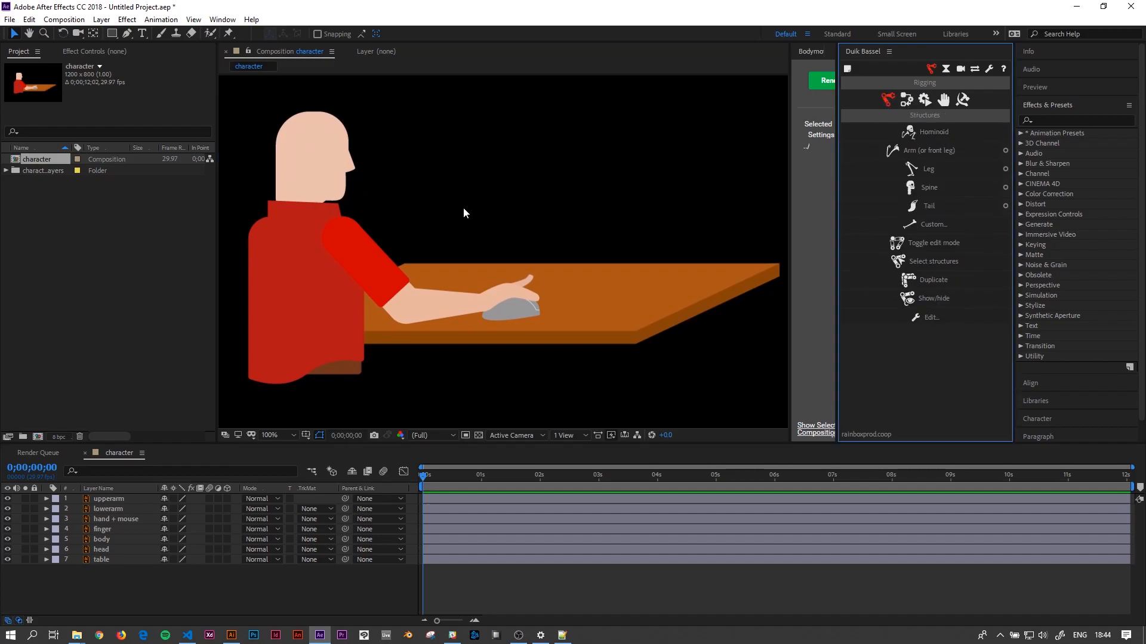
pyautogui.click(343, 243)
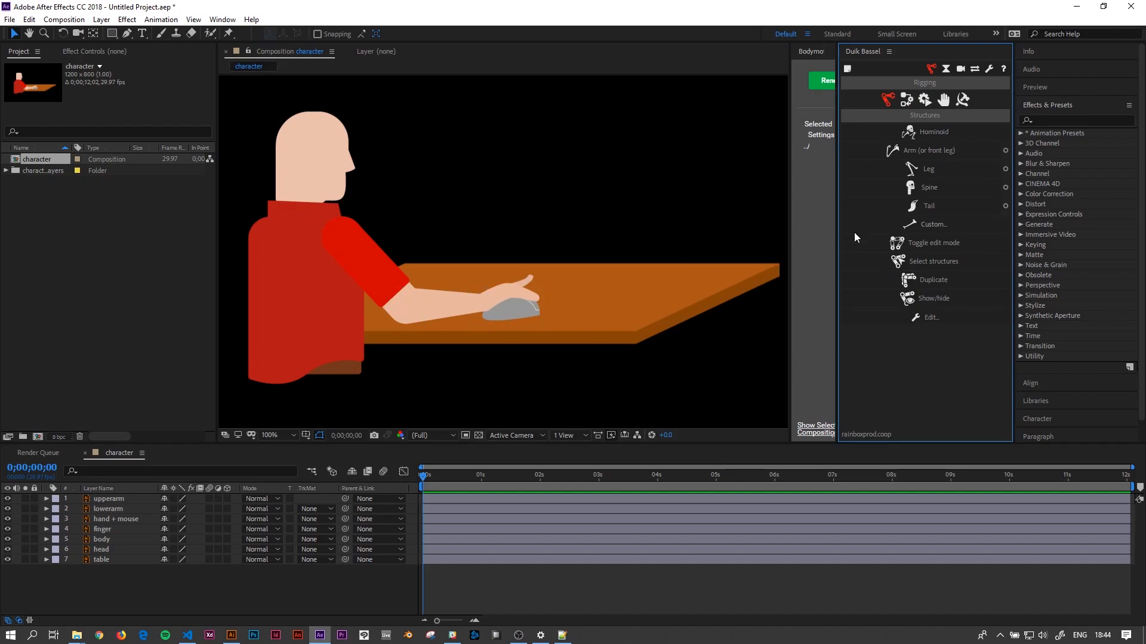
pyautogui.moveTo(583, 212)
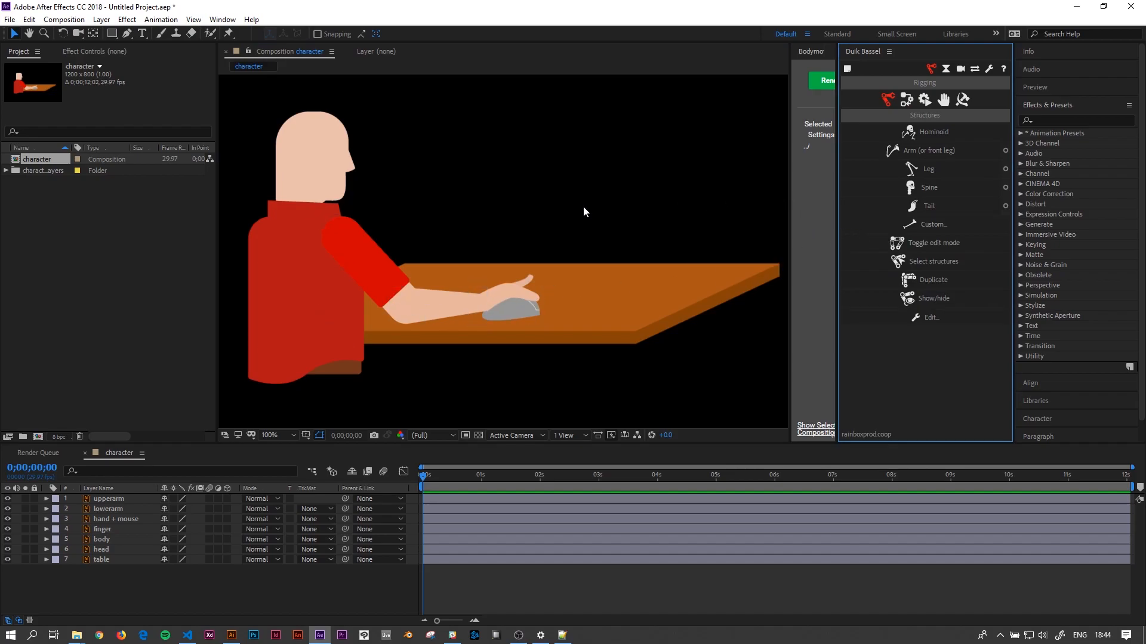
pyautogui.moveTo(674, 212)
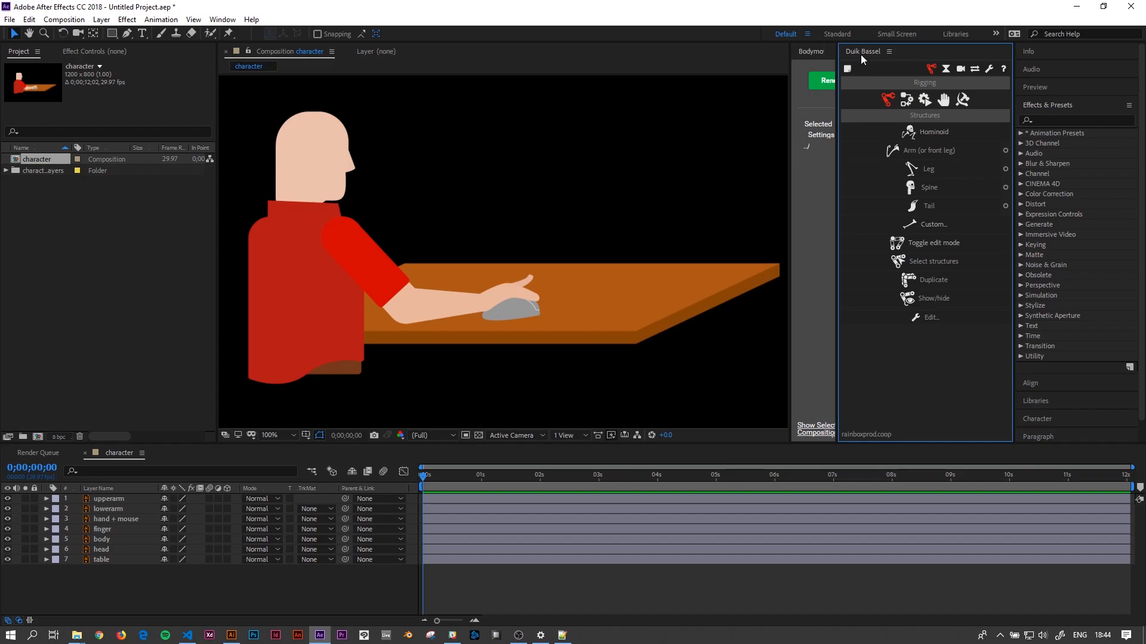
pyautogui.moveTo(912, 163)
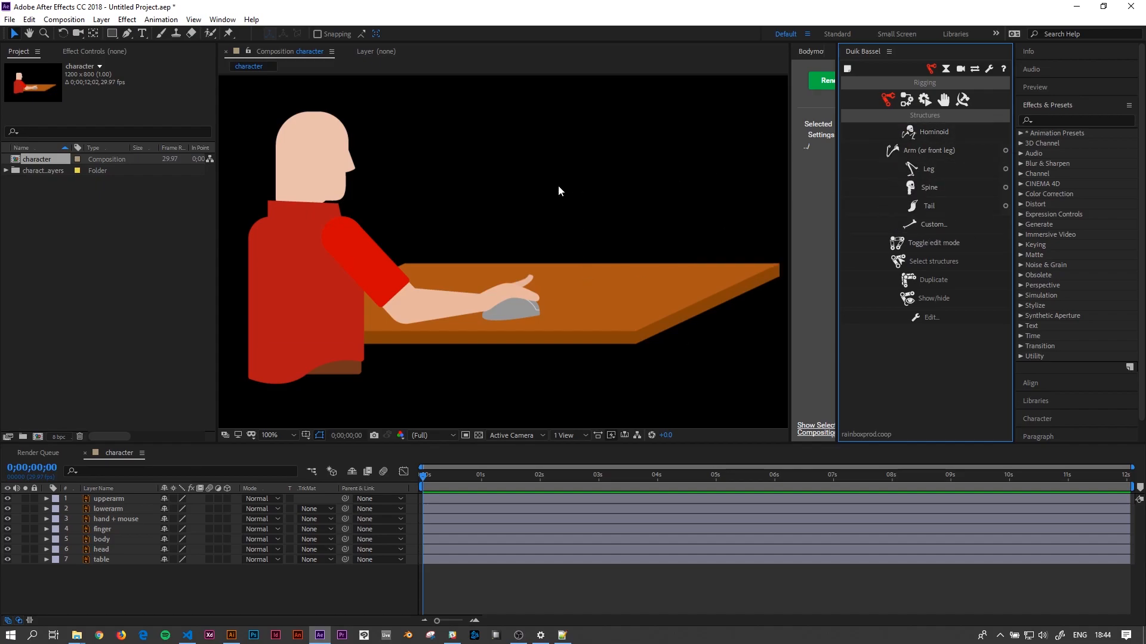
pyautogui.moveTo(231, 34)
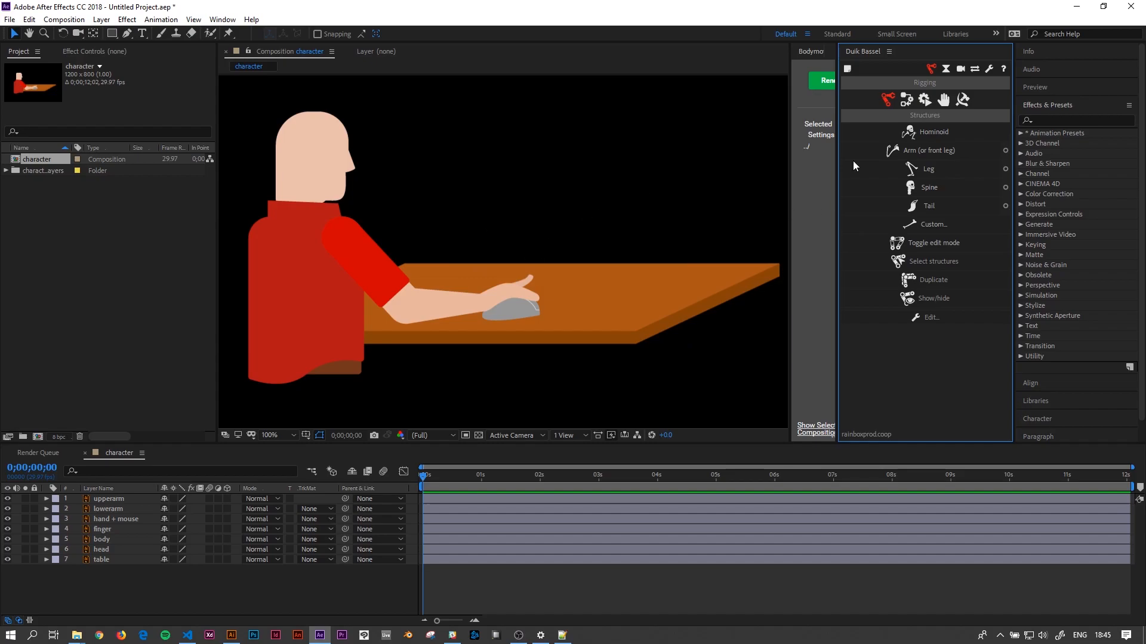
pyautogui.moveTo(473, 203)
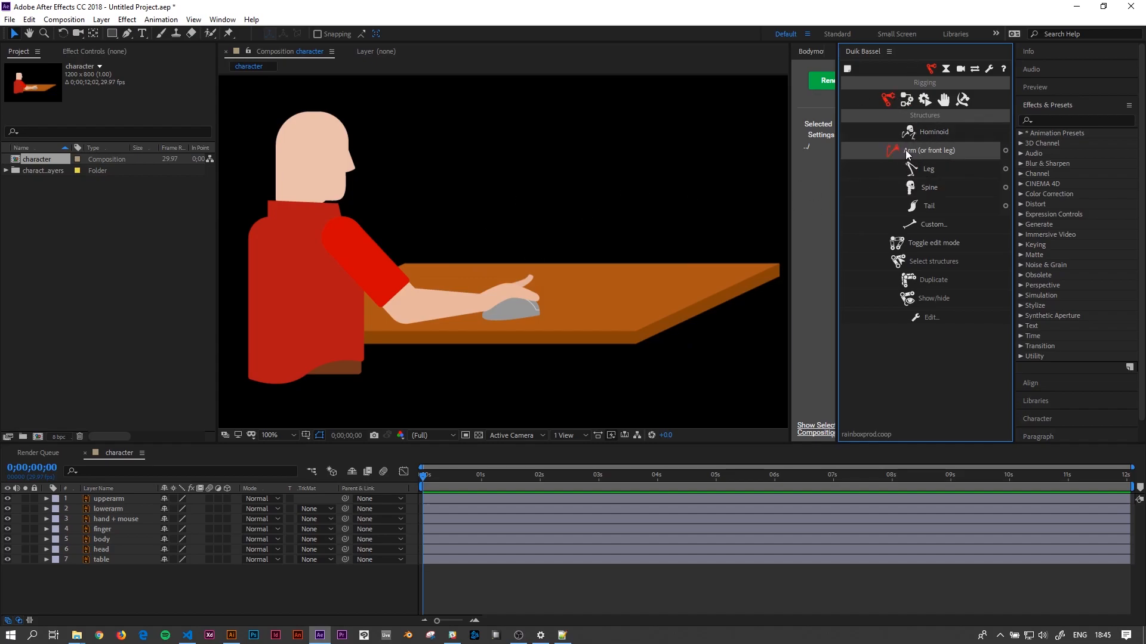
# - Add a Duik Arm structure and drag its shoulder, hand and tip onto the character
pyautogui.click(930, 149)
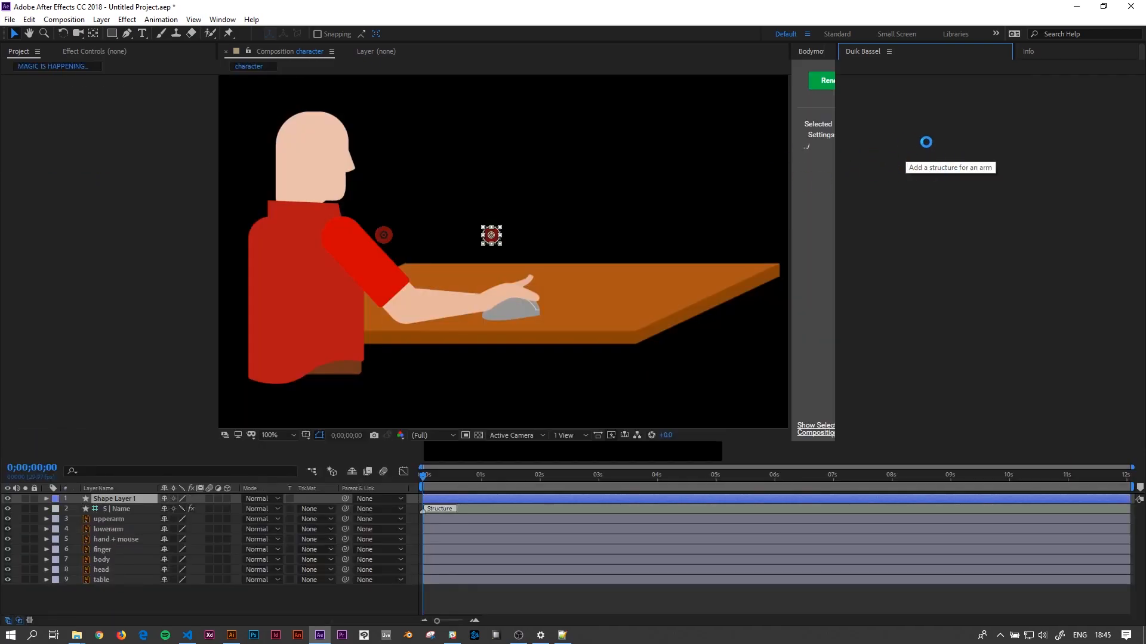
pyautogui.click(924, 150)
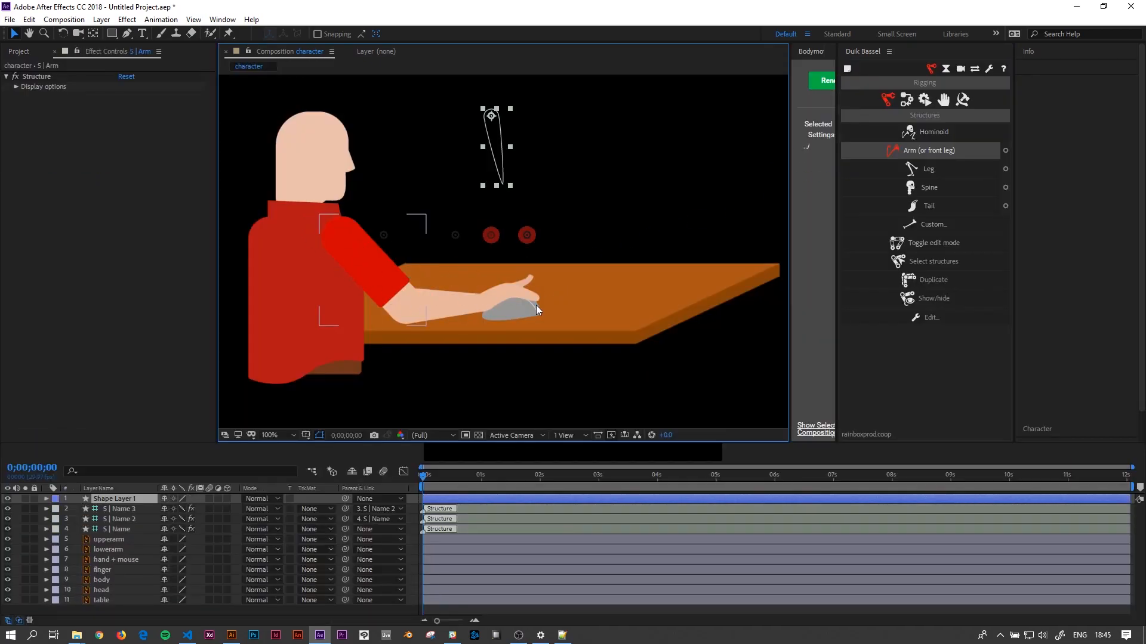
pyautogui.click(935, 149)
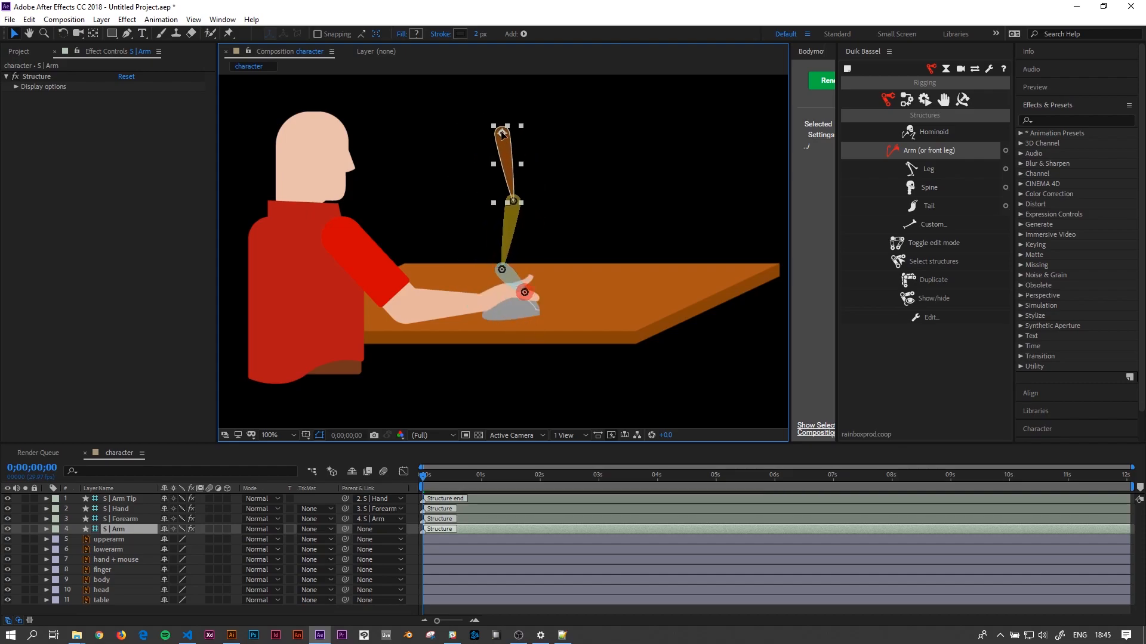
pyautogui.moveTo(501, 134); pyautogui.dragTo(340, 235)
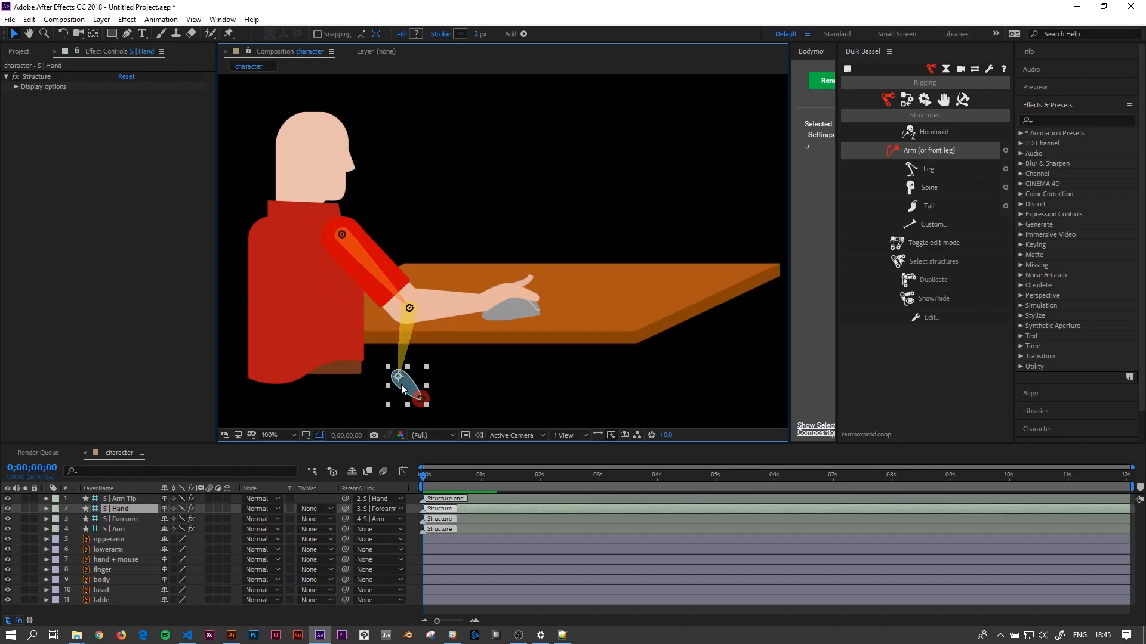
pyautogui.moveTo(402, 384); pyautogui.dragTo(511, 329)
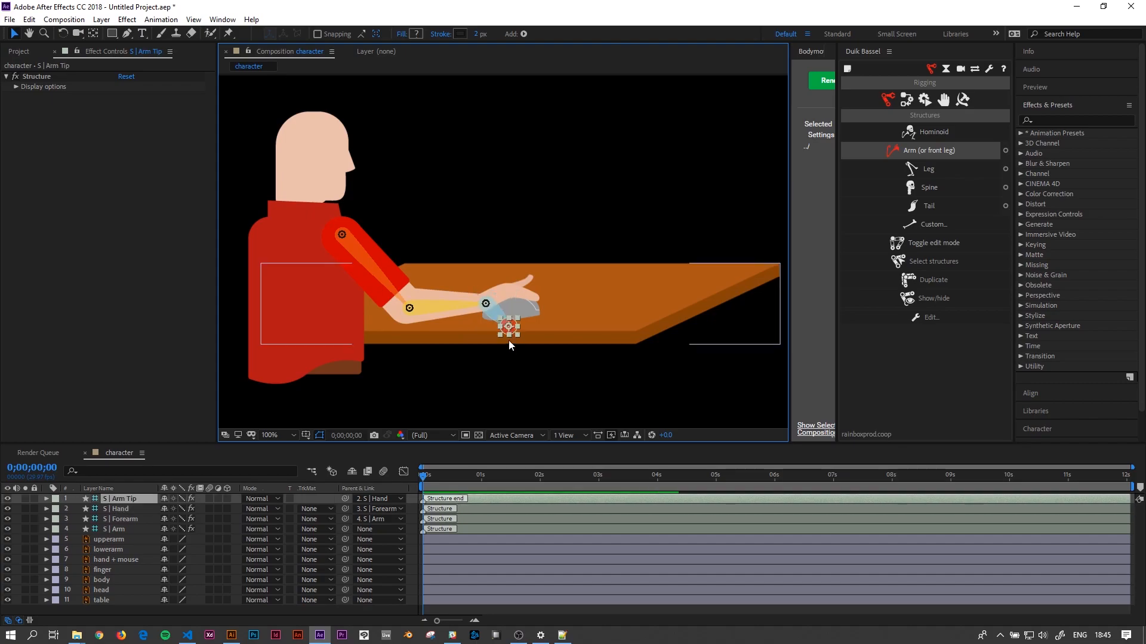
pyautogui.moveTo(508, 326); pyautogui.dragTo(512, 288)
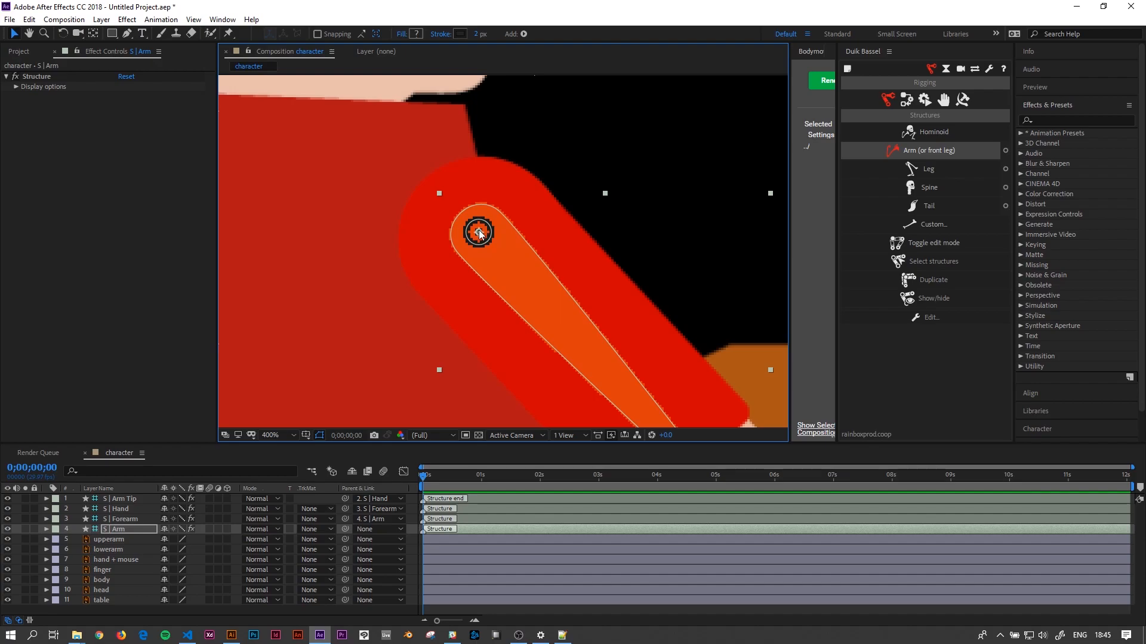
# - Center the shoulder joint on the upper arm pivot, then select the Hand and Arm Tip structures
pyautogui.moveTo(478, 233); pyautogui.dragTo(480, 236)
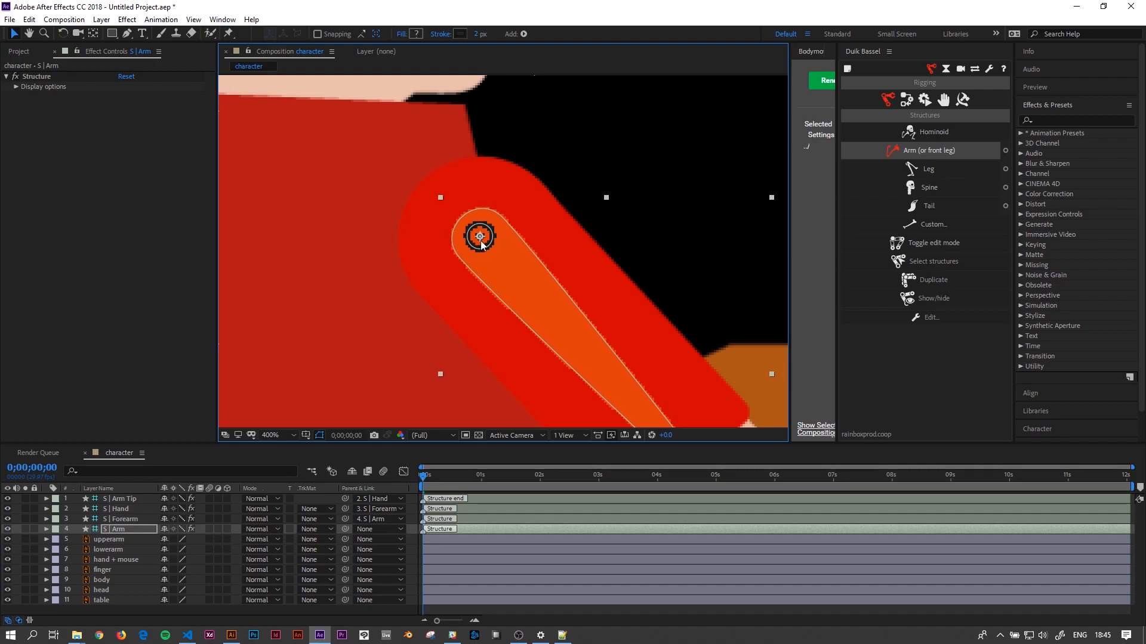
pyautogui.scroll(-3)
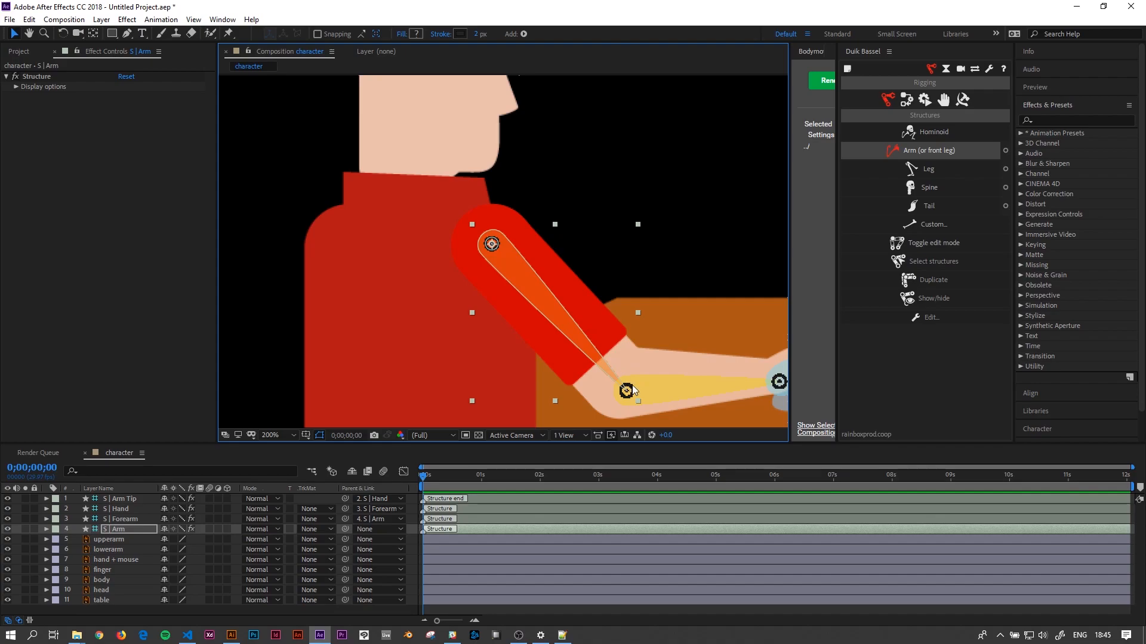
pyautogui.moveTo(626, 390)
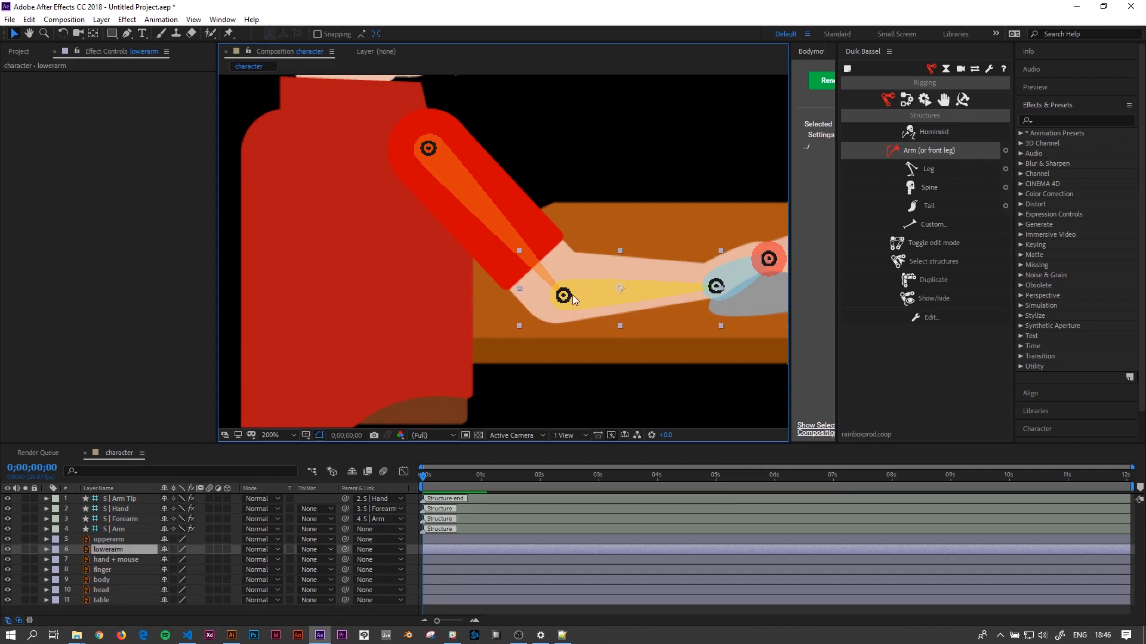
pyautogui.click(118, 508)
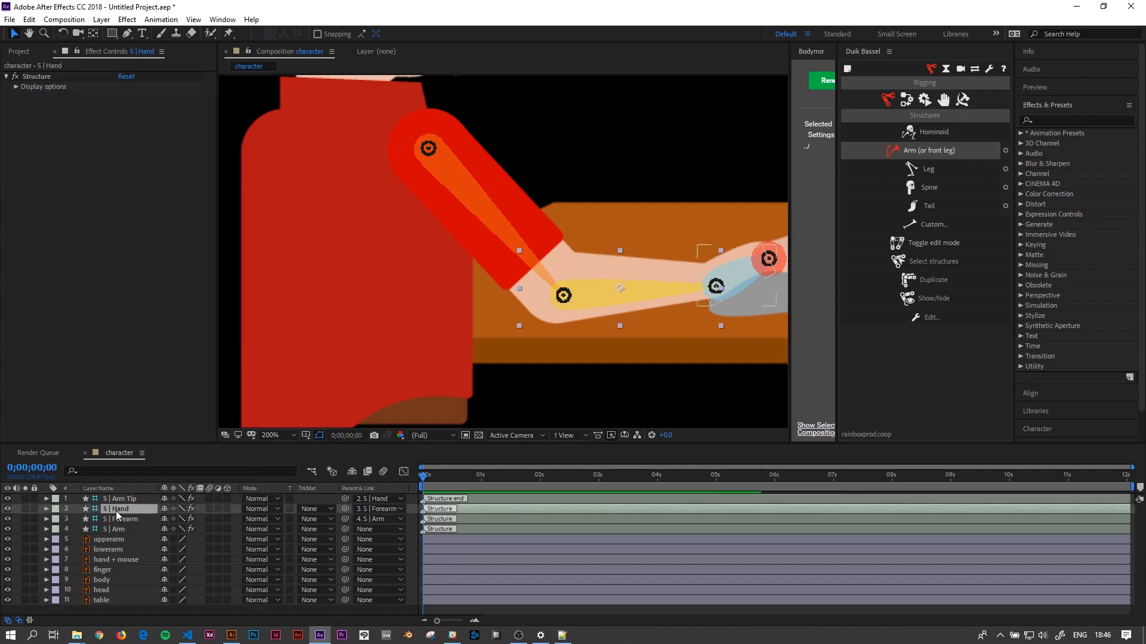
pyautogui.click(121, 519)
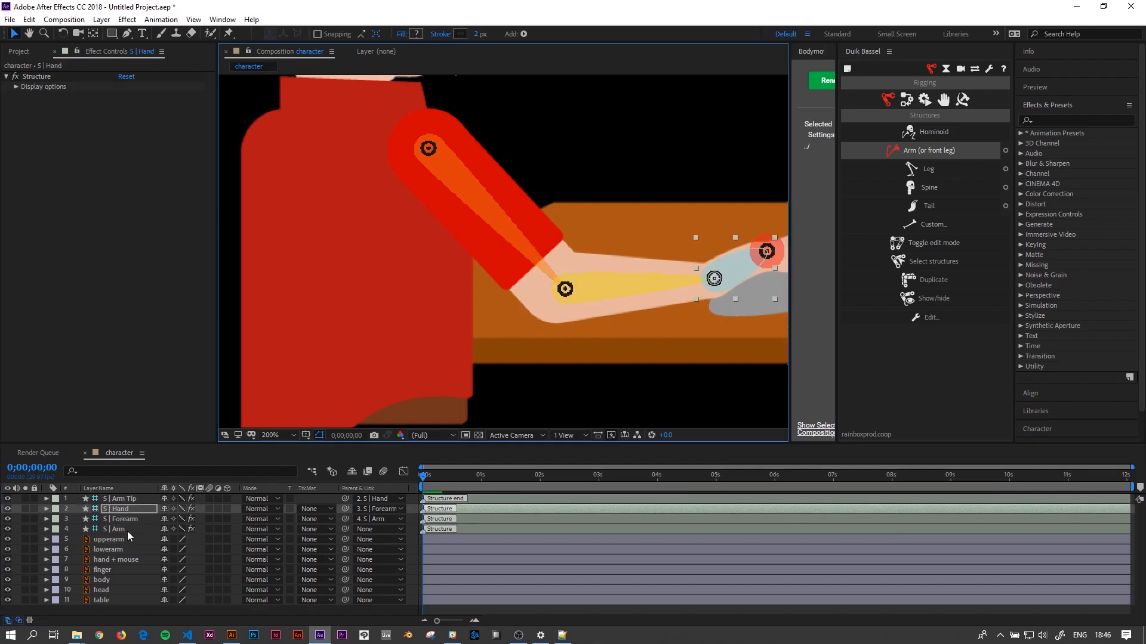
pyautogui.click(120, 498)
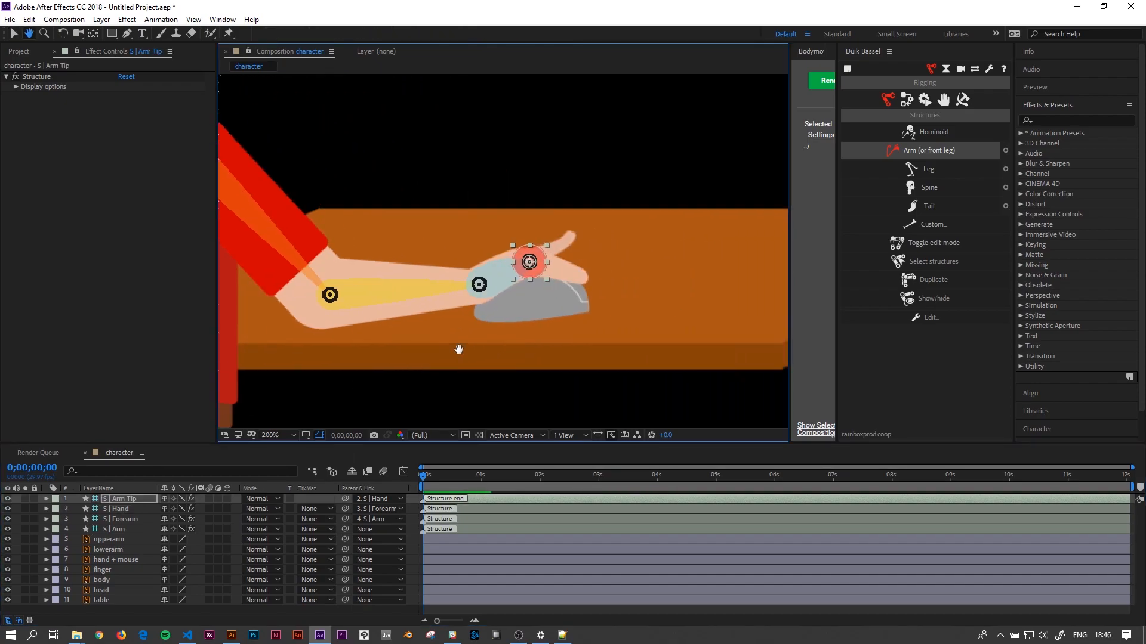
# - Pan to bring the whole arm into view and select the Hand structure
pyautogui.moveTo(530, 261); pyautogui.dragTo(597, 280)
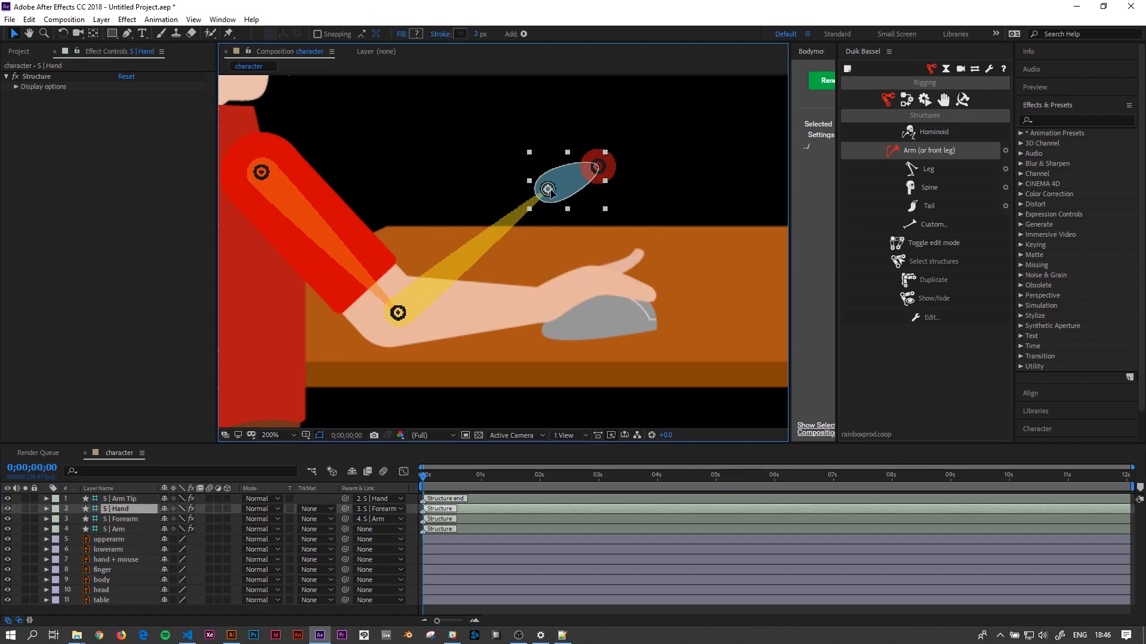
pyautogui.click(118, 508)
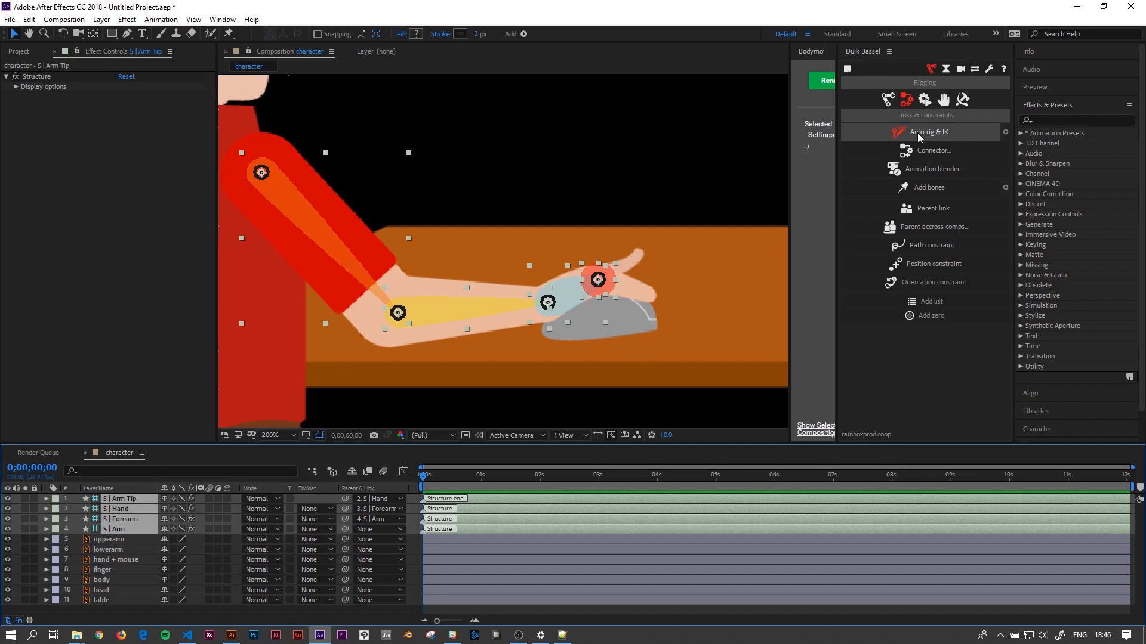
# - Auto-rig the arm with IK, then drag the hand controller onto the mouse to test
pyautogui.click(928, 132)
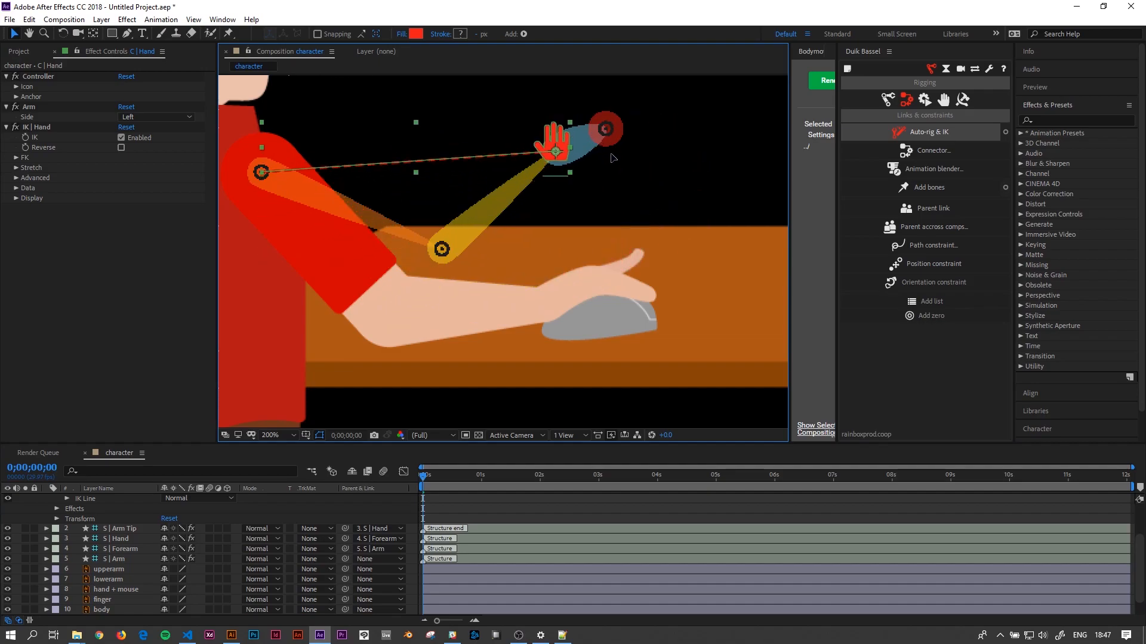
pyautogui.moveTo(557, 151); pyautogui.dragTo(470, 303)
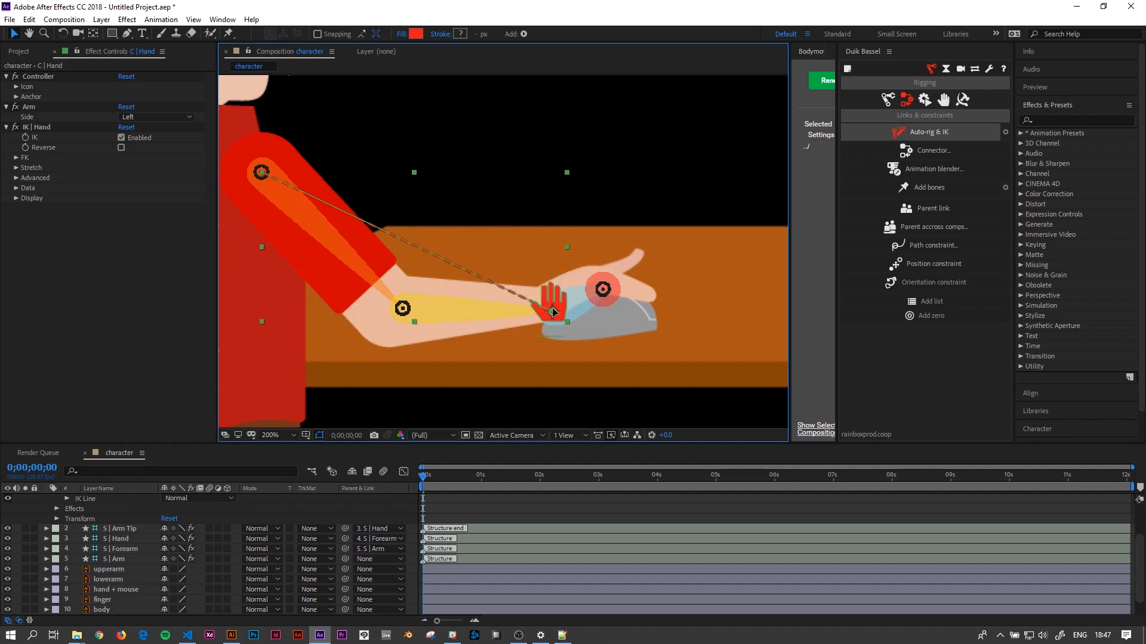
pyautogui.moveTo(552, 310); pyautogui.dragTo(548, 303)
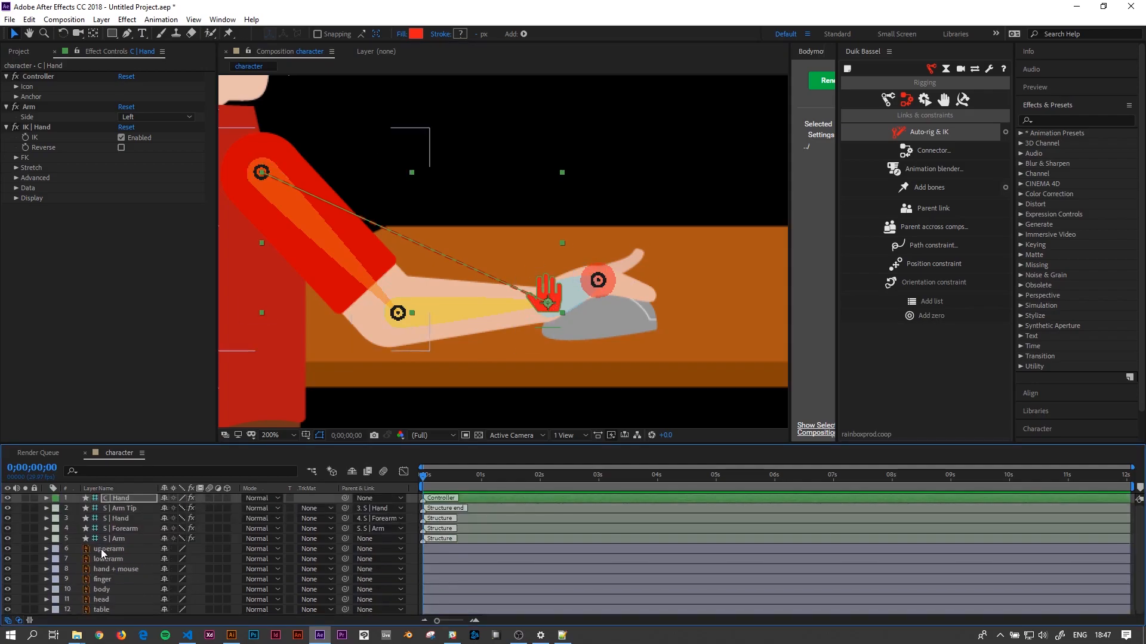
# - Select layers table through upperarm and run Create Shapes from Vector Layer
pyautogui.click(101, 609)
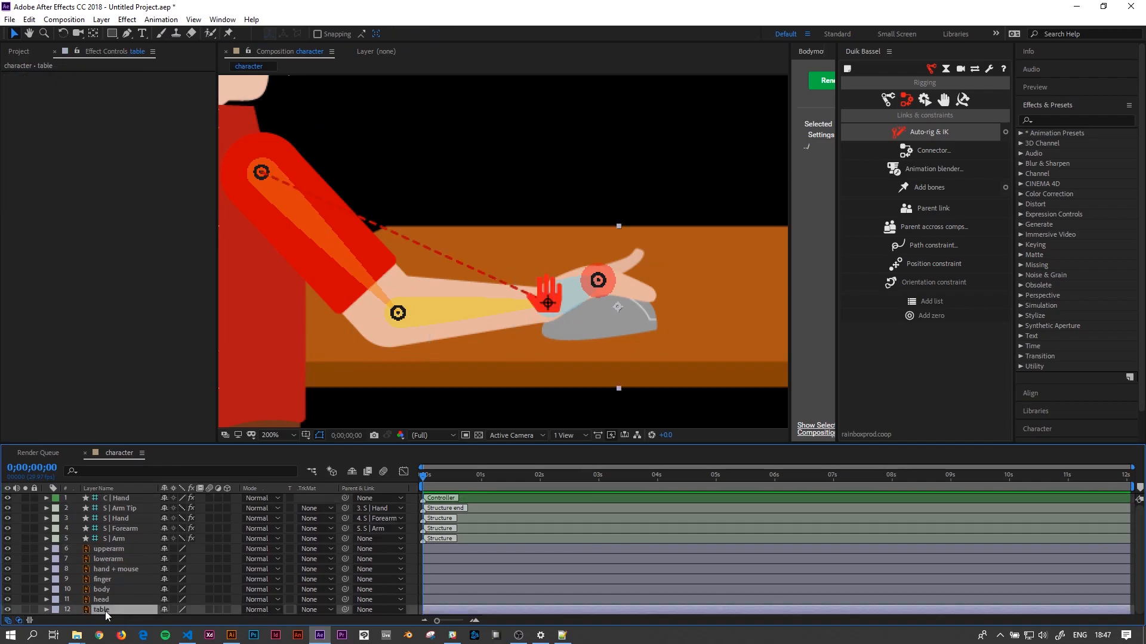
pyautogui.click(110, 549)
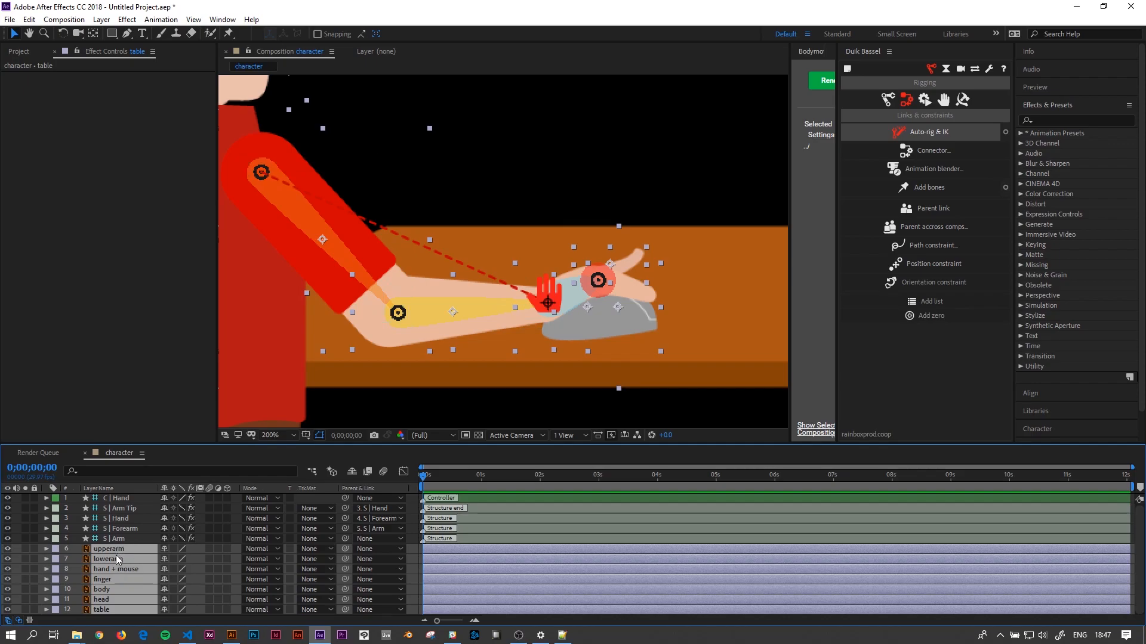
pyautogui.moveTo(115, 563)
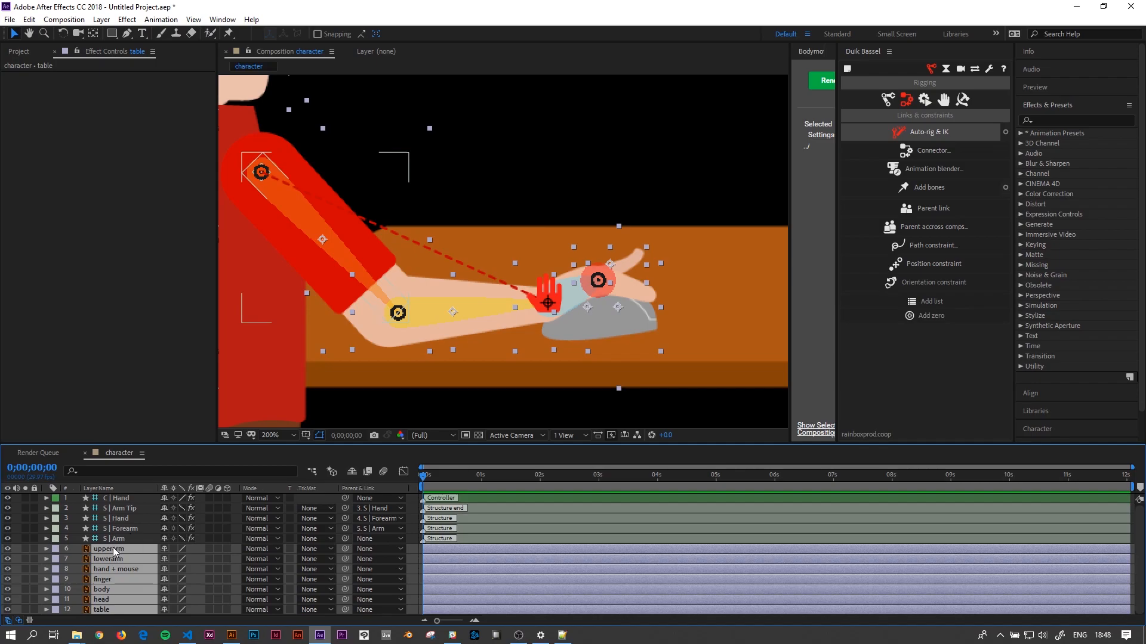
pyautogui.rightClick(110, 549)
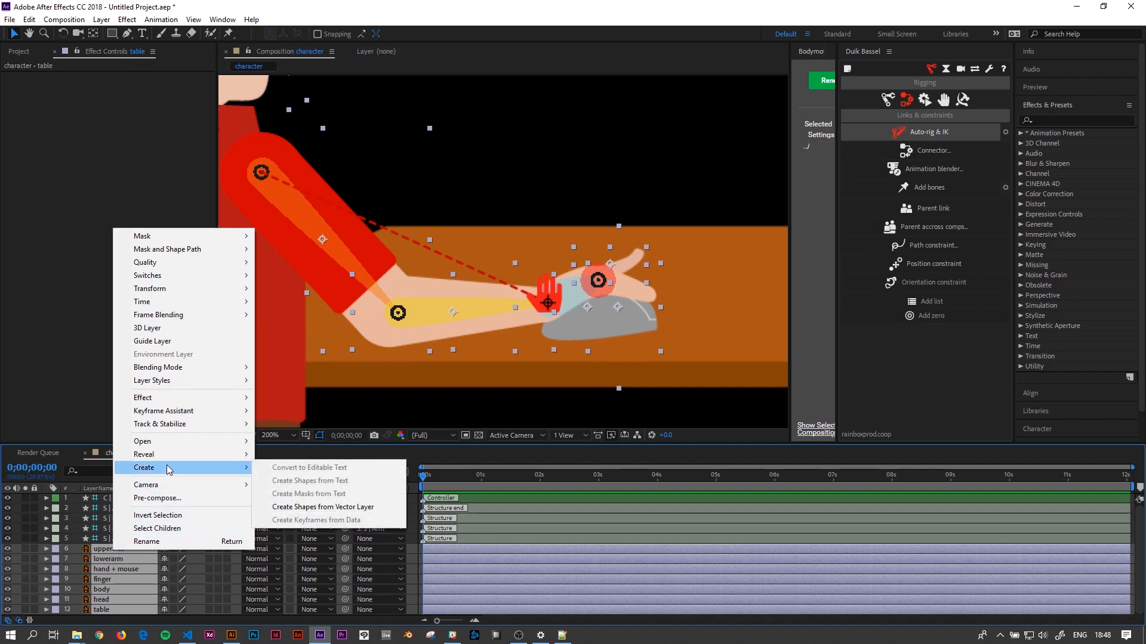
pyautogui.moveTo(323, 507)
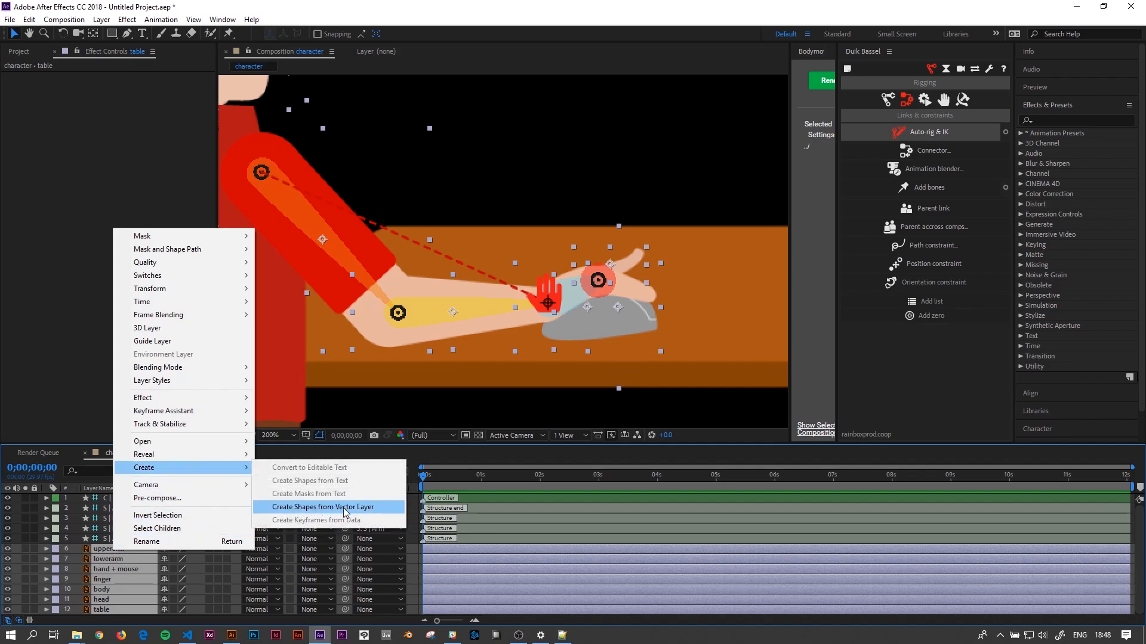
pyautogui.click(322, 507)
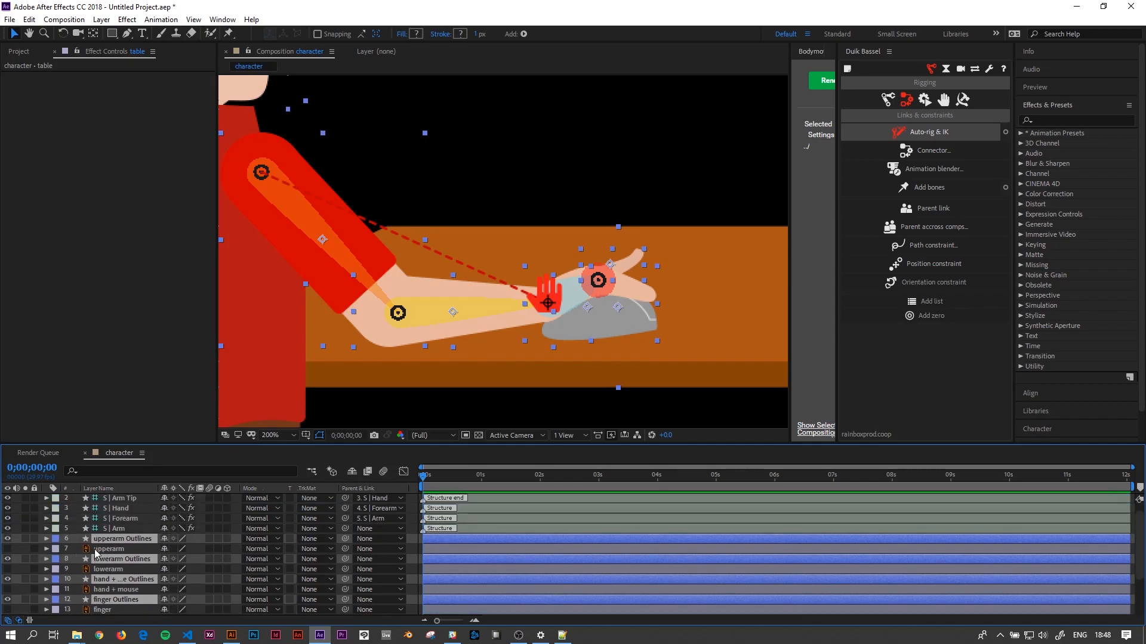
# - Parent upperarm Outlines to S | Arm and lowerarm Outlines to S | Forearm, then select the hand controller
pyautogui.click(110, 549)
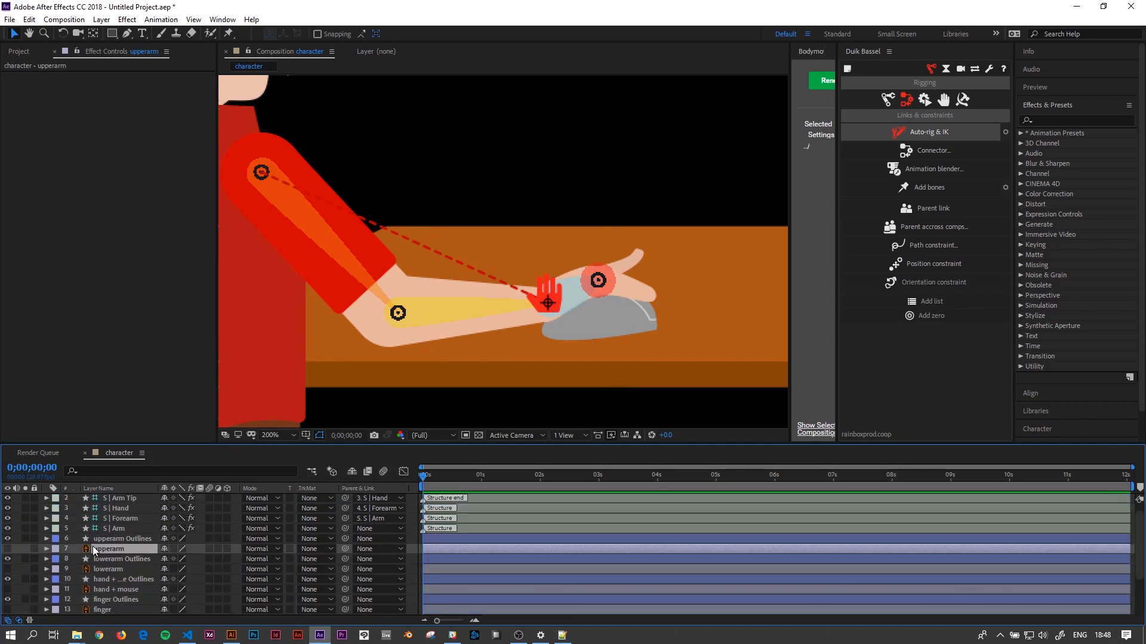
pyautogui.scroll(-3)
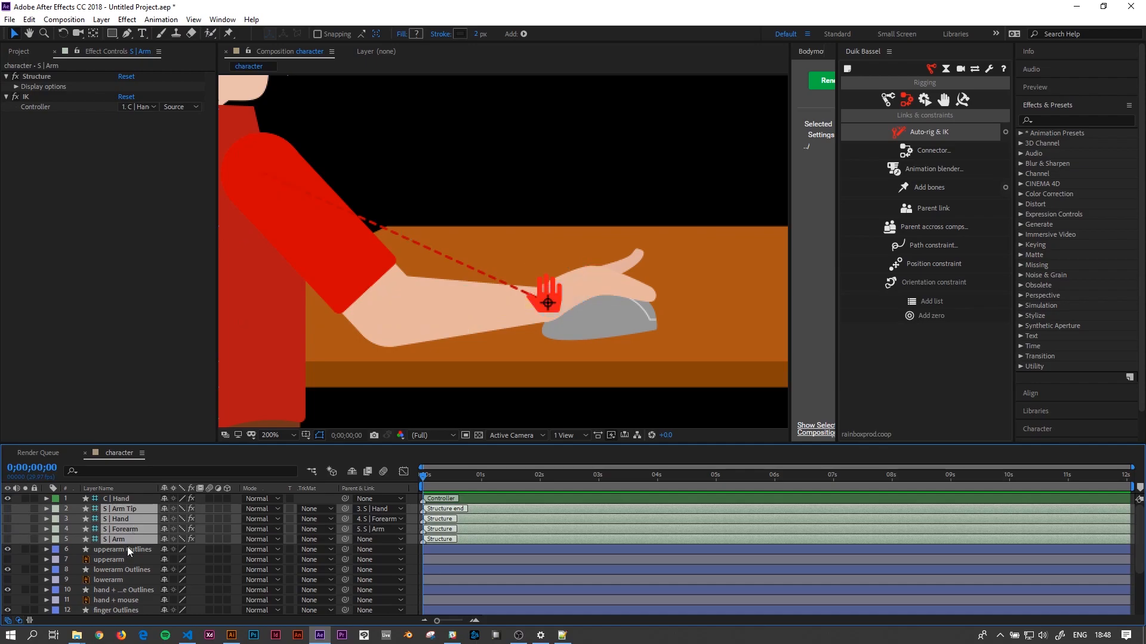
pyautogui.click(123, 549)
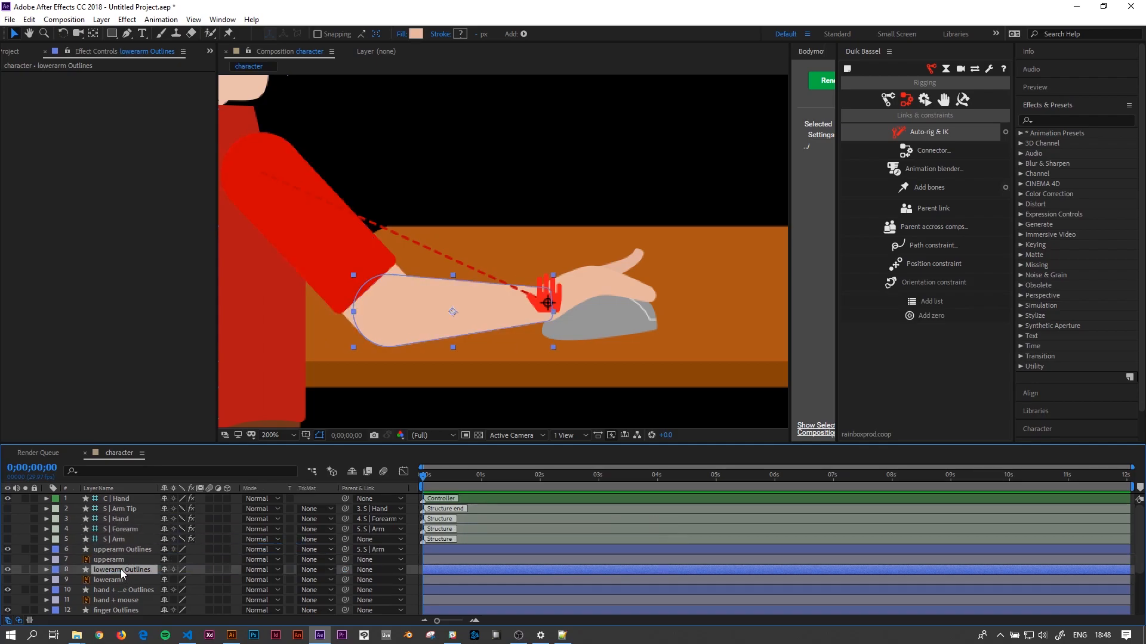
pyautogui.click(121, 569)
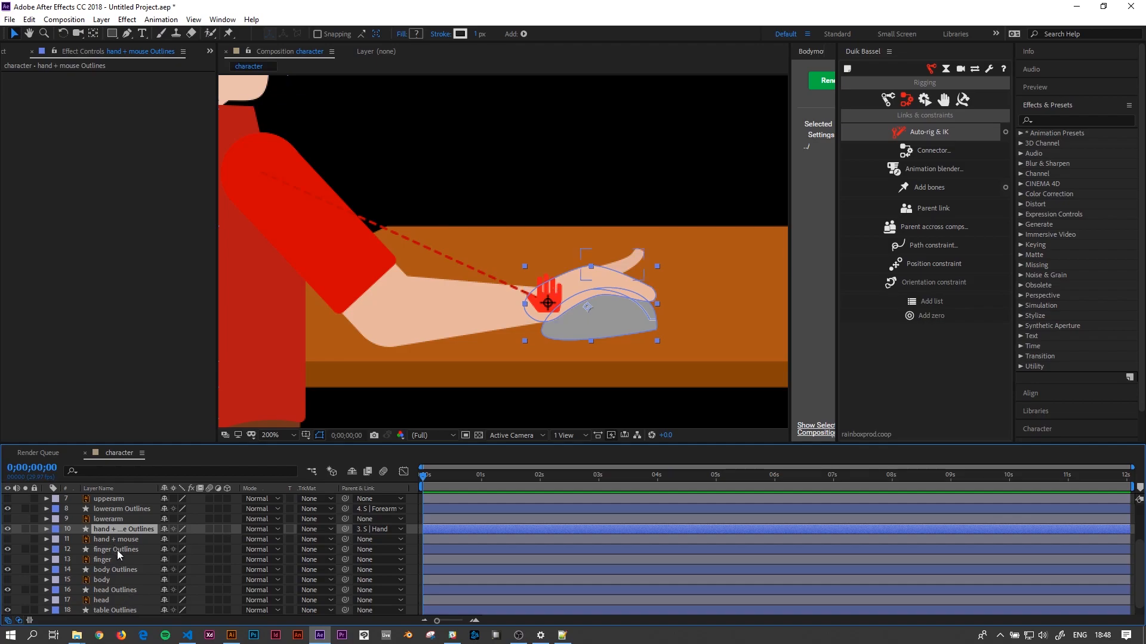
pyautogui.click(117, 549)
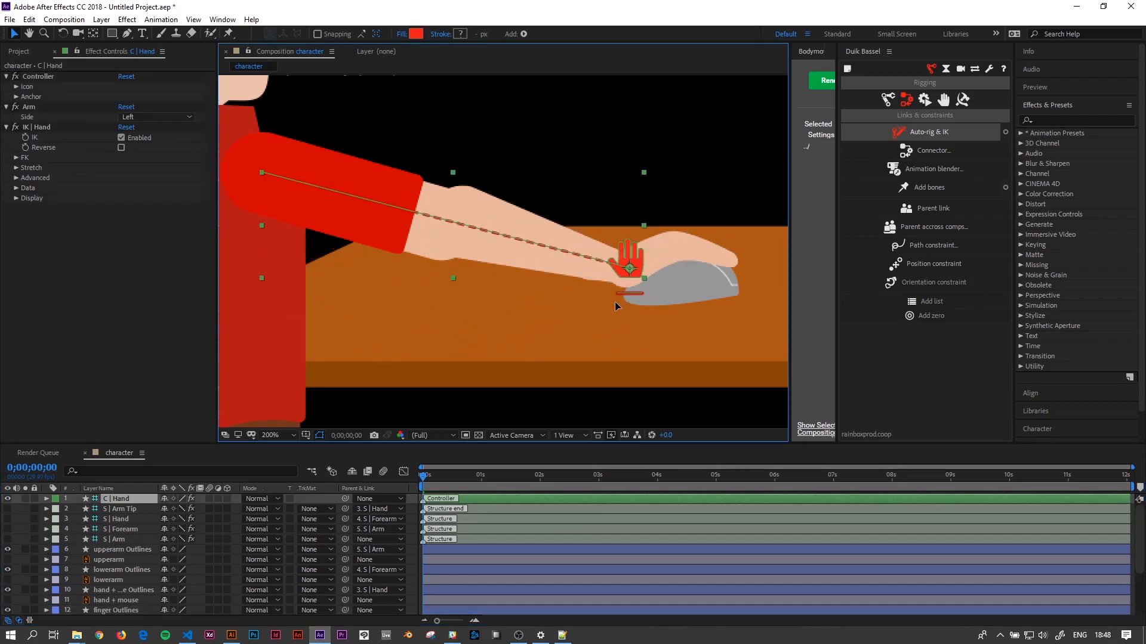
# - Swing the hand controller out and in to bend the elbow, then rest it on the mouse
pyautogui.moveTo(627, 264); pyautogui.dragTo(595, 270)
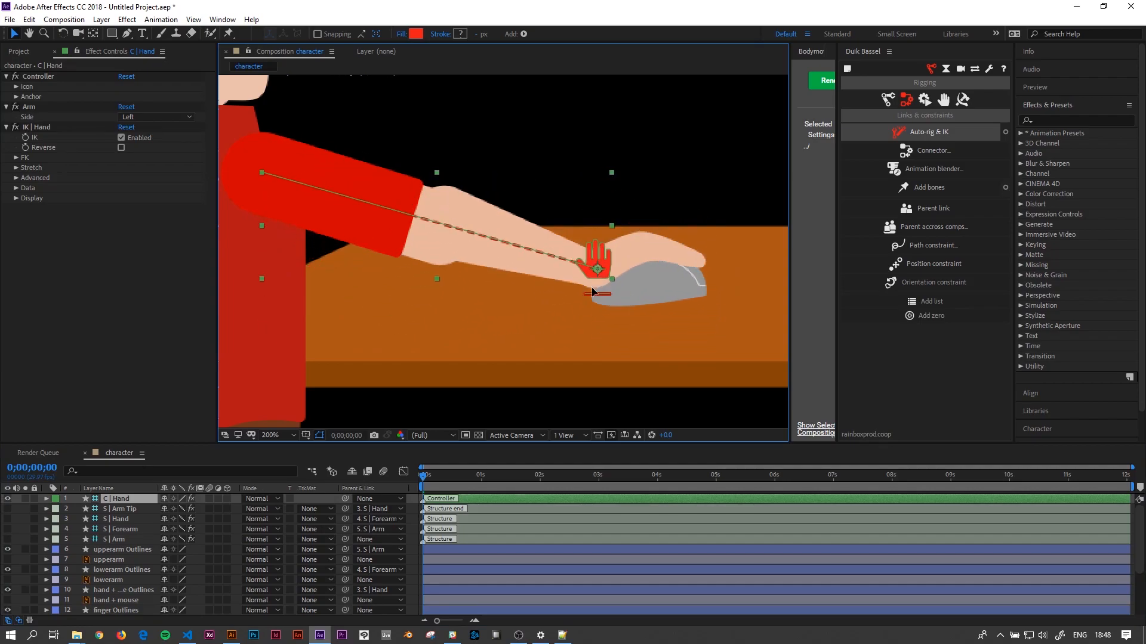
pyautogui.moveTo(596, 268); pyautogui.dragTo(726, 281)
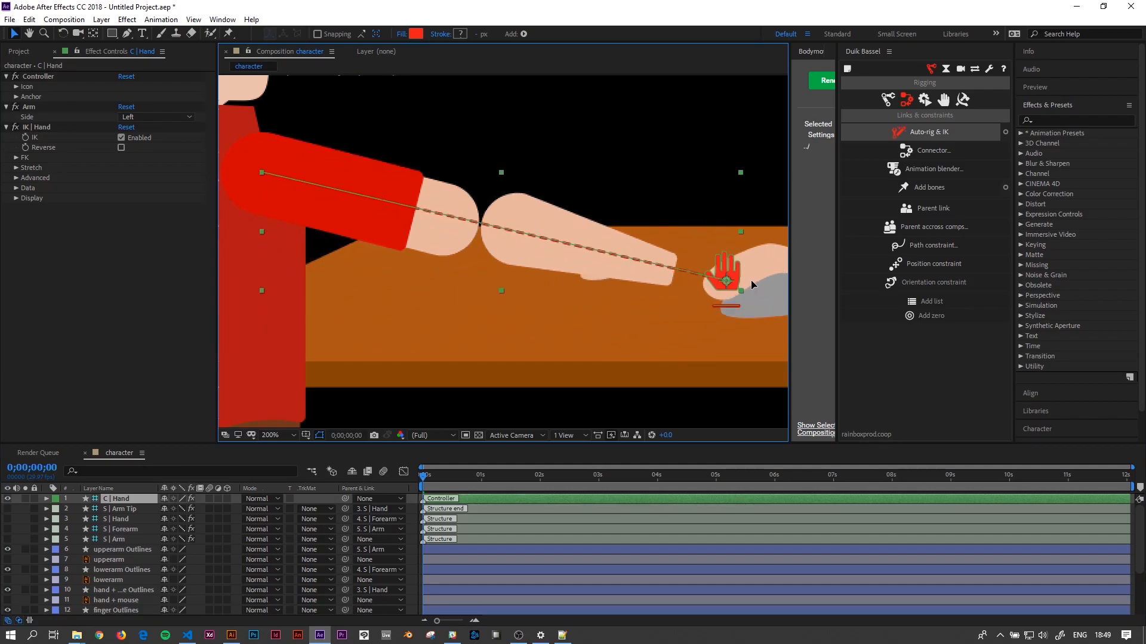
pyautogui.moveTo(725, 281); pyautogui.dragTo(700, 276)
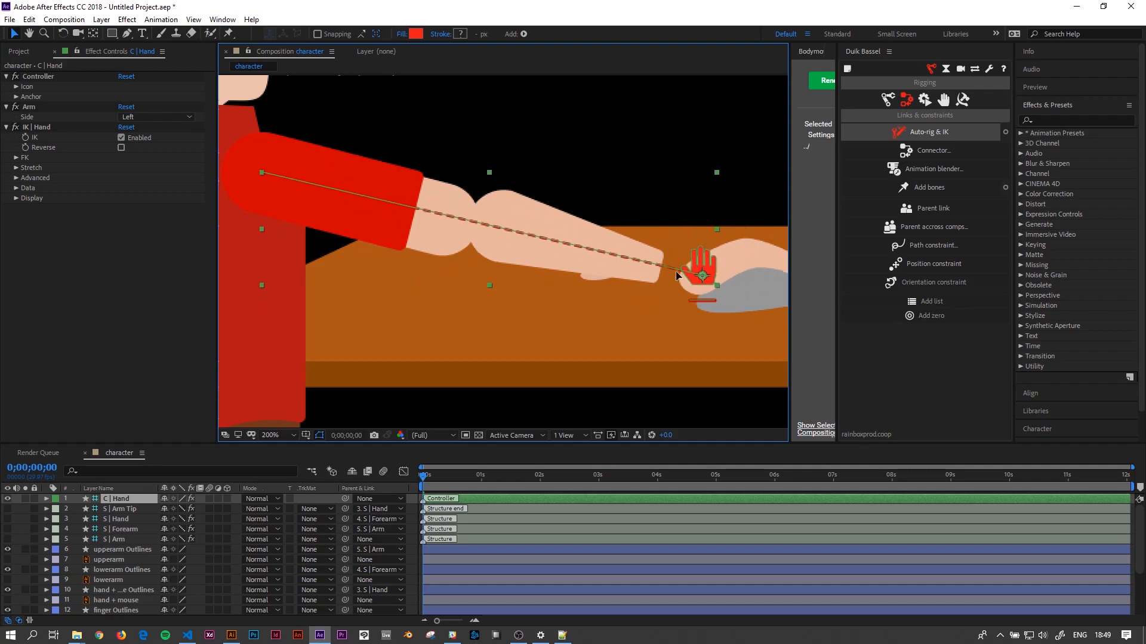
pyautogui.moveTo(702, 274); pyautogui.dragTo(592, 285)
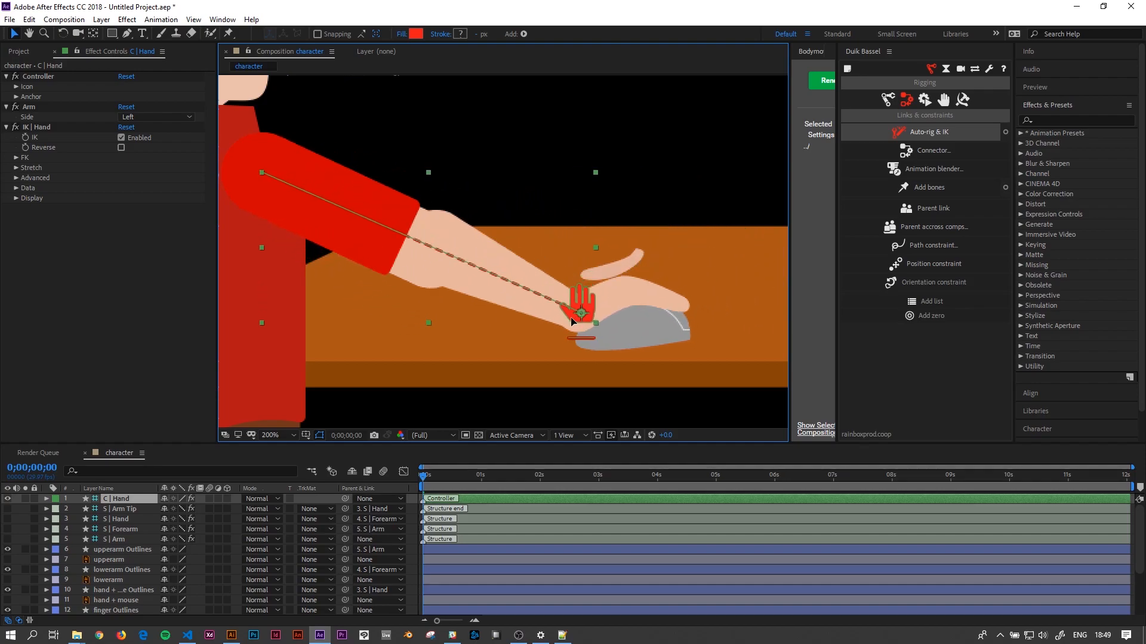
pyautogui.moveTo(578, 303); pyautogui.dragTo(557, 300)
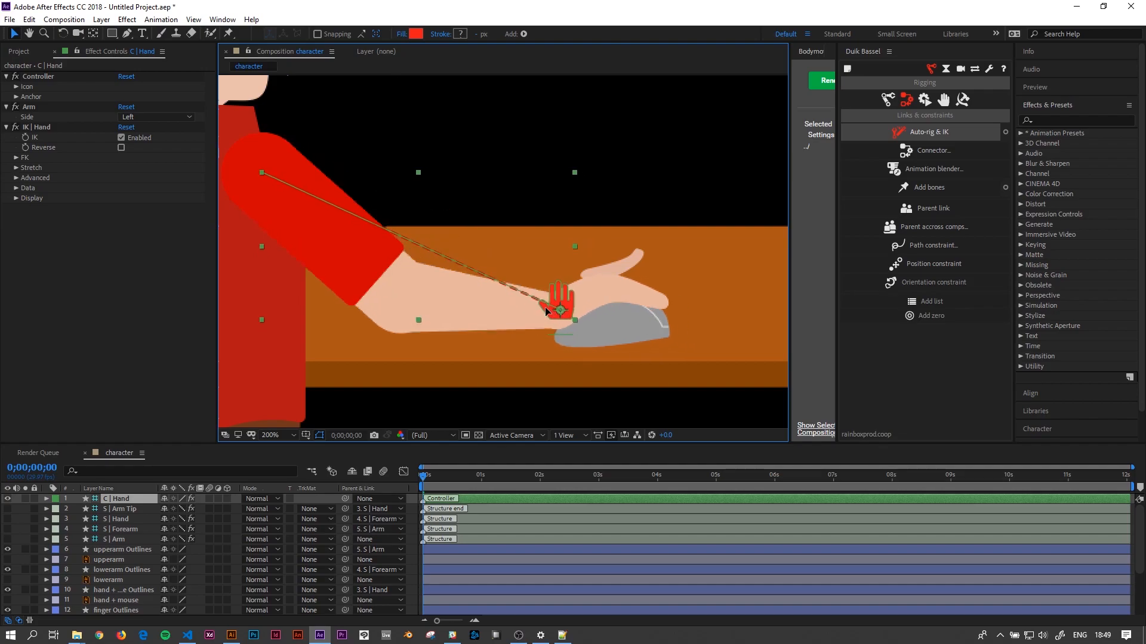
pyautogui.moveTo(557, 303); pyautogui.dragTo(524, 307)
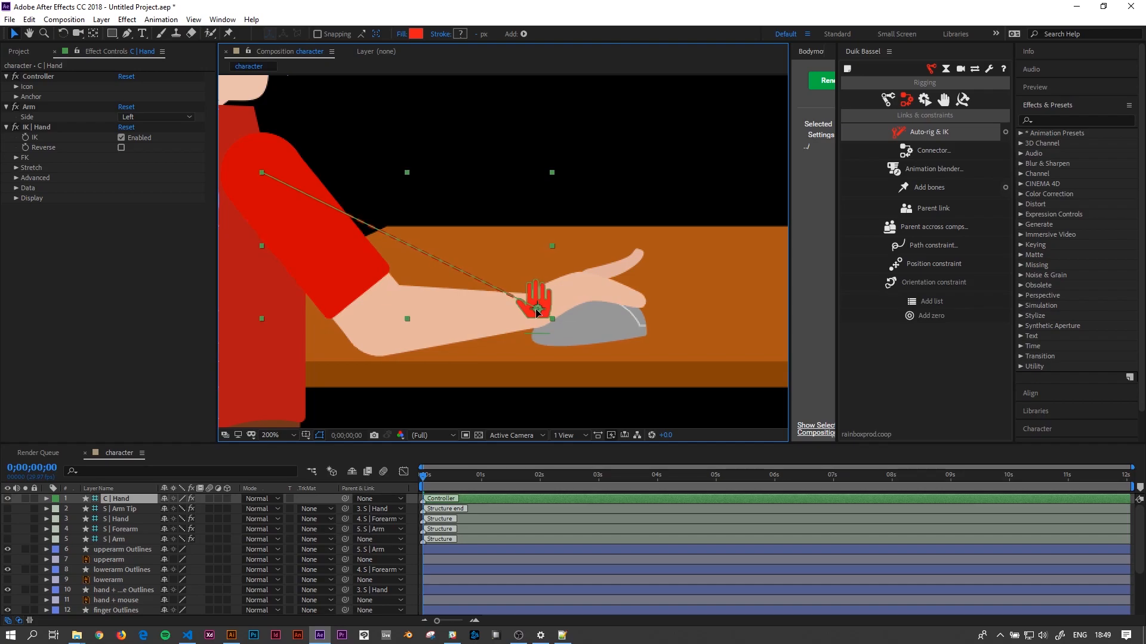
pyautogui.moveTo(537, 303); pyautogui.dragTo(570, 322)
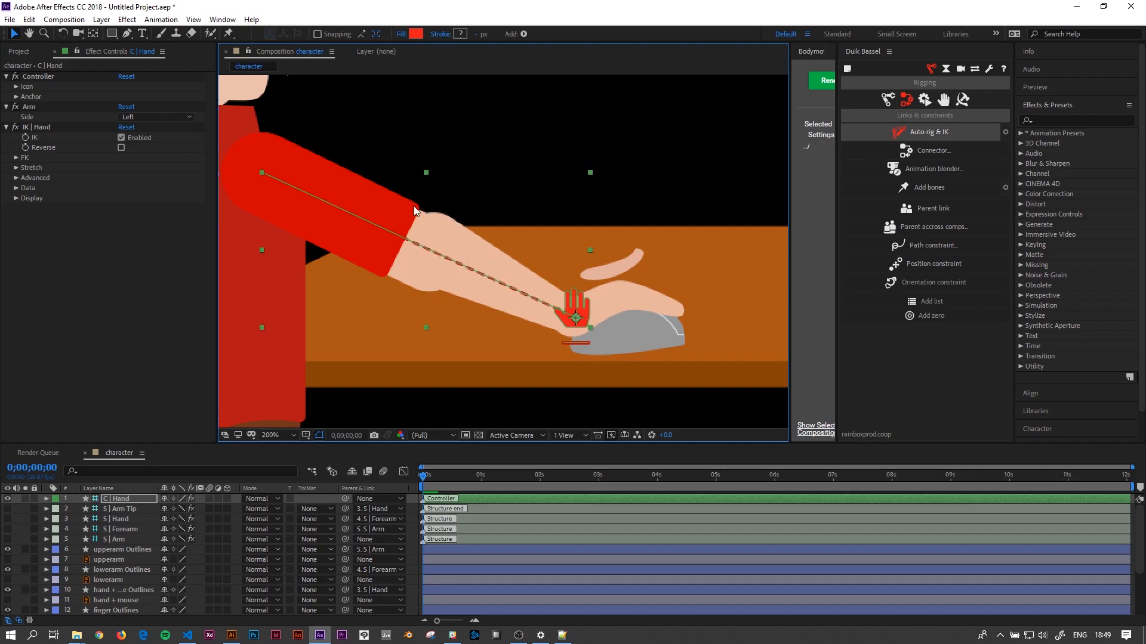
pyautogui.moveTo(433, 251)
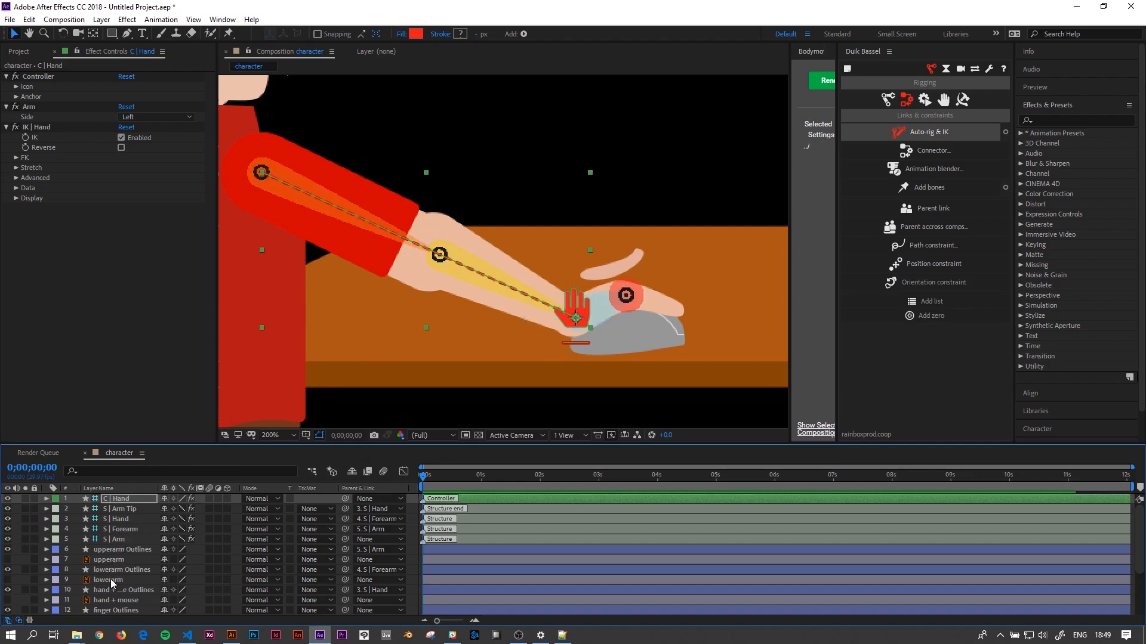
# - Nudge the lowerarm Outlines shape down so the forearm meets the sleeve
pyautogui.click(109, 580)
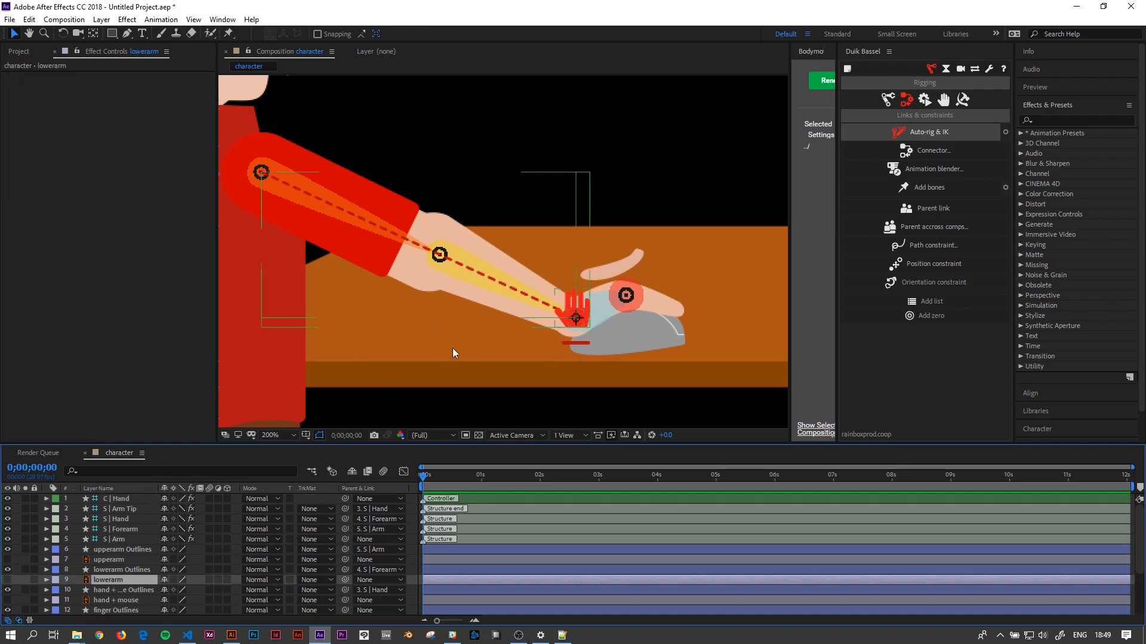
pyautogui.click(122, 569)
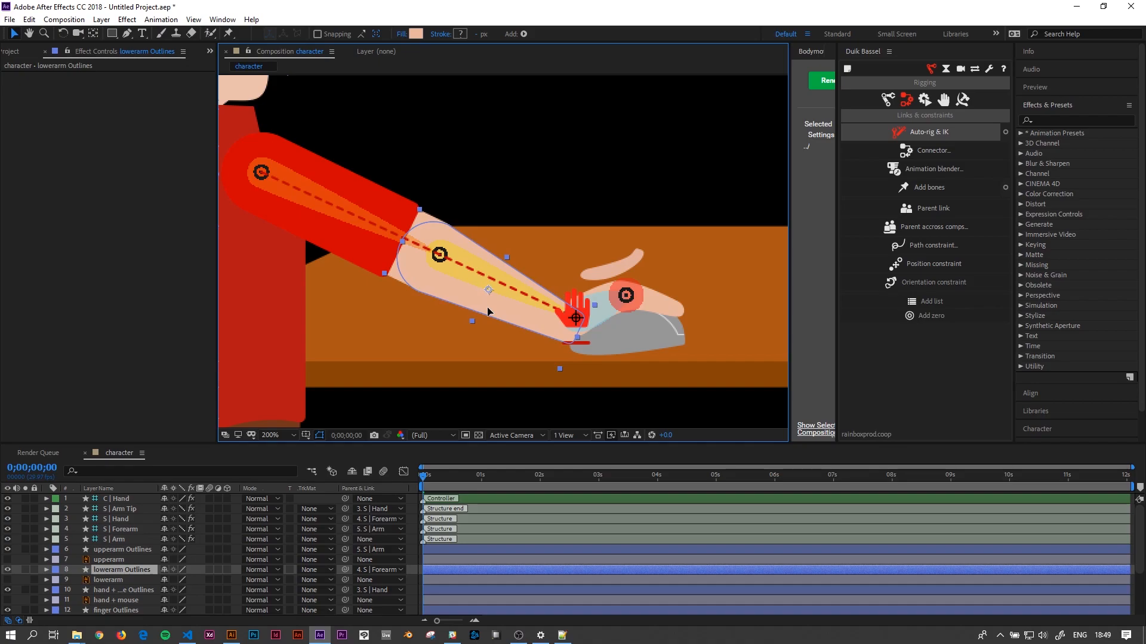
pyautogui.click(121, 569)
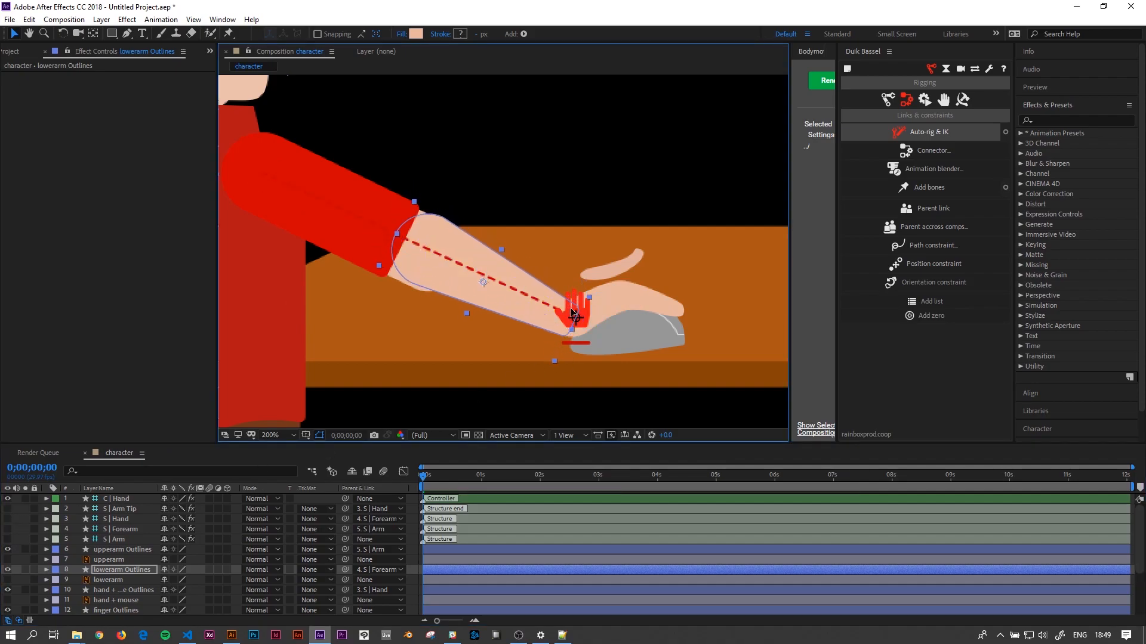
pyautogui.moveTo(575, 313); pyautogui.dragTo(577, 322)
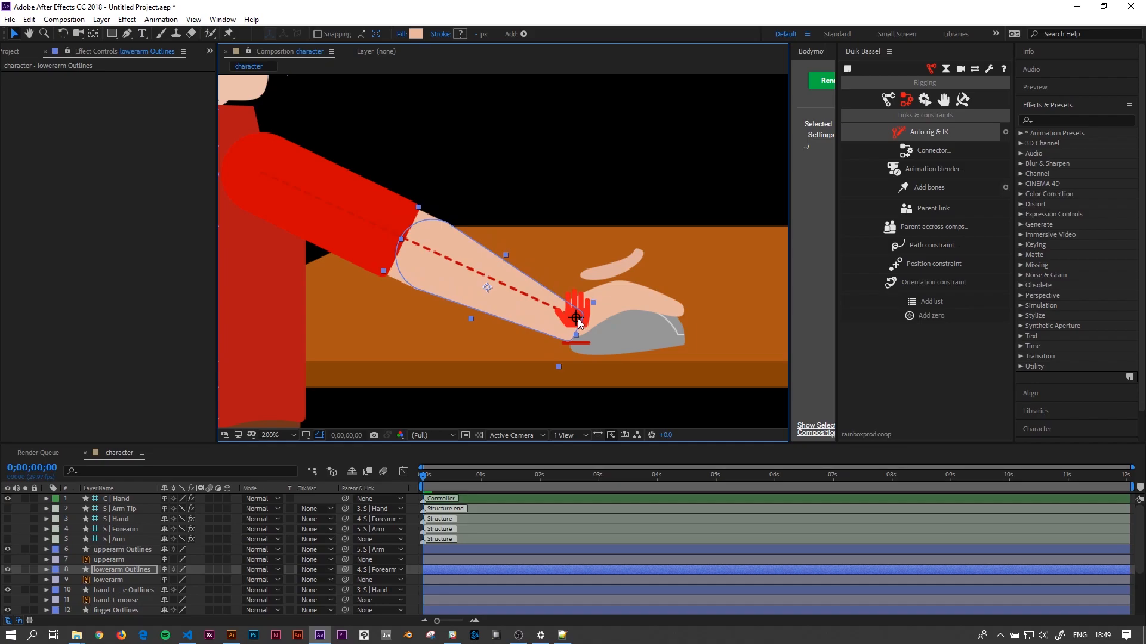
pyautogui.click(120, 499)
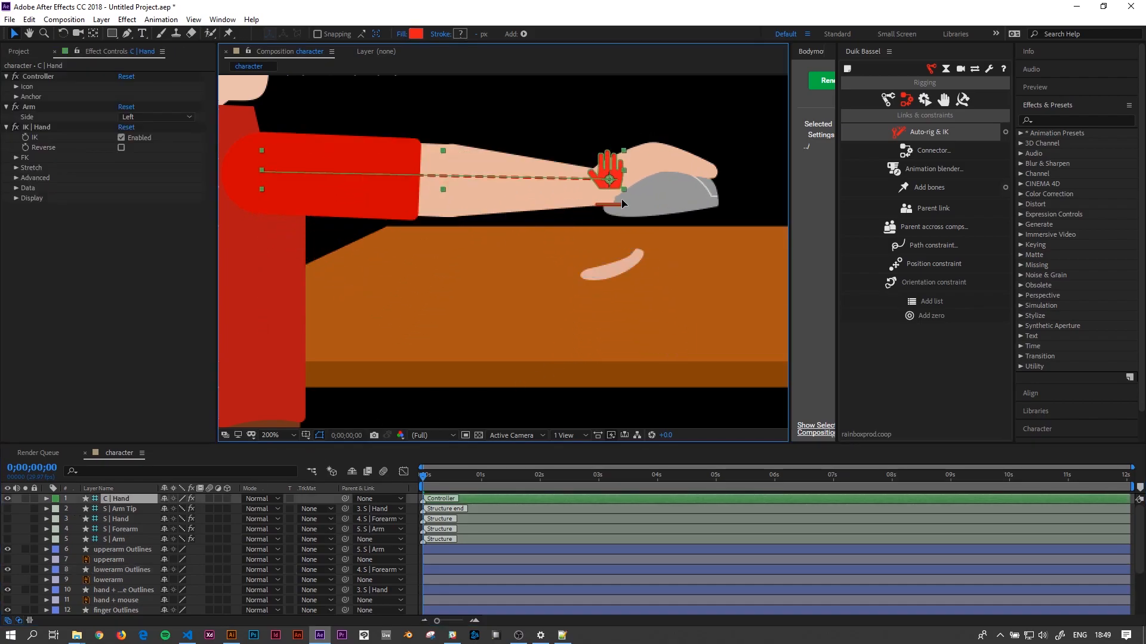
# - Lower the hand controller onto the mouse and toggle the bone structure layers' visibility
pyautogui.moveTo(606, 179); pyautogui.dragTo(530, 300)
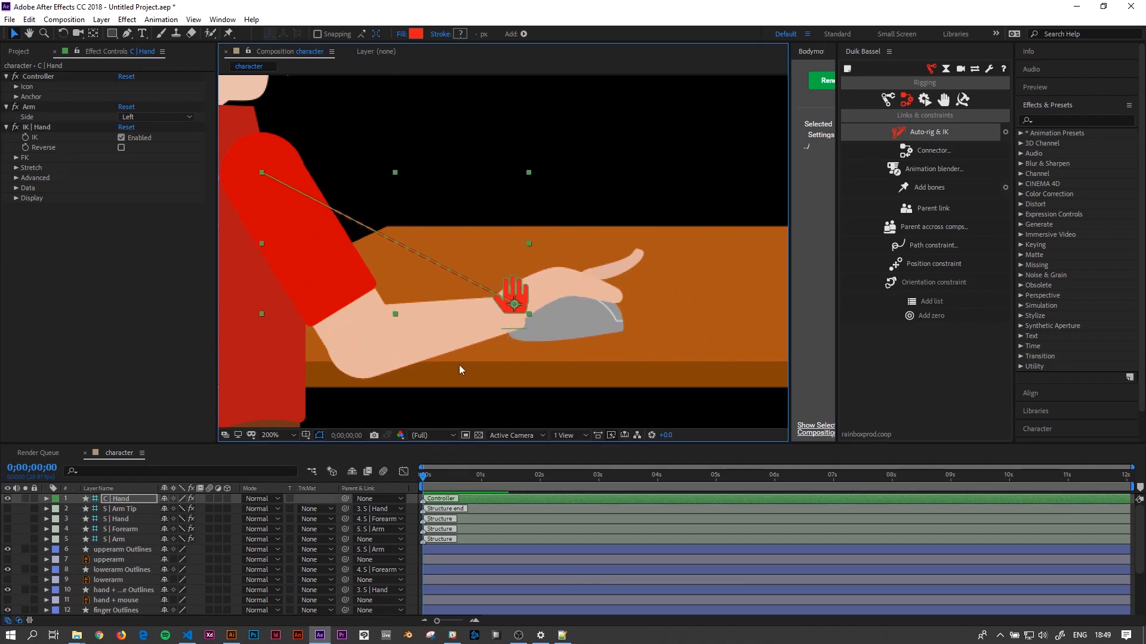
pyautogui.moveTo(515, 300); pyautogui.dragTo(544, 339)
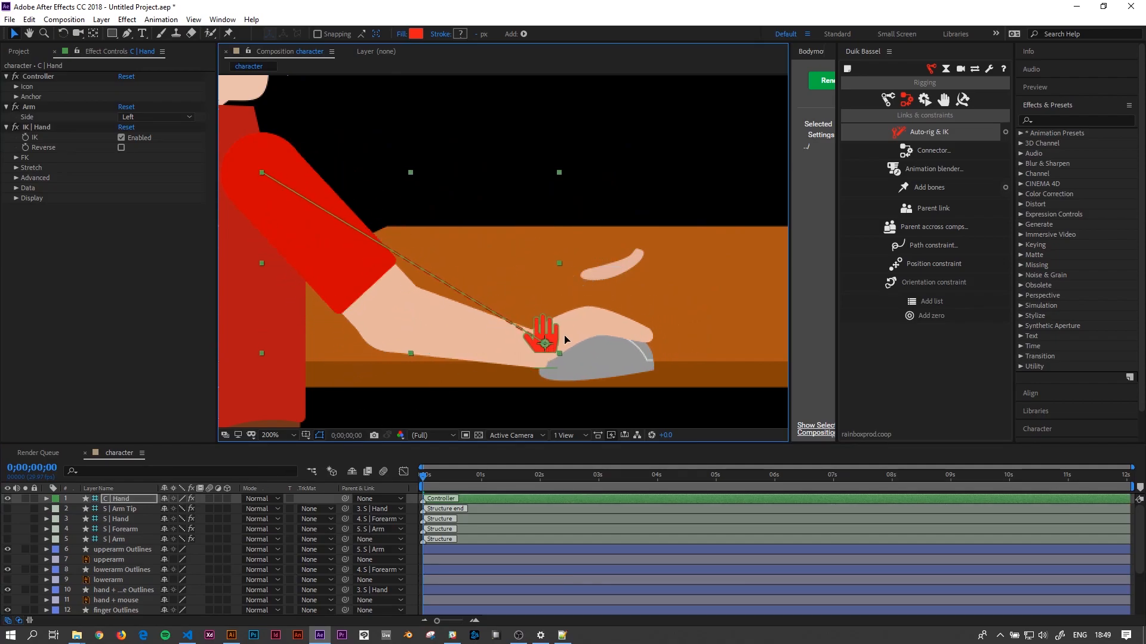
pyautogui.moveTo(545, 340); pyautogui.dragTo(574, 329)
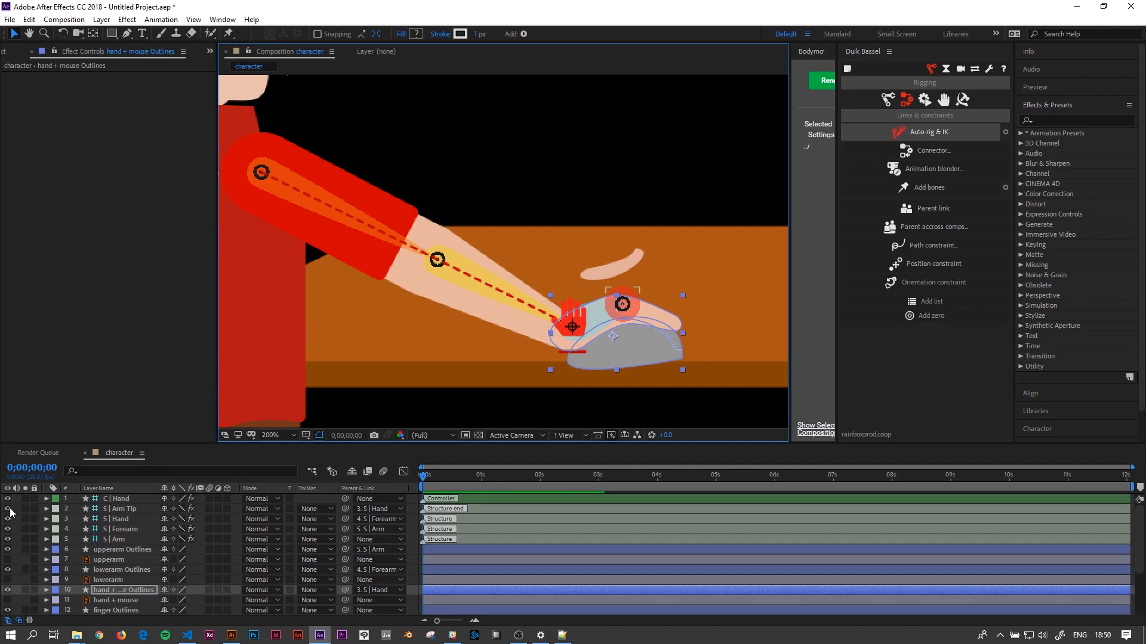
pyautogui.click(121, 498)
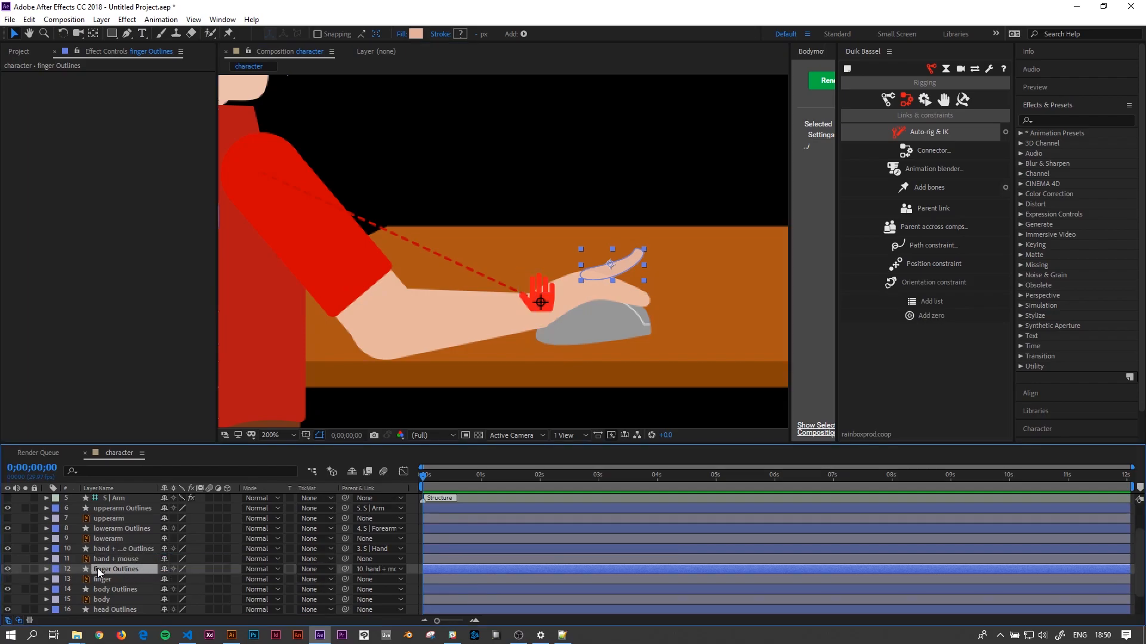
# - Select finger Outlines, then drag the hand down, up over the mouse, and sideways to test
pyautogui.click(46, 569)
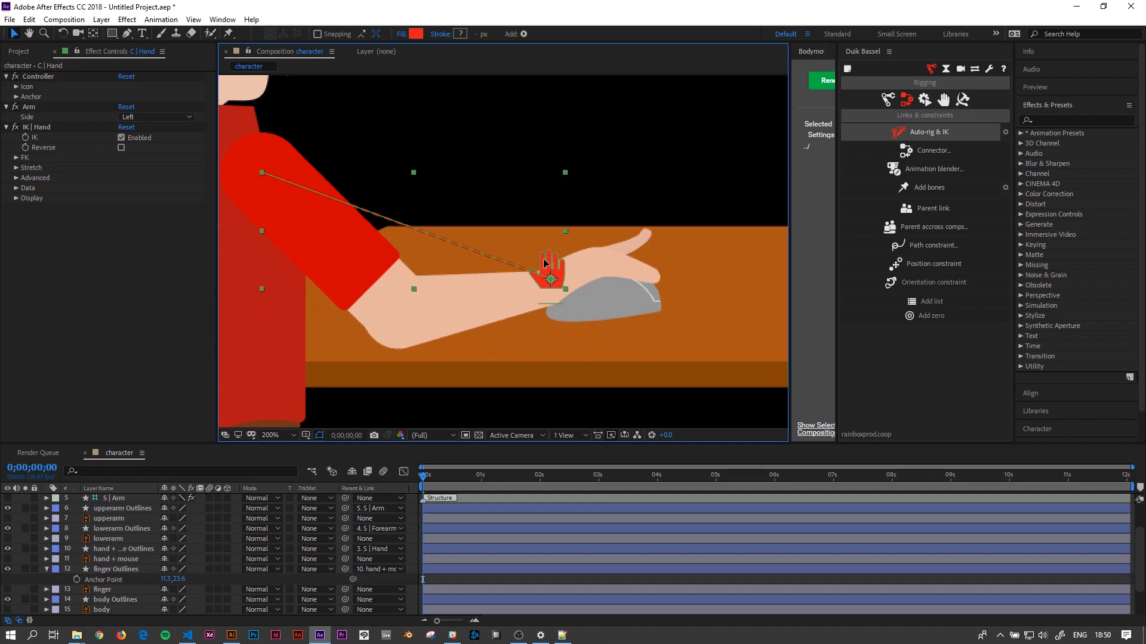
pyautogui.moveTo(544, 263); pyautogui.dragTo(479, 307)
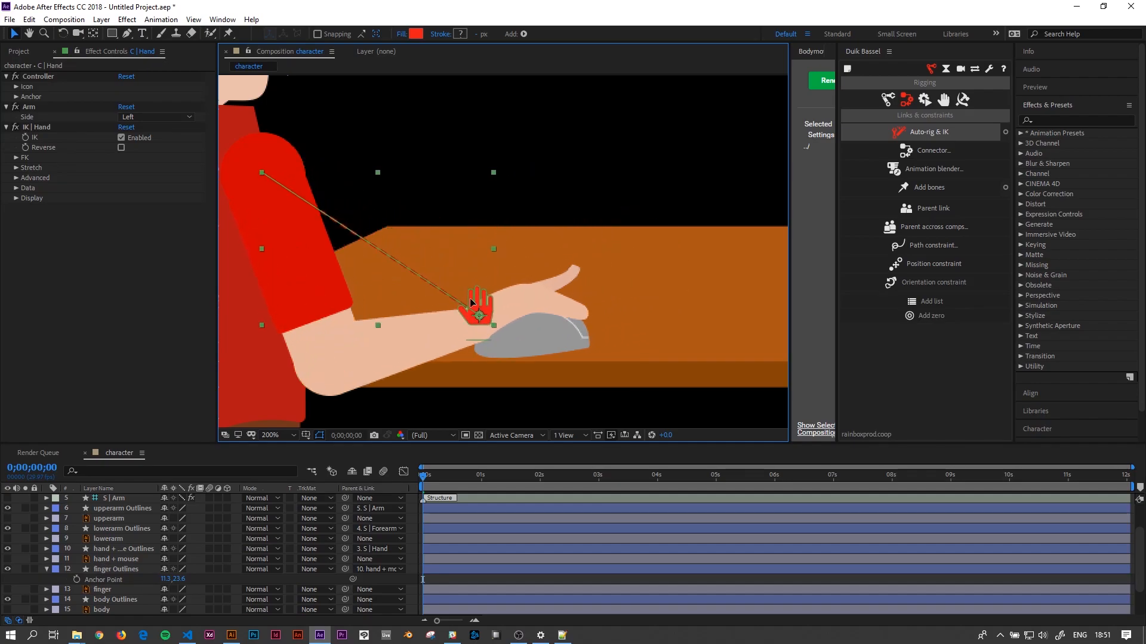
pyautogui.moveTo(479, 315); pyautogui.dragTo(475, 274)
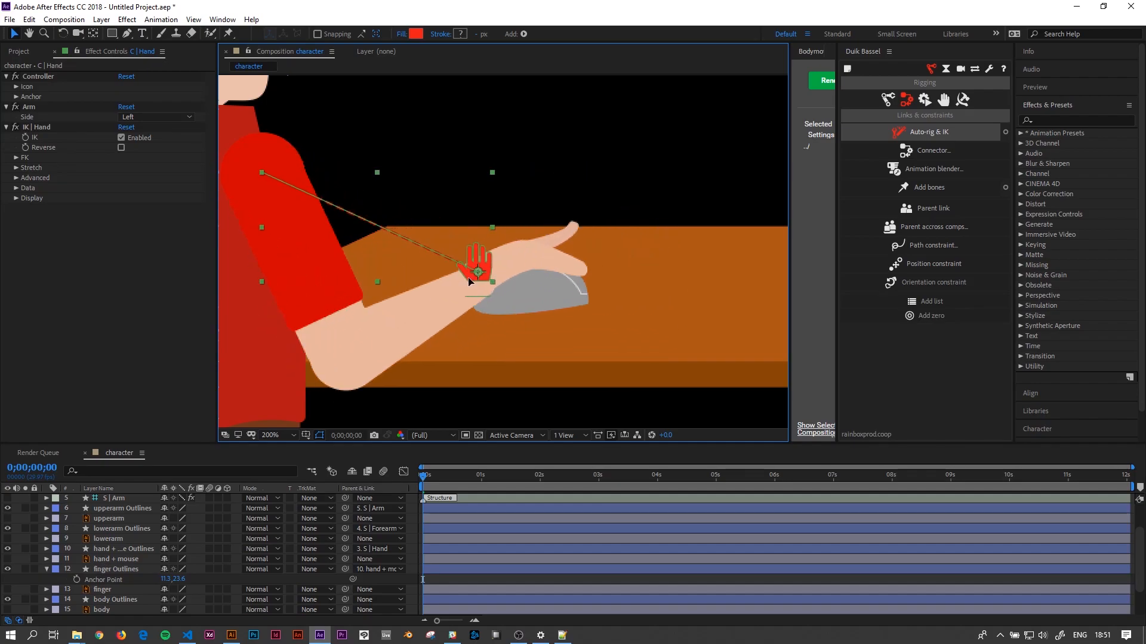
pyautogui.moveTo(475, 267); pyautogui.dragTo(530, 286)
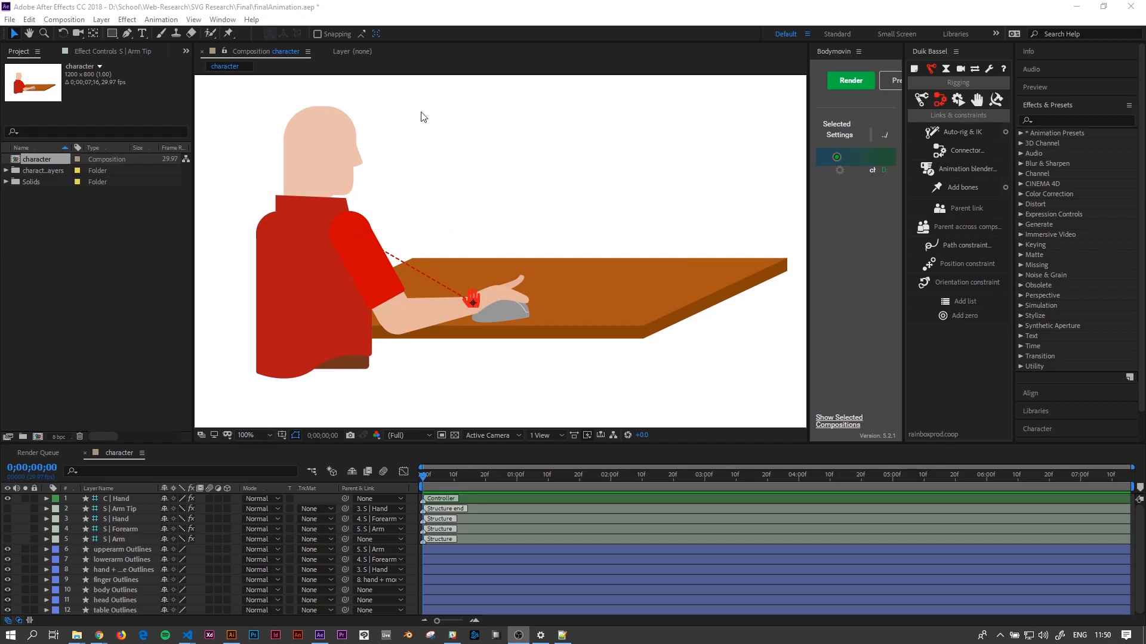
pyautogui.moveTo(491, 198)
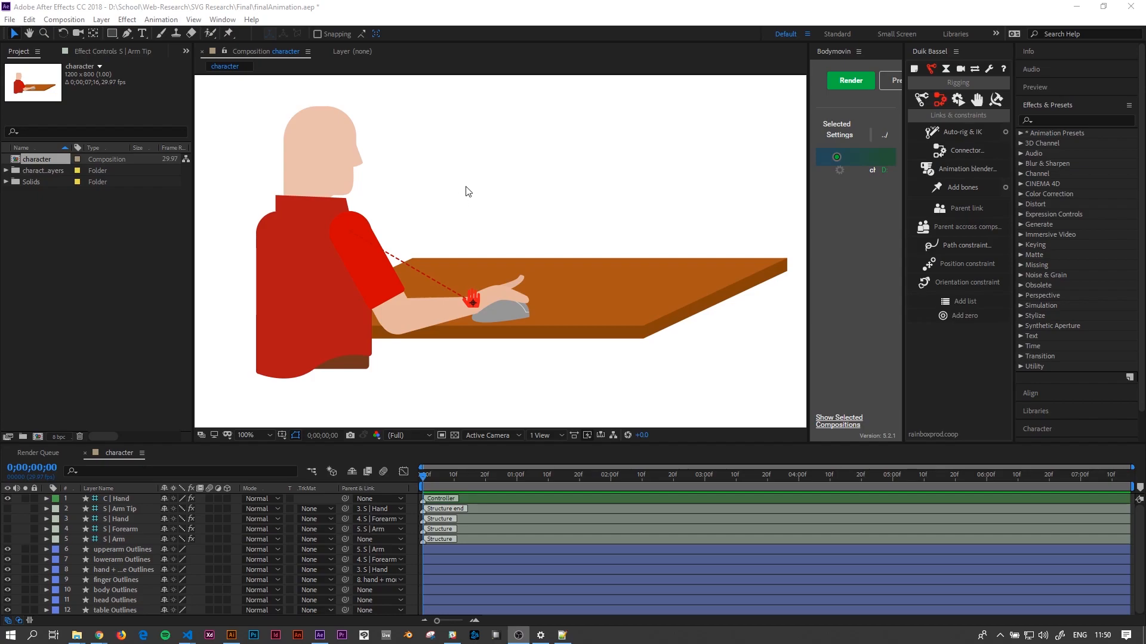
pyautogui.moveTo(488, 206)
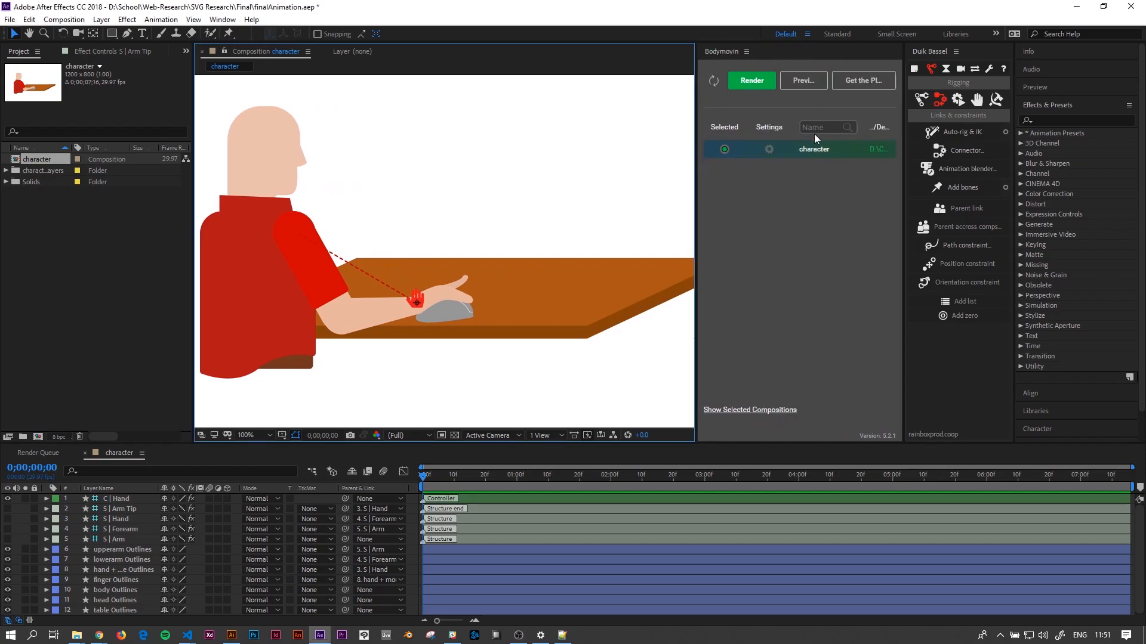
pyautogui.moveTo(784, 121)
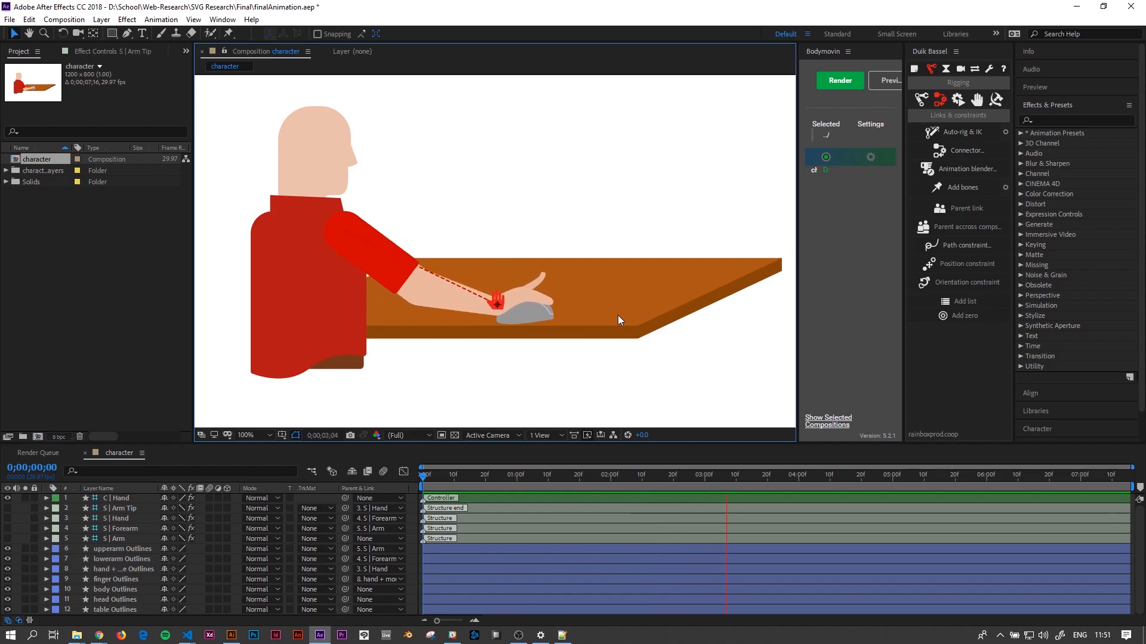
# - Open finalAnimation.aep, return to the animation's start, and widen the Bodymovin panel
pyautogui.click(913, 475)
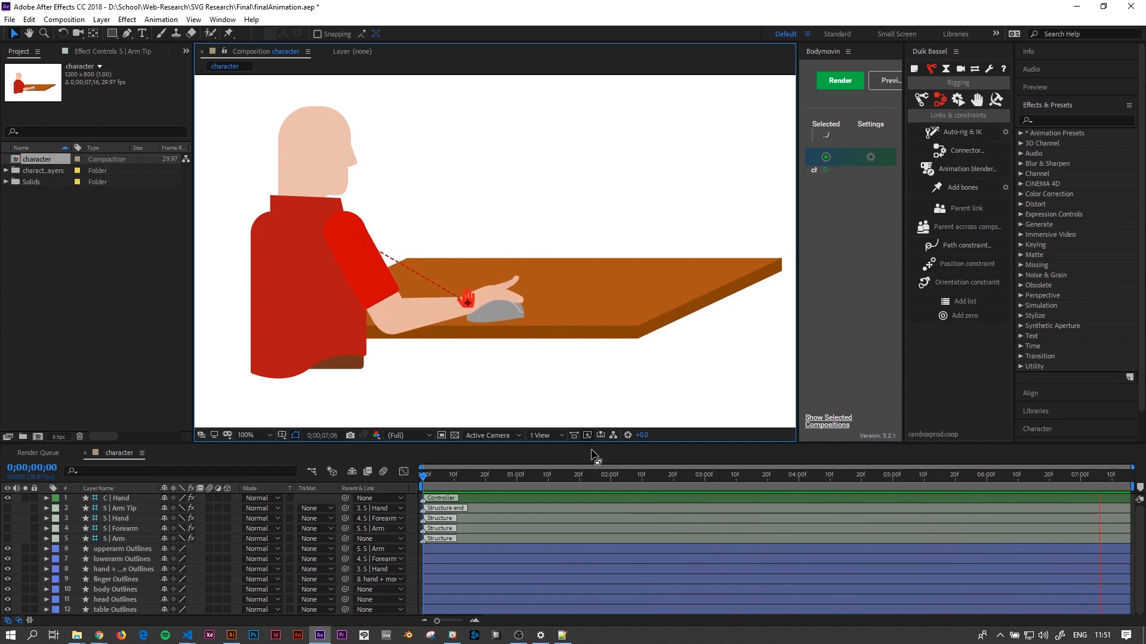
pyautogui.click(579, 482)
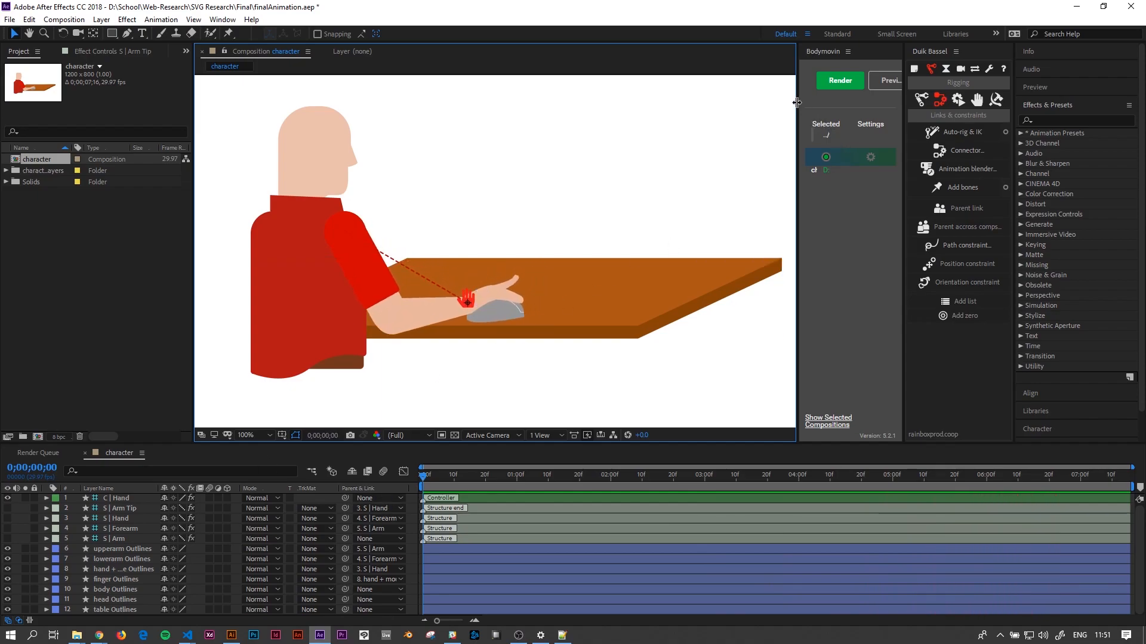
pyautogui.moveTo(797, 102); pyautogui.dragTo(599, 102)
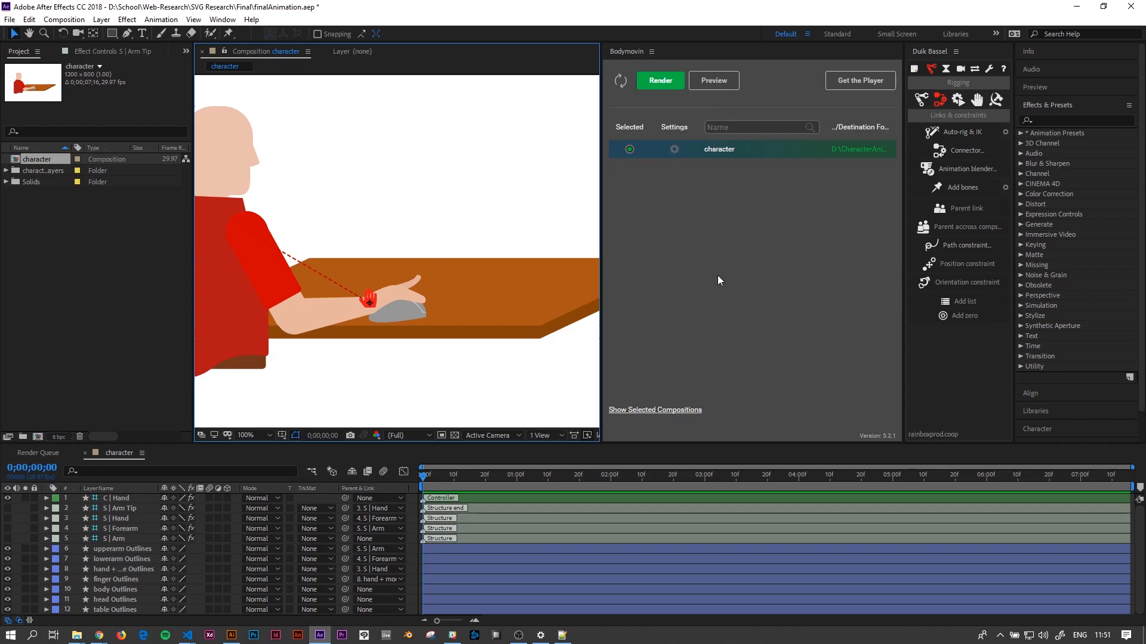
pyautogui.moveTo(719, 170)
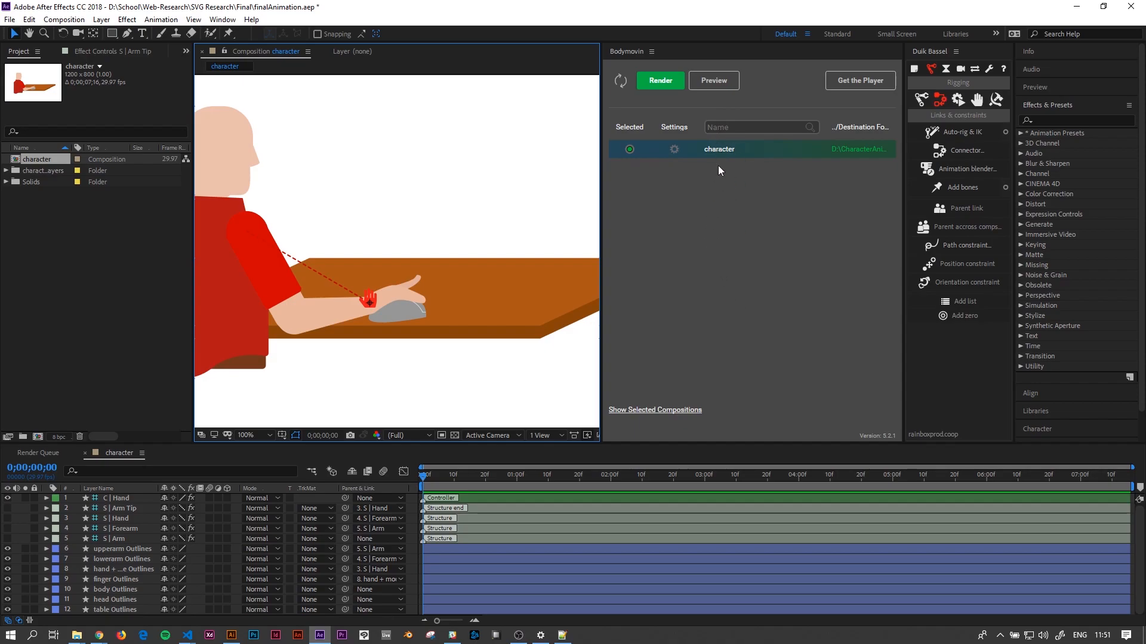
# - Mark the character composition for export in the Bodymovin list
pyautogui.click(756, 127)
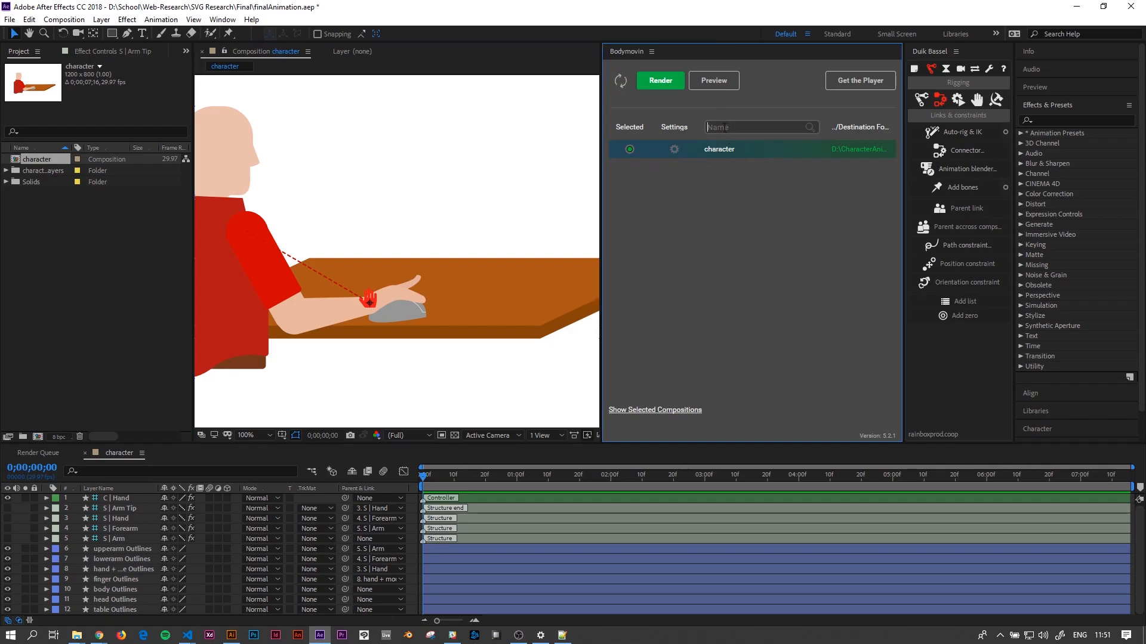
pyautogui.moveTo(743, 209)
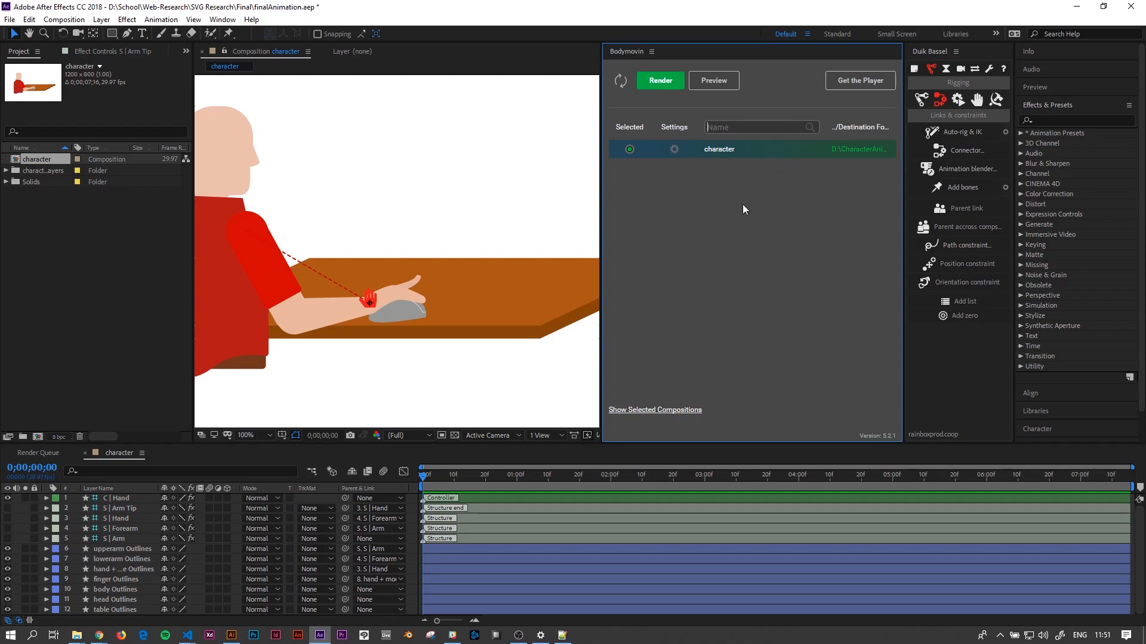
pyautogui.click(629, 149)
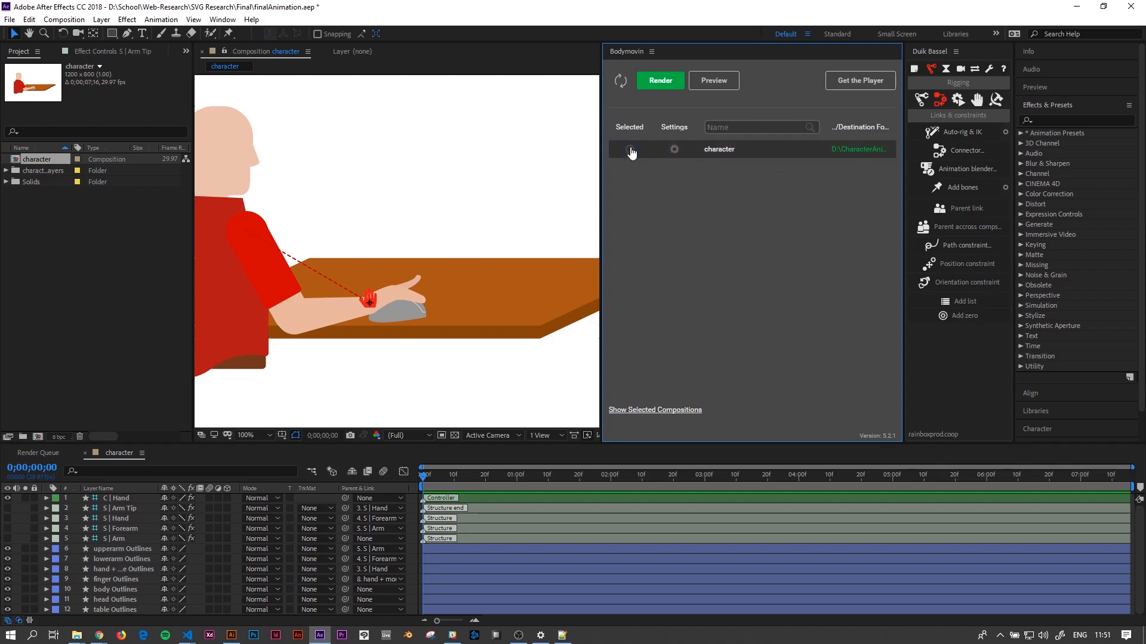
pyautogui.click(629, 150)
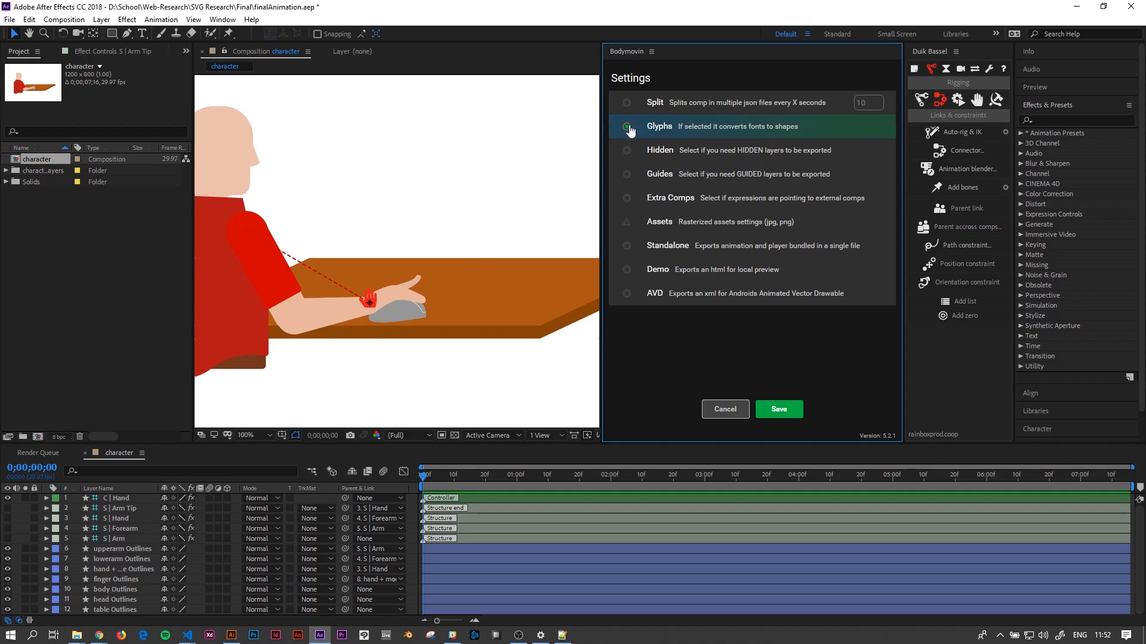
# - Enable the Hidden and Guides options in Bodymovin Settings and save them
pyautogui.click(625, 127)
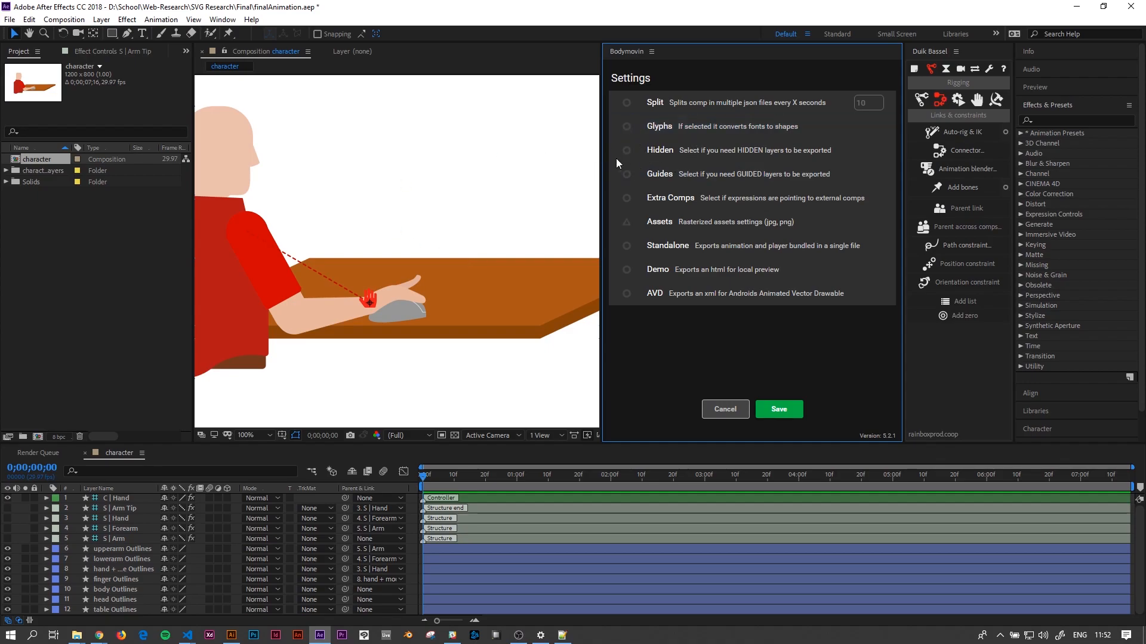
pyautogui.click(626, 151)
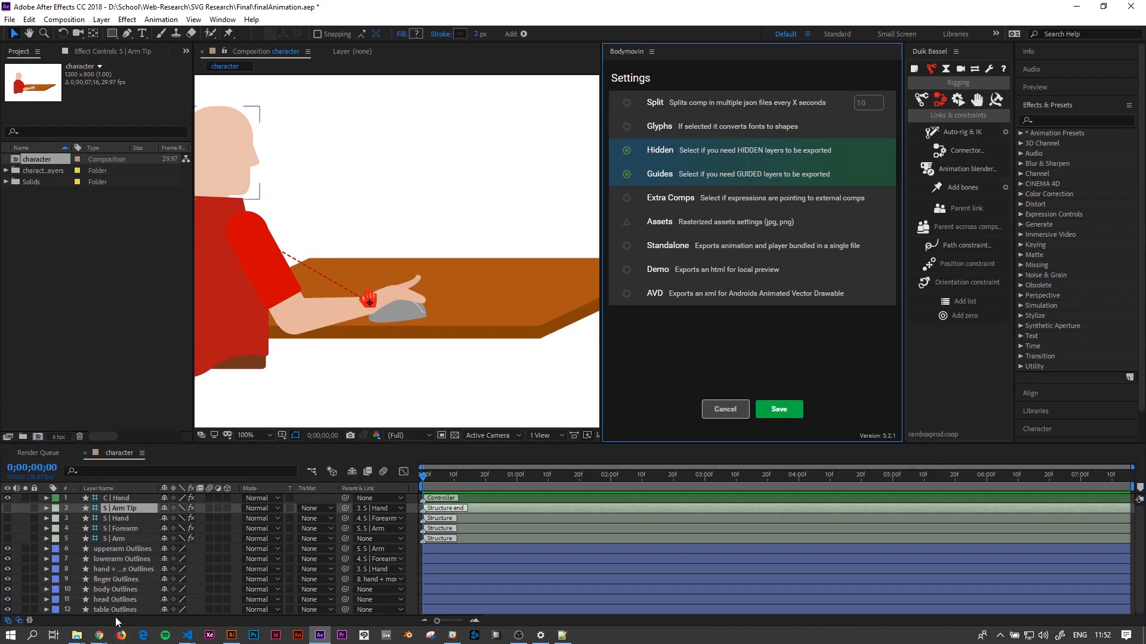
pyautogui.moveTo(123, 599)
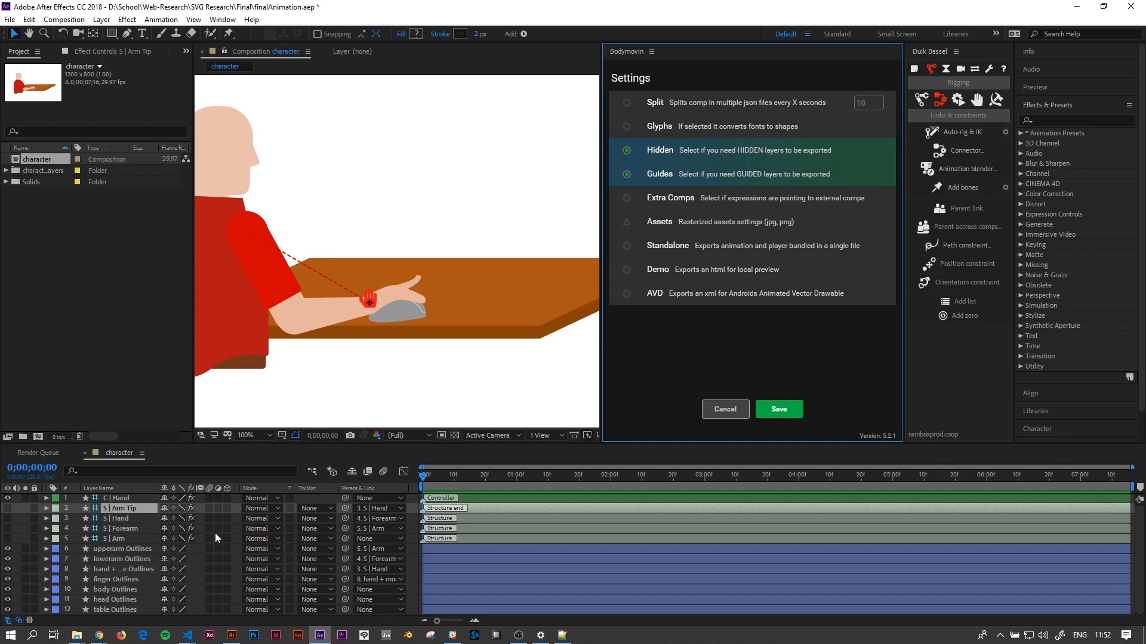
pyautogui.moveTo(217, 538)
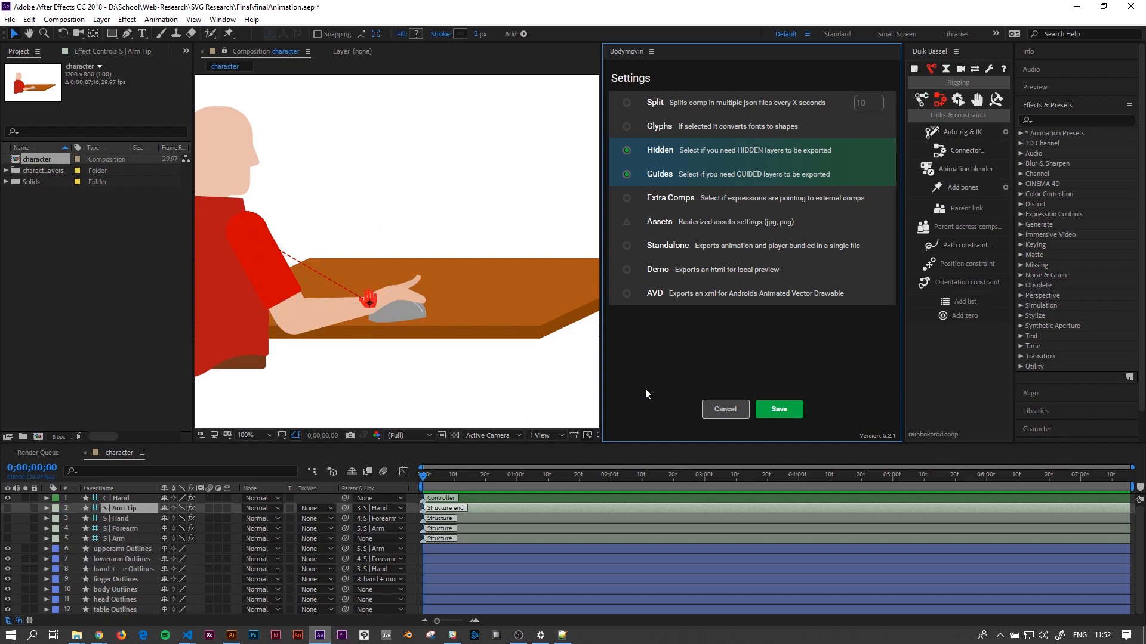
pyautogui.click(778, 410)
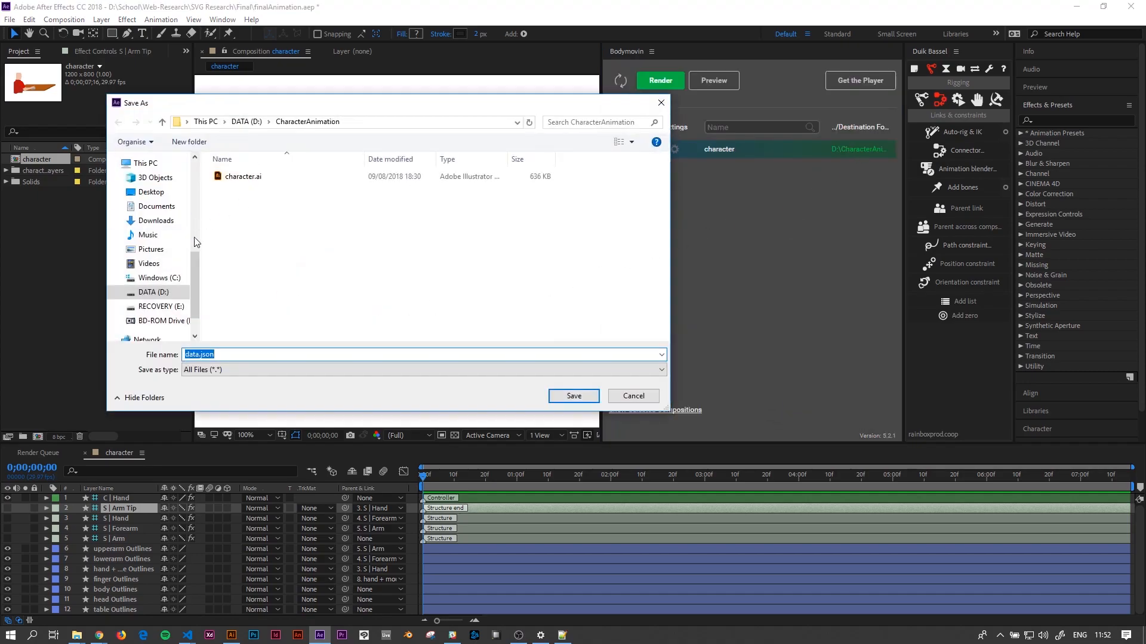
# - Save the export as data.json in D:\CharacterAnimation
pyautogui.click(210, 354)
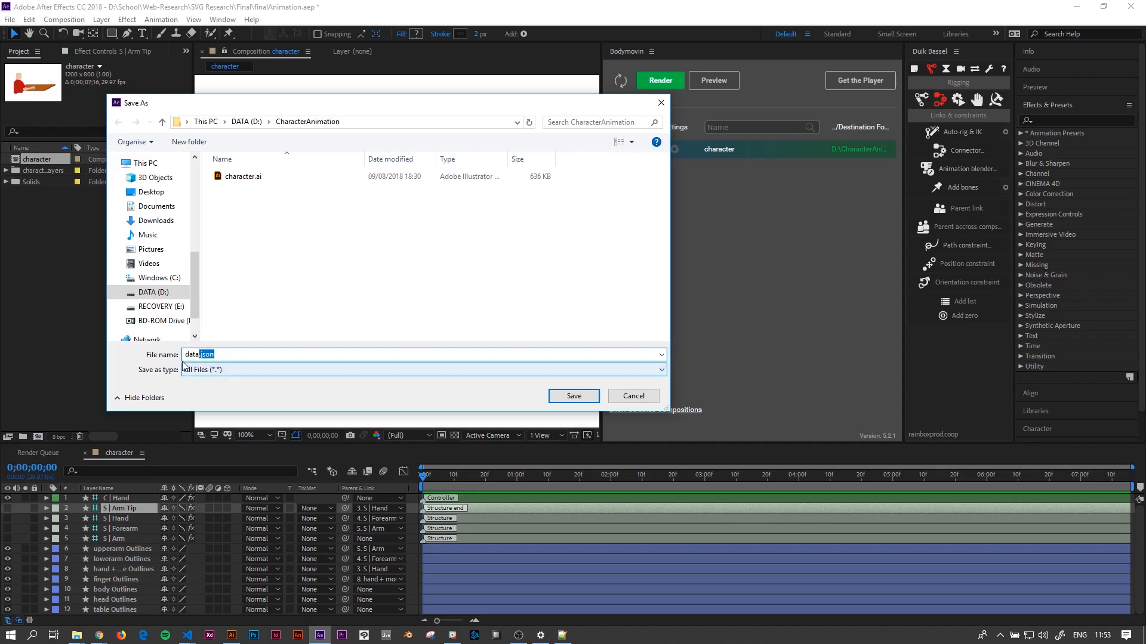
pyautogui.moveTo(227, 344)
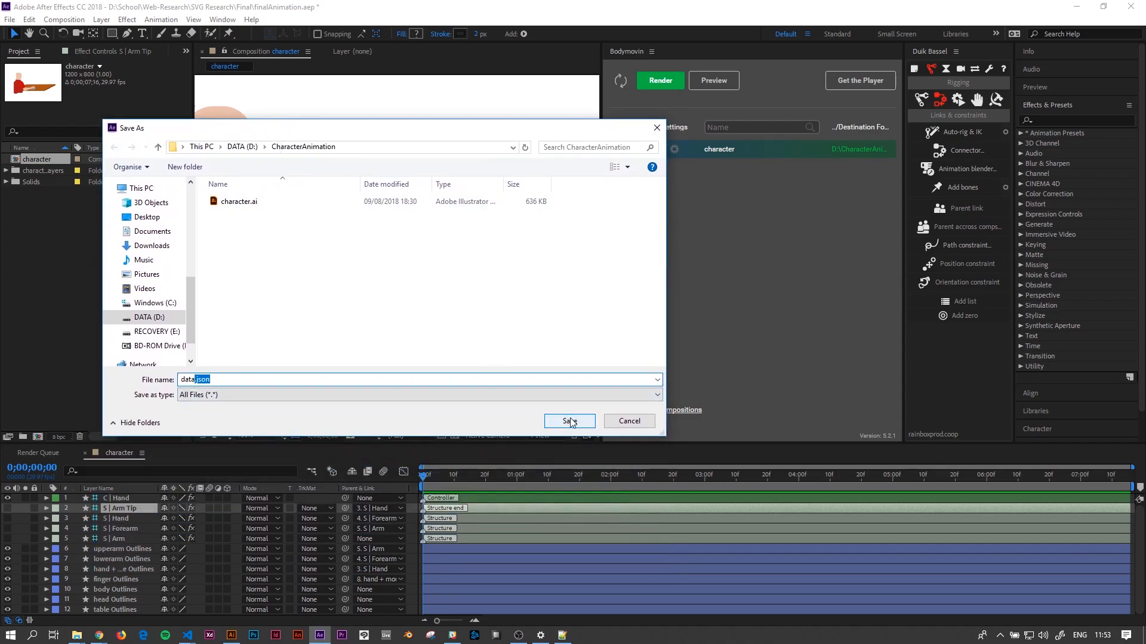
pyautogui.click(568, 421)
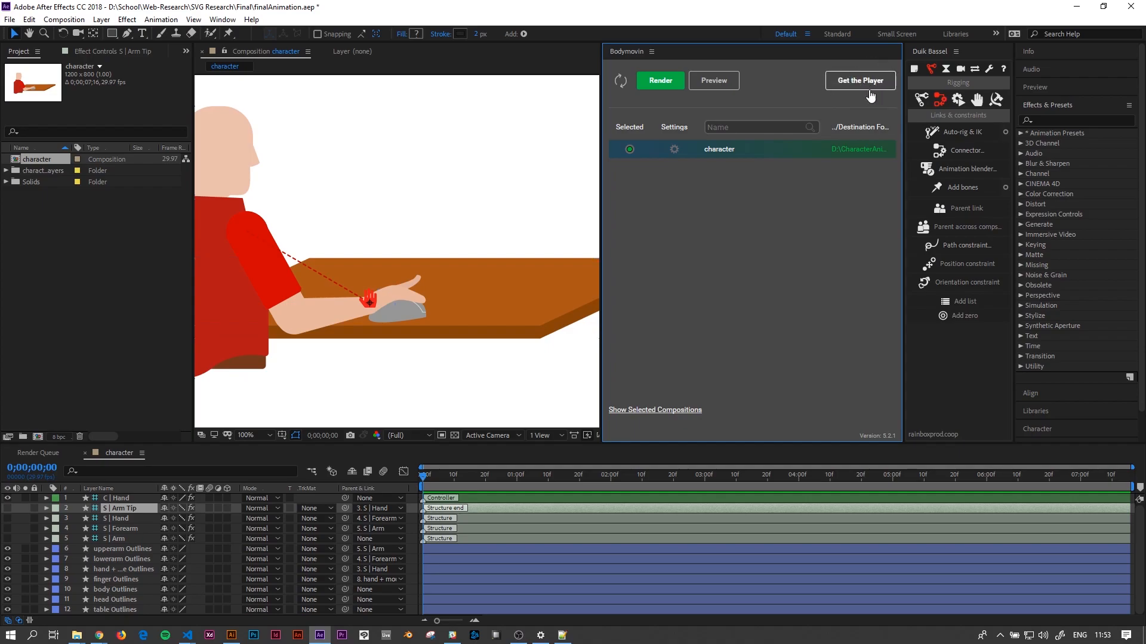
pyautogui.moveTo(678, 168)
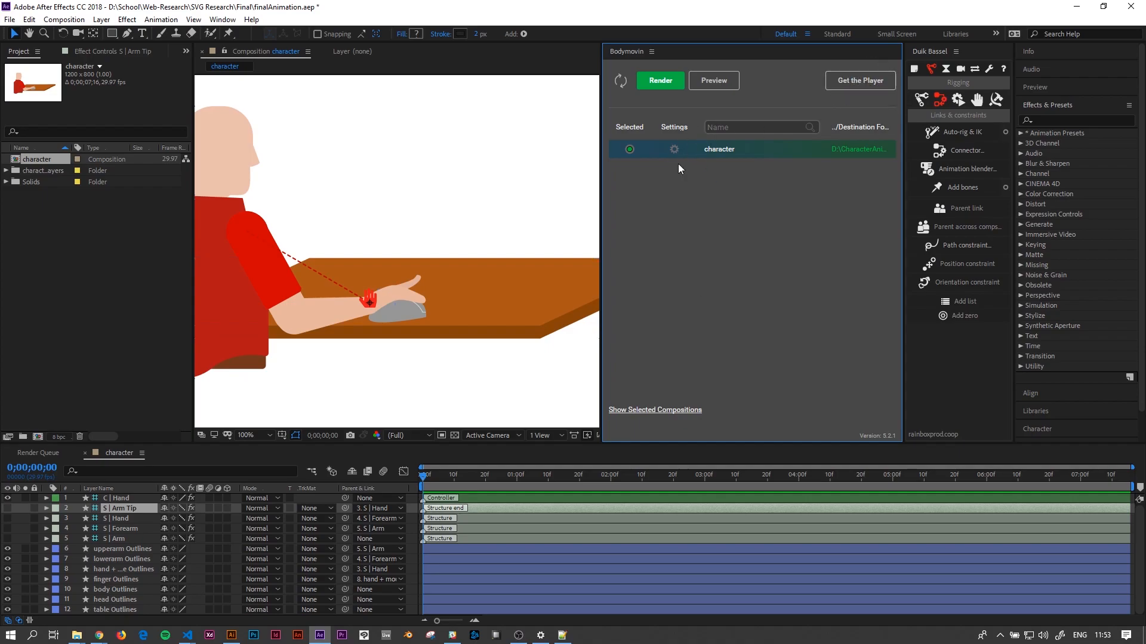
# - Render the character composition to JSON and dismiss the Renders Finished report
pyautogui.click(658, 81)
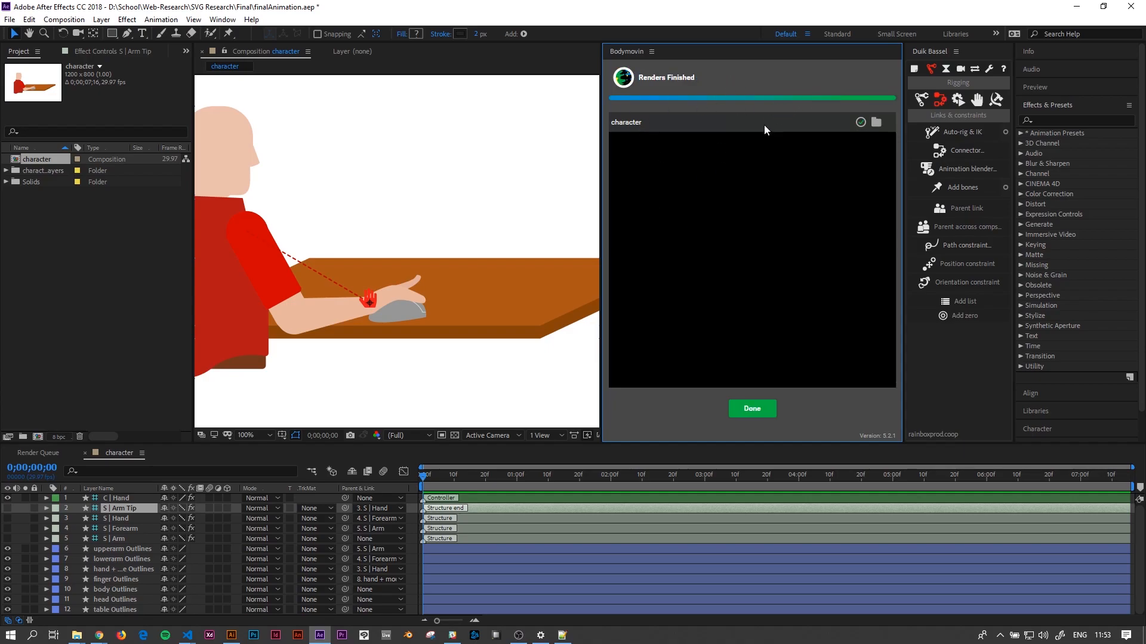
pyautogui.moveTo(788, 248)
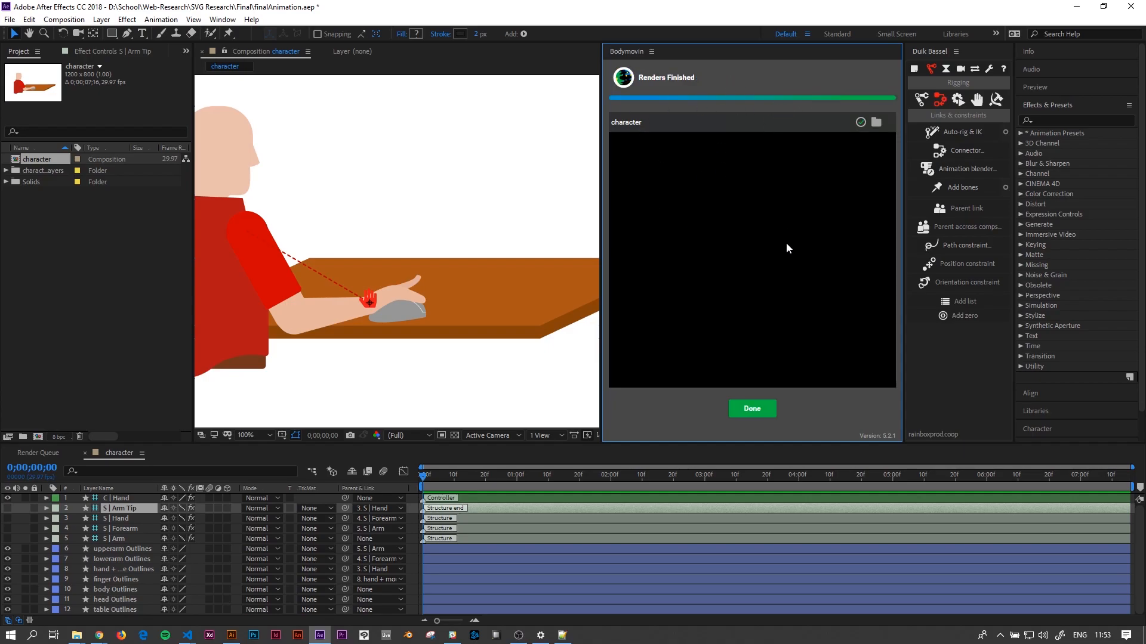
pyautogui.click(751, 408)
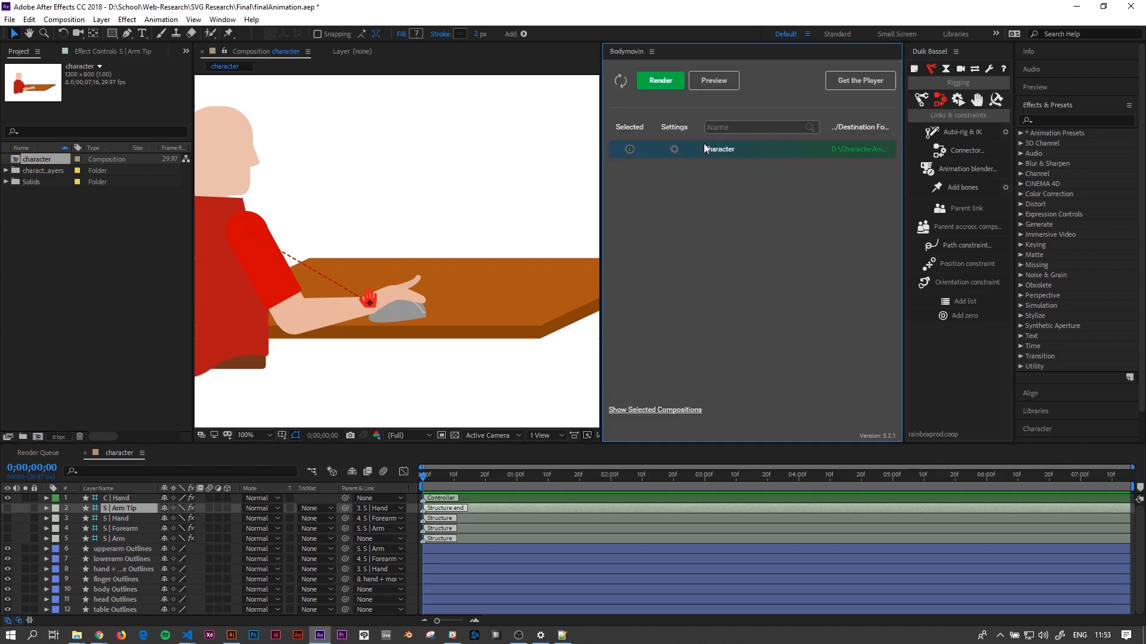
pyautogui.click(658, 80)
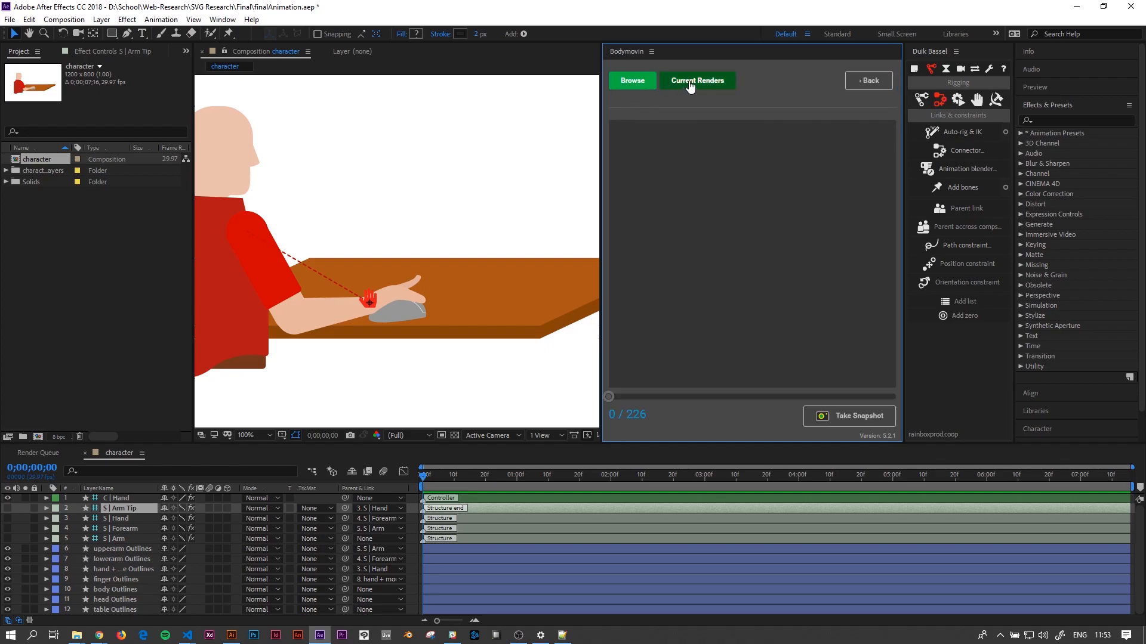
# - Load the 'character' render in the preview and scrub to the end, frame ~70 and ~30
pyautogui.click(697, 81)
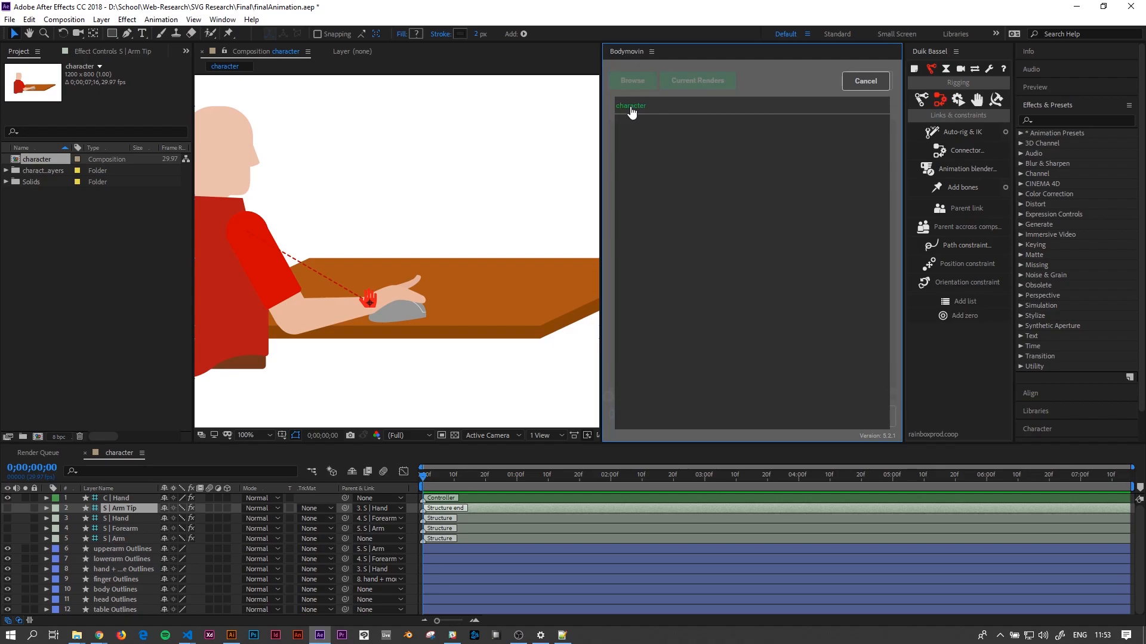
pyautogui.click(630, 105)
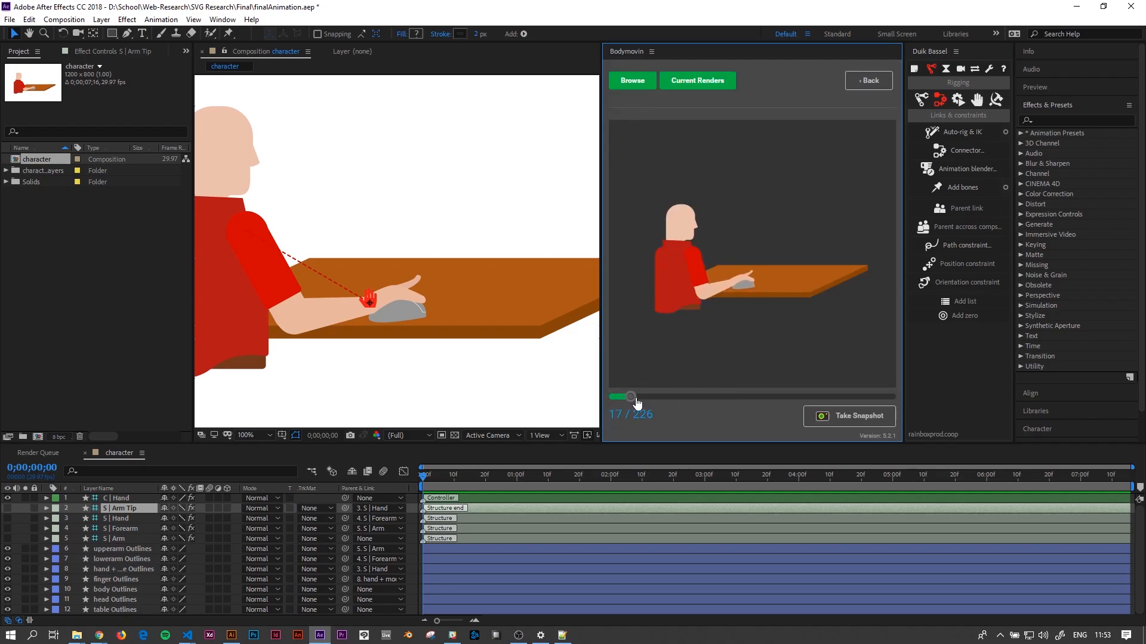
pyautogui.moveTo(630, 397); pyautogui.dragTo(895, 397)
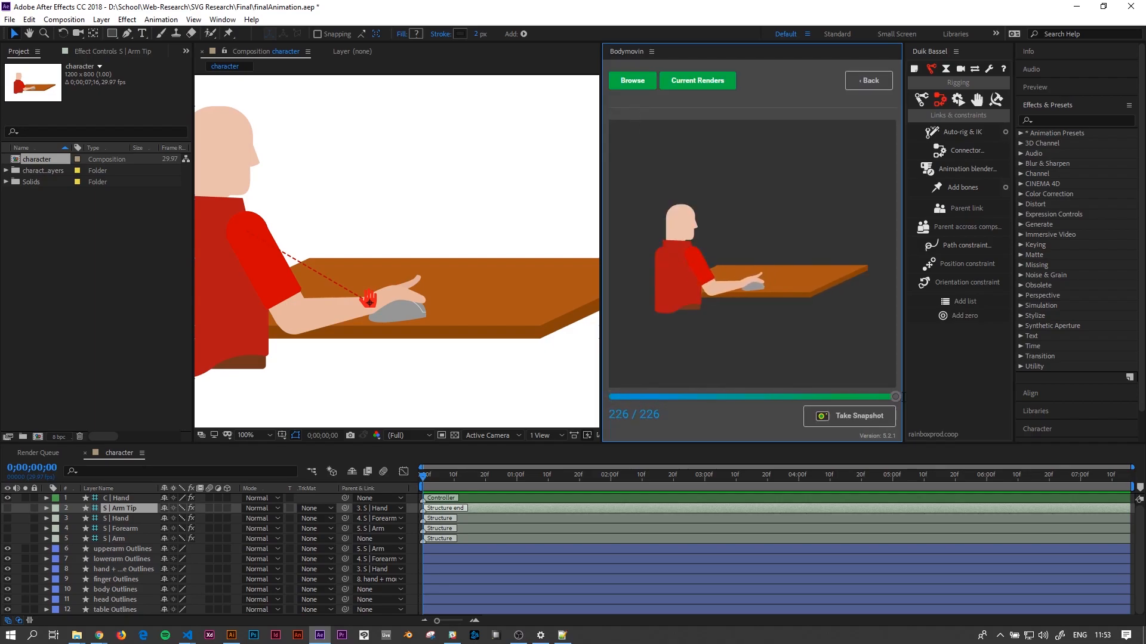
pyautogui.moveTo(893, 396); pyautogui.dragTo(697, 397)
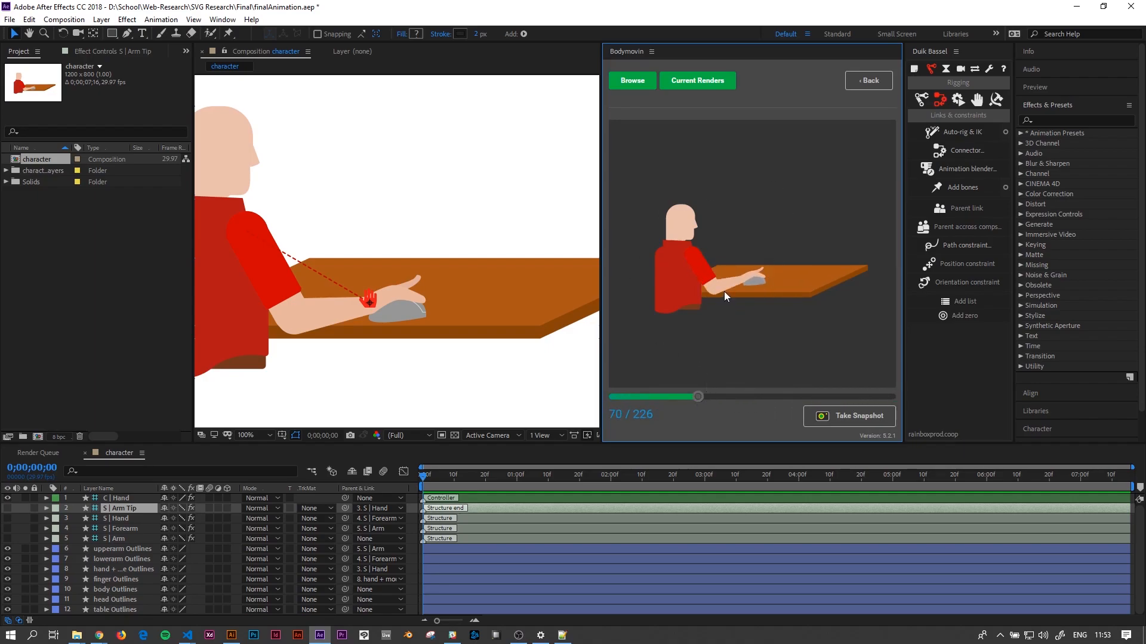
pyautogui.moveTo(710, 260)
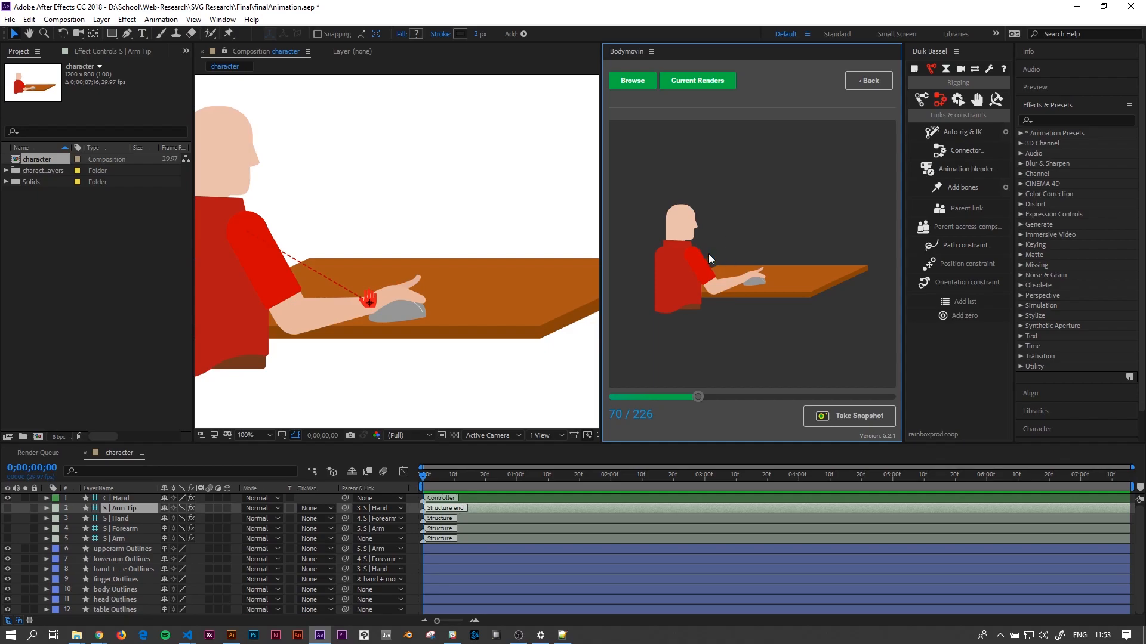
pyautogui.moveTo(777, 250)
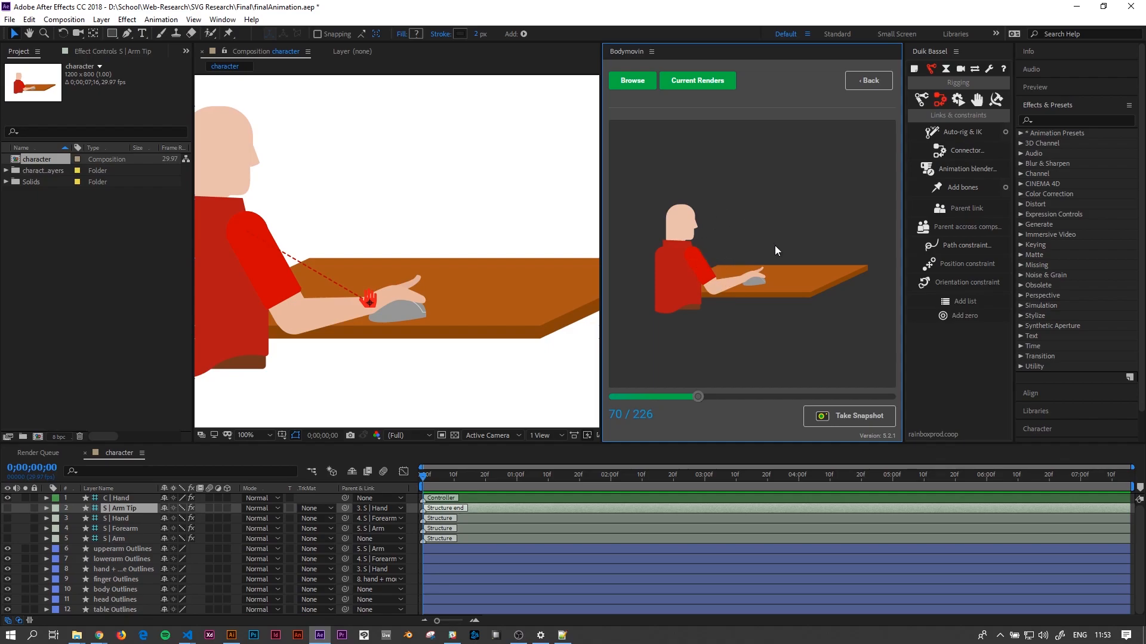
pyautogui.moveTo(728, 296)
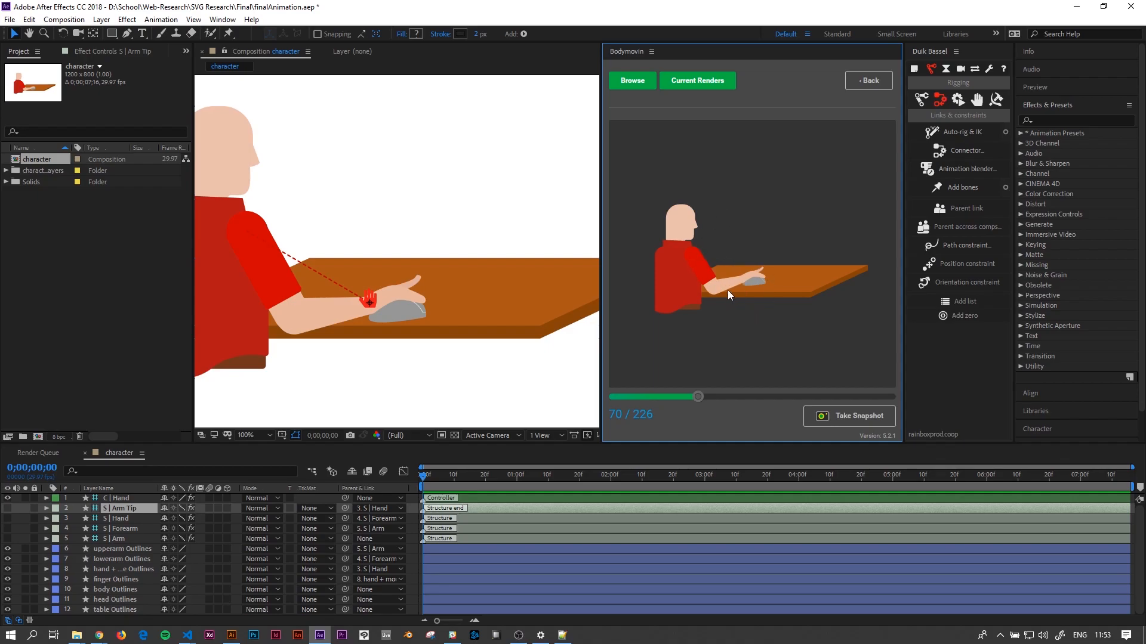
pyautogui.moveTo(762, 311)
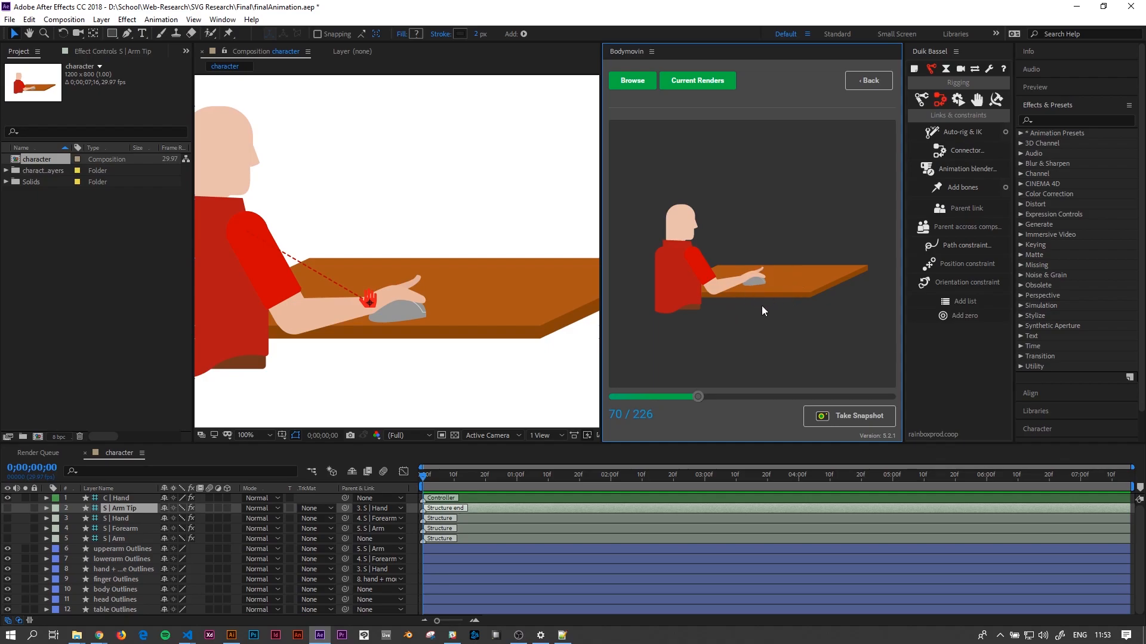
pyautogui.moveTo(697, 396); pyautogui.dragTo(645, 396)
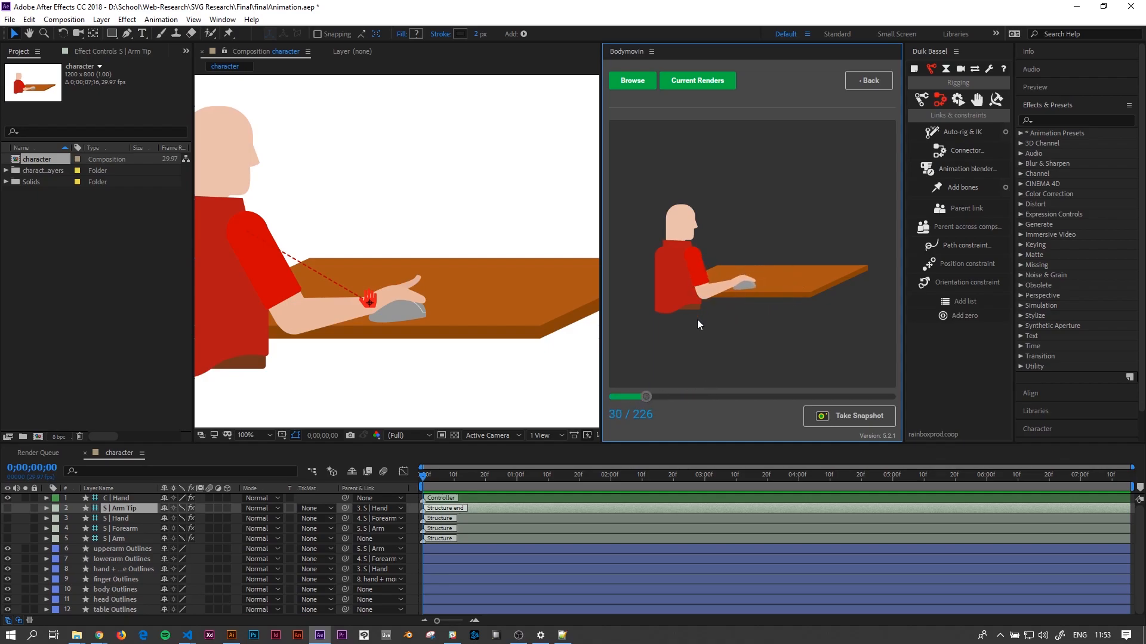
pyautogui.moveTo(669, 247)
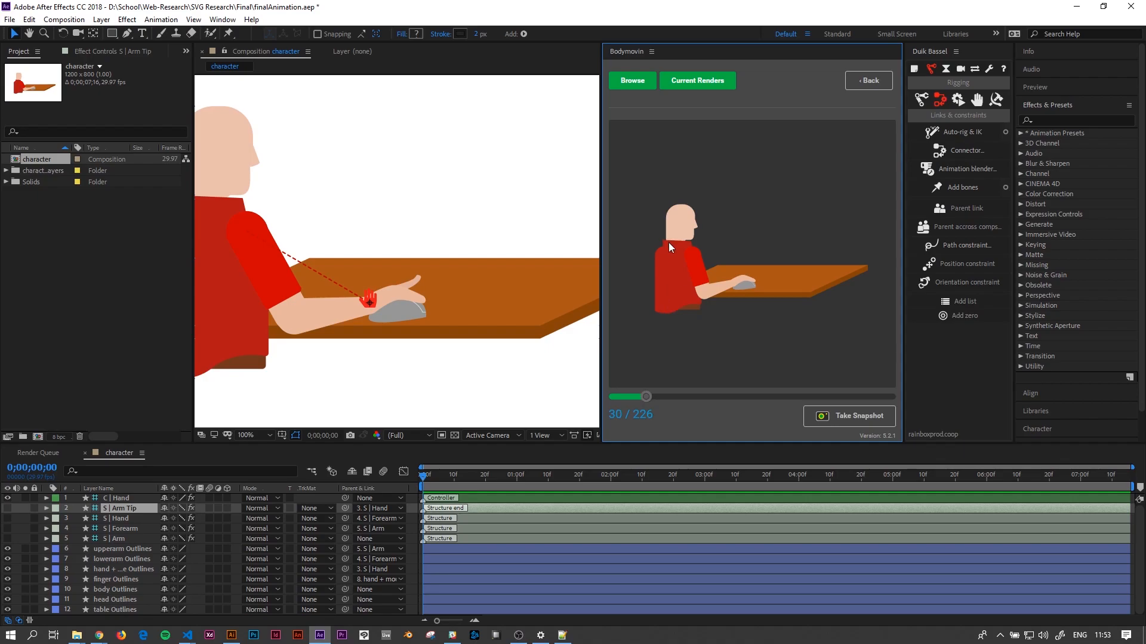
pyautogui.moveTo(641, 355)
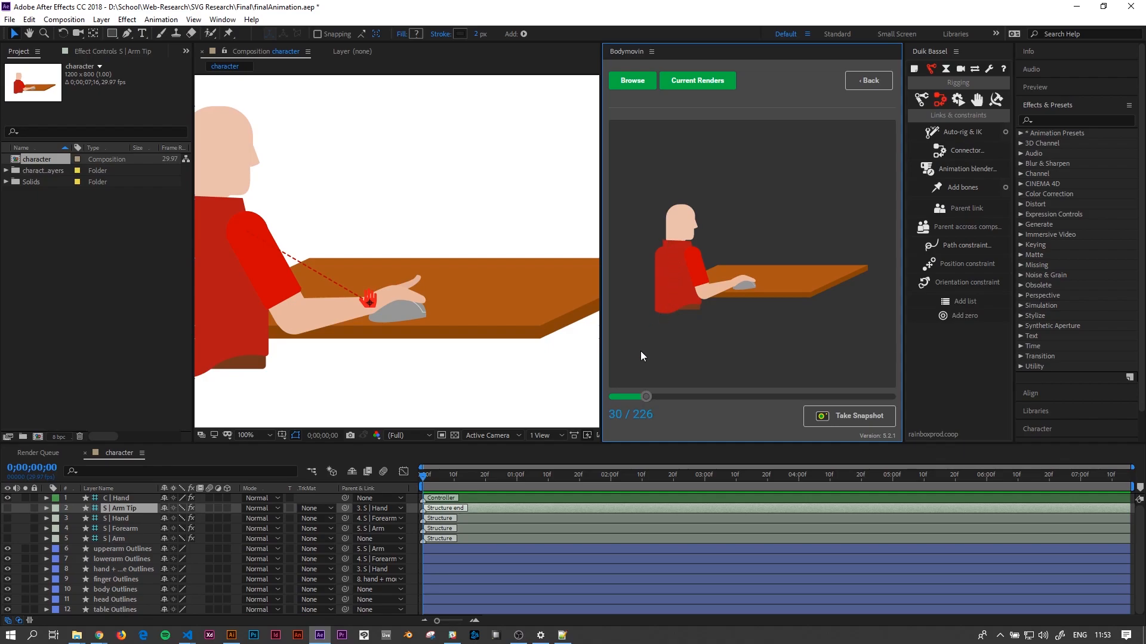
pyautogui.moveTo(735, 269)
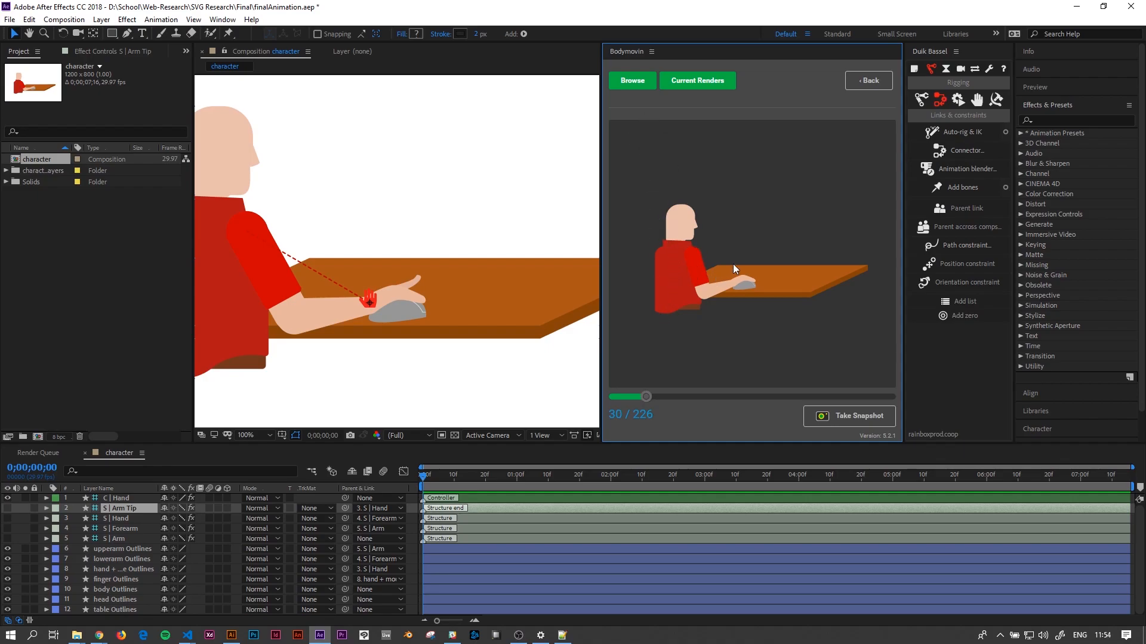
pyautogui.moveTo(695, 334)
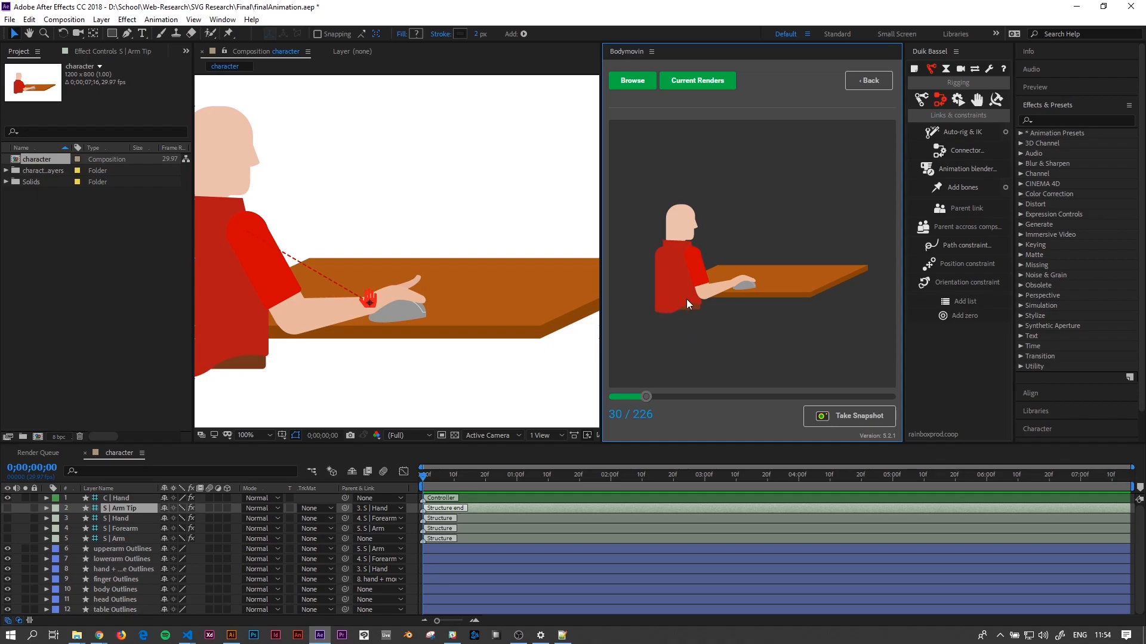
pyautogui.click(867, 81)
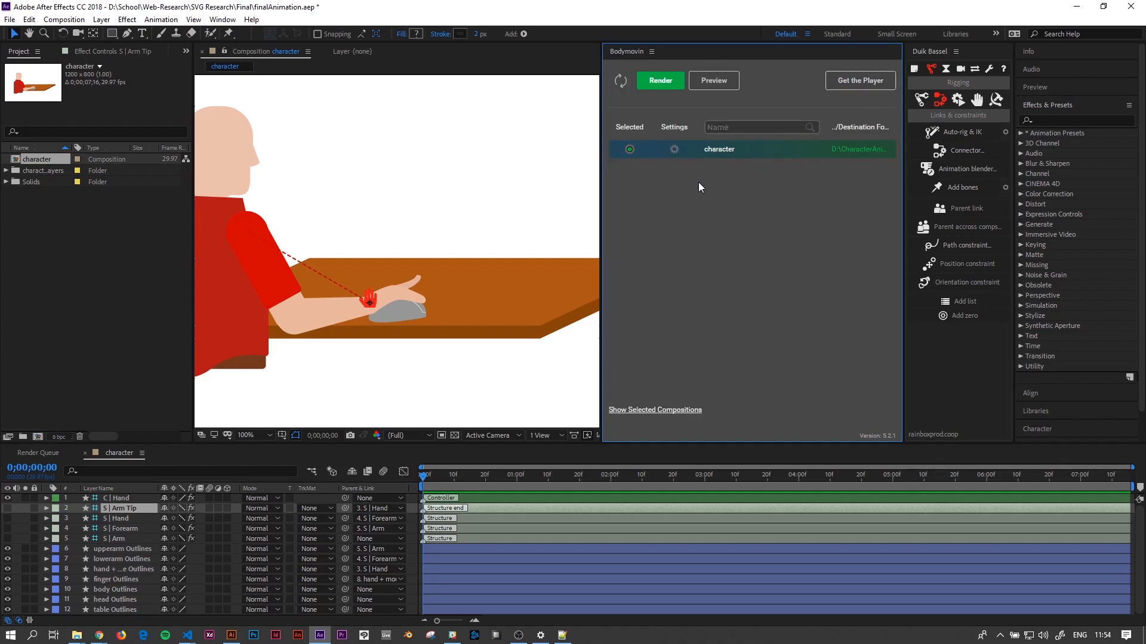
pyautogui.moveTo(859, 80)
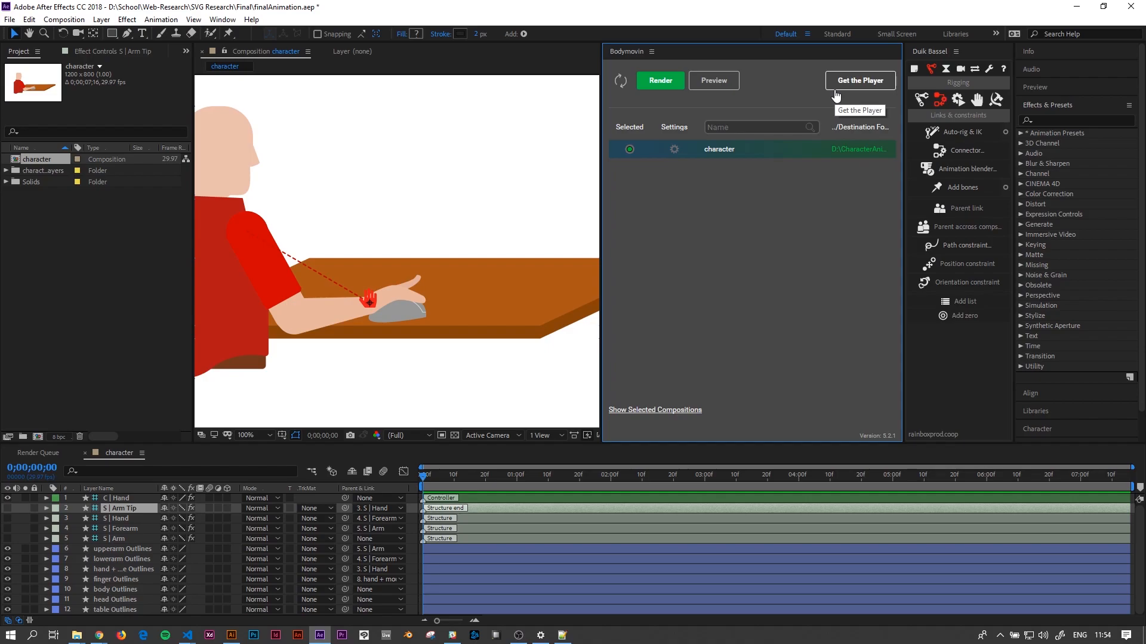
# - Download the Bodymovin player and save it as lottie.js in D:\CharacterAnimation
pyautogui.click(860, 80)
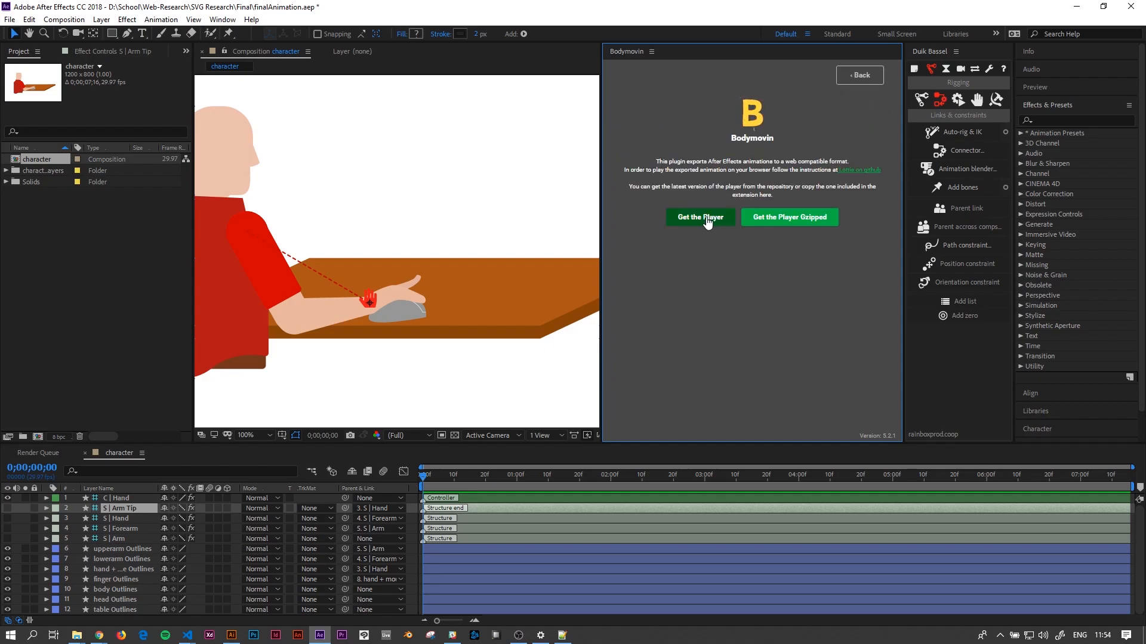
pyautogui.click(699, 217)
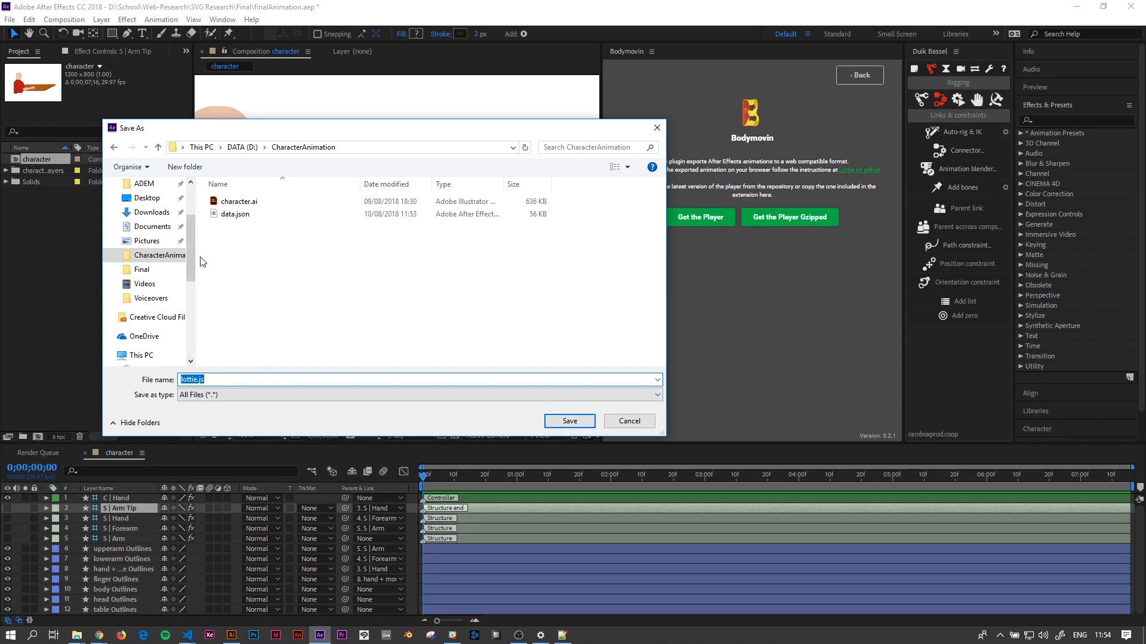
pyautogui.click(568, 421)
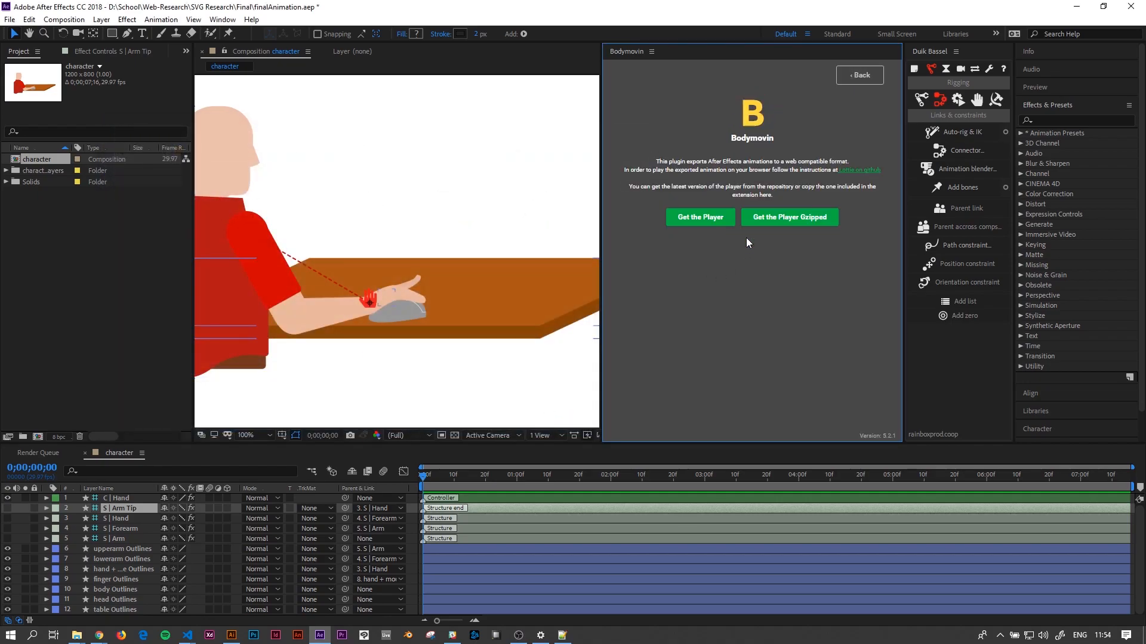
pyautogui.click(560, 634)
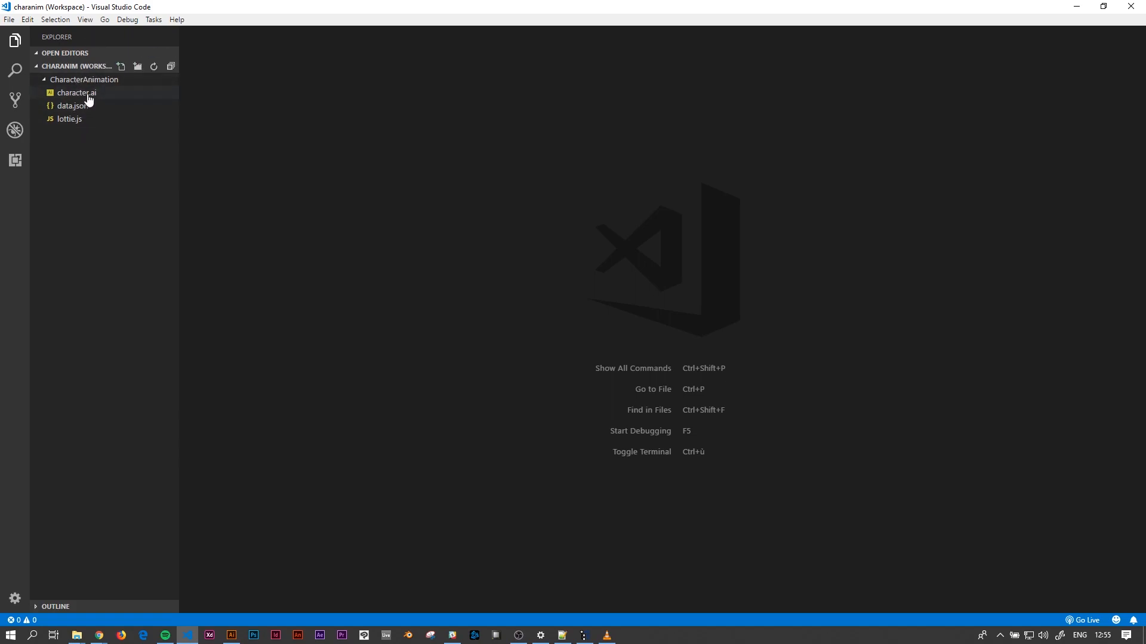
pyautogui.moveTo(108, 119)
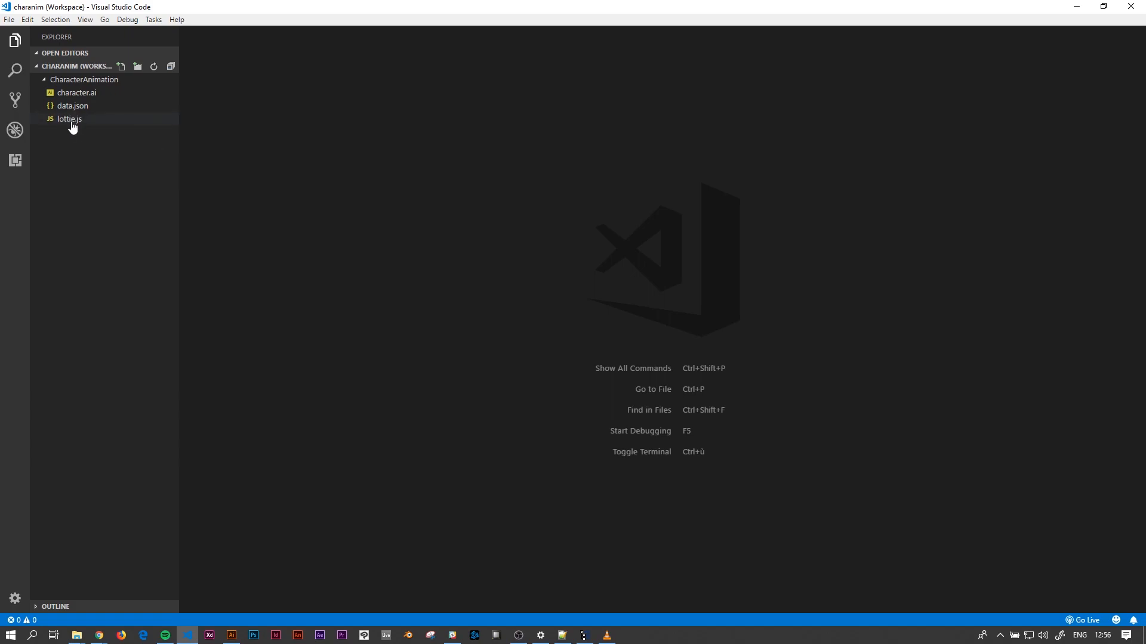
pyautogui.moveTo(69, 120)
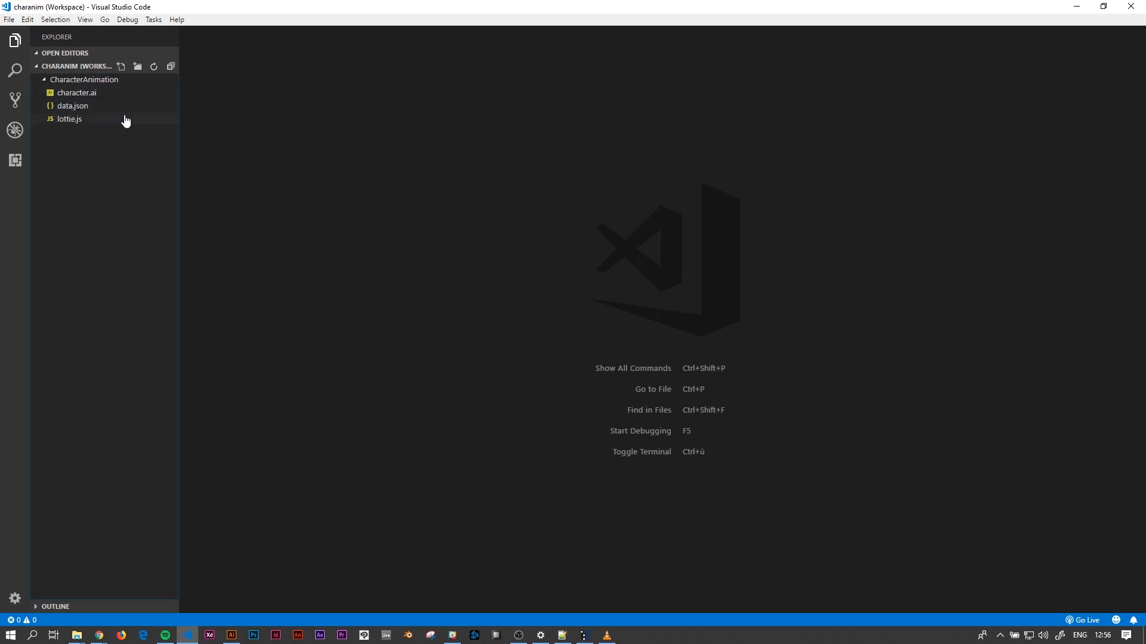
# - Create a new file from the CharacterAnimation workspace header in the Explorer
pyautogui.click(121, 67)
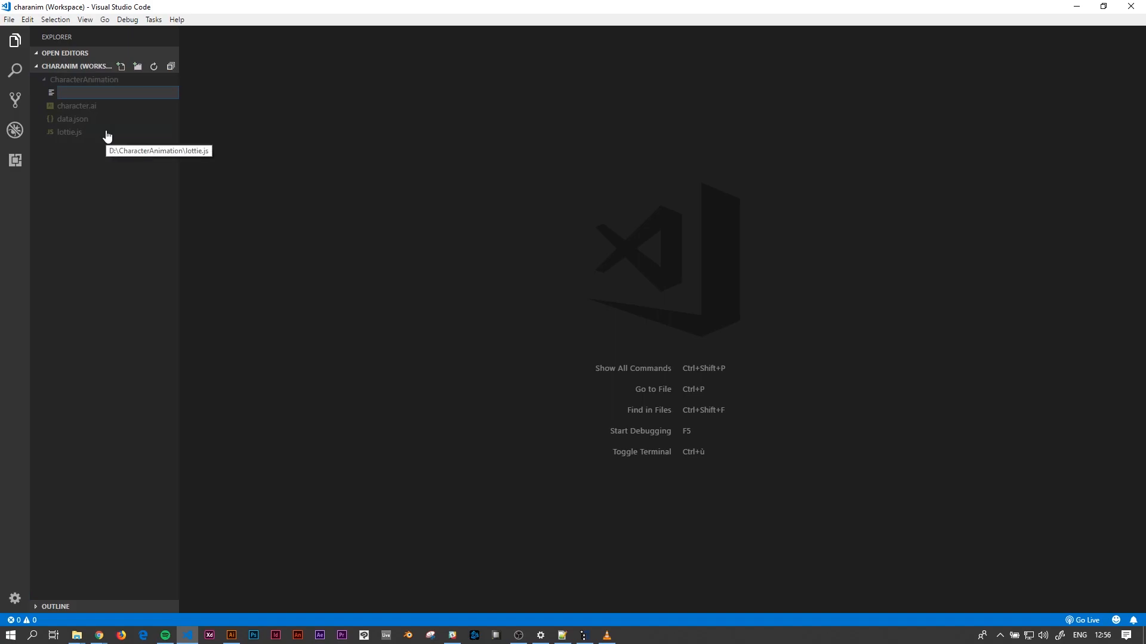
# - Name the new file index.html and expand the HTML boilerplate skeleton
pyautogui.write('index.')
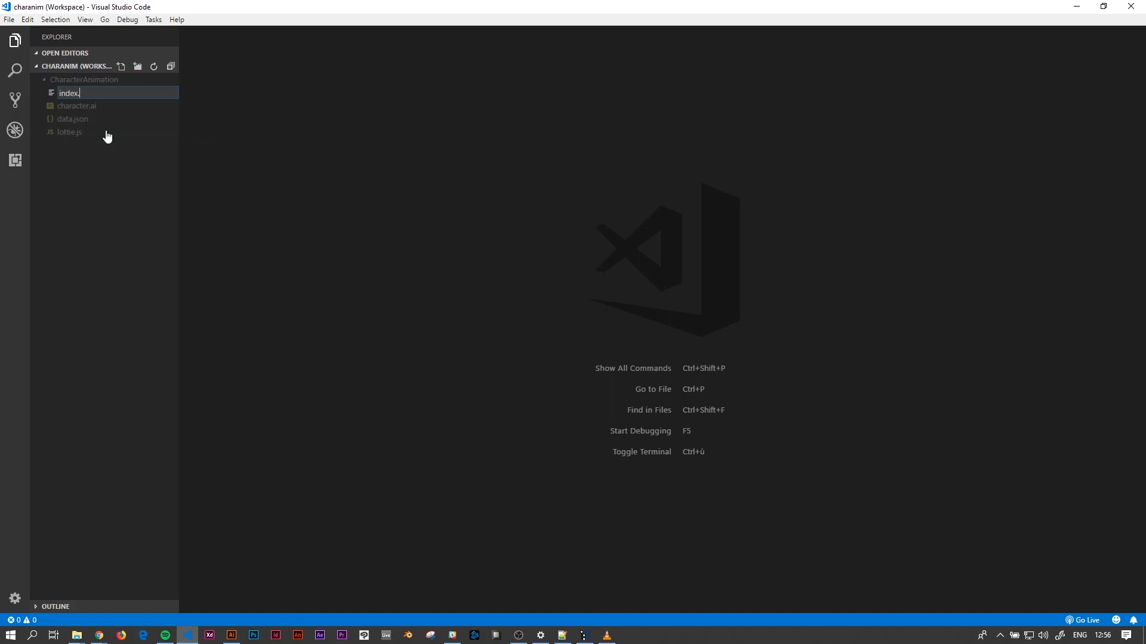
pyautogui.press('Enter')
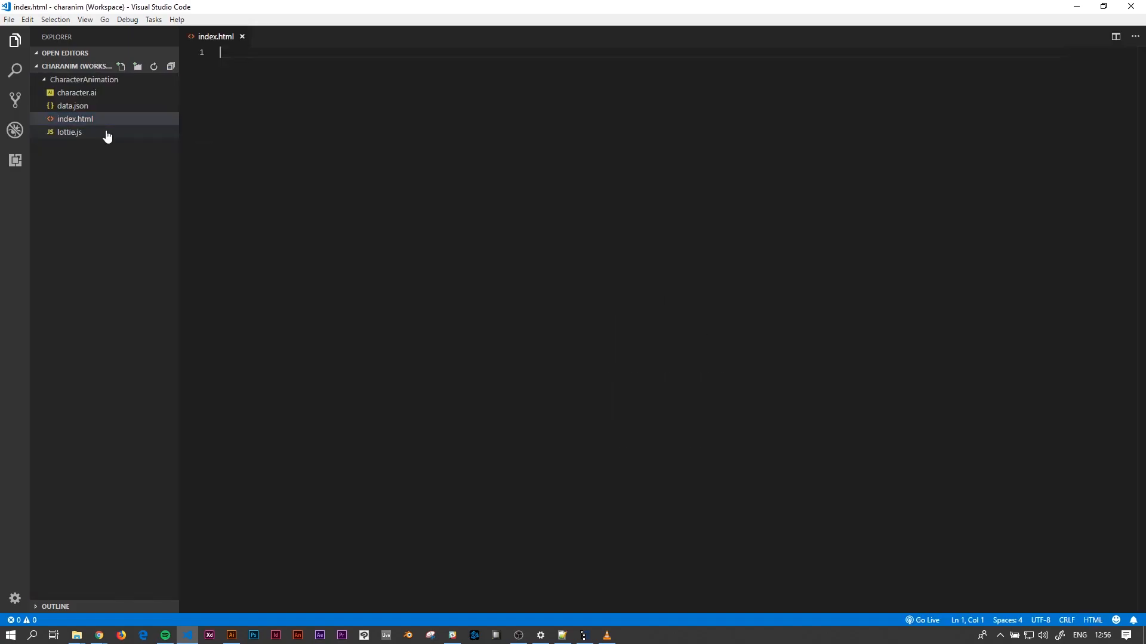
pyautogui.write('!')
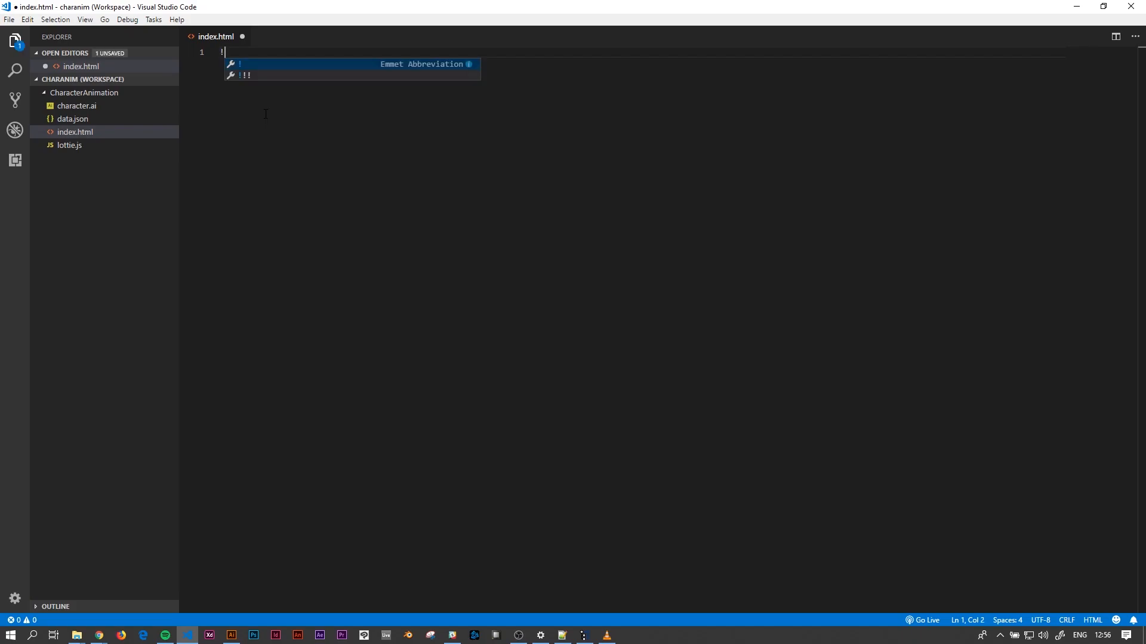
pyautogui.press('Tab')
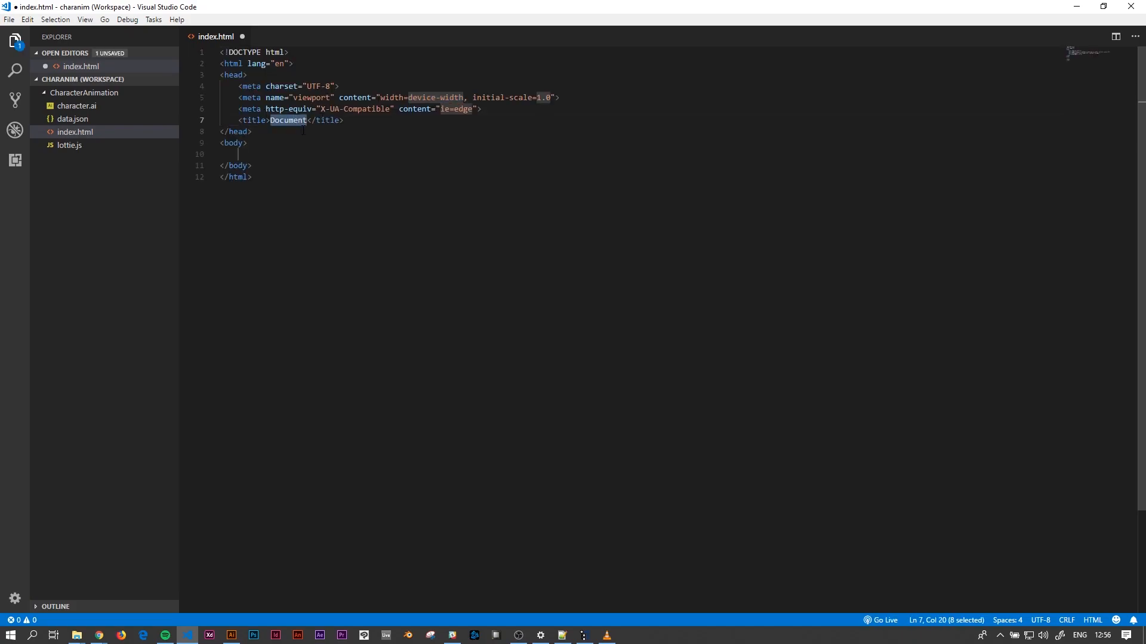
# - Replace the Document title with 'Characte Animation' and open a new line
pyautogui.press('Delete')
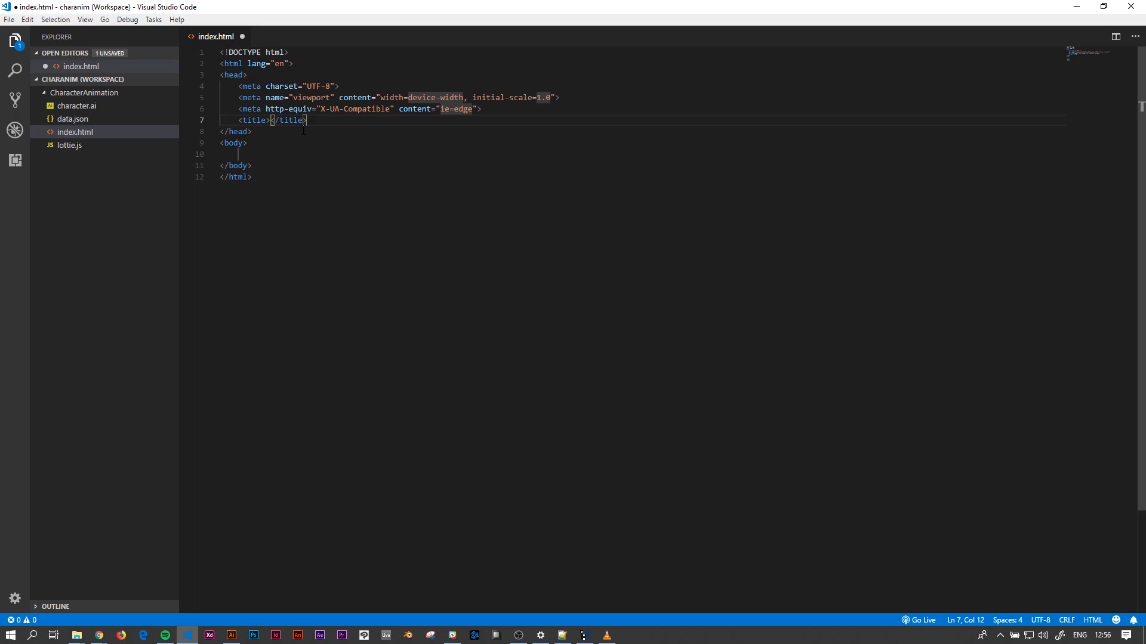
pyautogui.write('C')
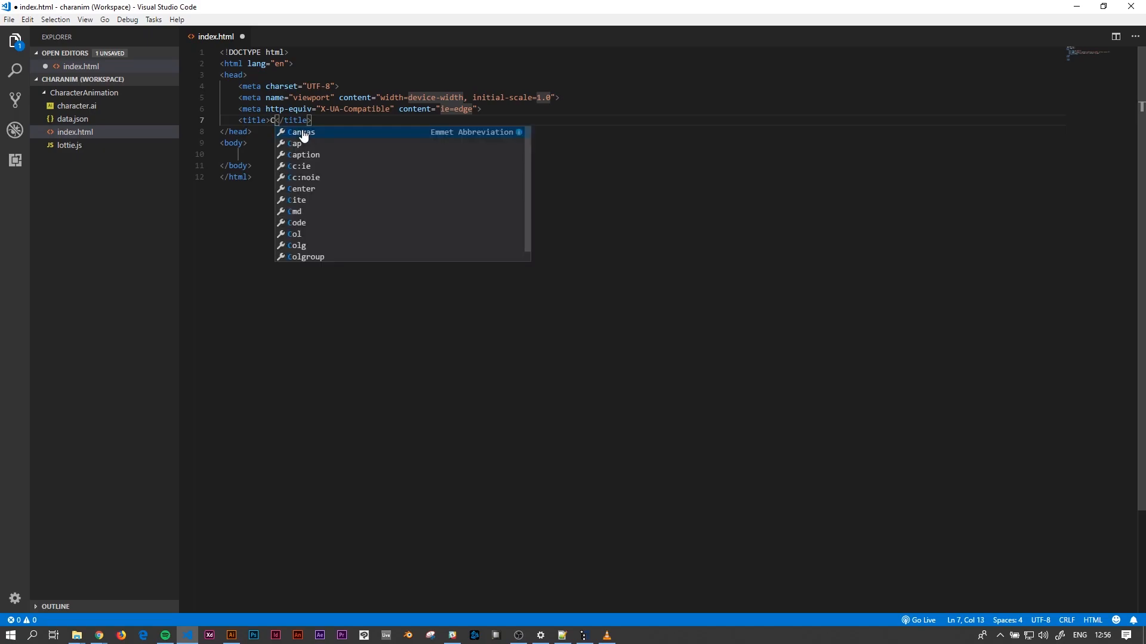
pyautogui.write('haracte Animation')
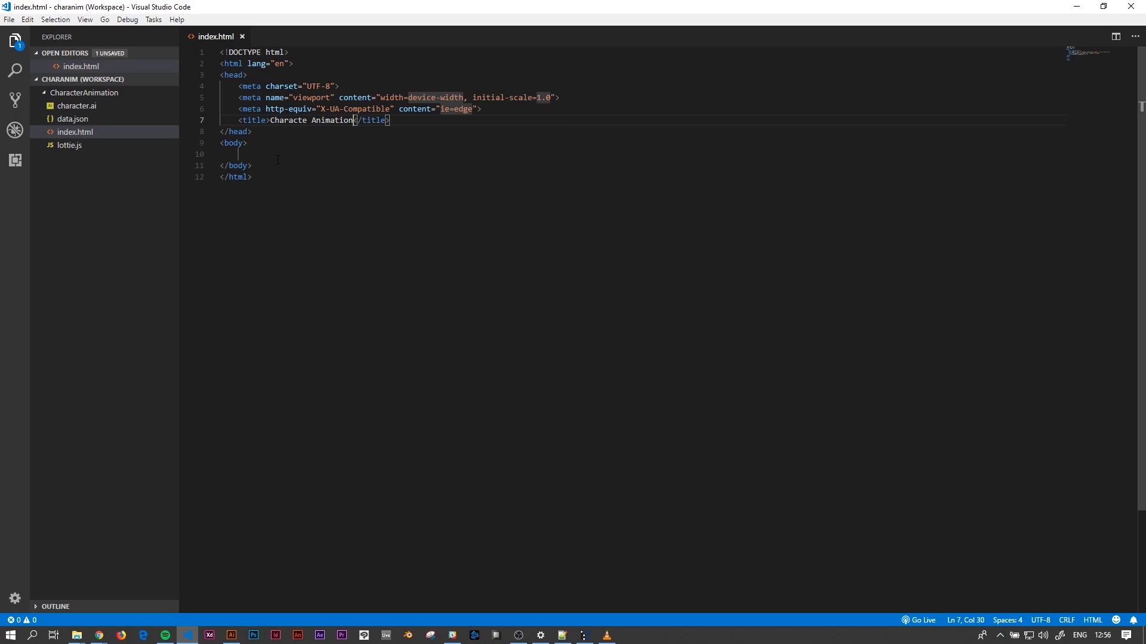
pyautogui.press('Enter')
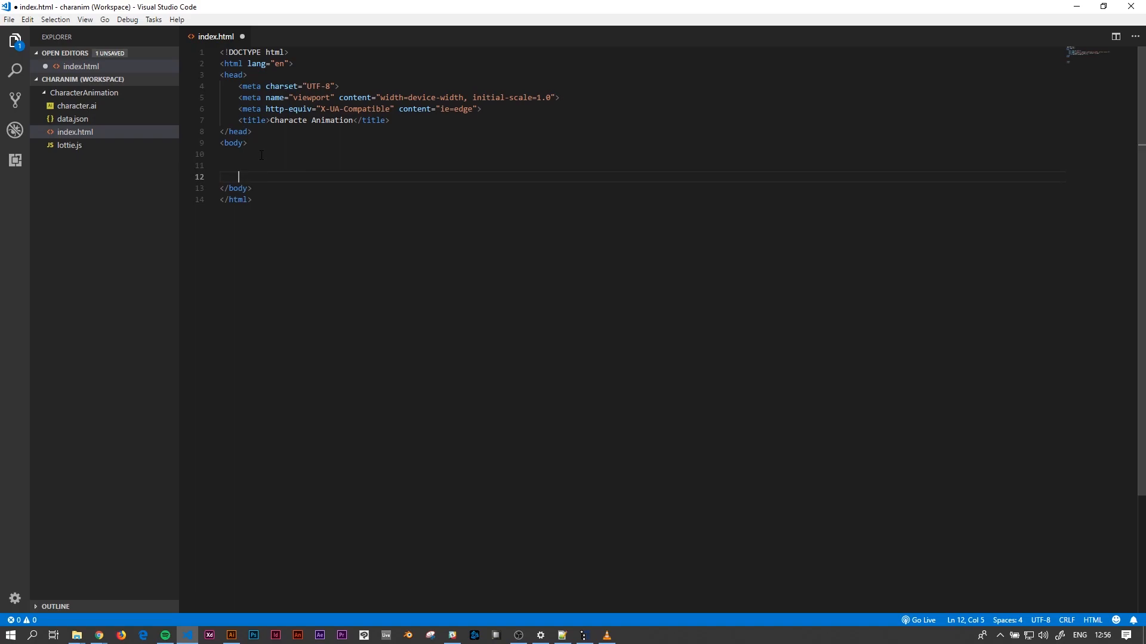
# - Add script tags for lottie.js and index.js in the body, with a blank line above
pyautogui.write('<script')
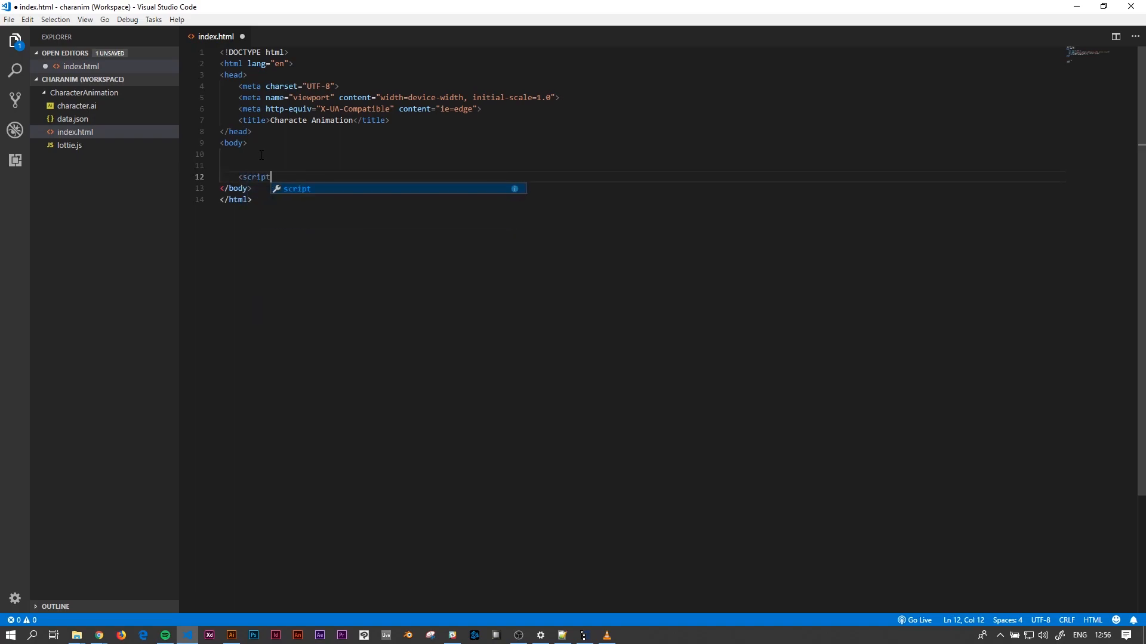
pyautogui.write('src="')
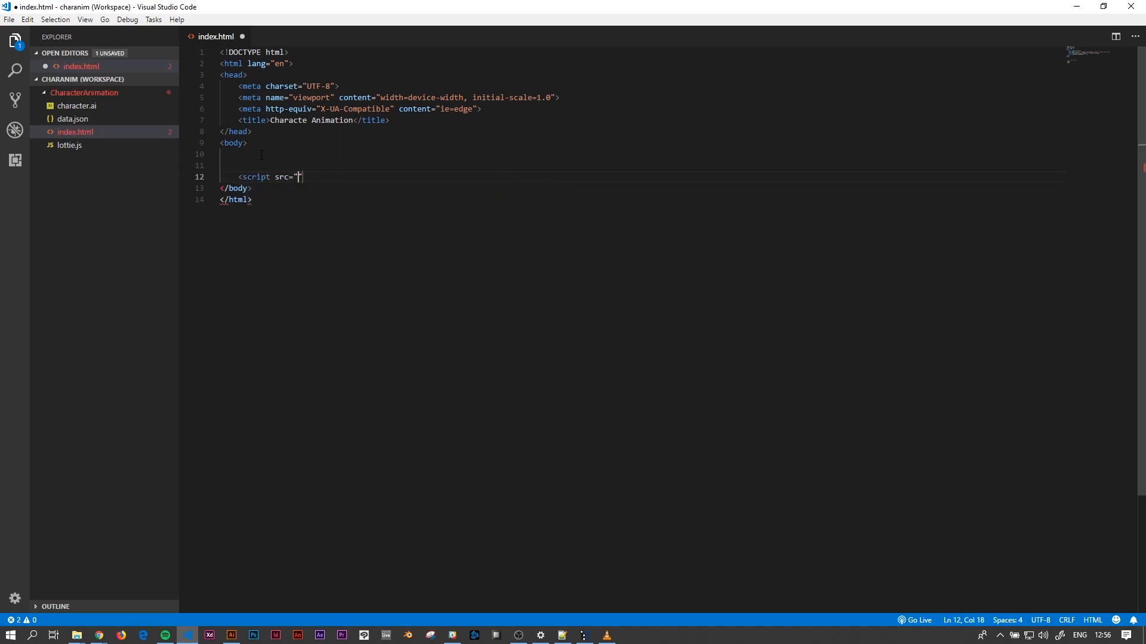
pyautogui.write('lotti')
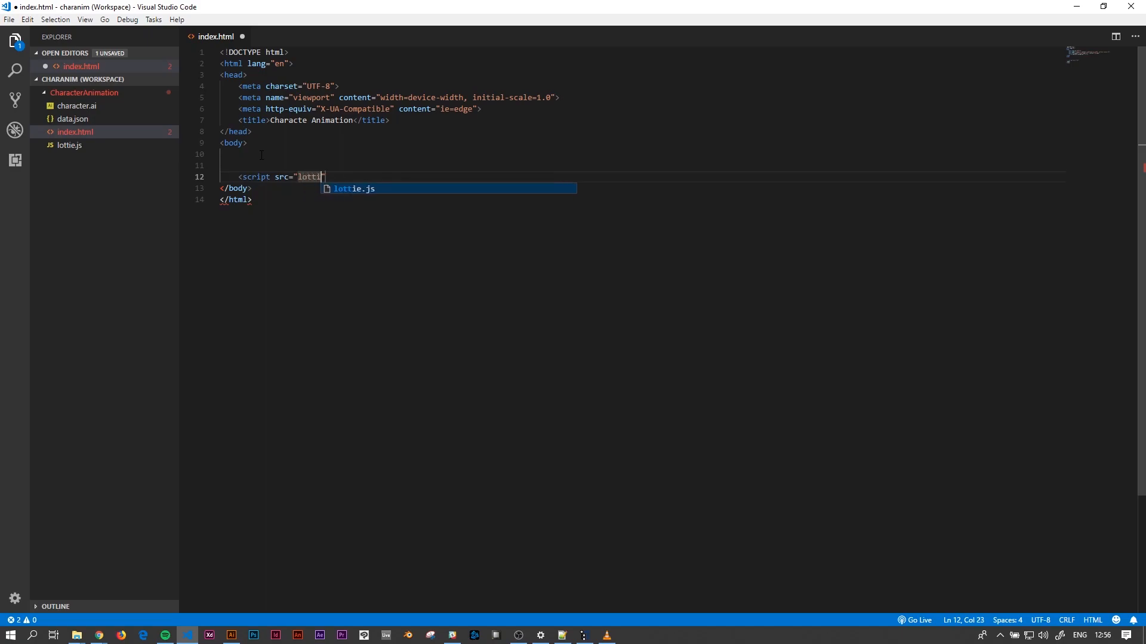
pyautogui.press('Tab')
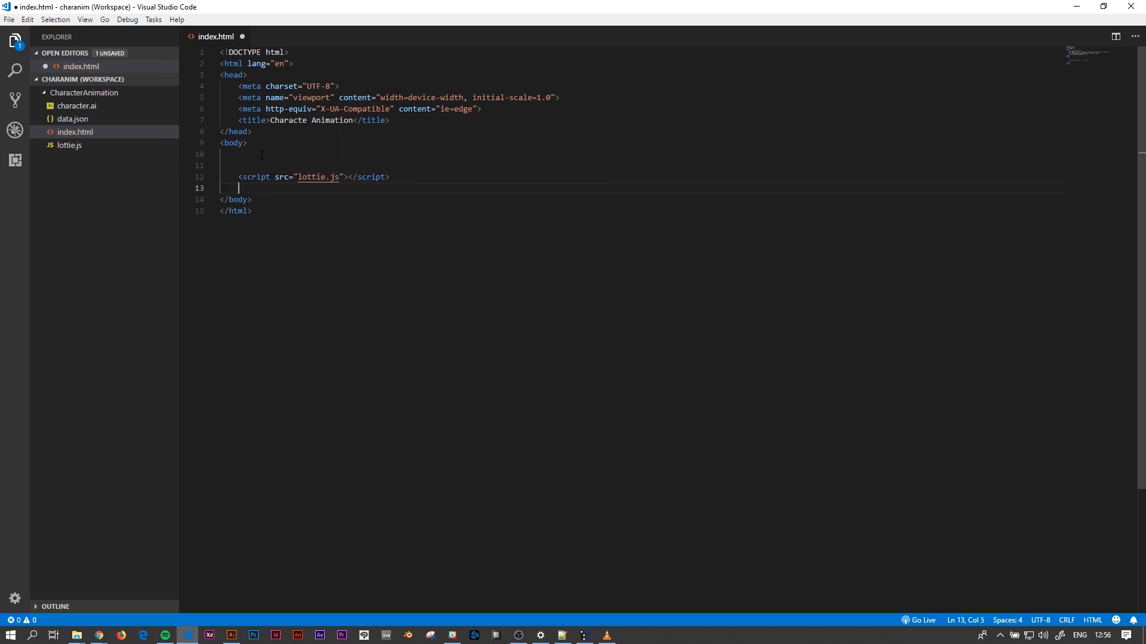
pyautogui.write('<script')
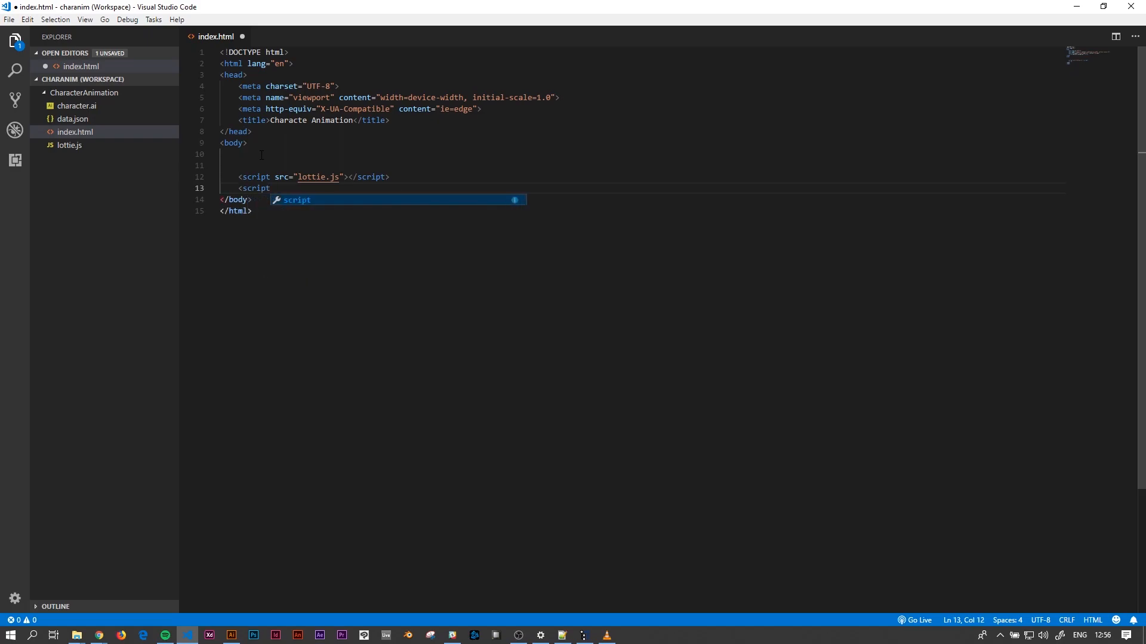
pyautogui.write('src="')
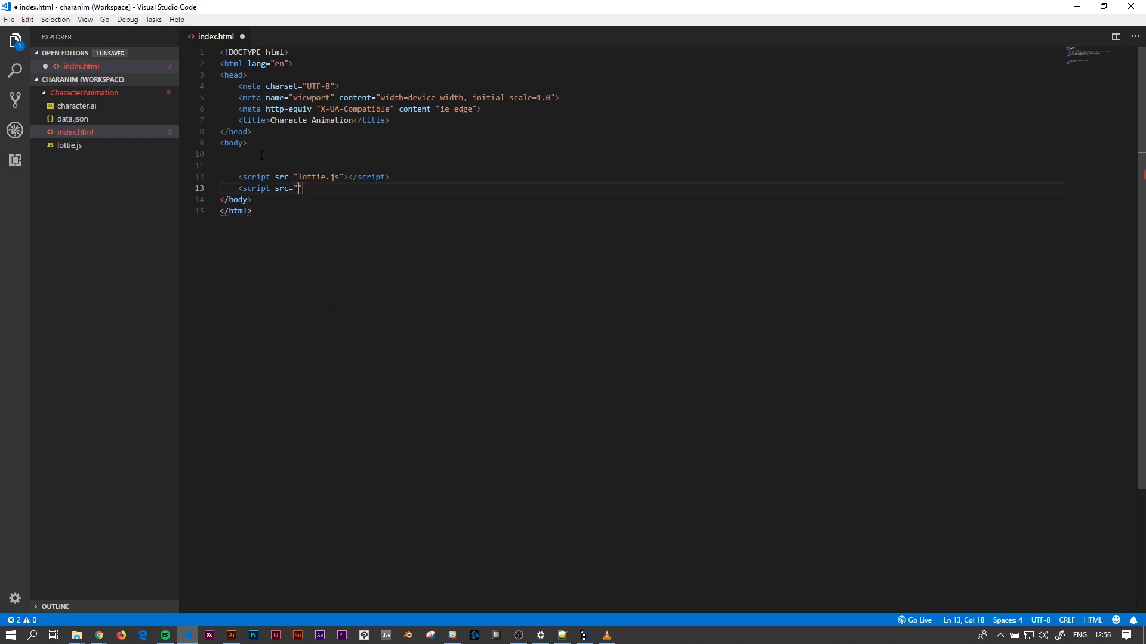
pyautogui.write('inde')
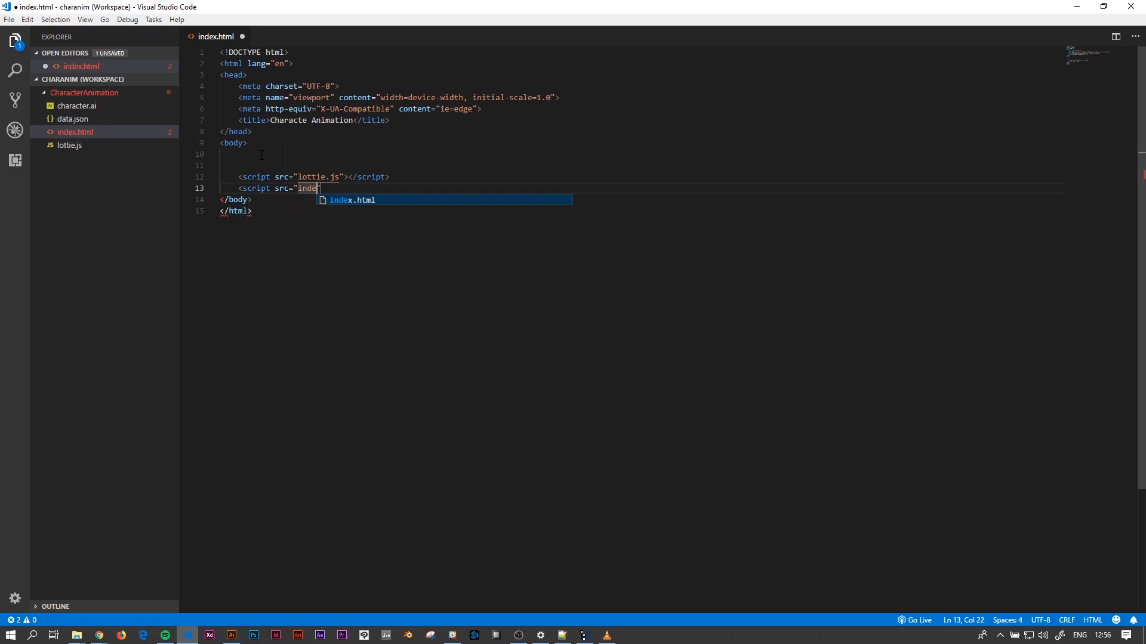
pyautogui.write('x.js')
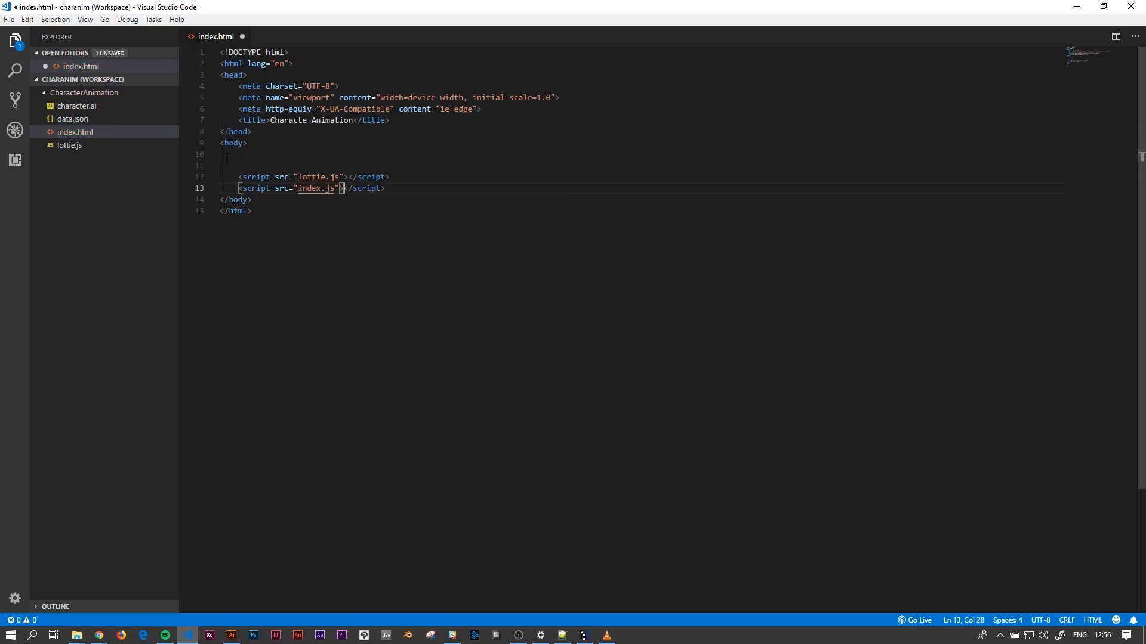
pyautogui.press('enter')
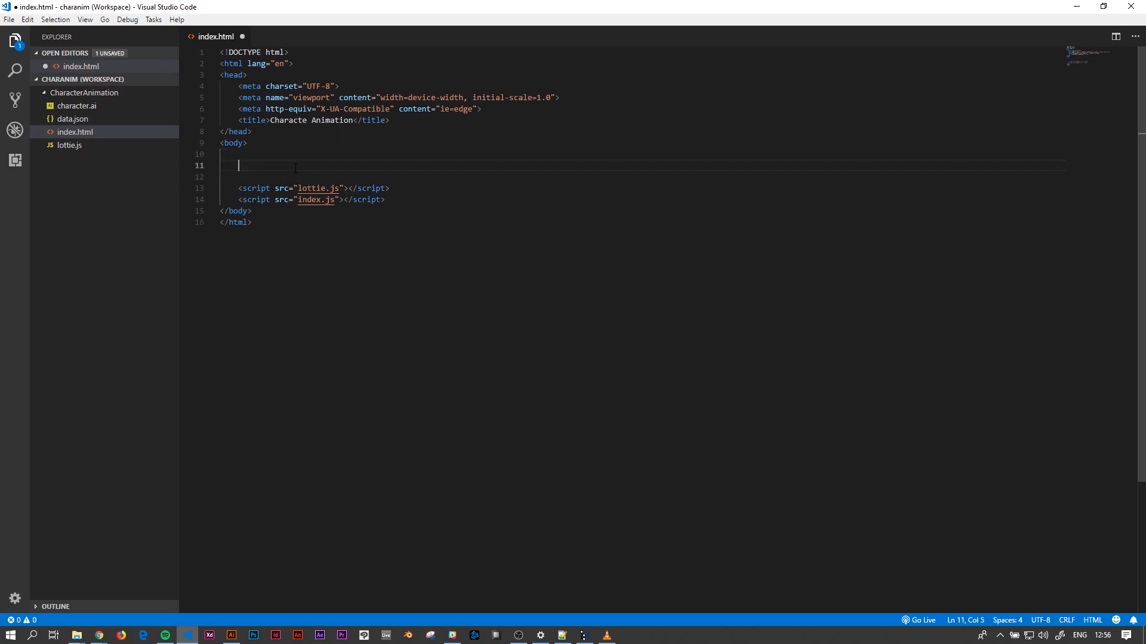
# - Type <div id="container"></div> on the blank line above the scripts
pyautogui.write('<d')
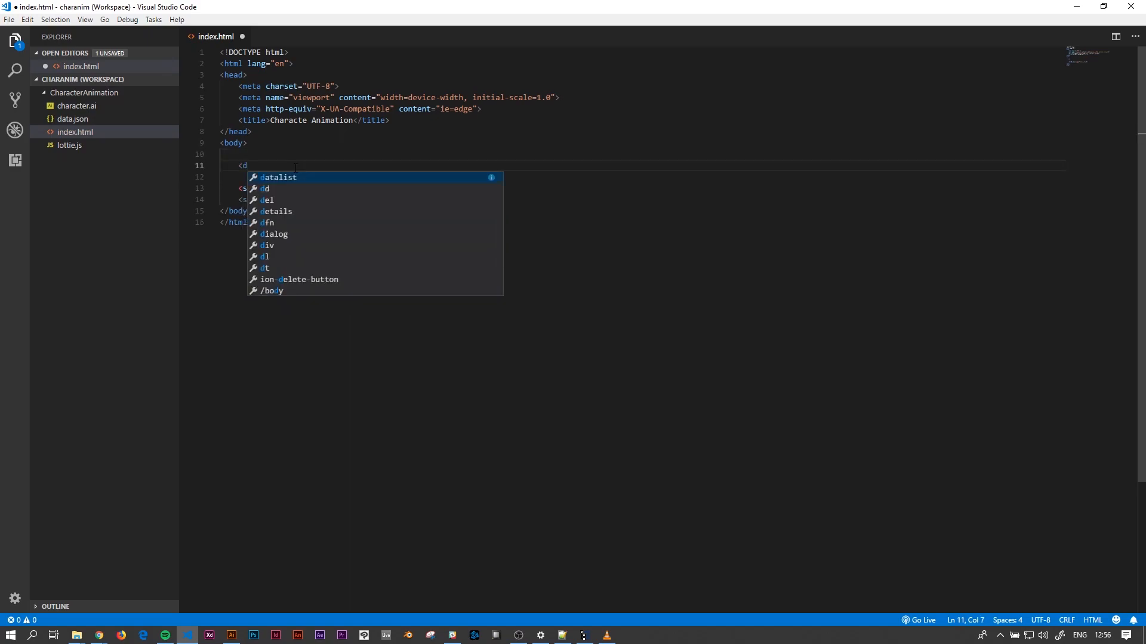
pyautogui.write('iv')
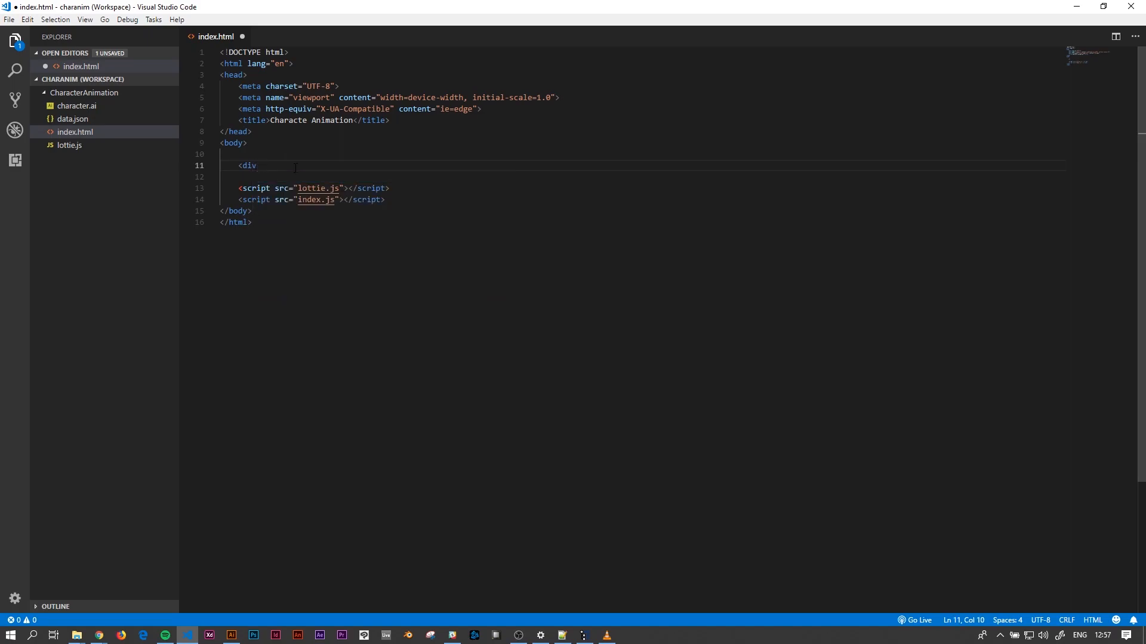
pyautogui.write('id"')
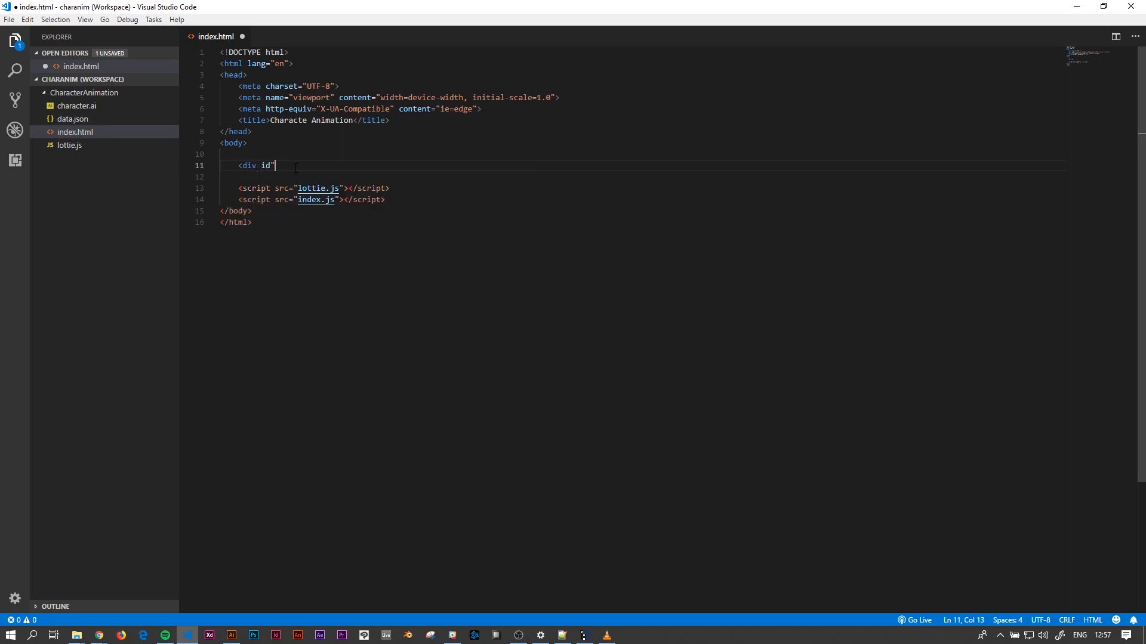
pyautogui.write('container')
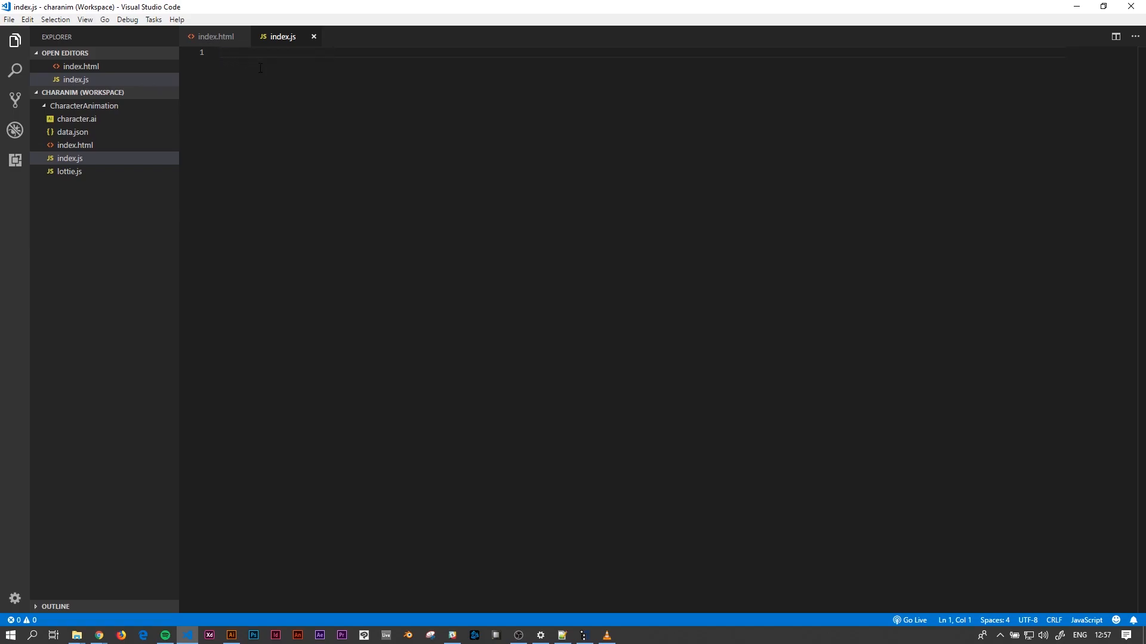
# - In index.js, declare var animation = bodymovin.loadAnimation()
pyautogui.click(215, 36)
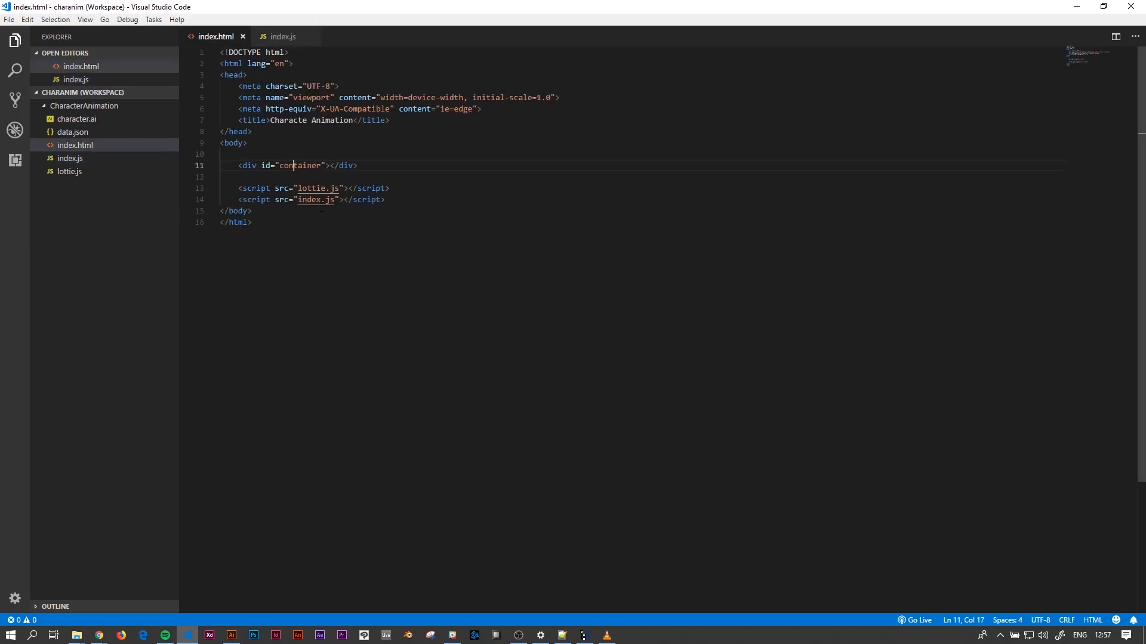
pyautogui.click(283, 36)
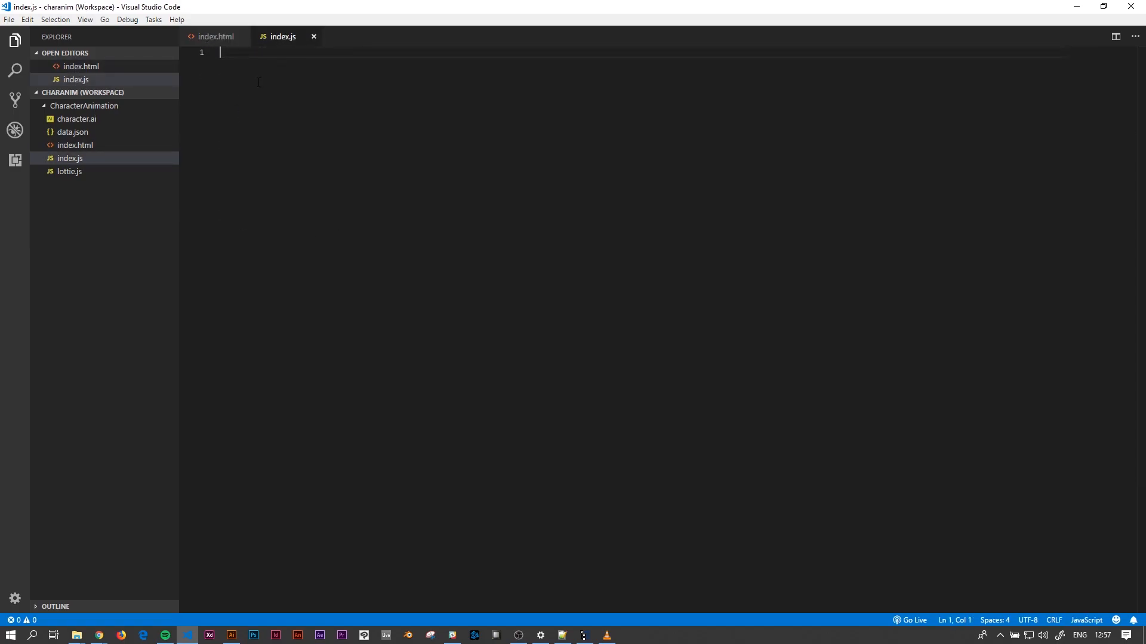
pyautogui.write('var ani')
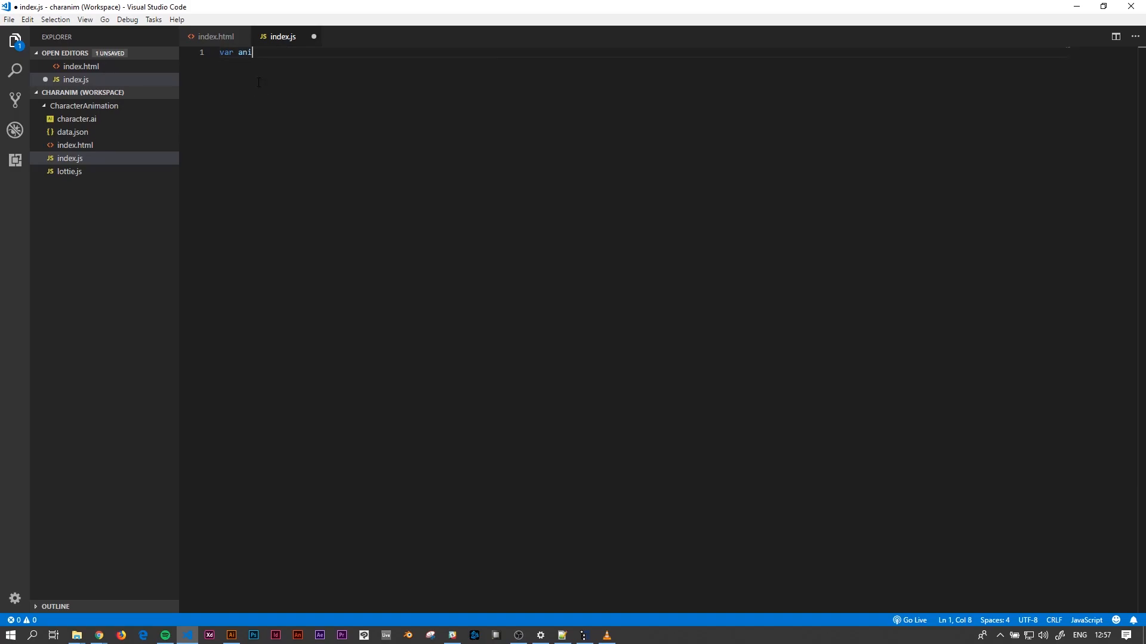
pyautogui.write('mation')
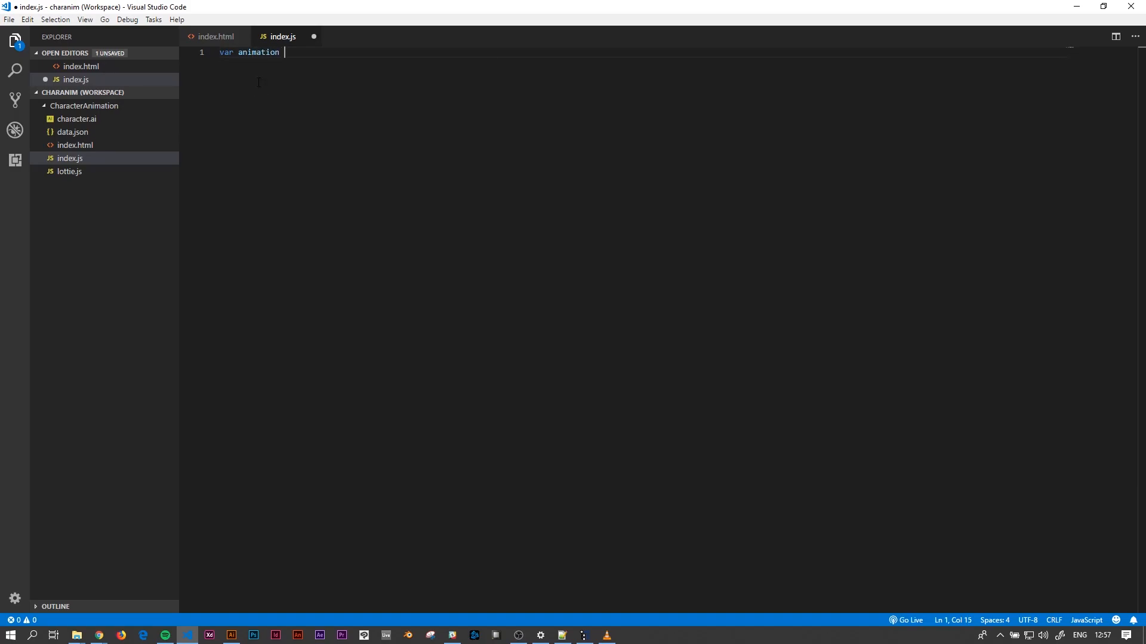
pyautogui.write('= b')
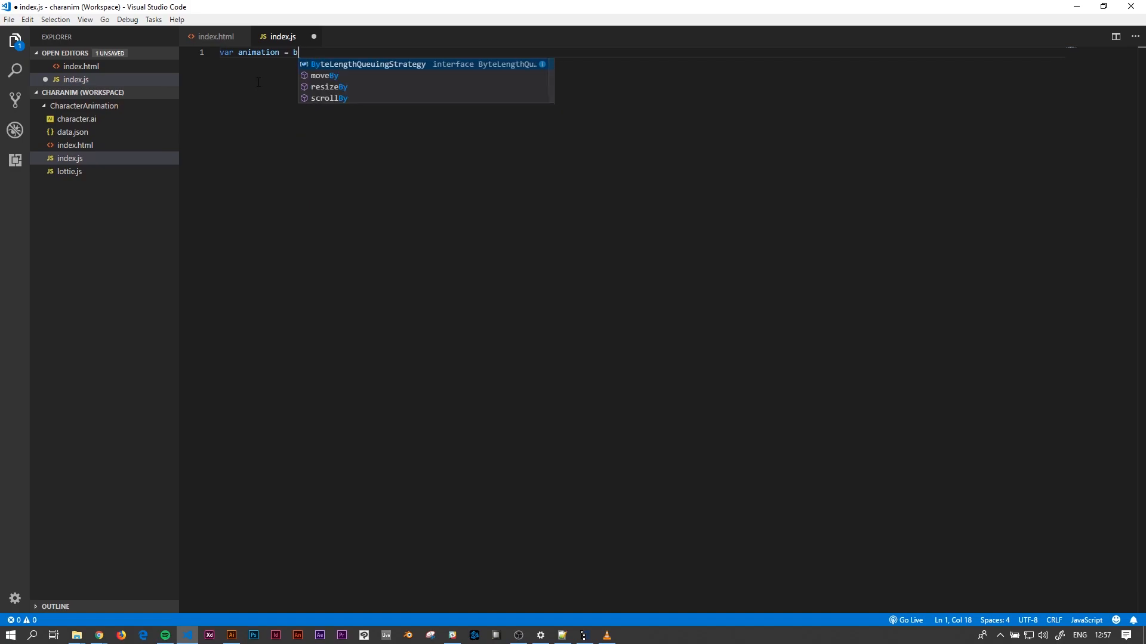
pyautogui.write('odym')
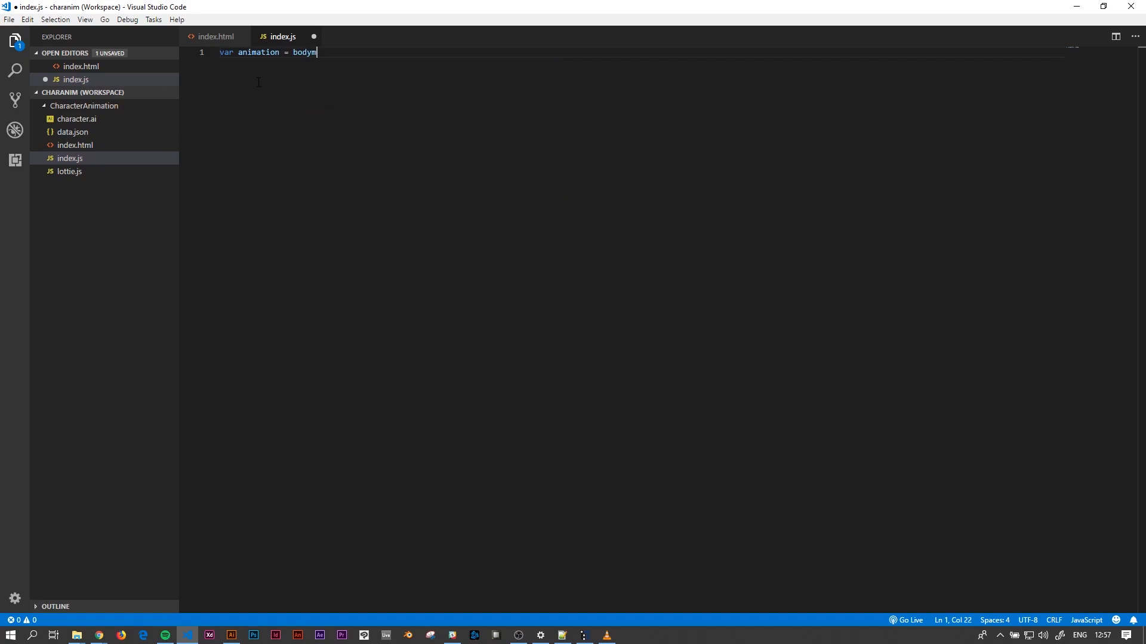
pyautogui.write('ovin.l')
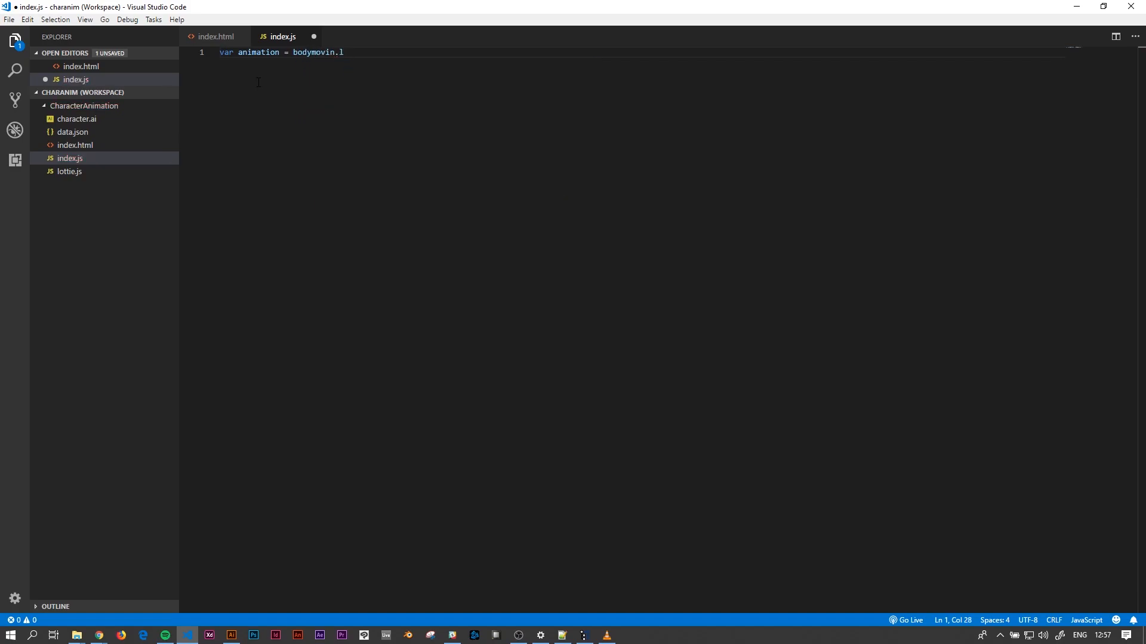
pyautogui.write('oadAnimation()')
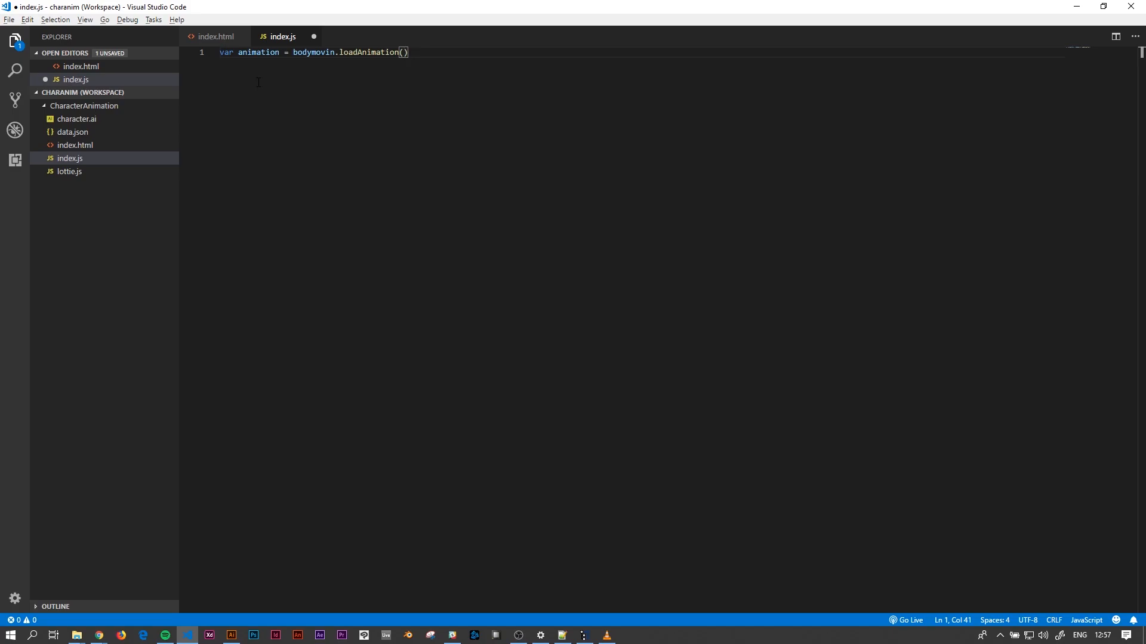
# - Pass an options object with container: document.getElementById("container")
pyautogui.write('{')
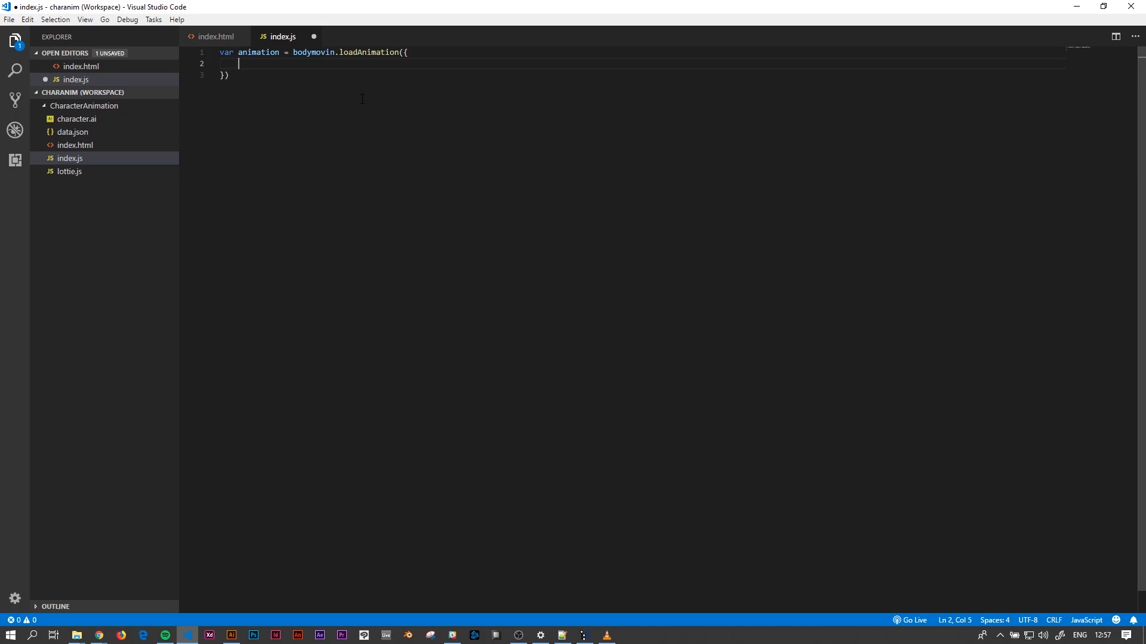
pyautogui.write('con')
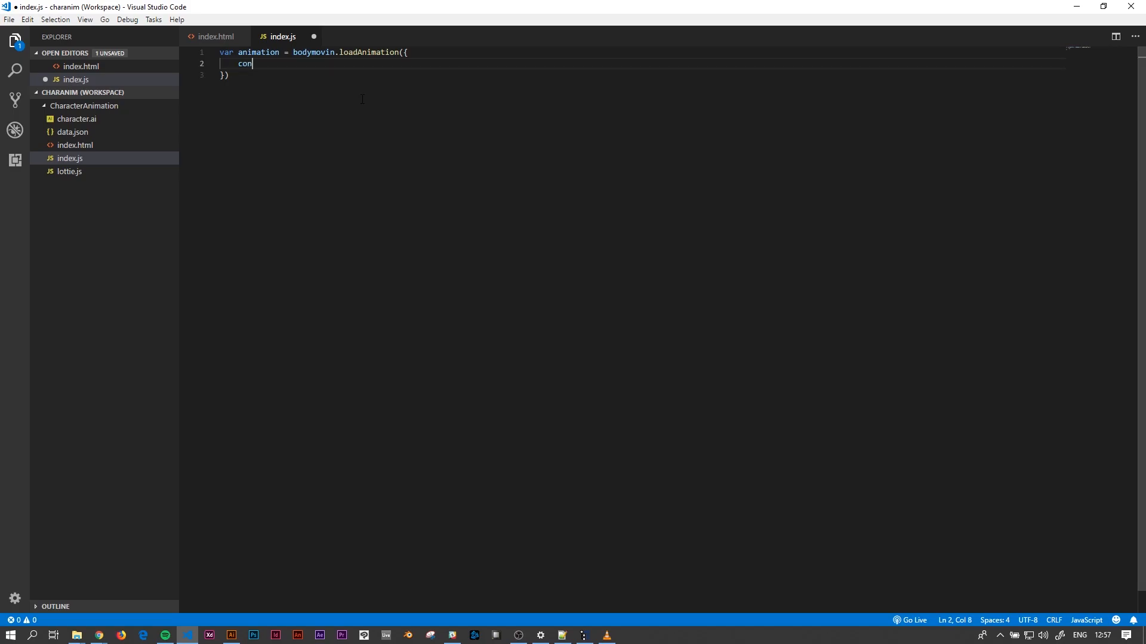
pyautogui.write('tainer')
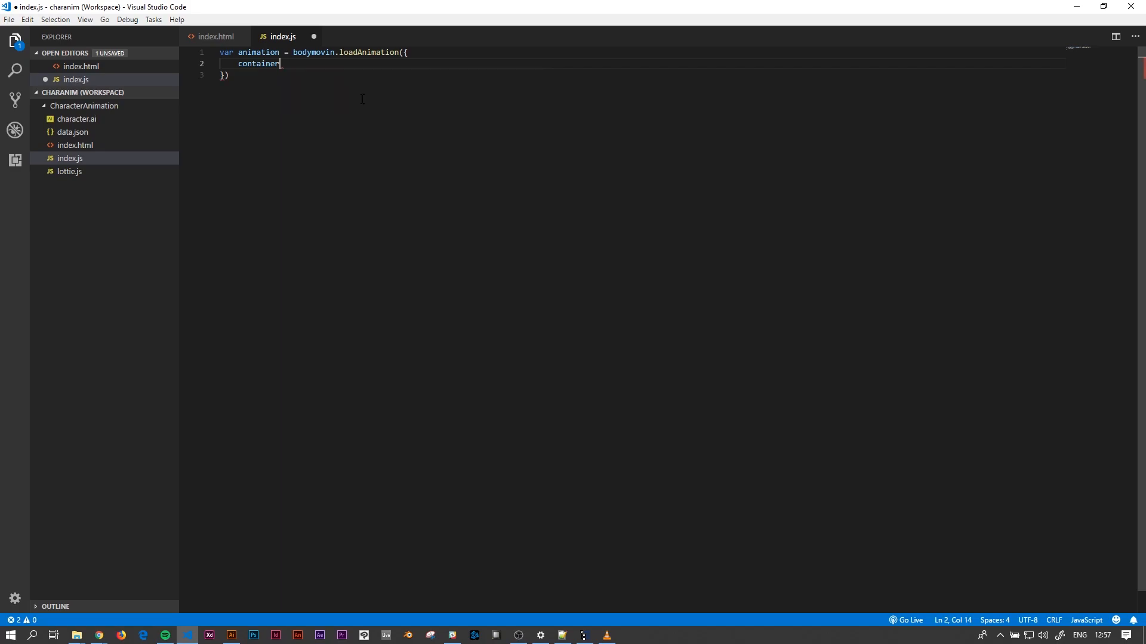
pyautogui.write(':')
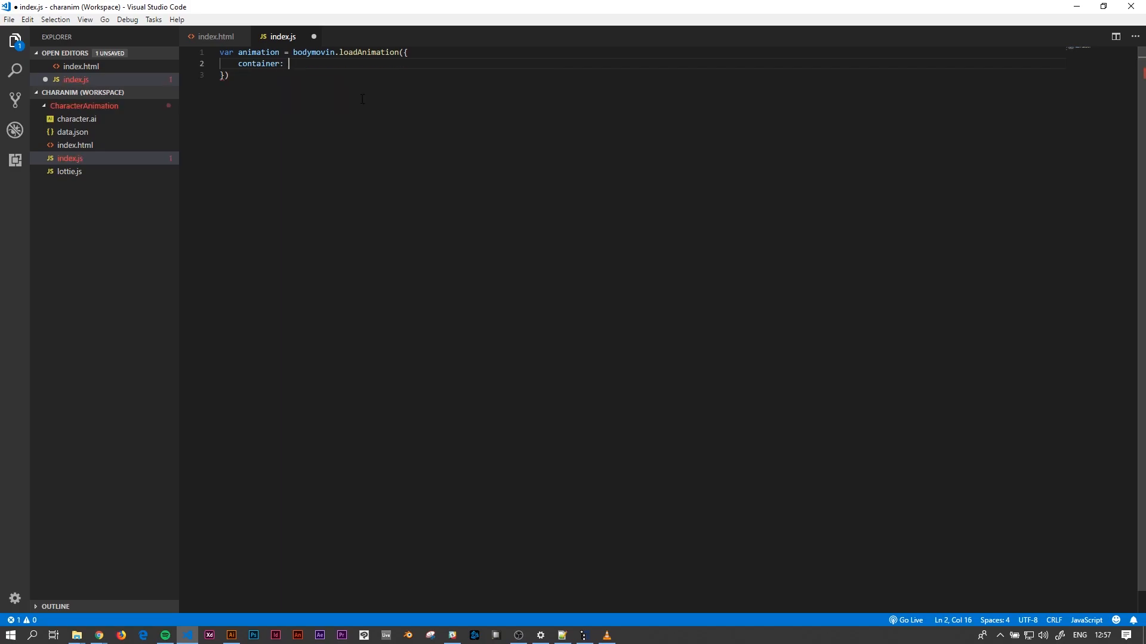
pyautogui.write('doc')
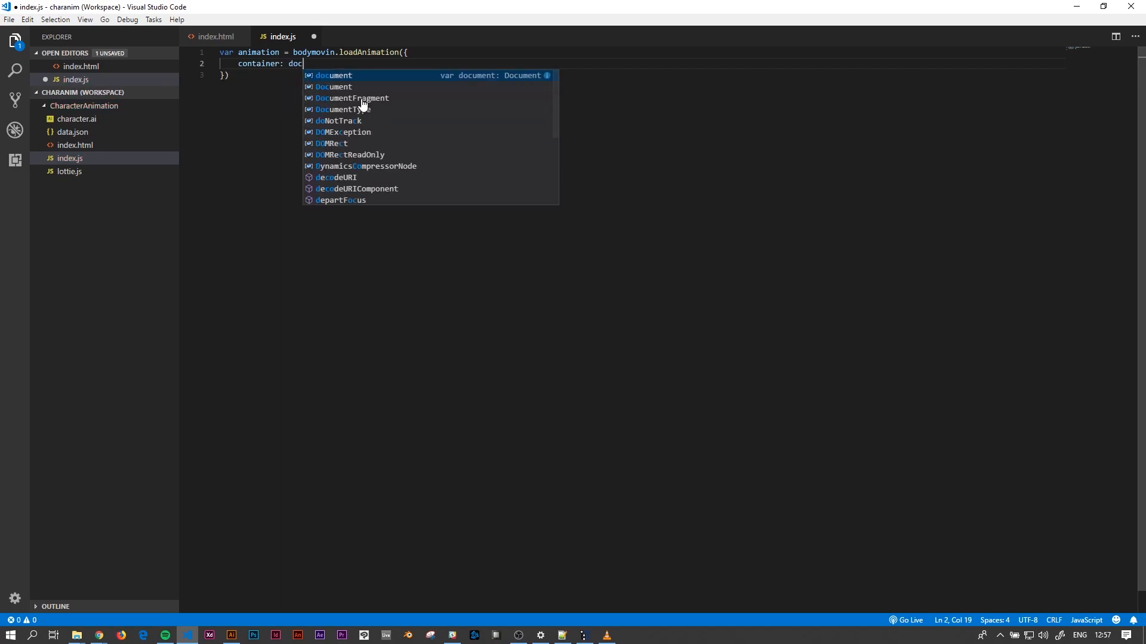
pyautogui.write('ument.getElementById')
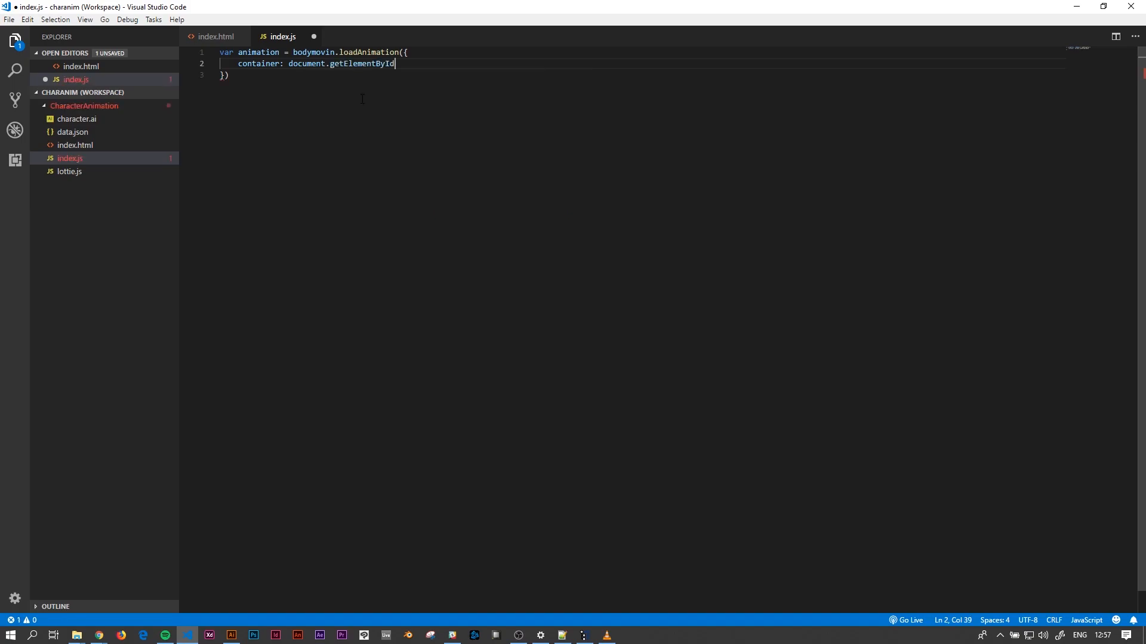
pyautogui.write('("")')
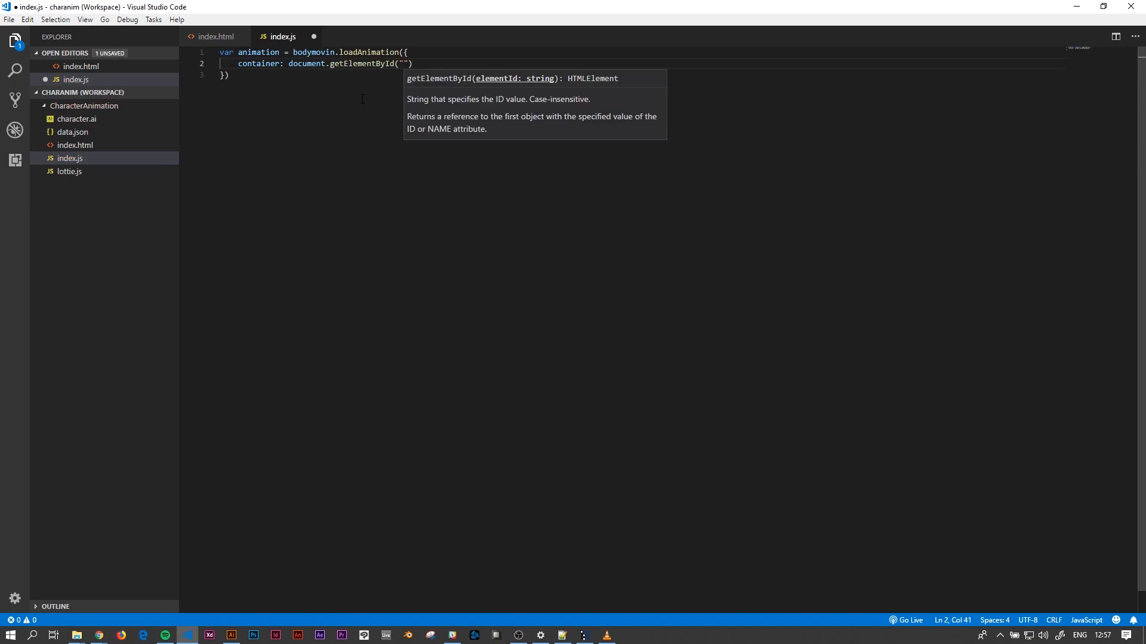
pyautogui.write('containe')
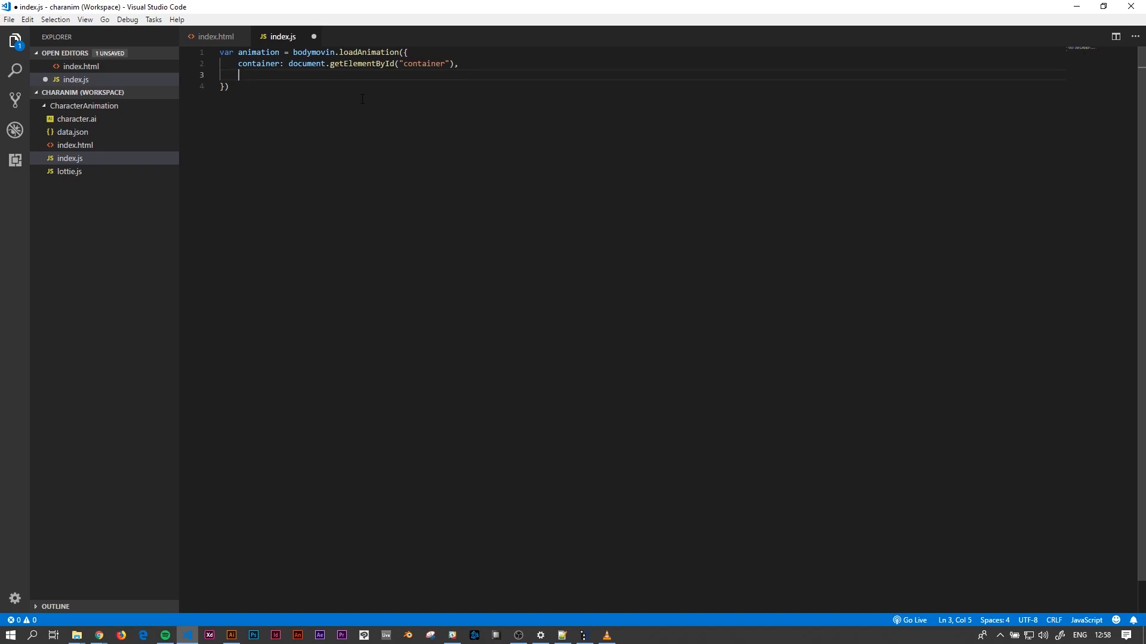
# - Add renderer: 'svg', loop: true and autoplay: true to the loadAnimation options
pyautogui.write("renderer: '")
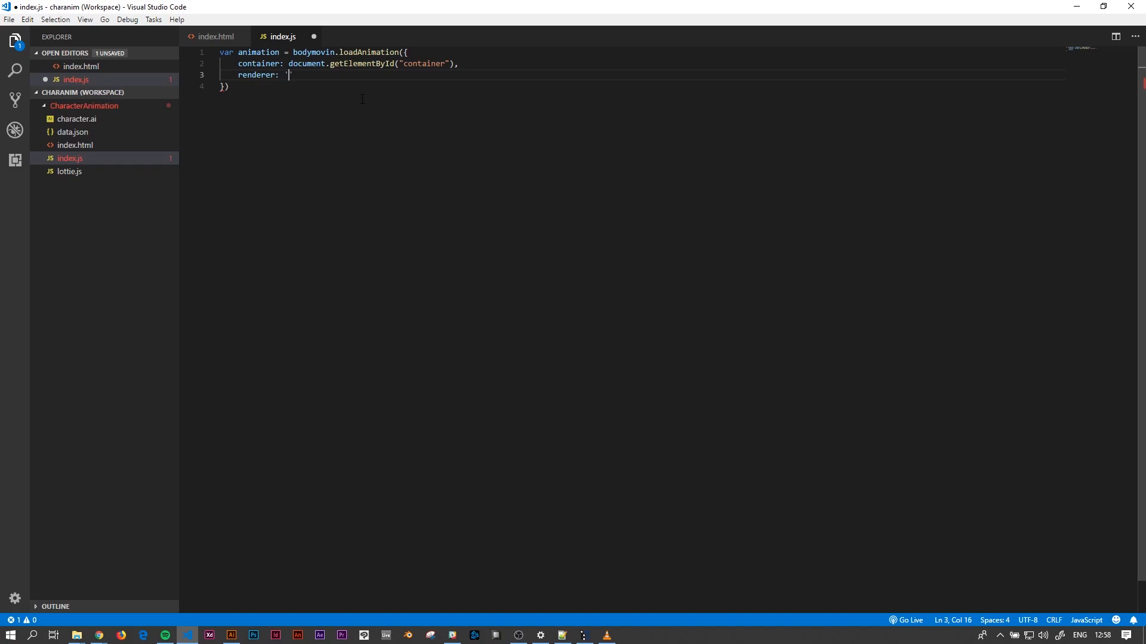
pyautogui.write("svg'")
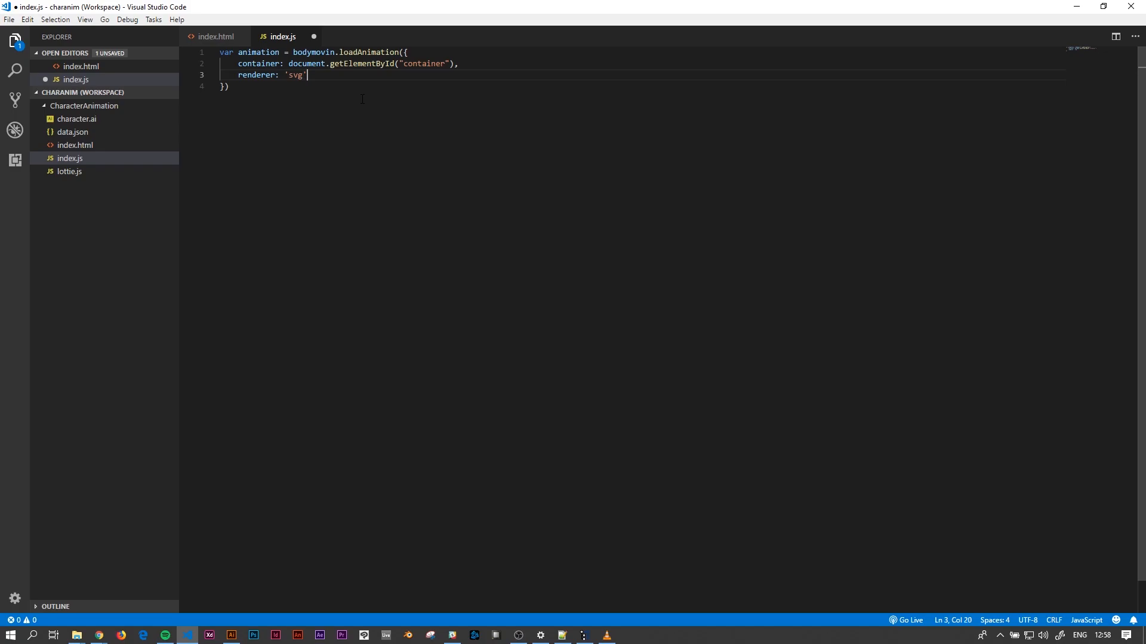
pyautogui.write(',')
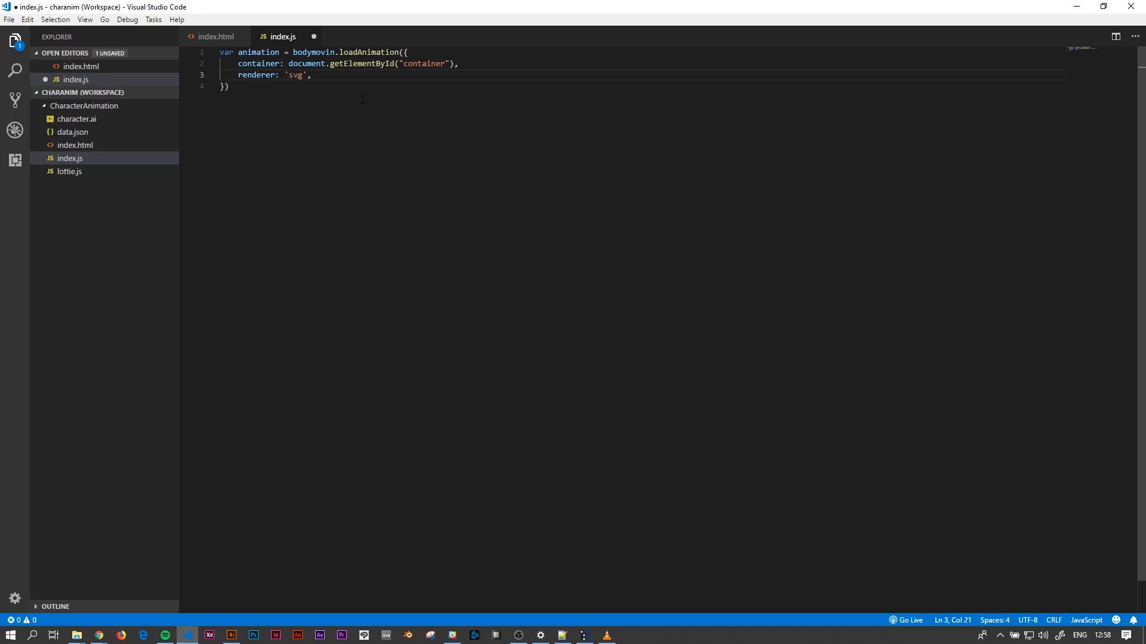
pyautogui.press('enter')
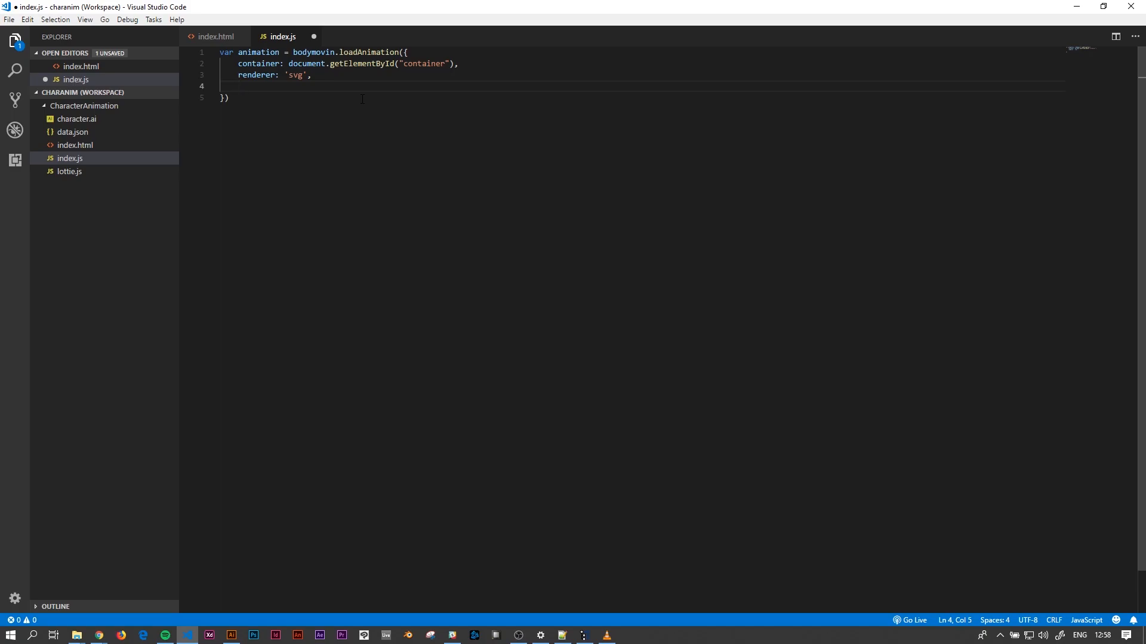
pyautogui.write('loop:')
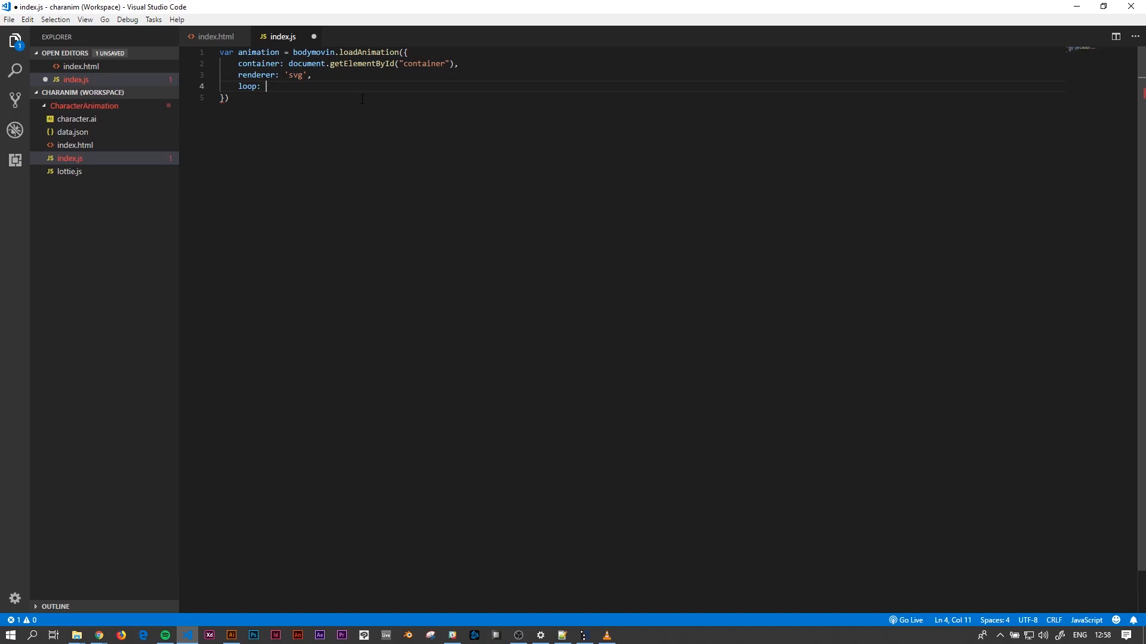
pyautogui.write('true,')
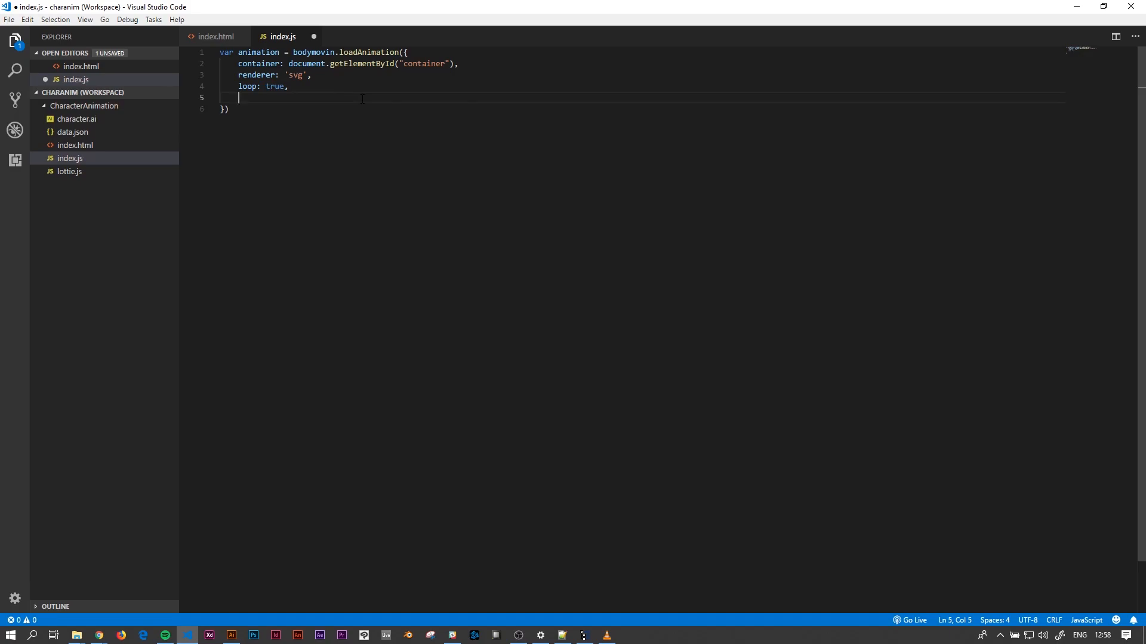
pyautogui.write('autp')
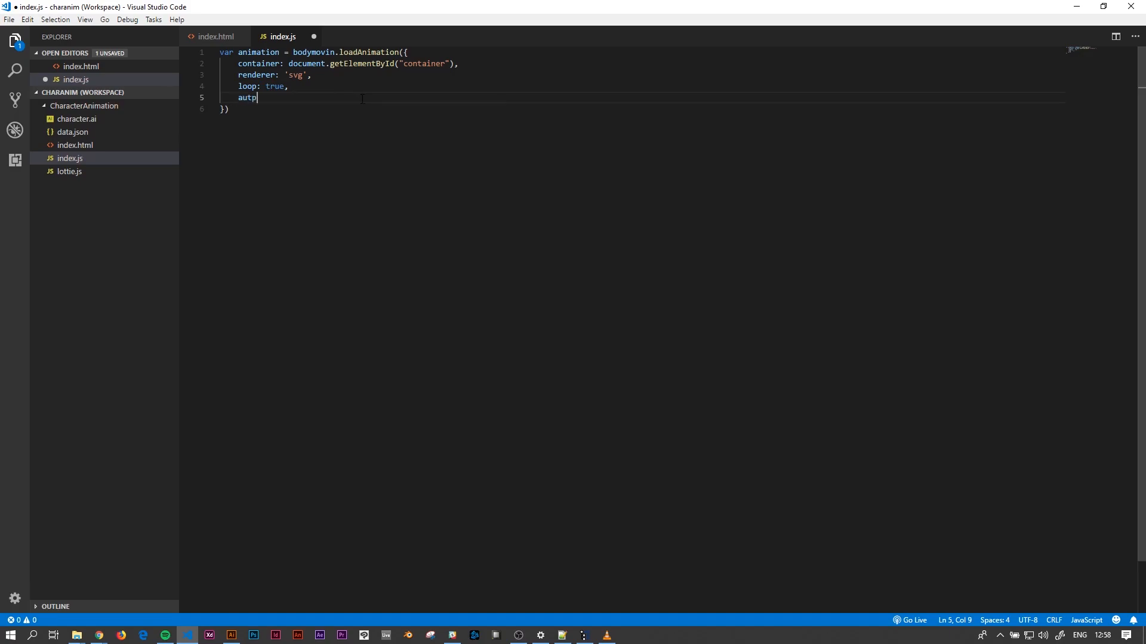
pyautogui.write('lay: t')
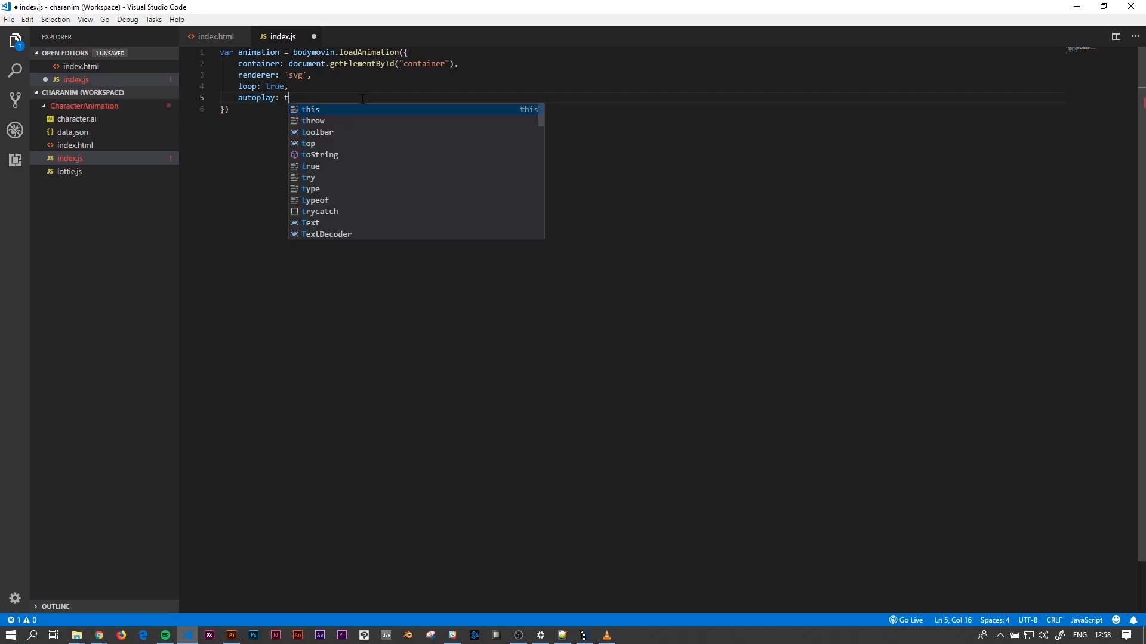
pyautogui.write('rue,')
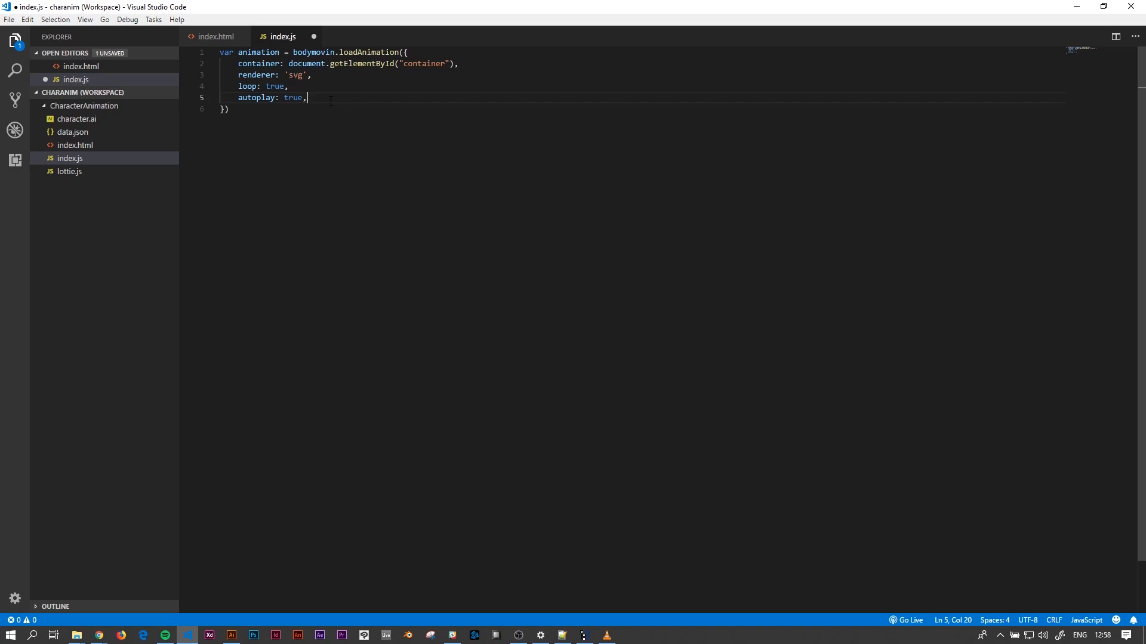
pyautogui.press('Enter')
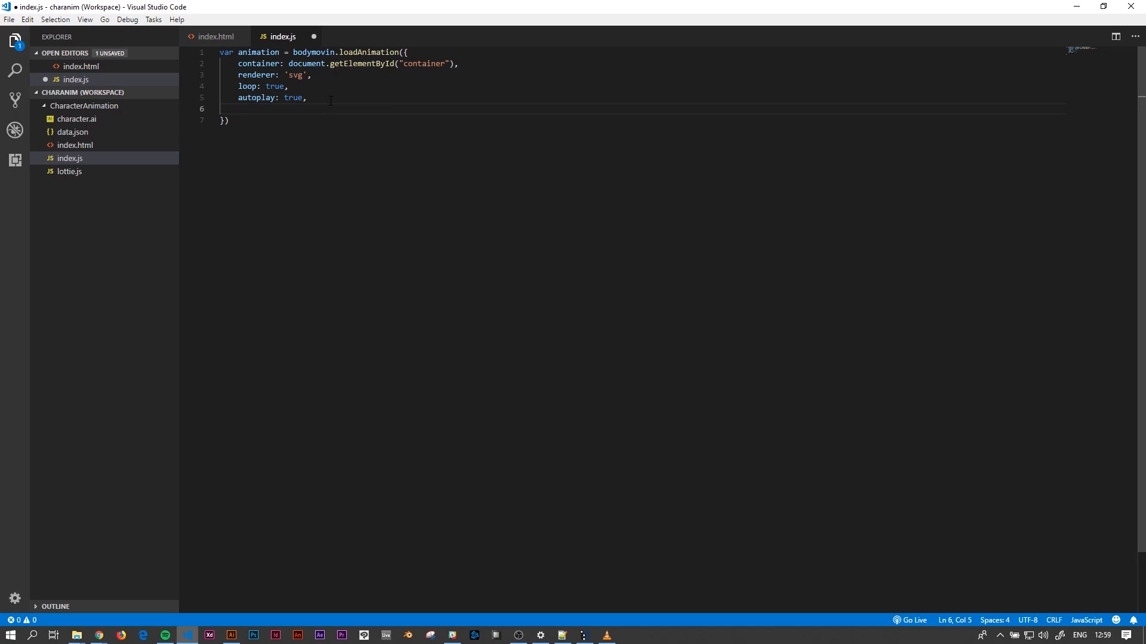
# - Set the animation path to 'data.json' and bring up index.html
pyautogui.write('path')
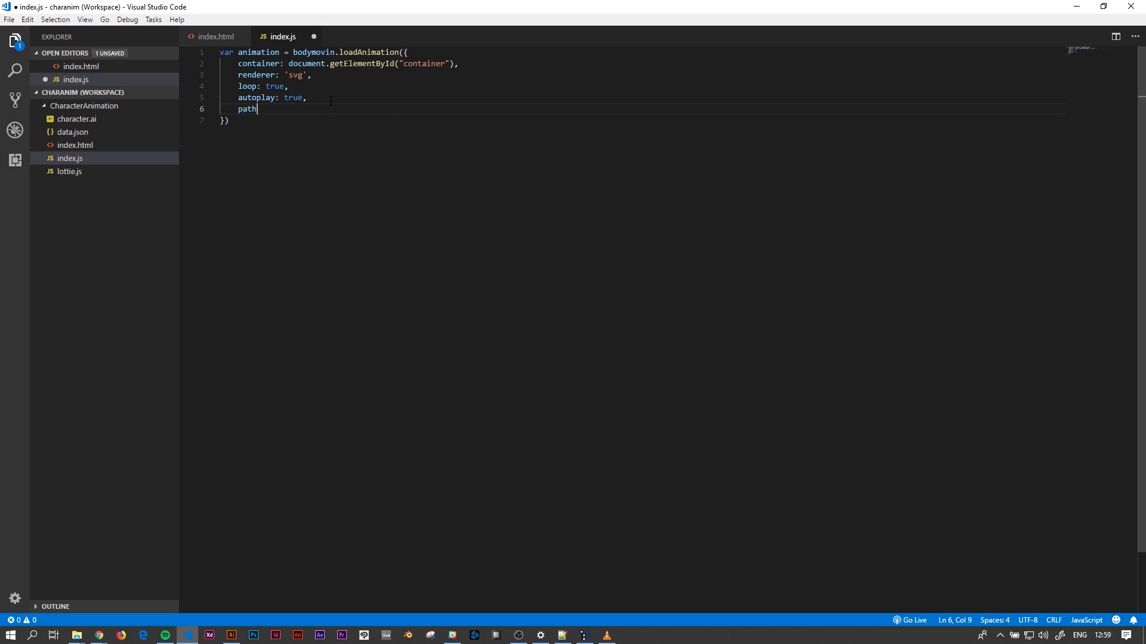
pyautogui.write(": '")
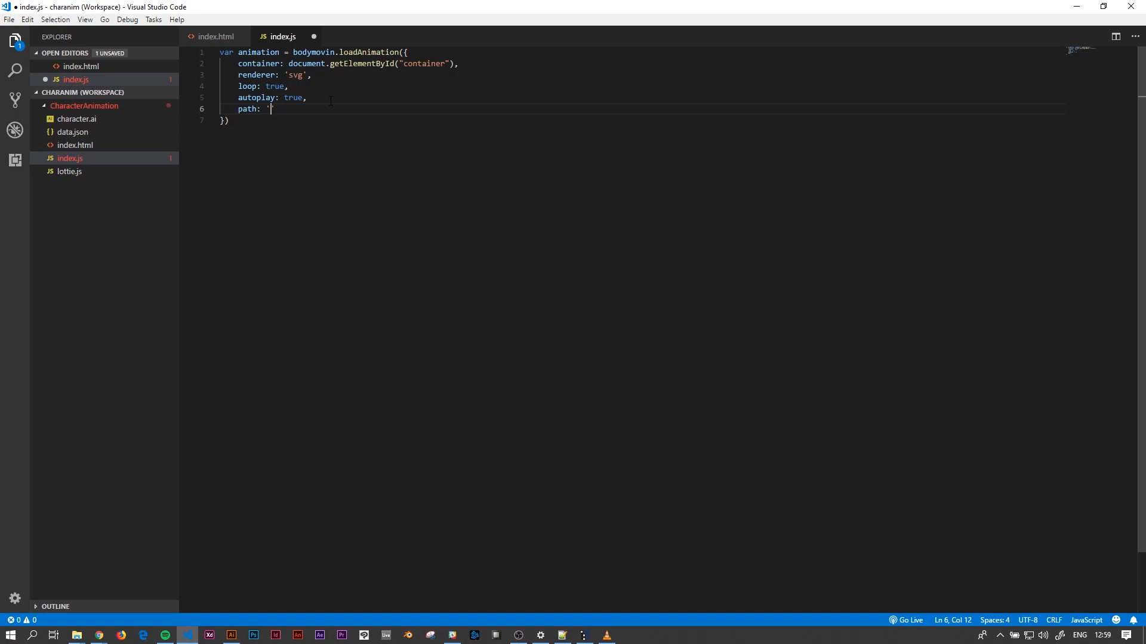
pyautogui.write('d')
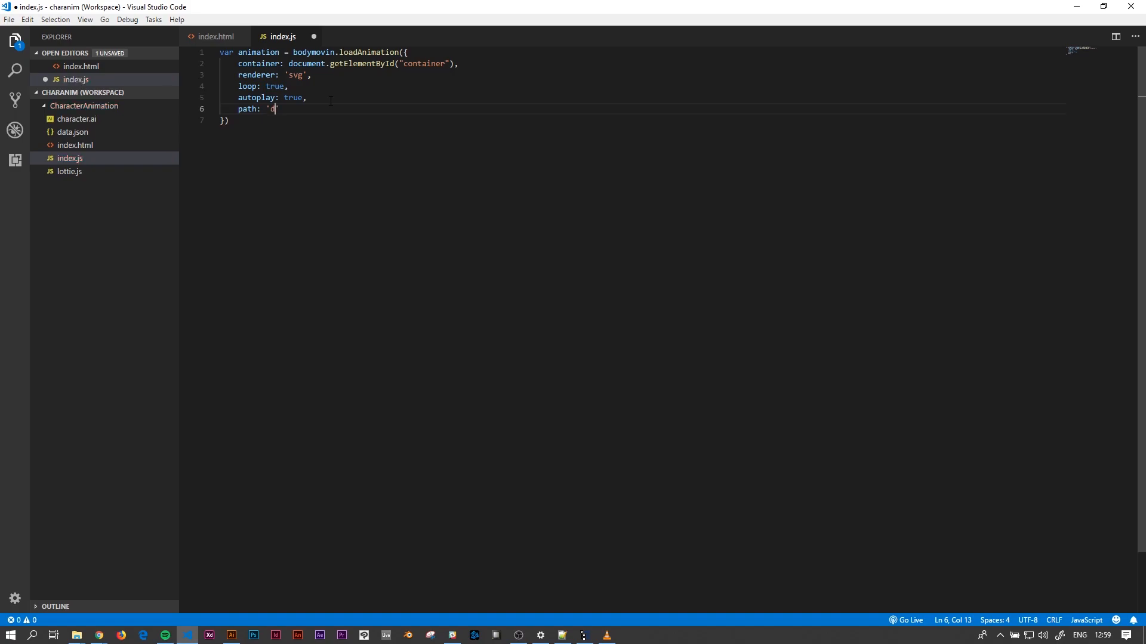
pyautogui.write('data.json')
pyautogui.click(639, 120)
pyautogui.write(';')
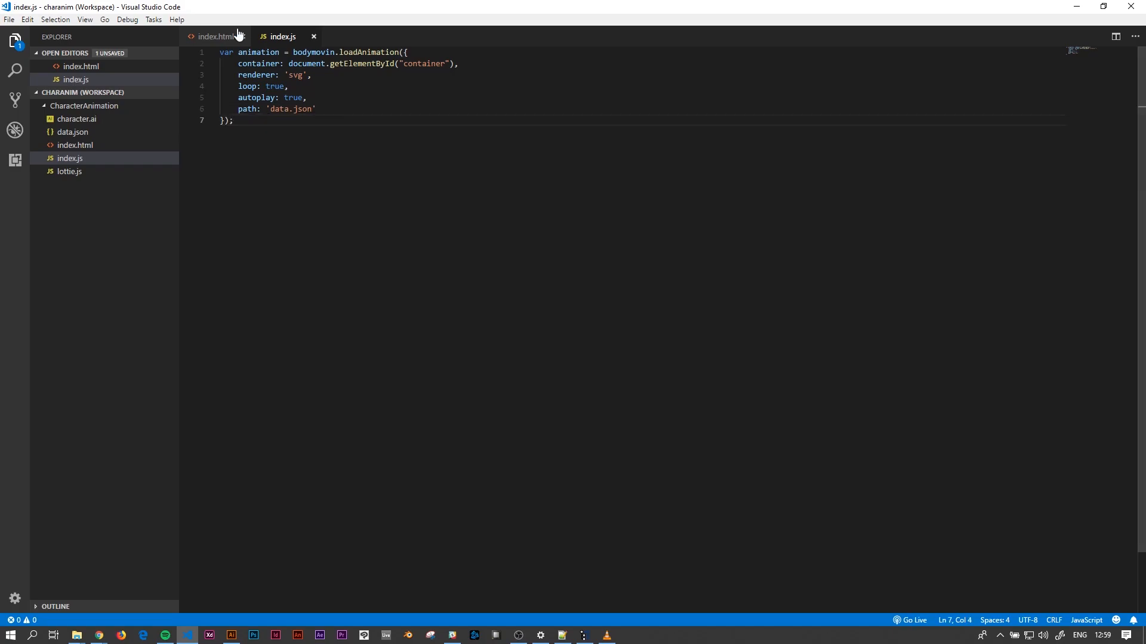
pyautogui.click(214, 36)
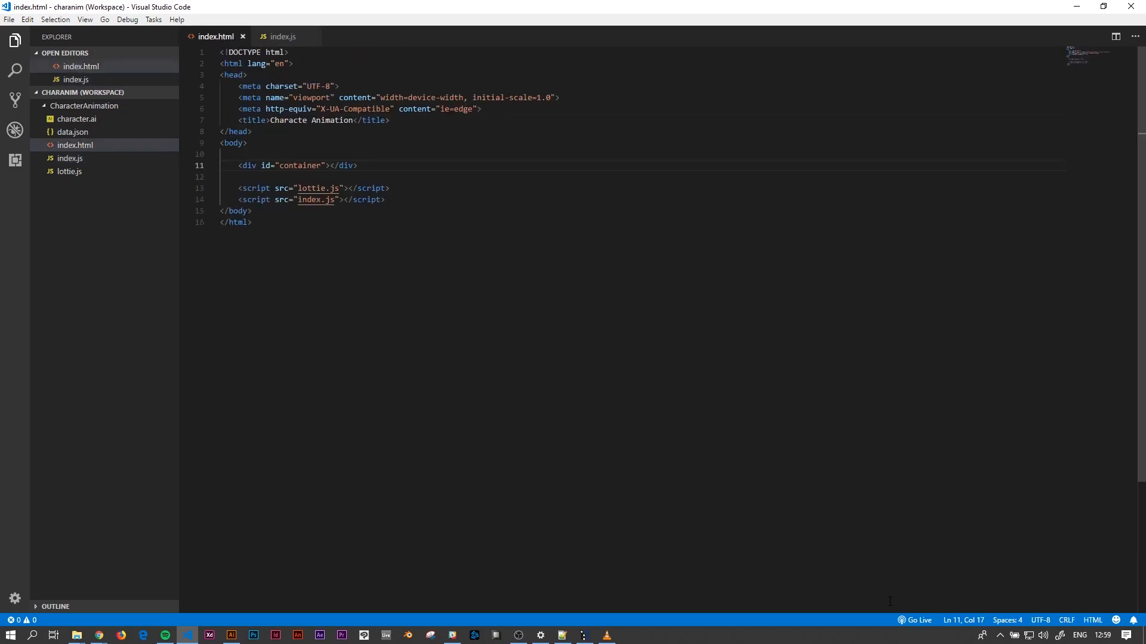
# - Start Live Server with Go Live to open index.html in Chrome
pyautogui.click(915, 620)
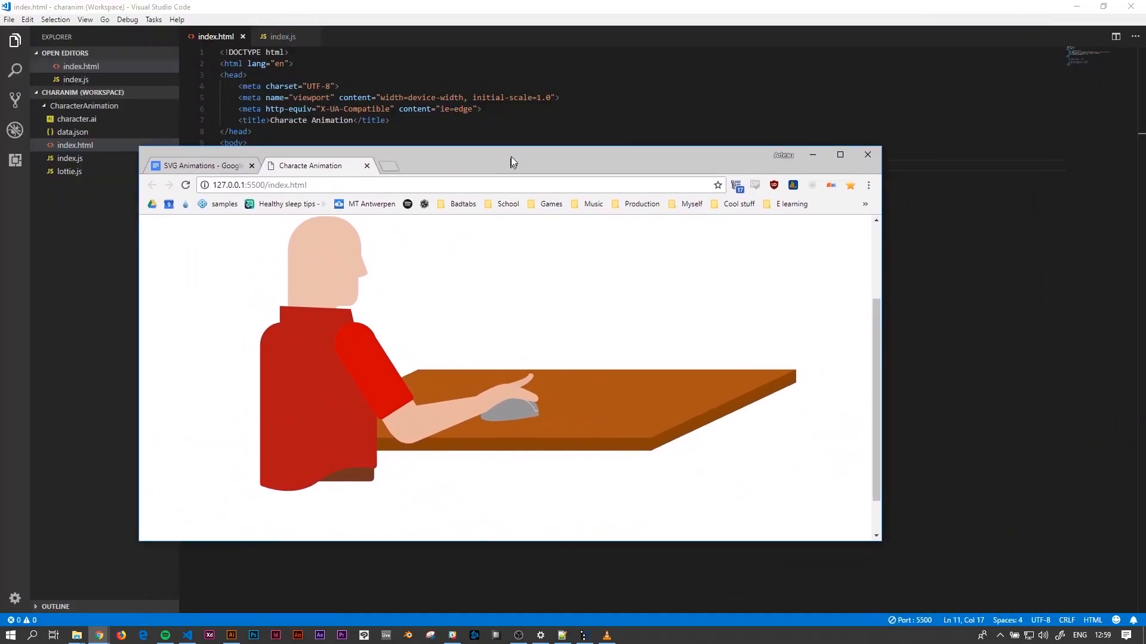
# - Maximize Chrome, zoom the page in, and open DevTools with F12
pyautogui.click(839, 153)
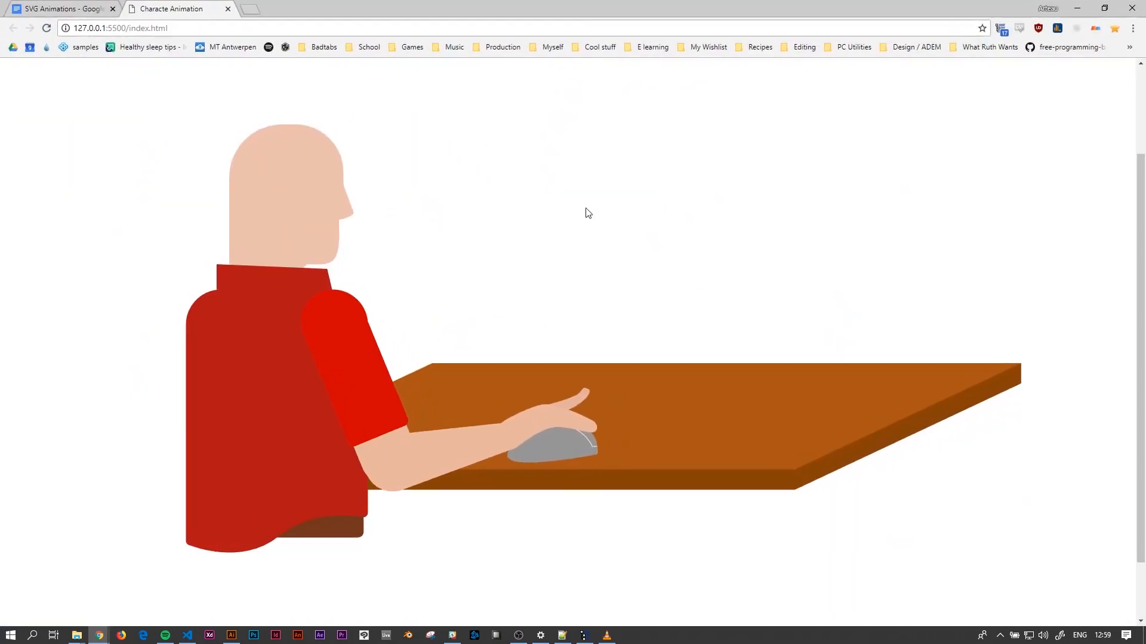
pyautogui.press('ctrl+plus')
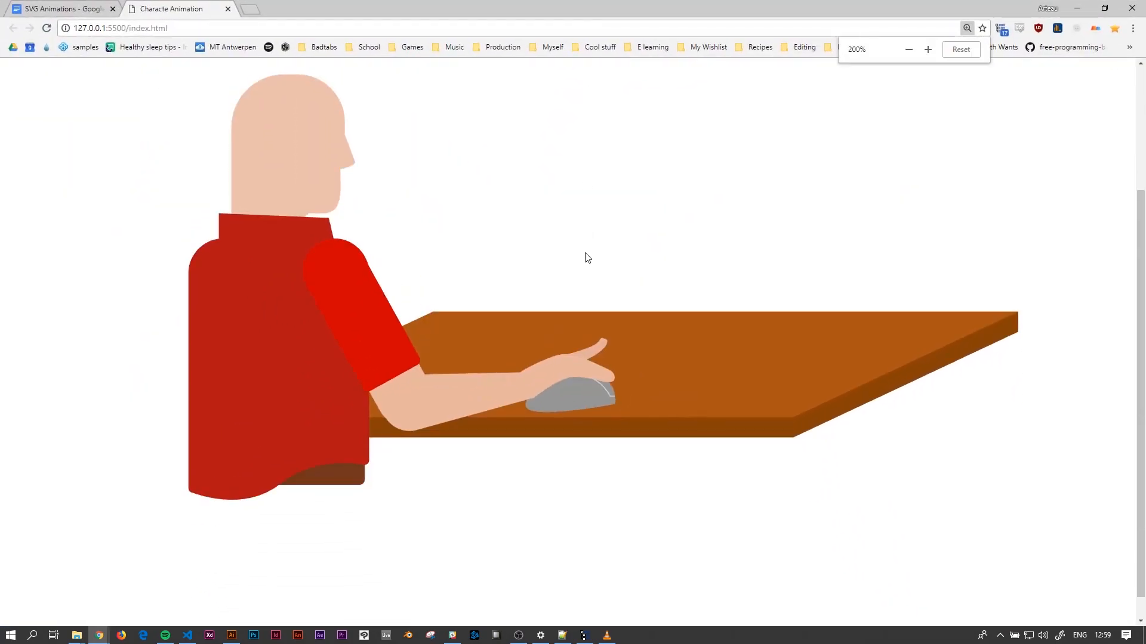
pyautogui.click(908, 49)
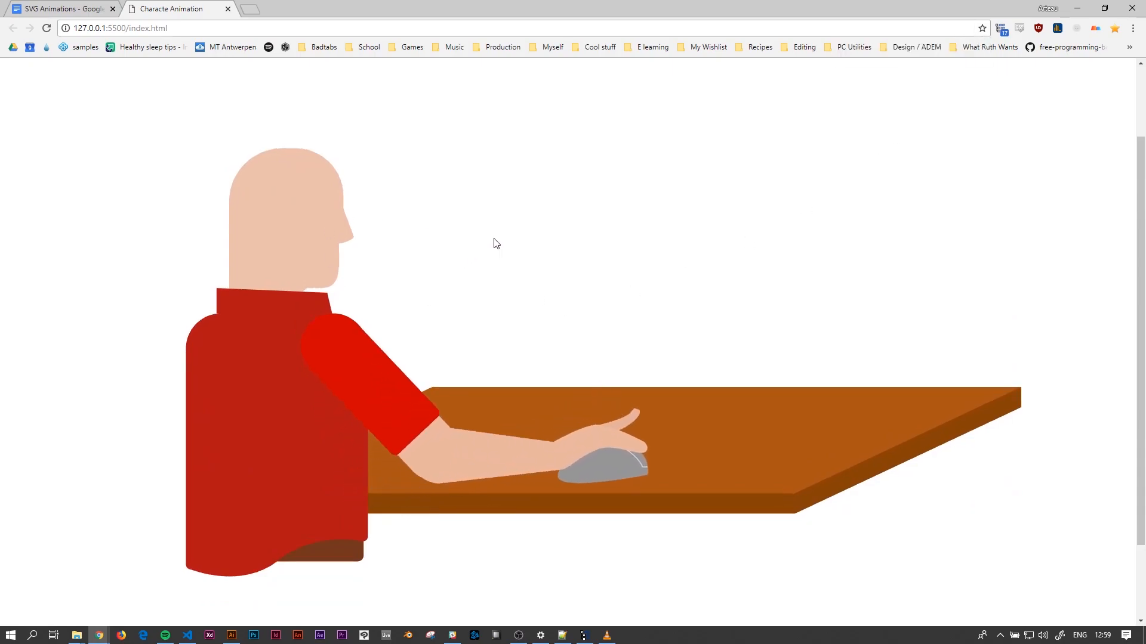
pyautogui.press('F12')
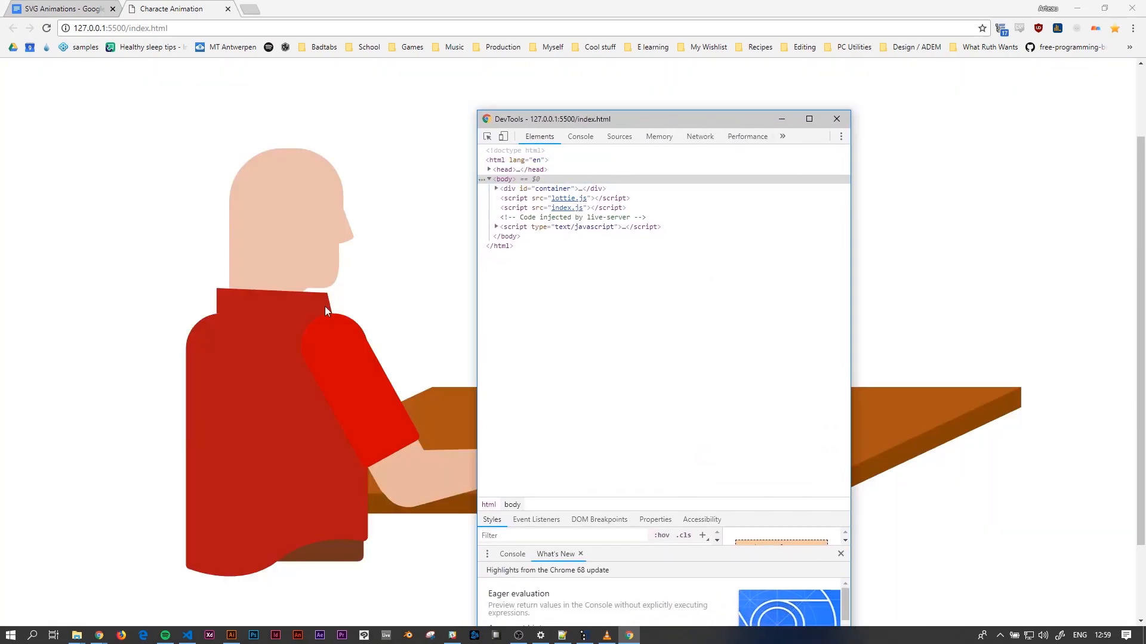
# - Expand div#container to reveal the generated animated SVG, then close Chrome DevTools
pyautogui.click(495, 188)
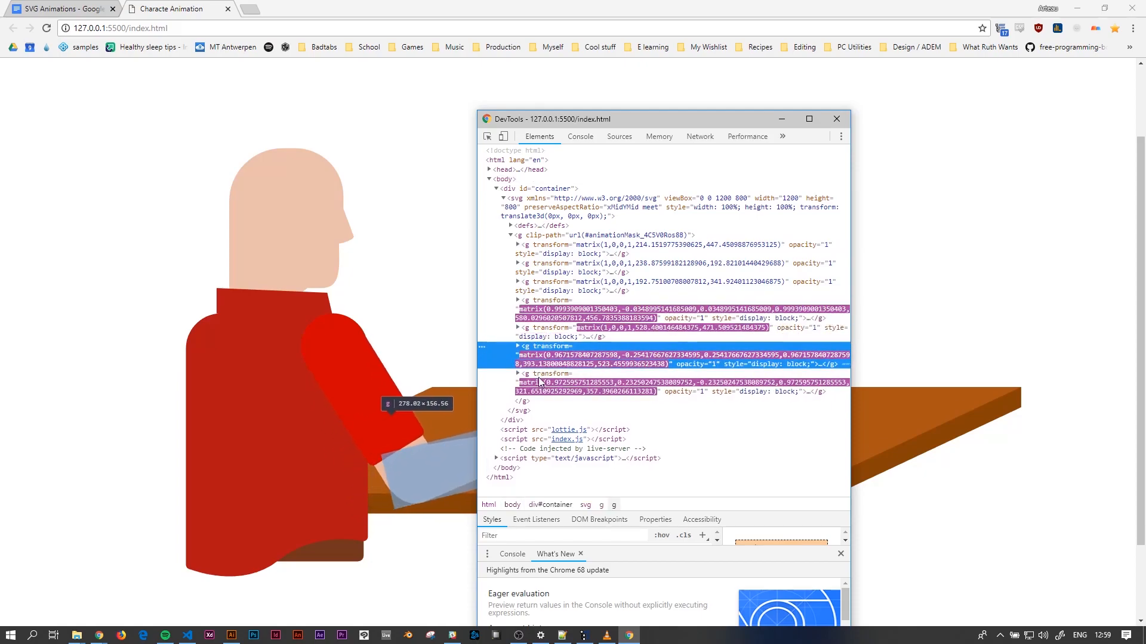
pyautogui.click(836, 118)
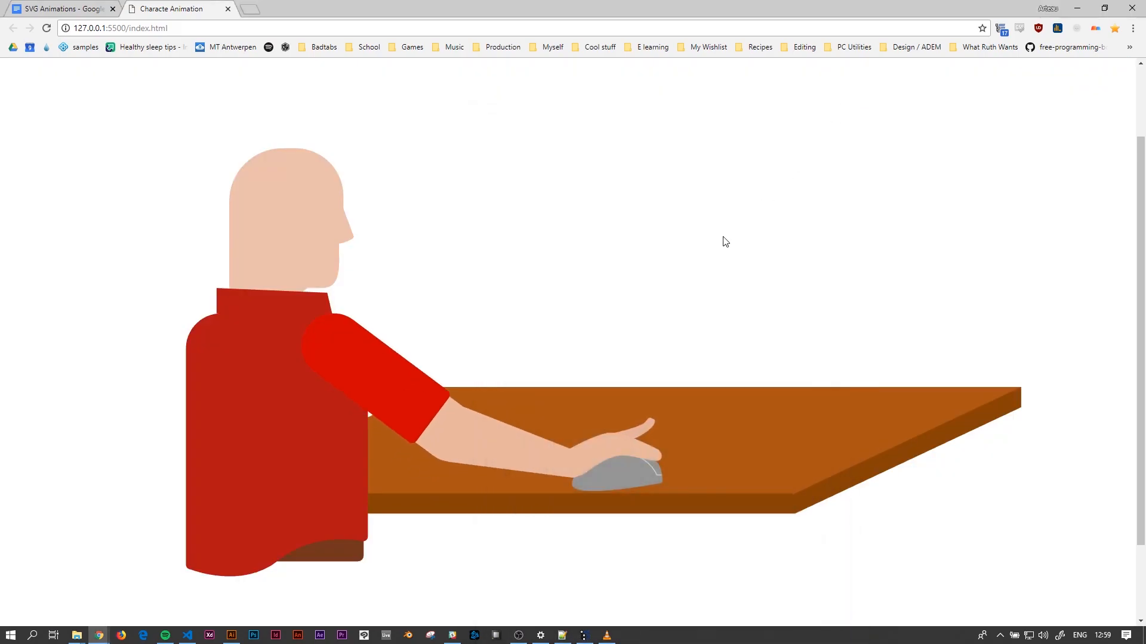